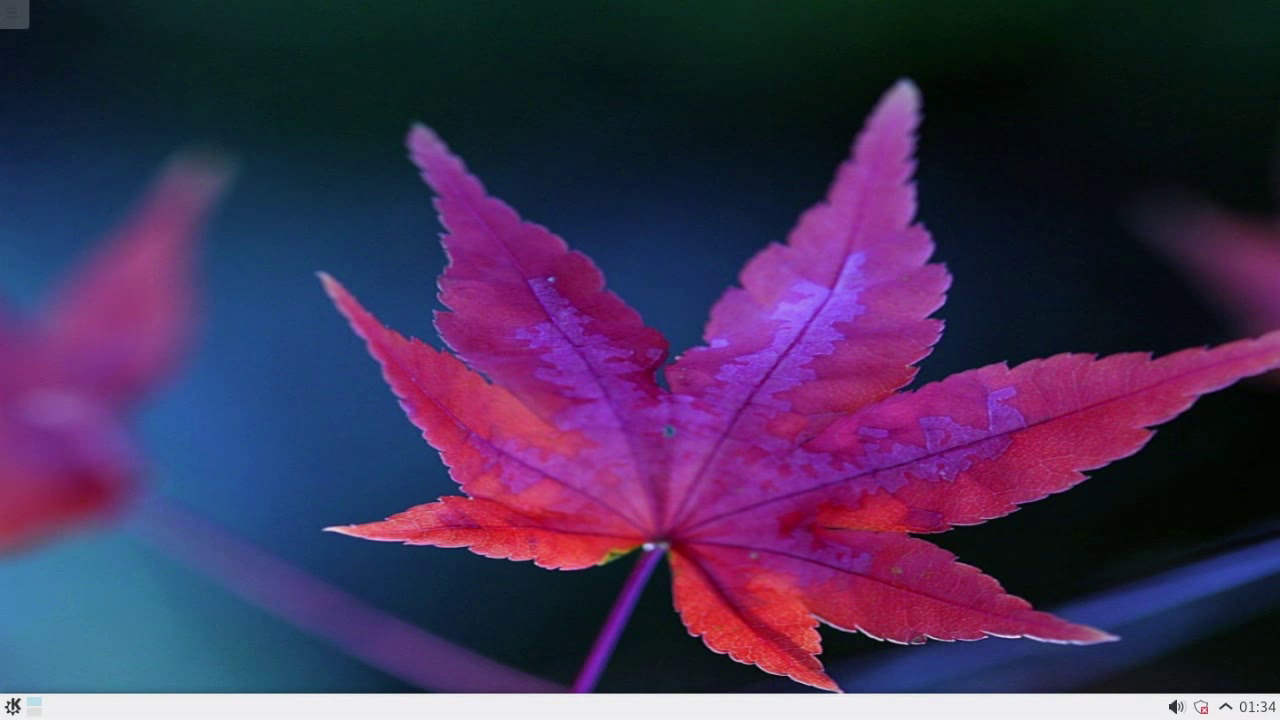
pyautogui.moveTo(22, 33)
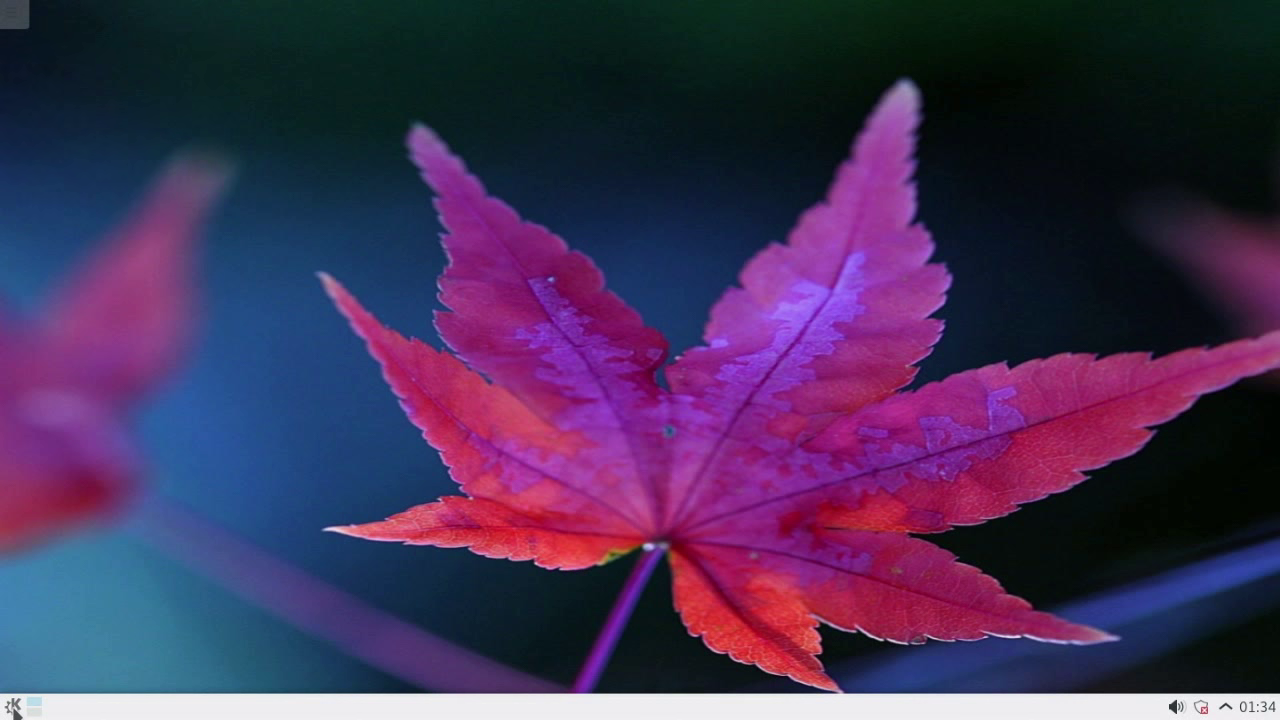
# Browse the launcher's Favourites, Applications, Computer and Leave tabs, then start System Settings
pyautogui.click(13, 703)
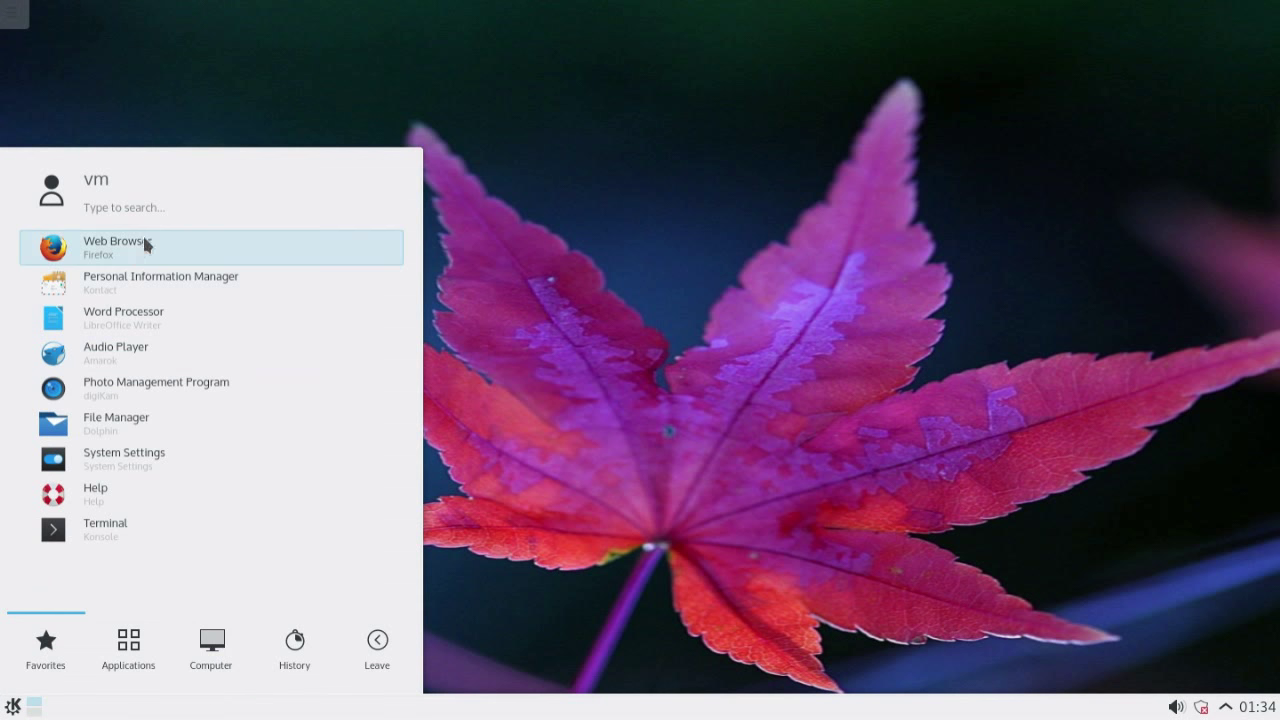
pyautogui.moveTo(168, 501)
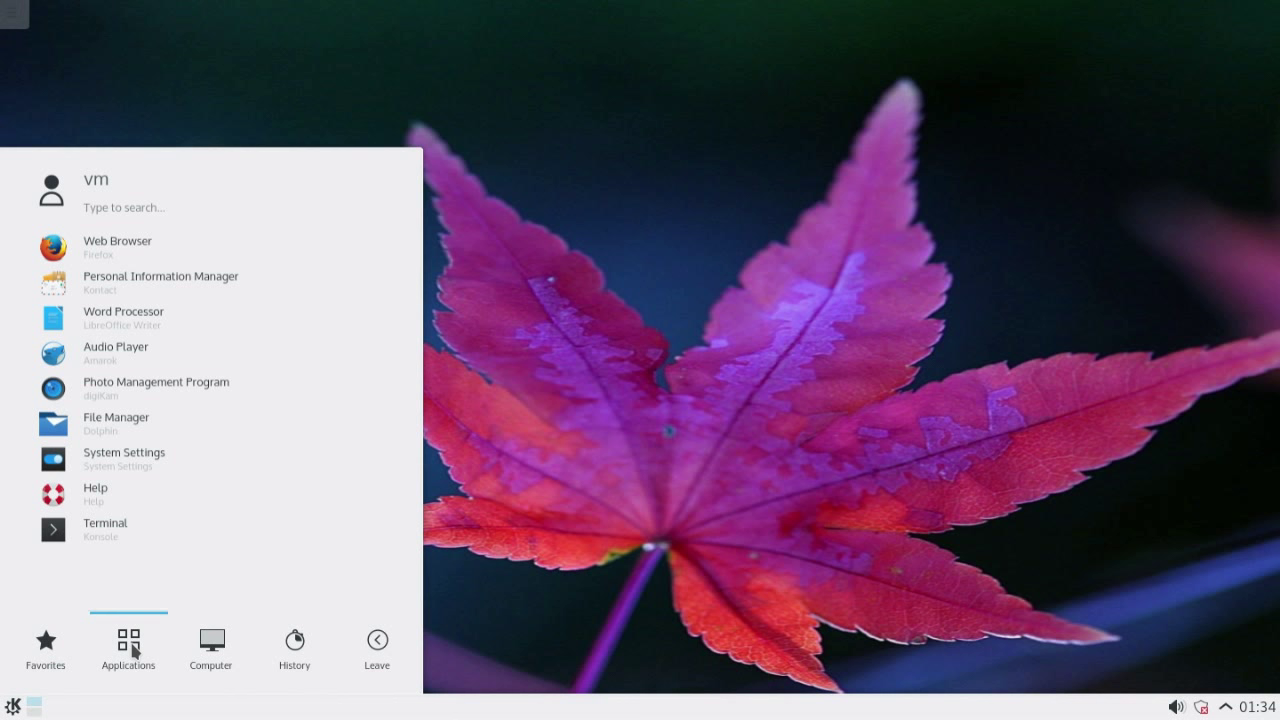
pyautogui.click(128, 645)
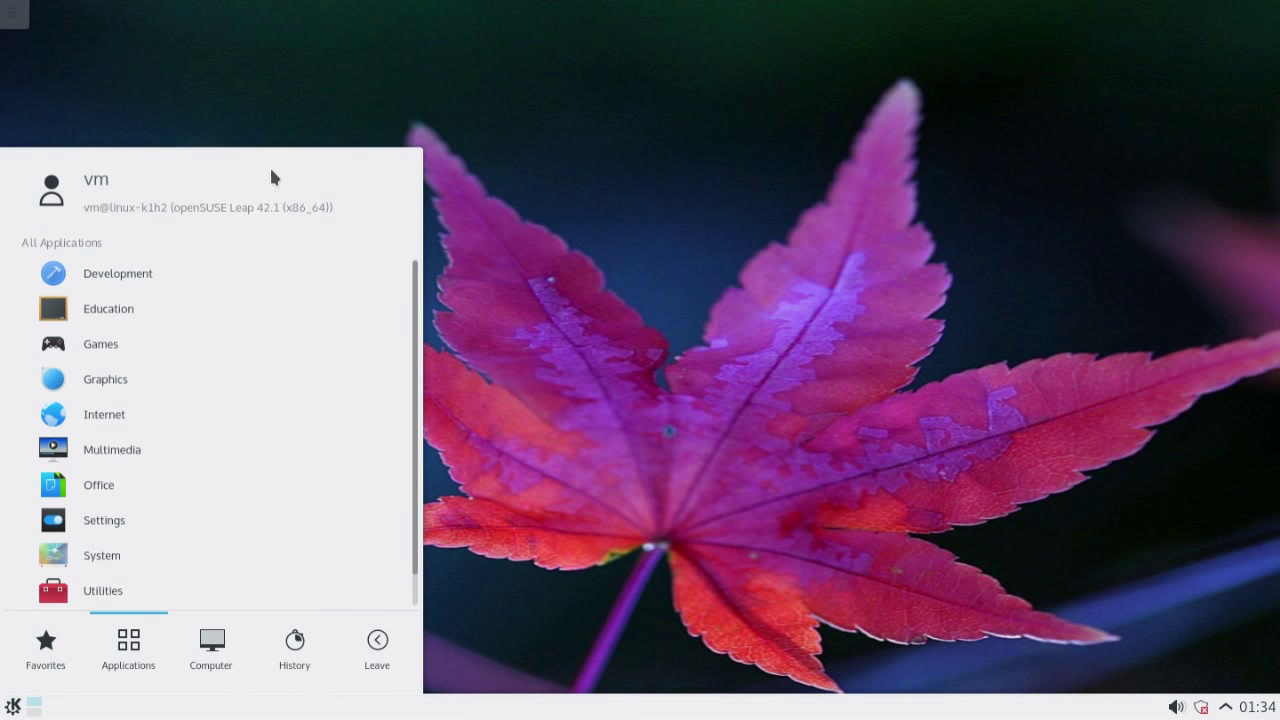
pyautogui.click(210, 645)
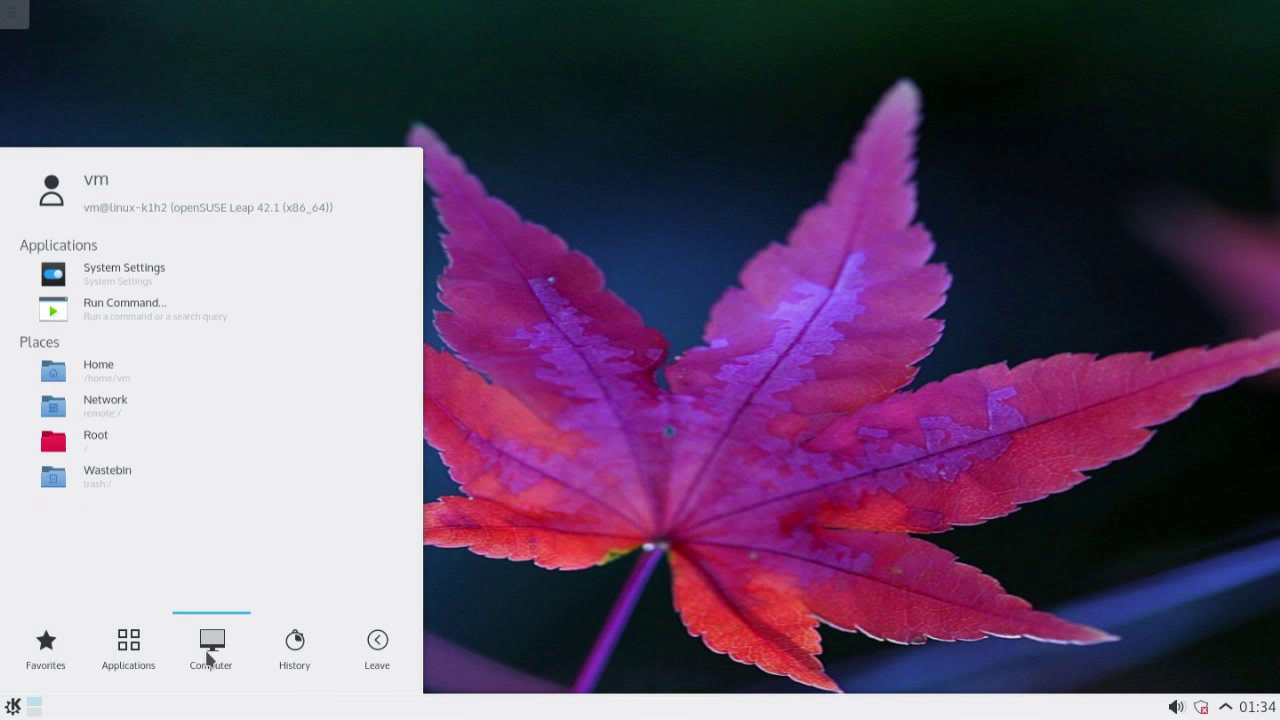
pyautogui.moveTo(279, 651)
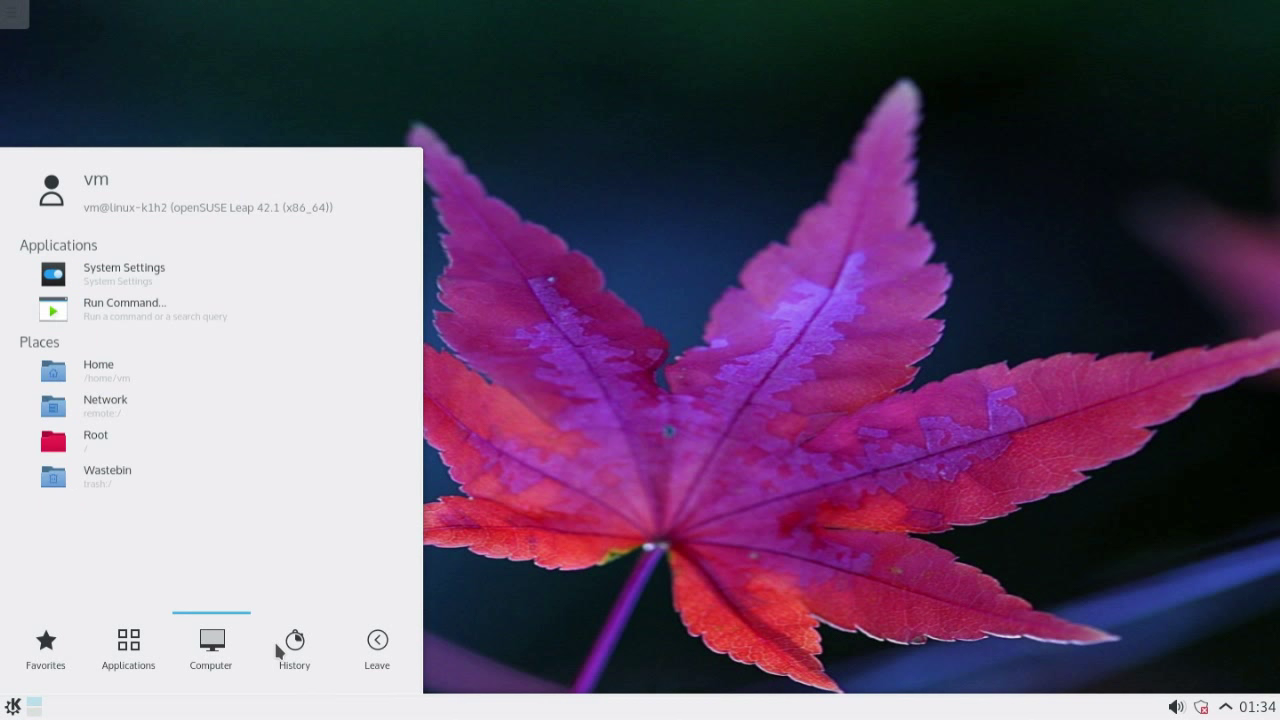
pyautogui.click(377, 645)
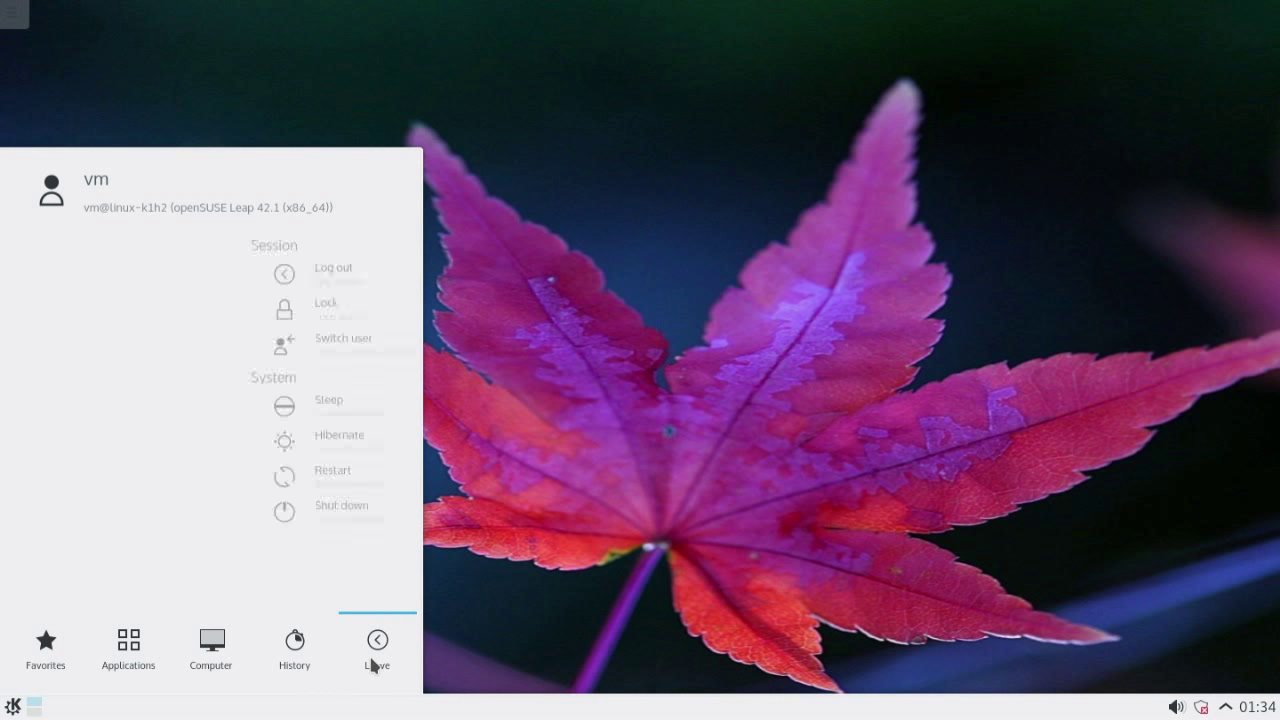
pyautogui.click(210, 650)
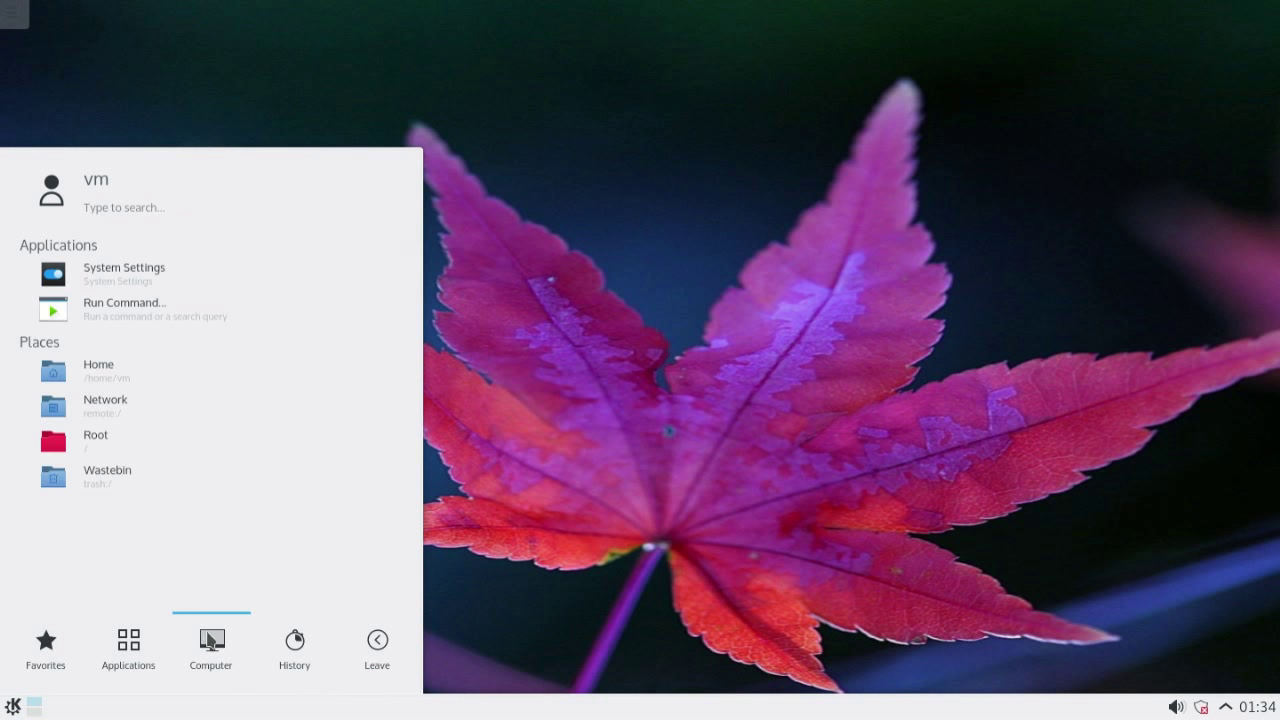
pyautogui.click(124, 273)
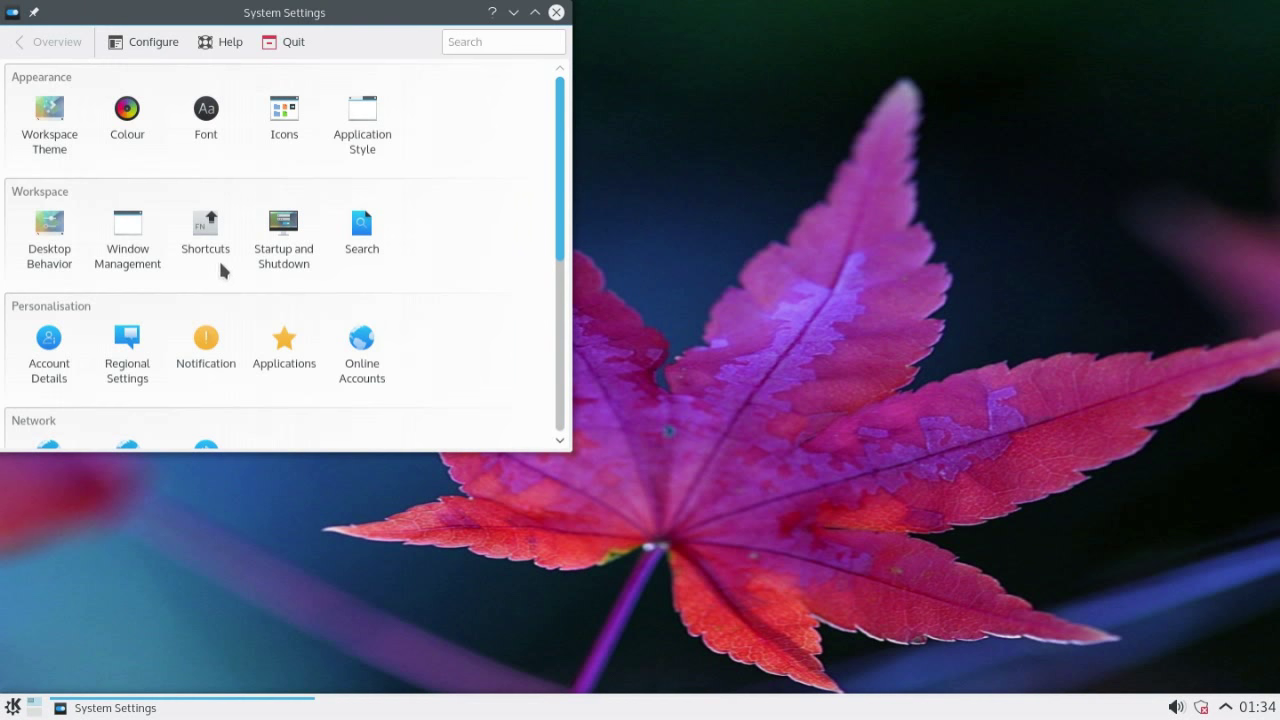
# Center and maximize System Settings, then launch YaST from System Administration
pyautogui.moveTo(284, 13); pyautogui.dragTo(658, 92)
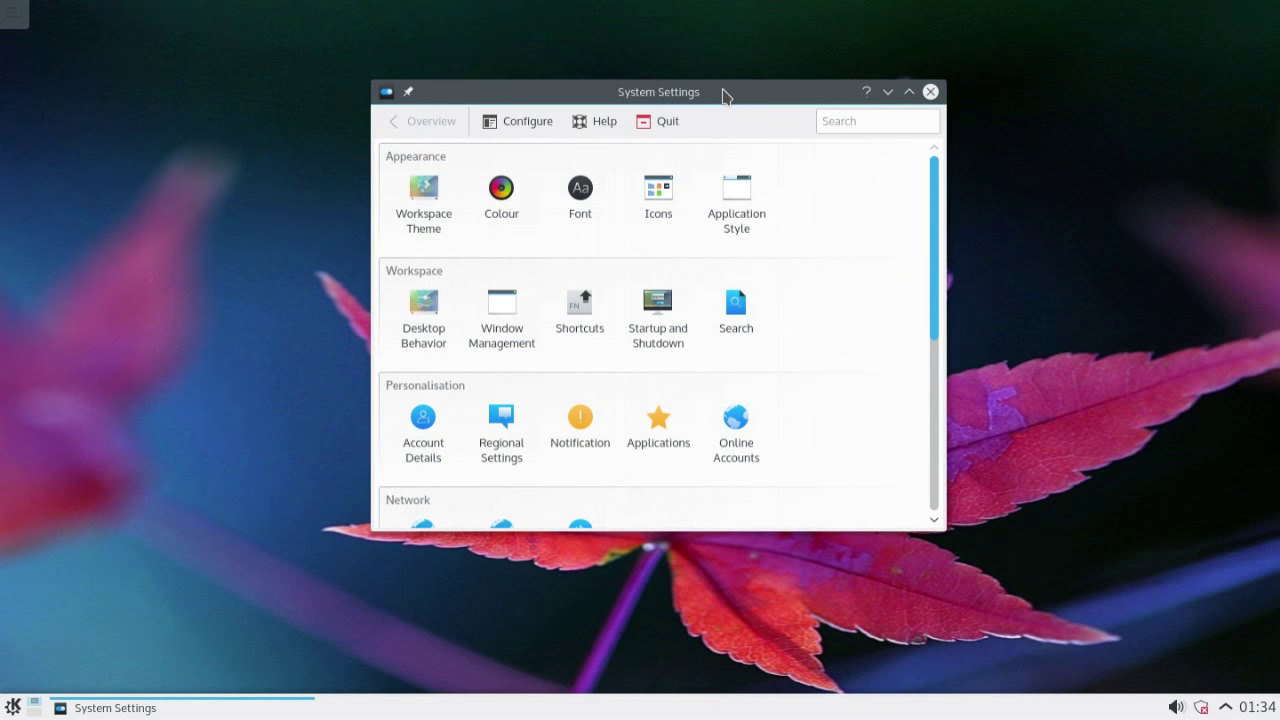
pyautogui.click(908, 91)
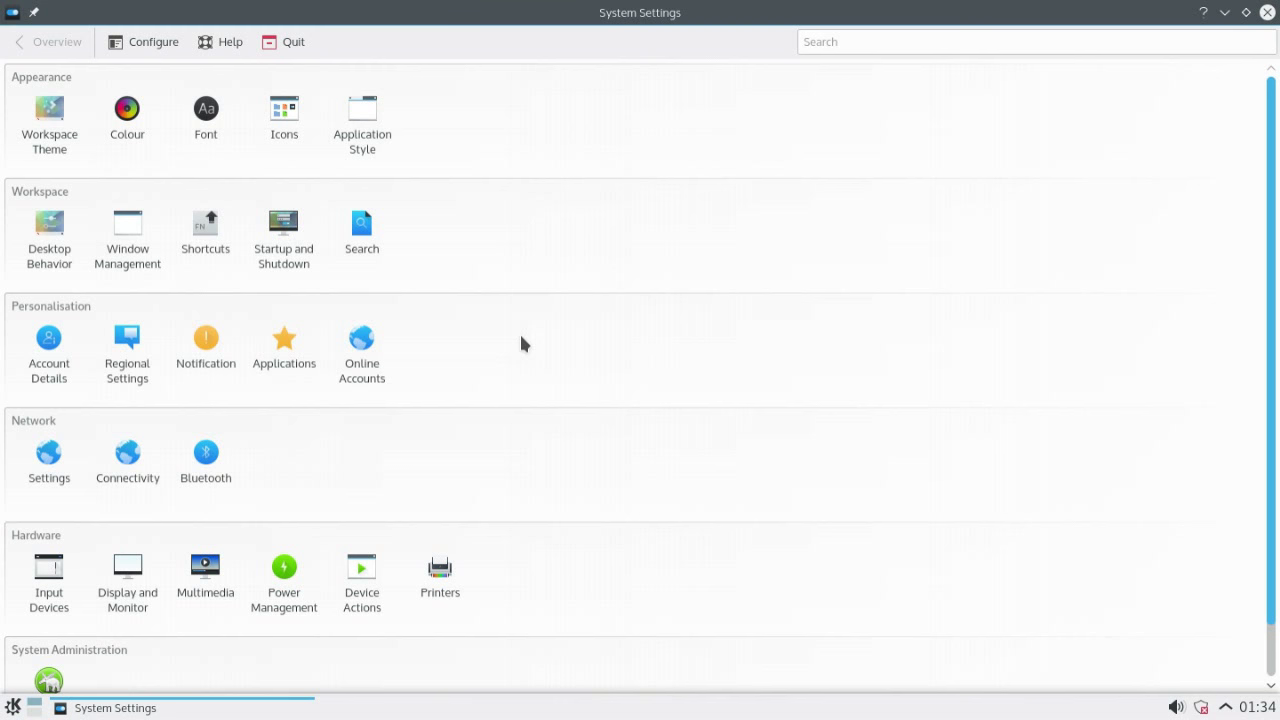
pyautogui.scroll(-3)
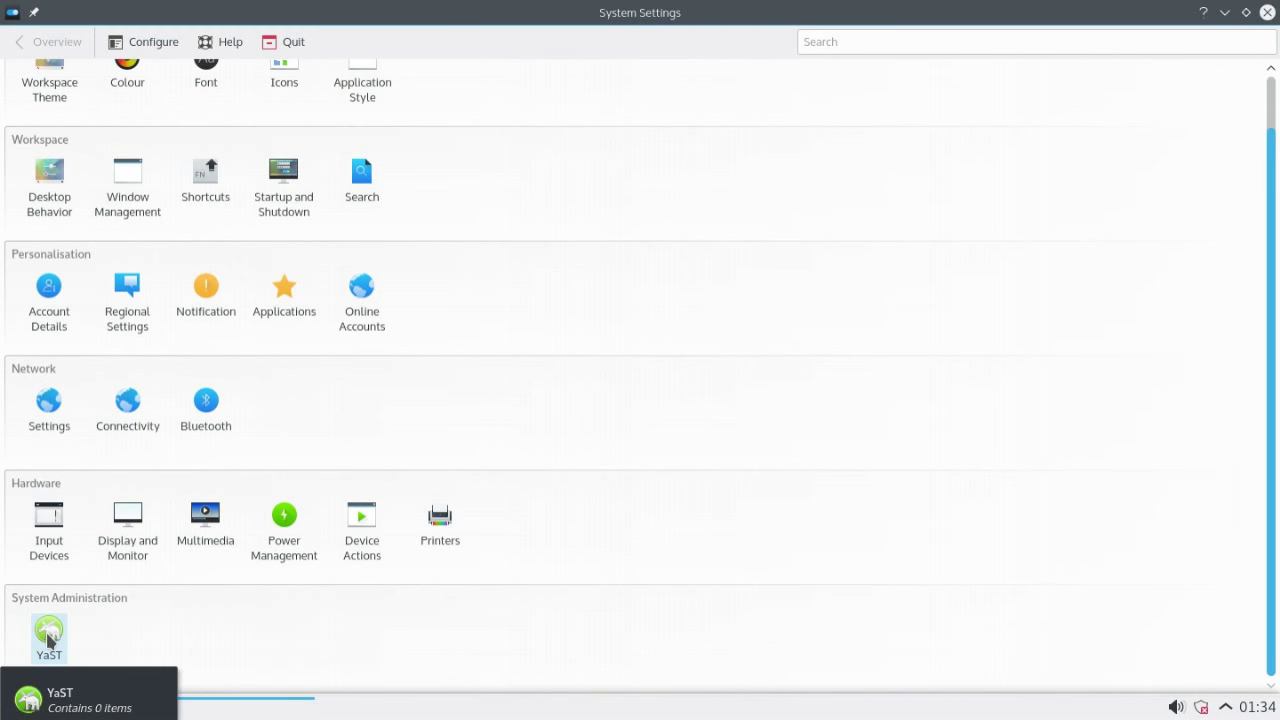
pyautogui.click(48, 632)
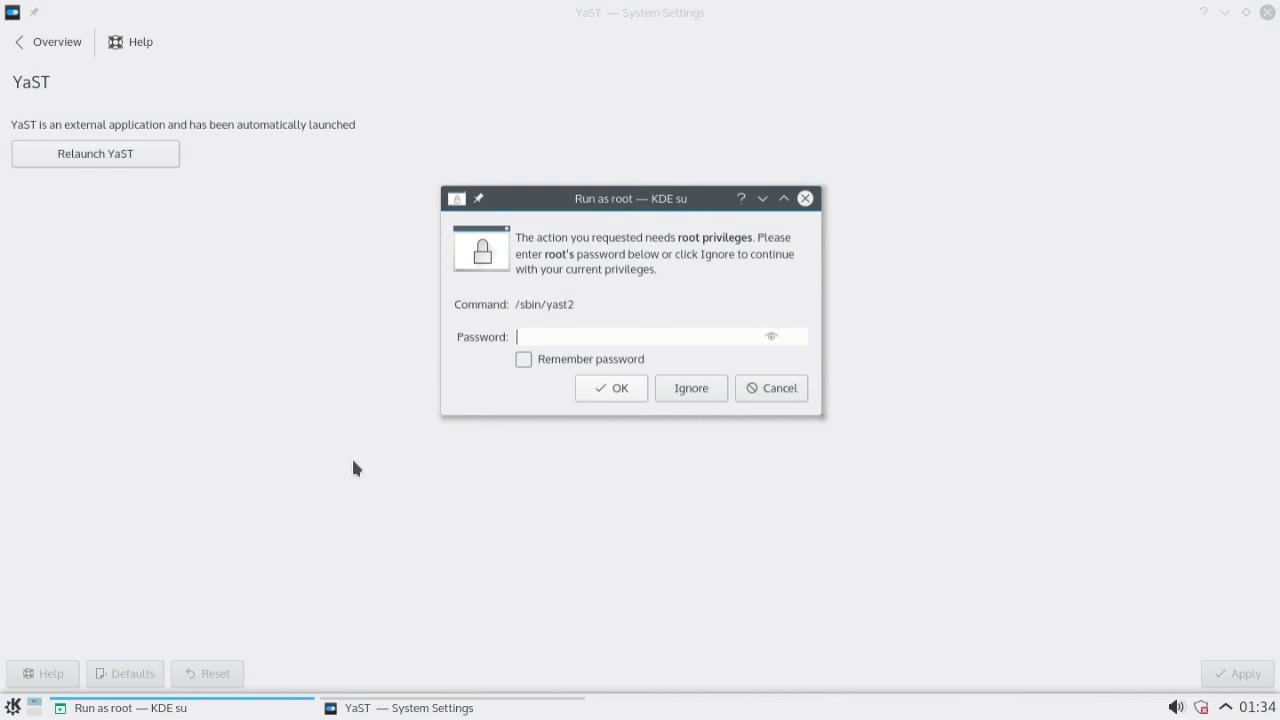
pyautogui.moveTo(660, 440)
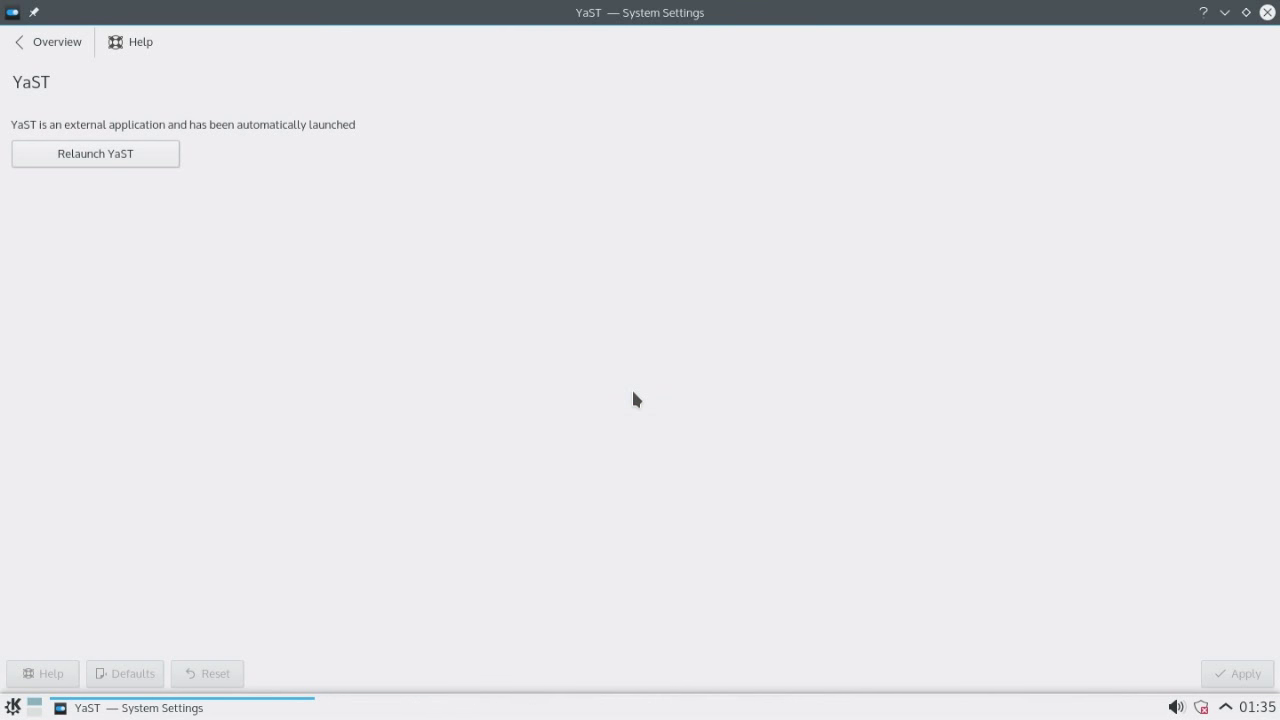
# Maximize YaST Control Center and open Software > Add-On Products to list installed add-ons
pyautogui.click(95, 153)
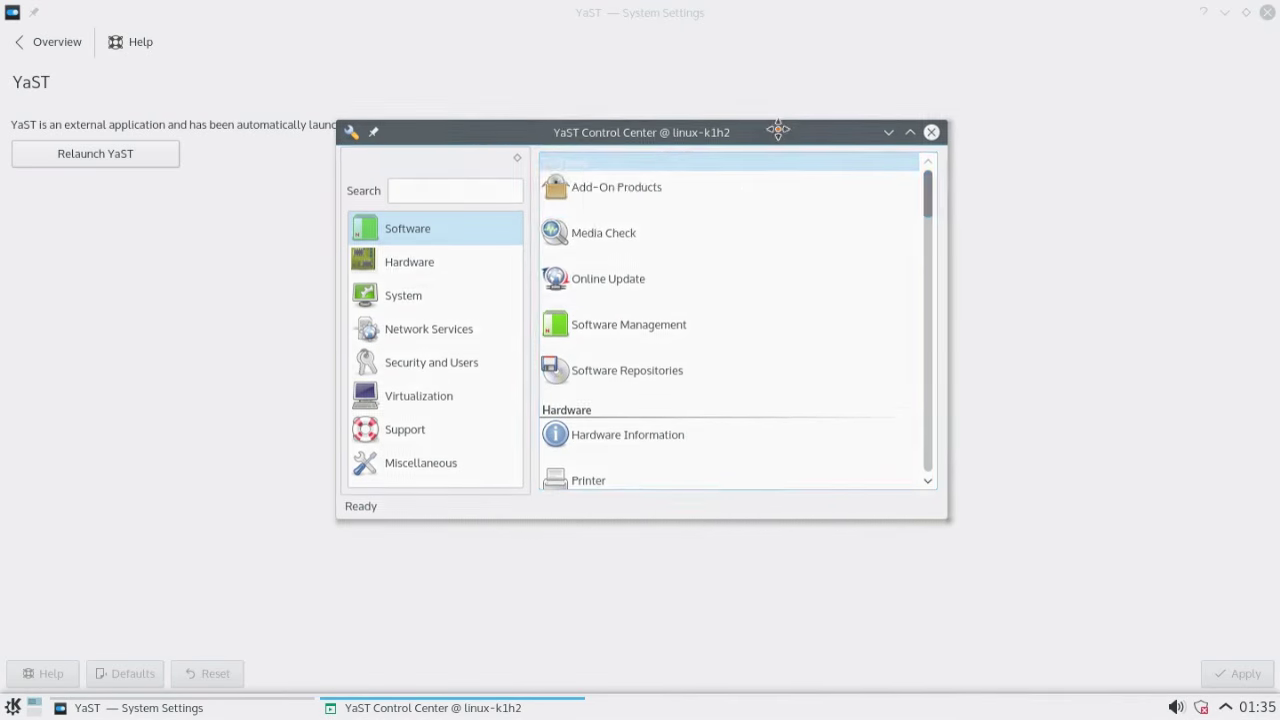
pyautogui.click(909, 131)
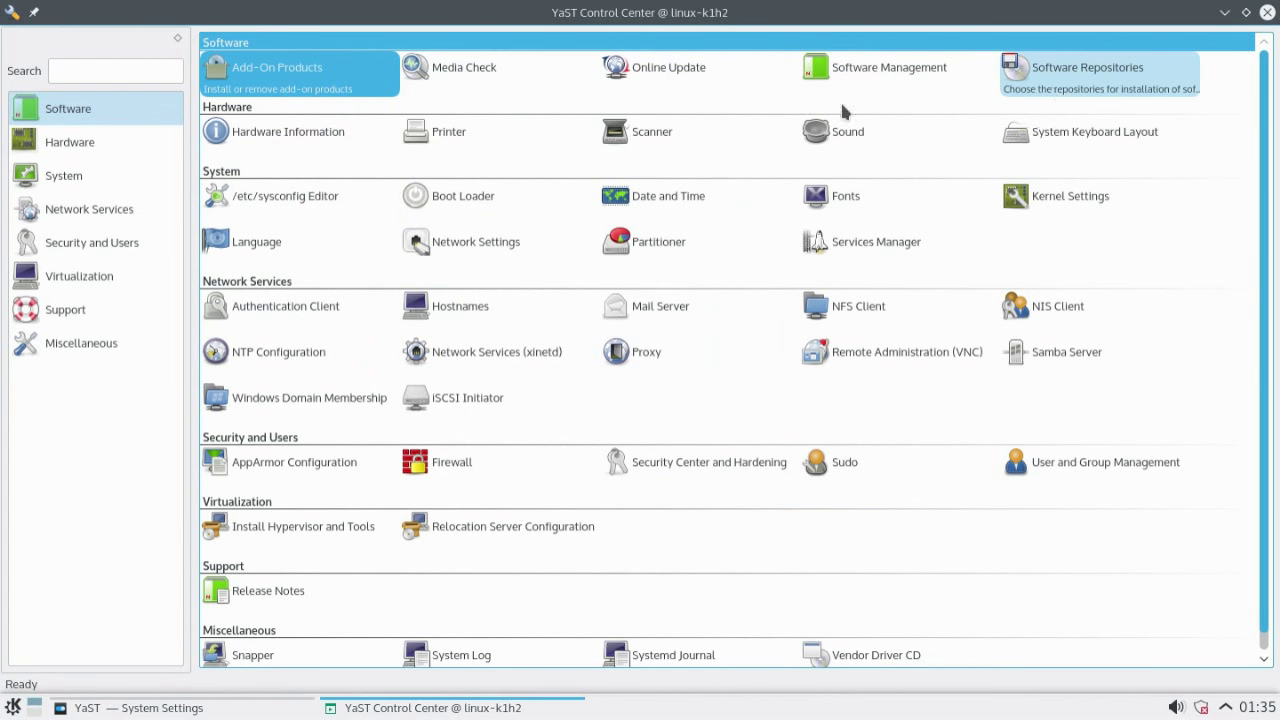
pyautogui.click(275, 67)
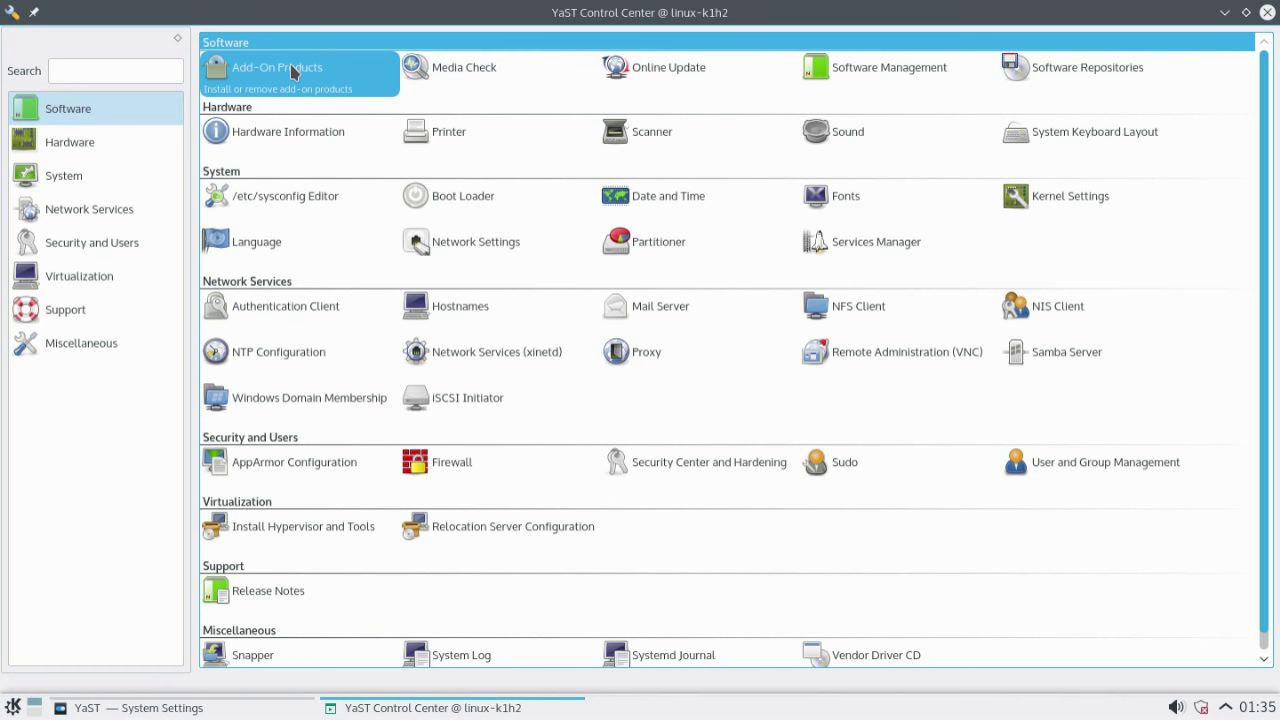
pyautogui.click(277, 67)
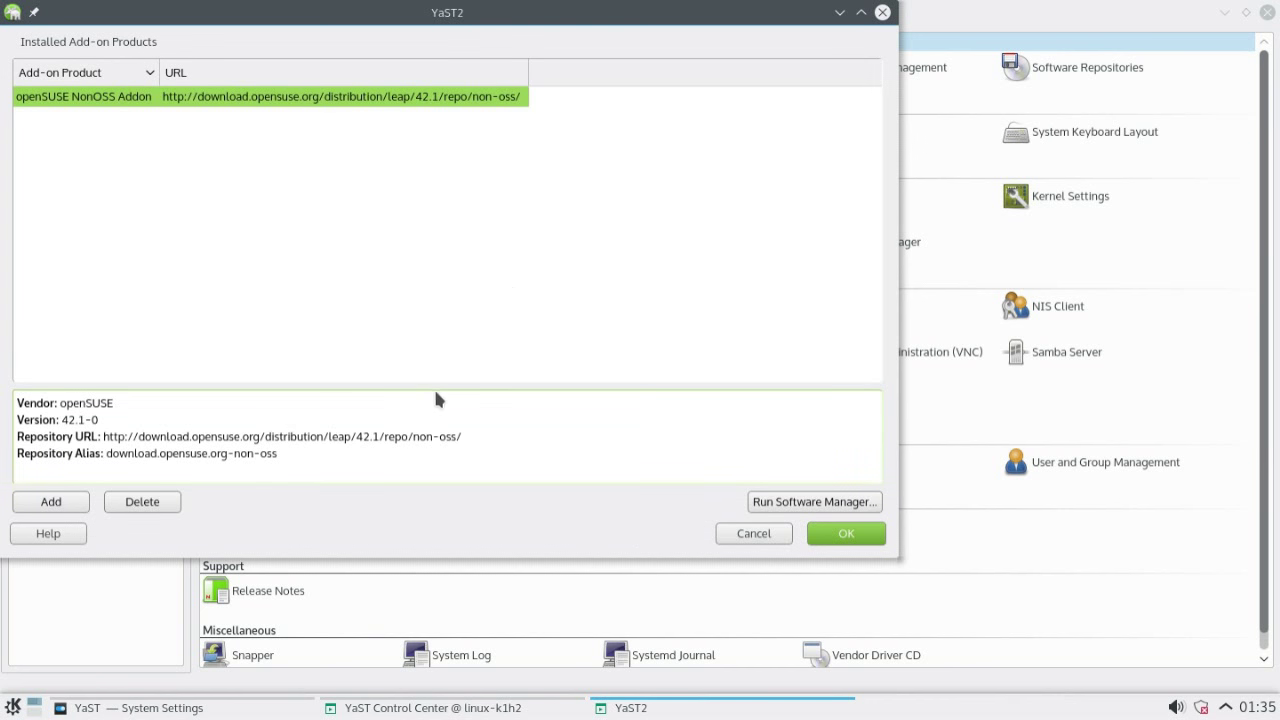
pyautogui.moveTo(588, 513)
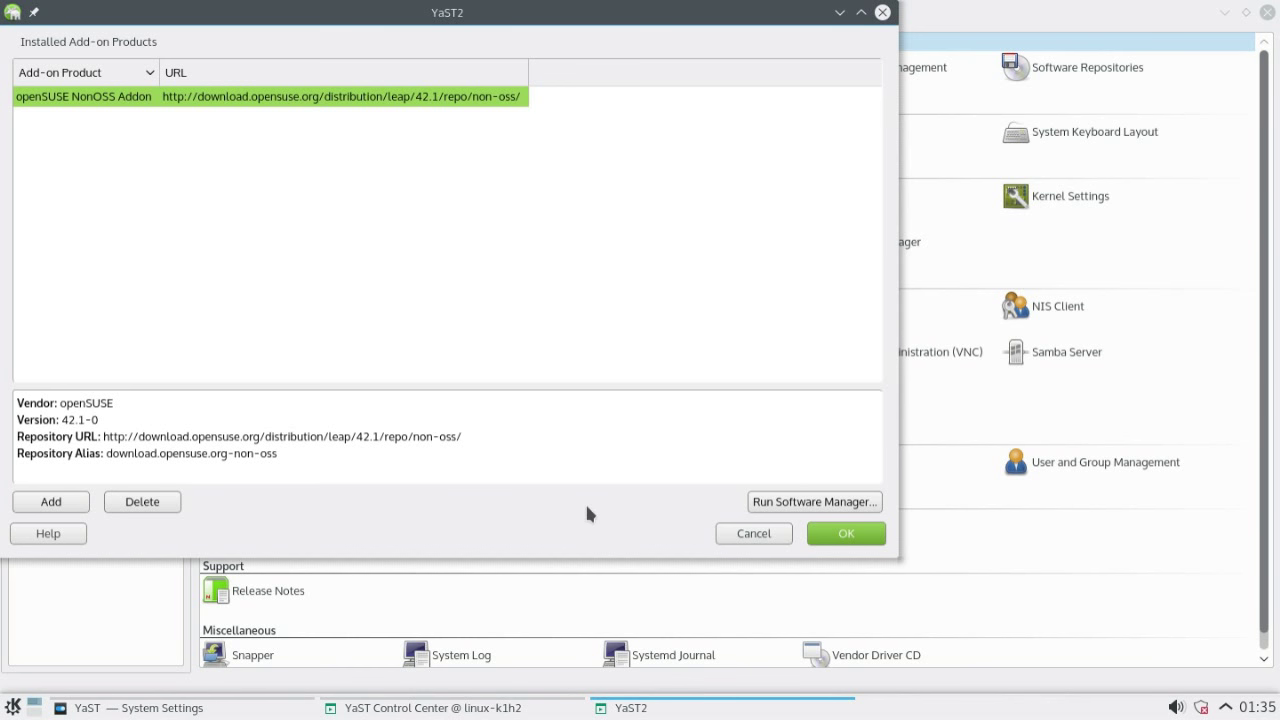
pyautogui.moveTo(814, 501)
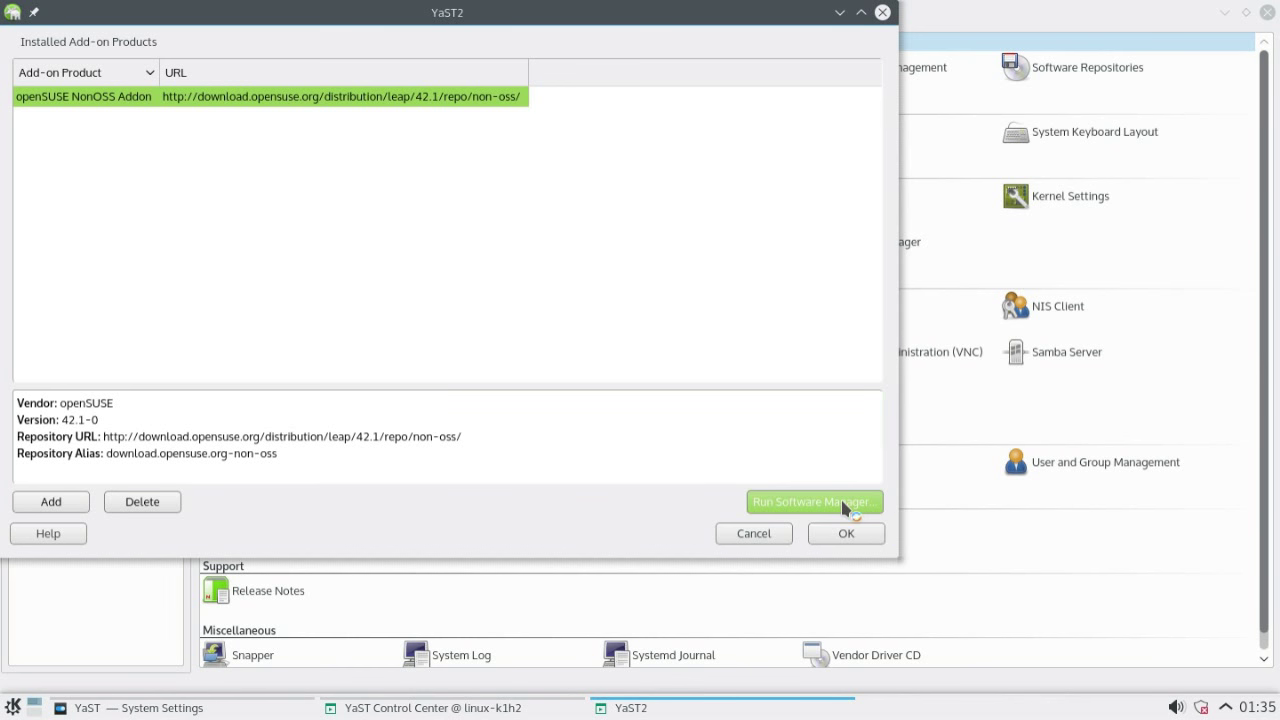
# Search Software Manager for 'ink' and accept installing inkscape with its dependency changes
pyautogui.click(814, 501)
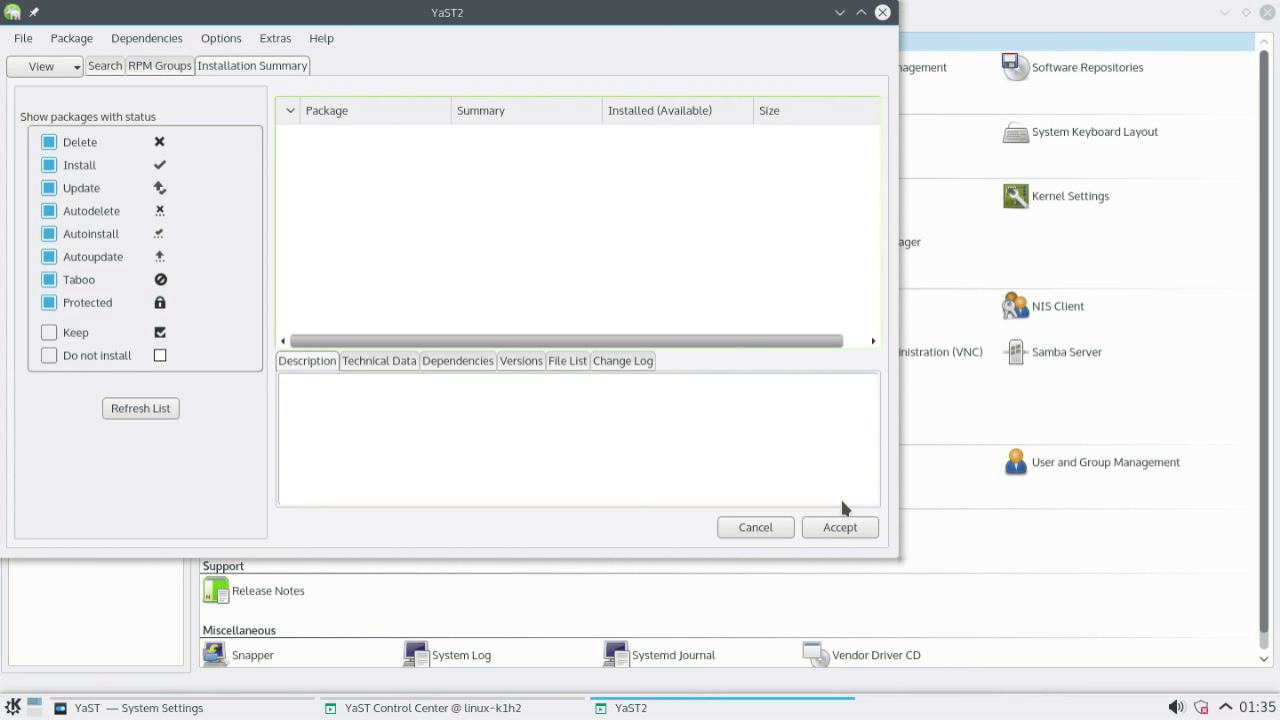
pyautogui.moveTo(328, 407)
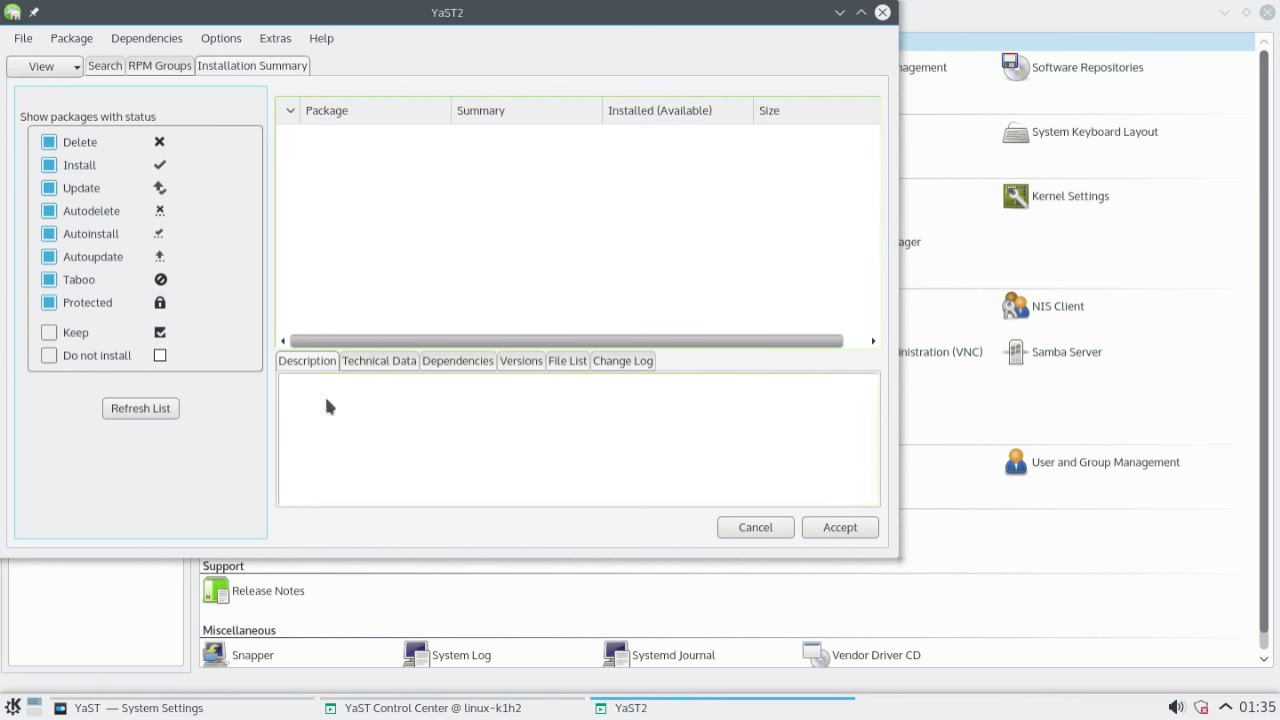
pyautogui.click(104, 65)
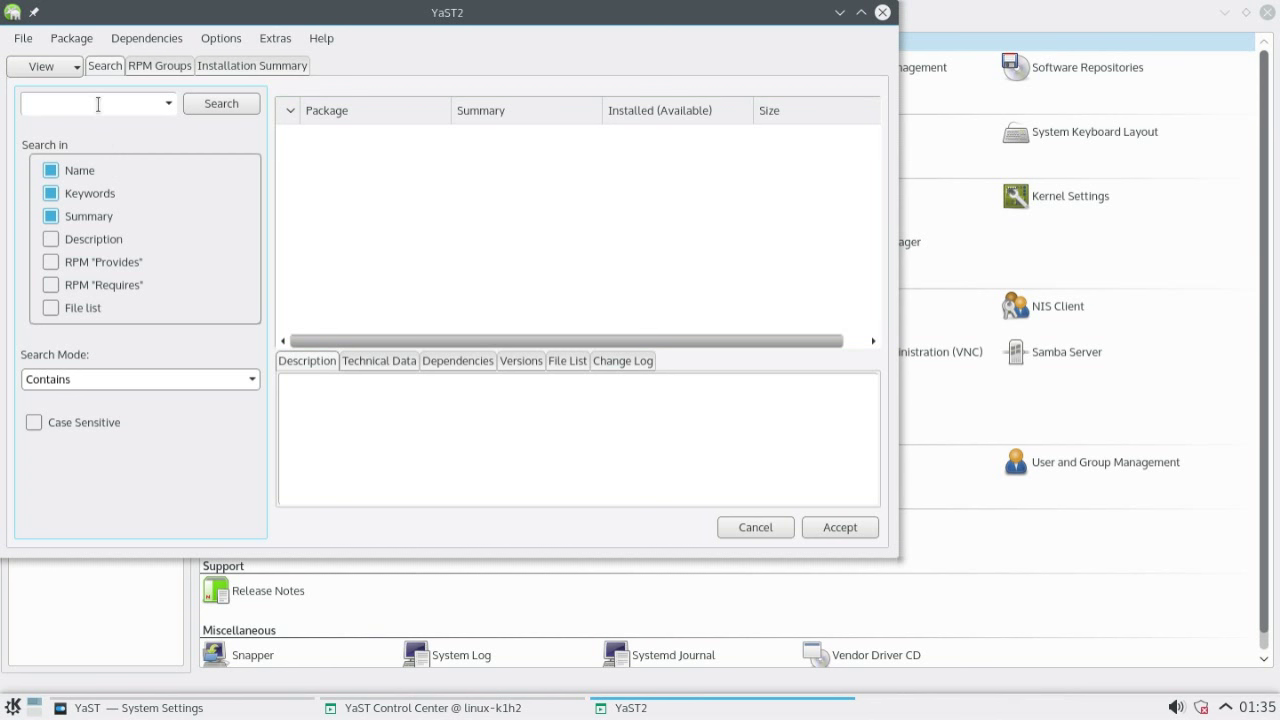
pyautogui.write('inkscape')
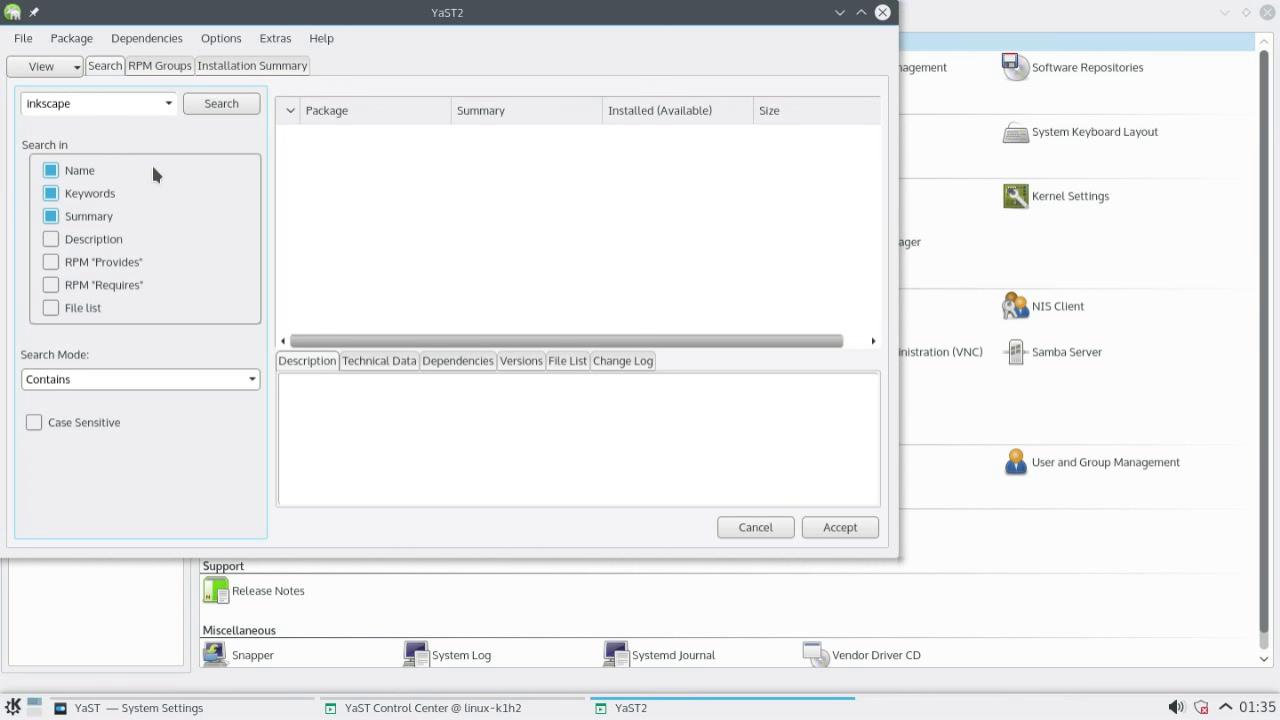
pyautogui.click(221, 103)
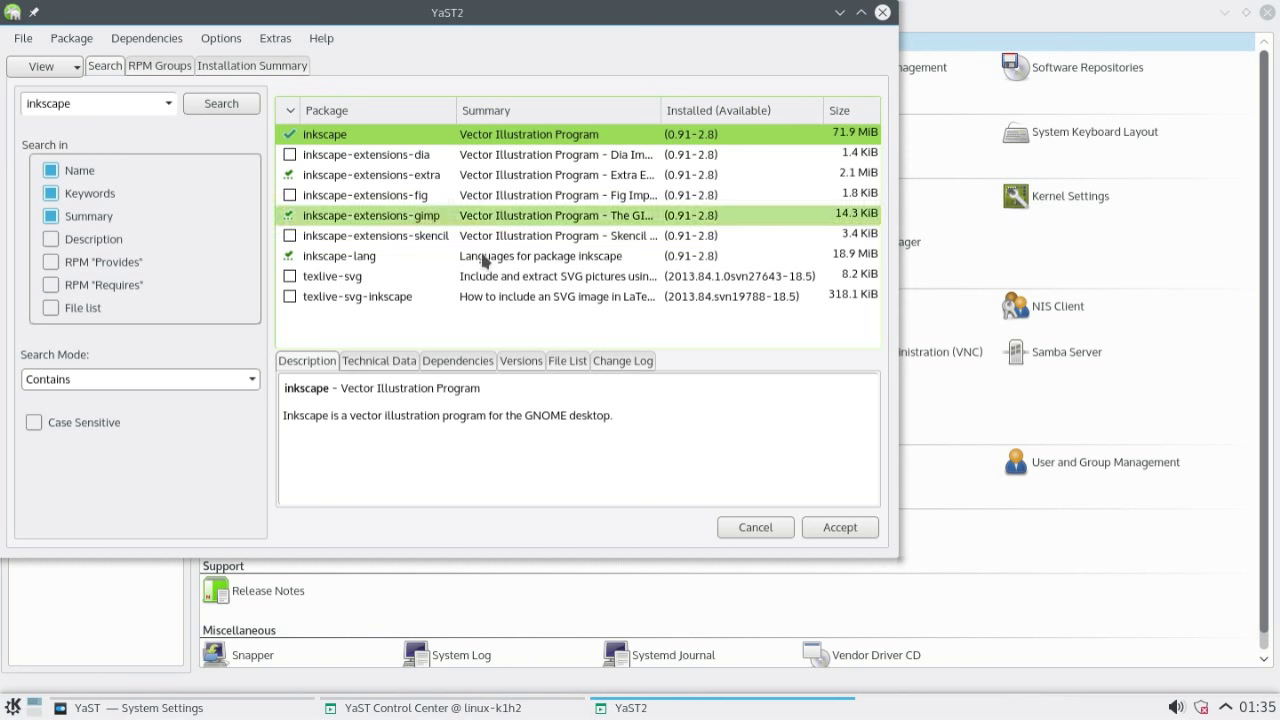
pyautogui.click(839, 527)
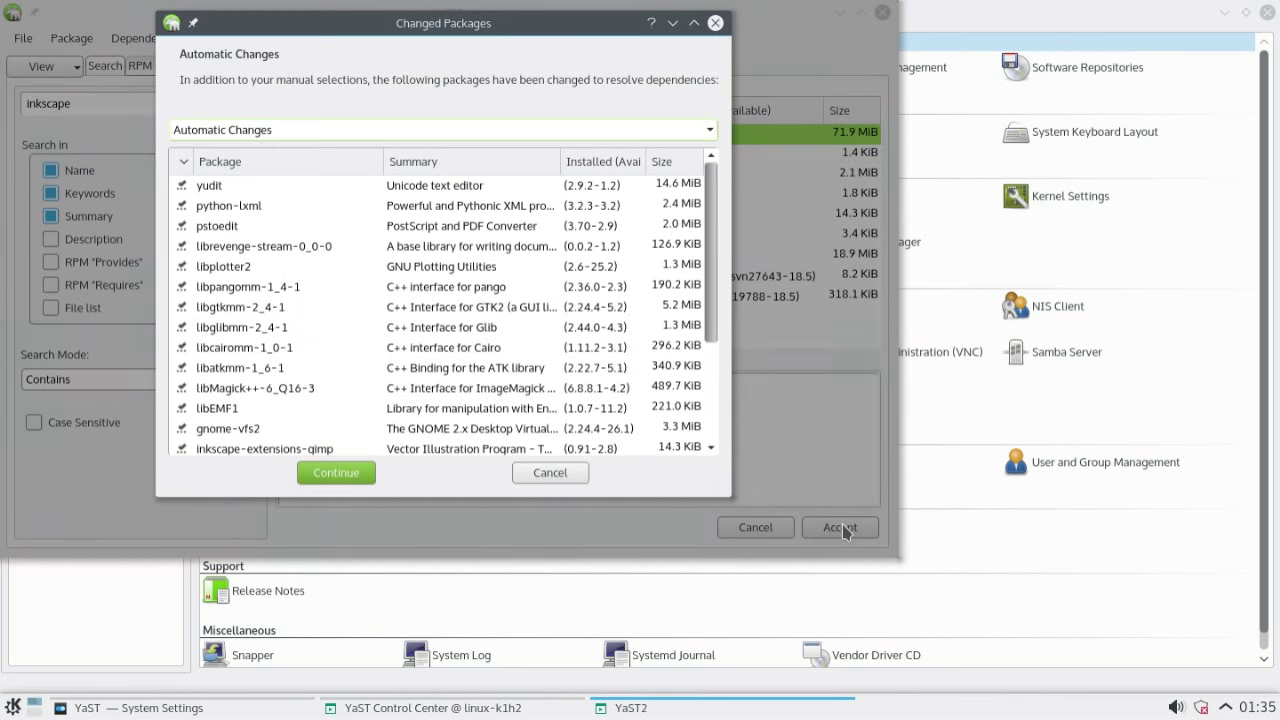
pyautogui.moveTo(478, 105)
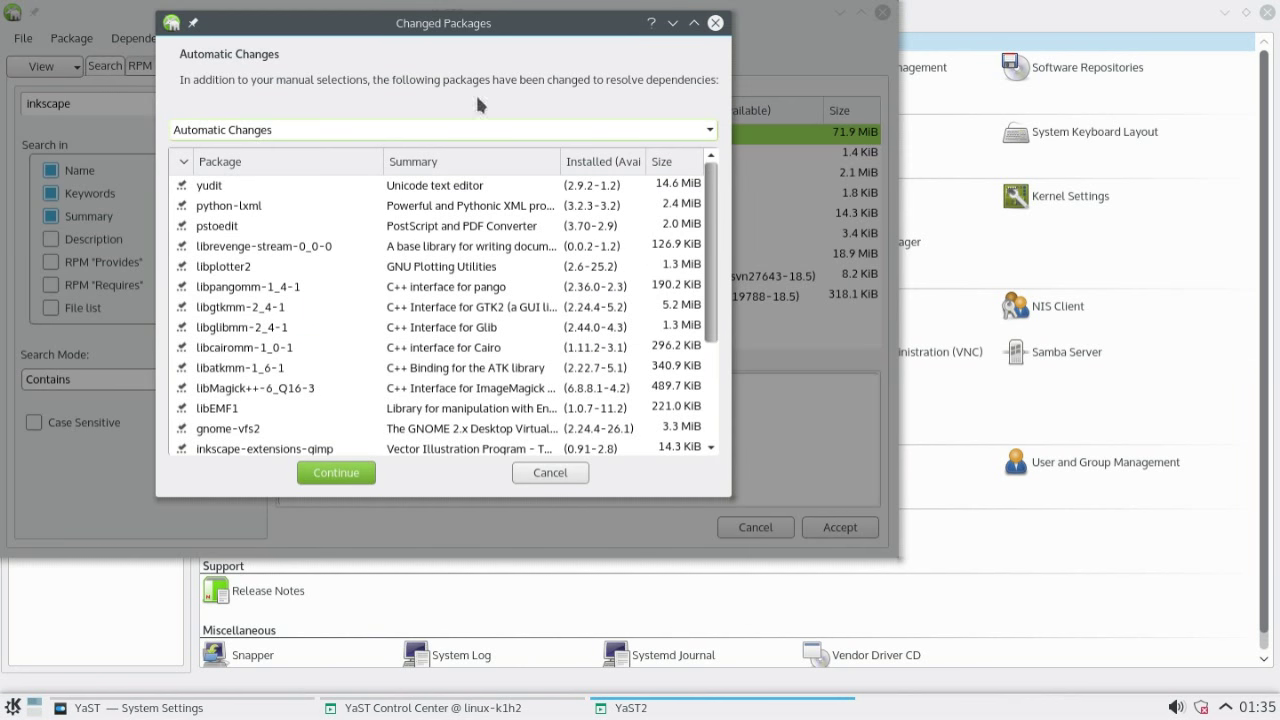
pyautogui.click(335, 472)
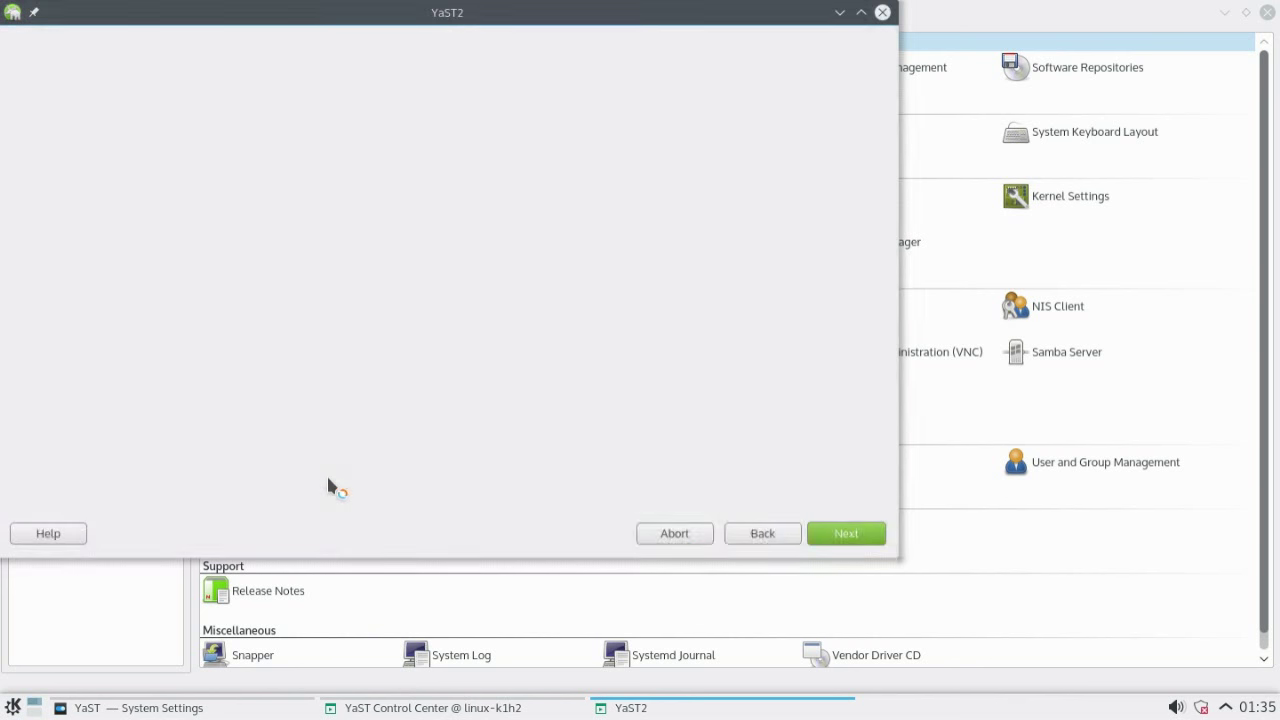
# Confirm the installation so the inkscape packages begin installing
pyautogui.click(845, 533)
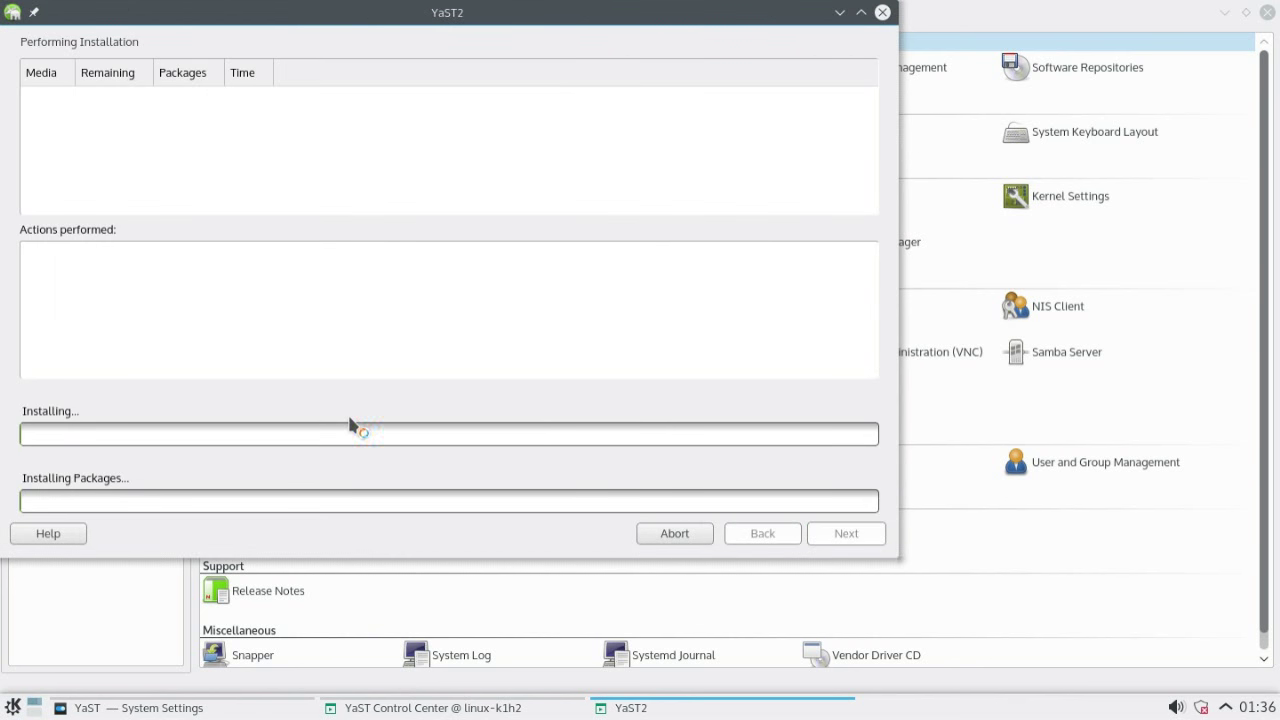
pyautogui.moveTo(705, 295)
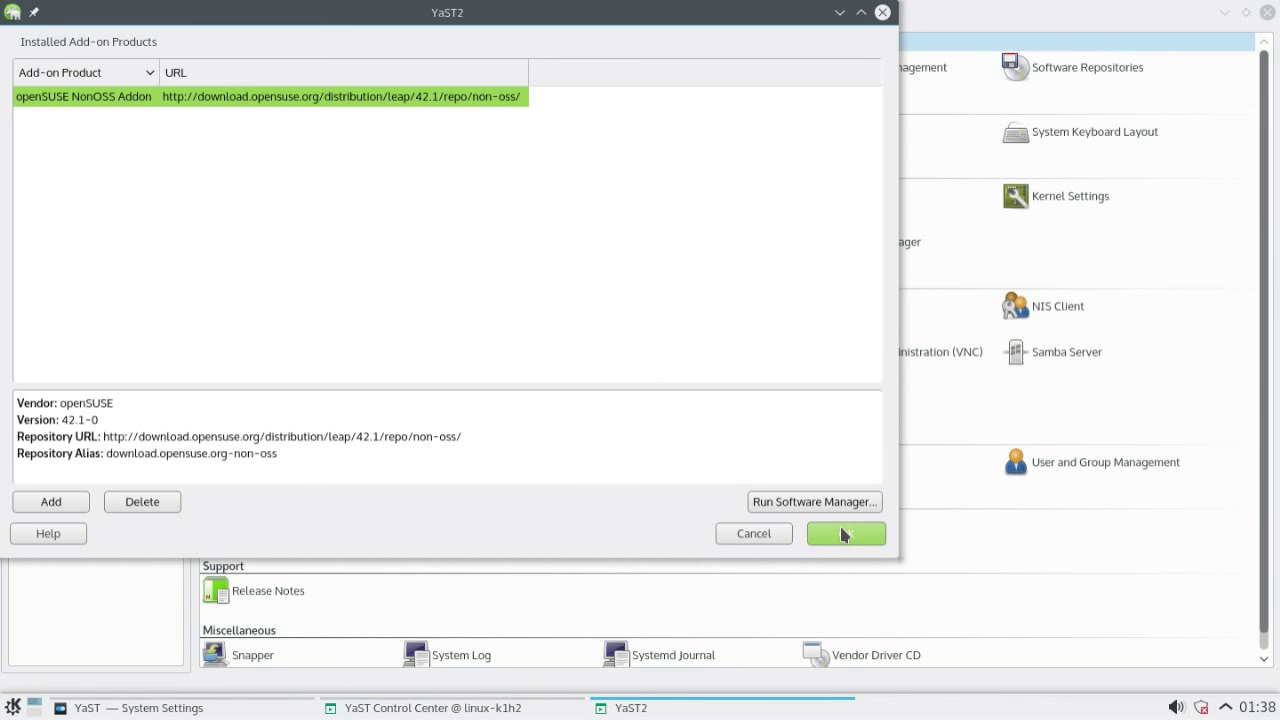
# Close the add-on list and find Inkscape by typing 'ink' under Kickoff's Graphics applications
pyautogui.click(846, 533)
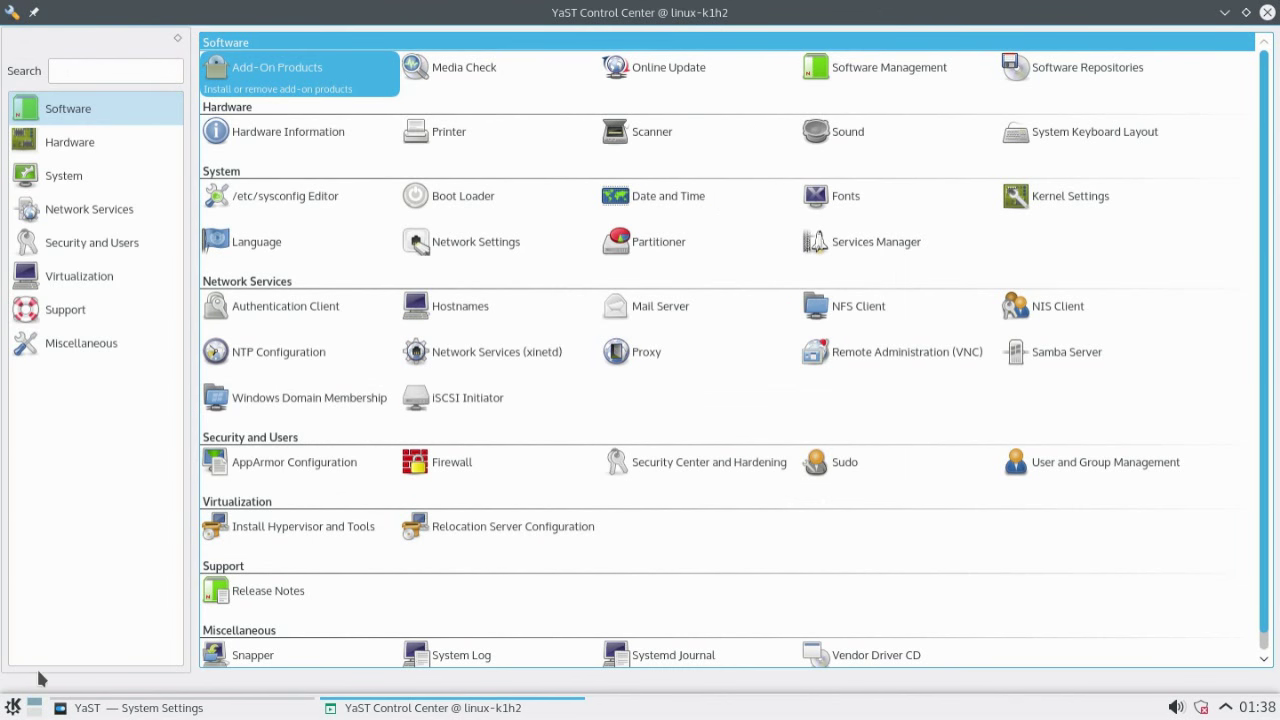
pyautogui.click(13, 707)
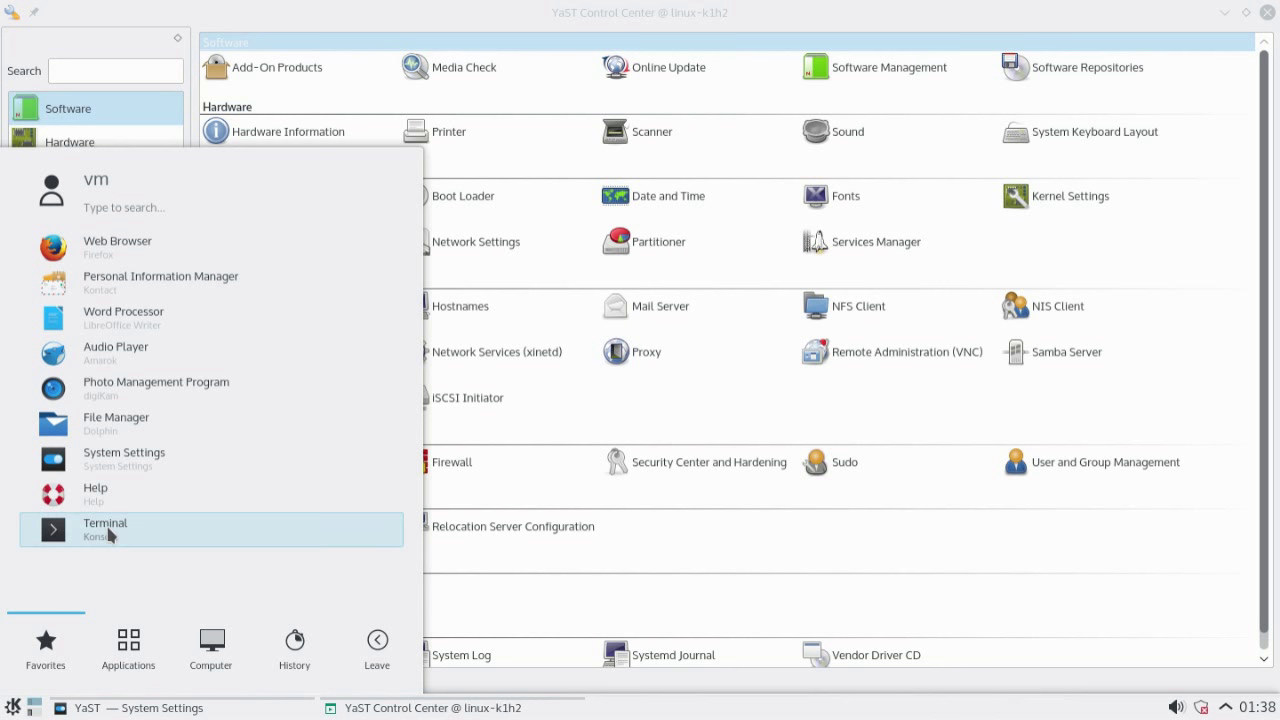
pyautogui.click(128, 648)
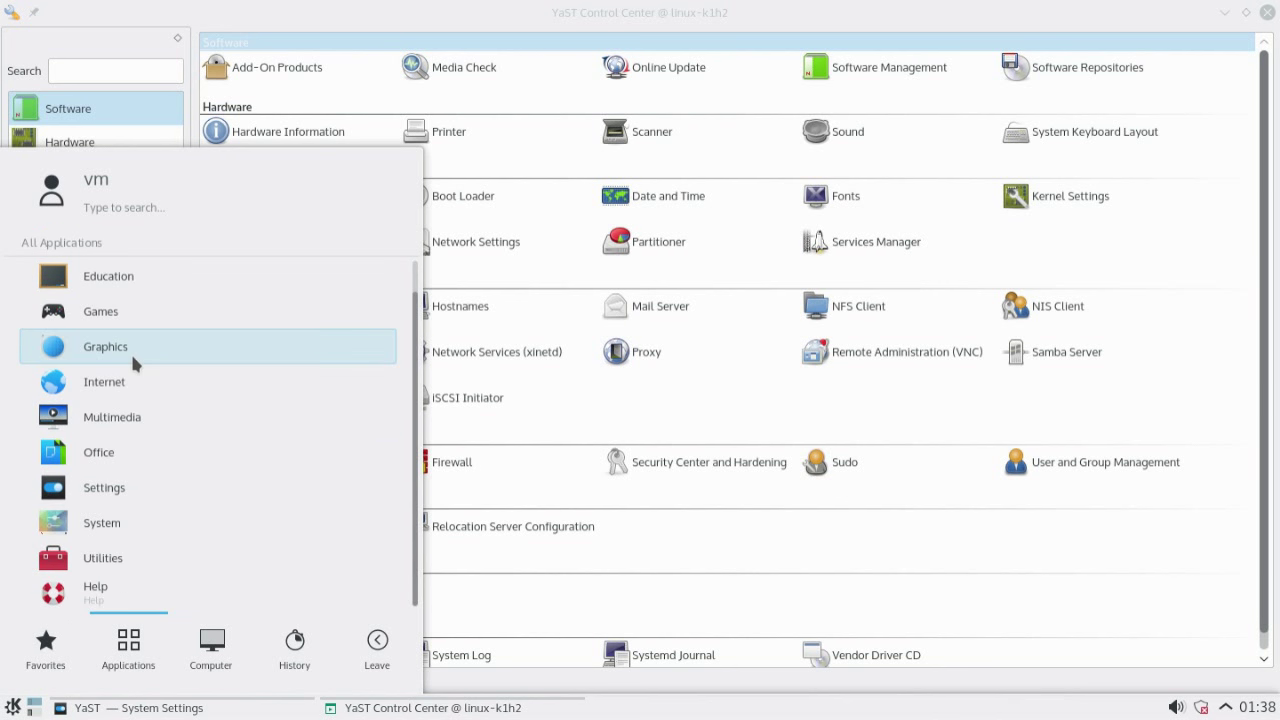
pyautogui.click(105, 346)
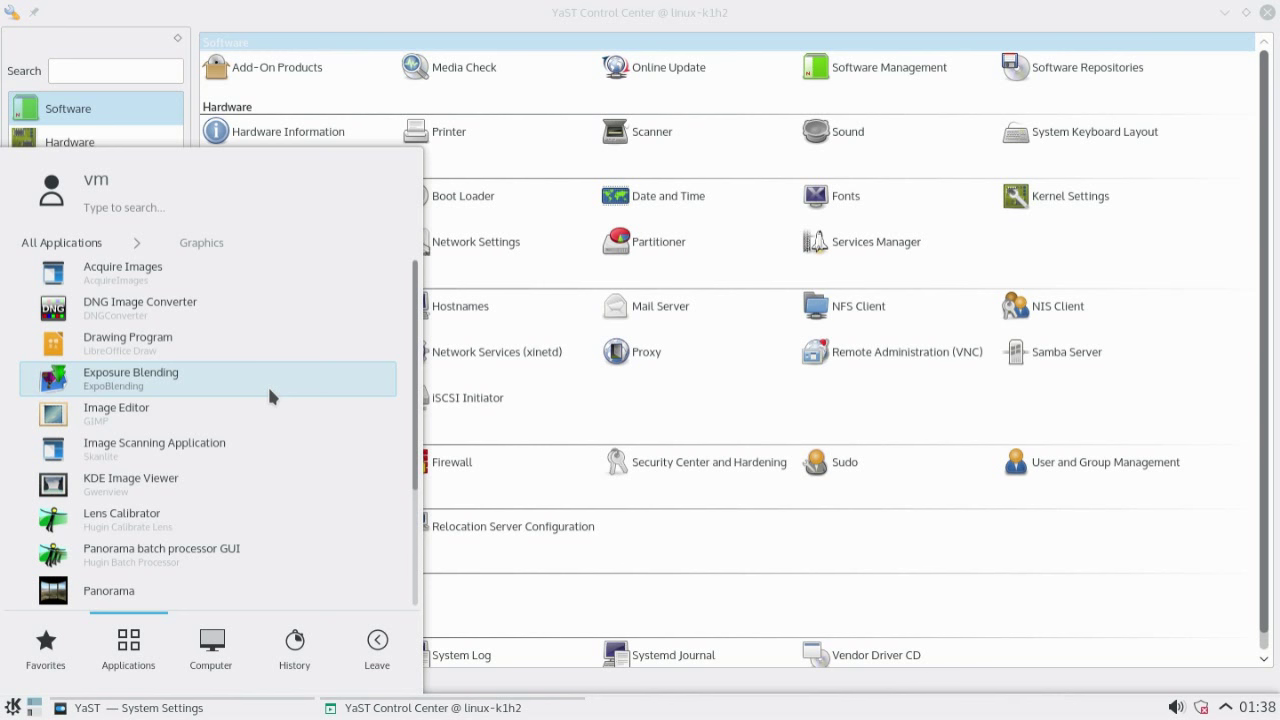
pyautogui.write('ink')
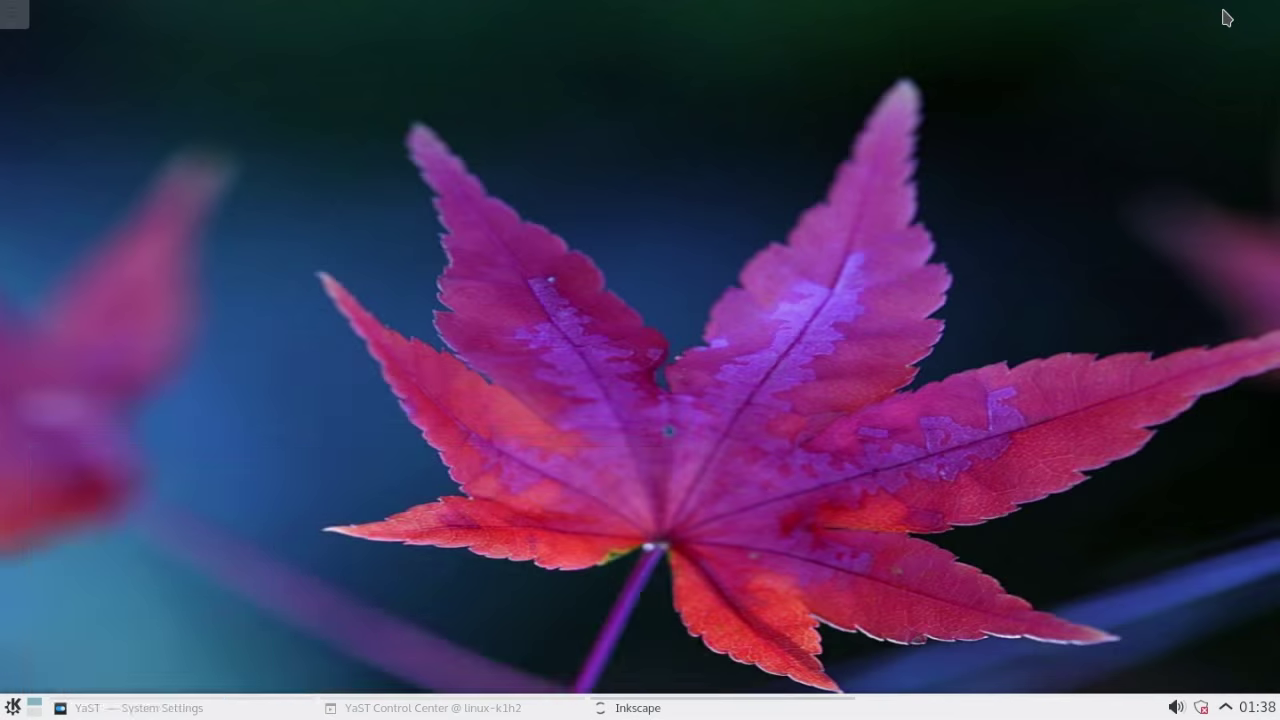
# Browse Inkscape's File and Filters menus on the blank document, then quit Inkscape
pyautogui.click(636, 707)
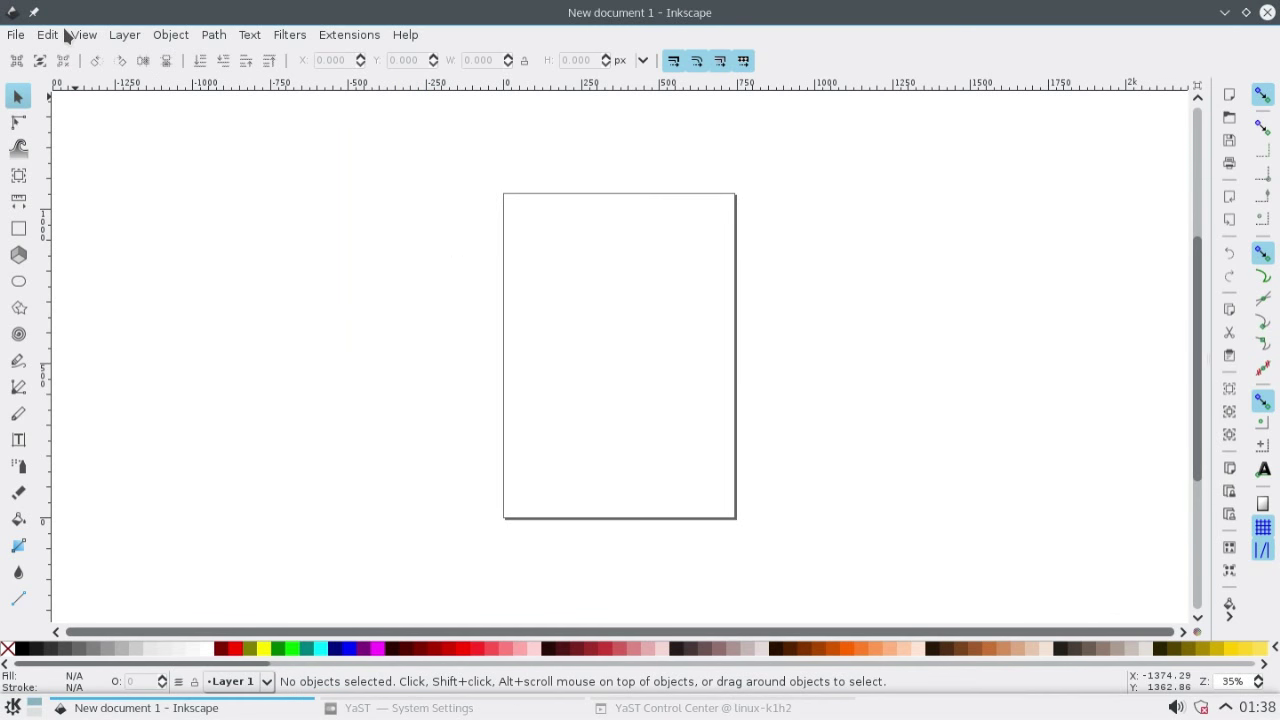
pyautogui.click(15, 34)
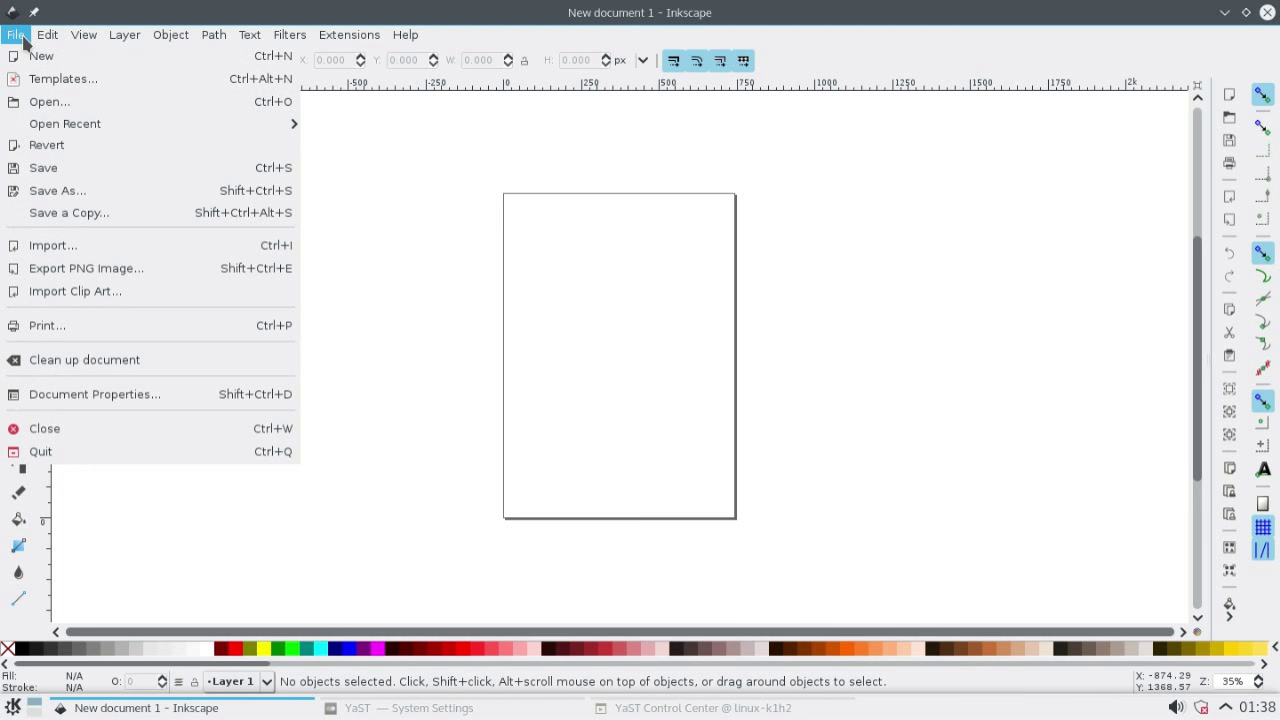
pyautogui.click(290, 34)
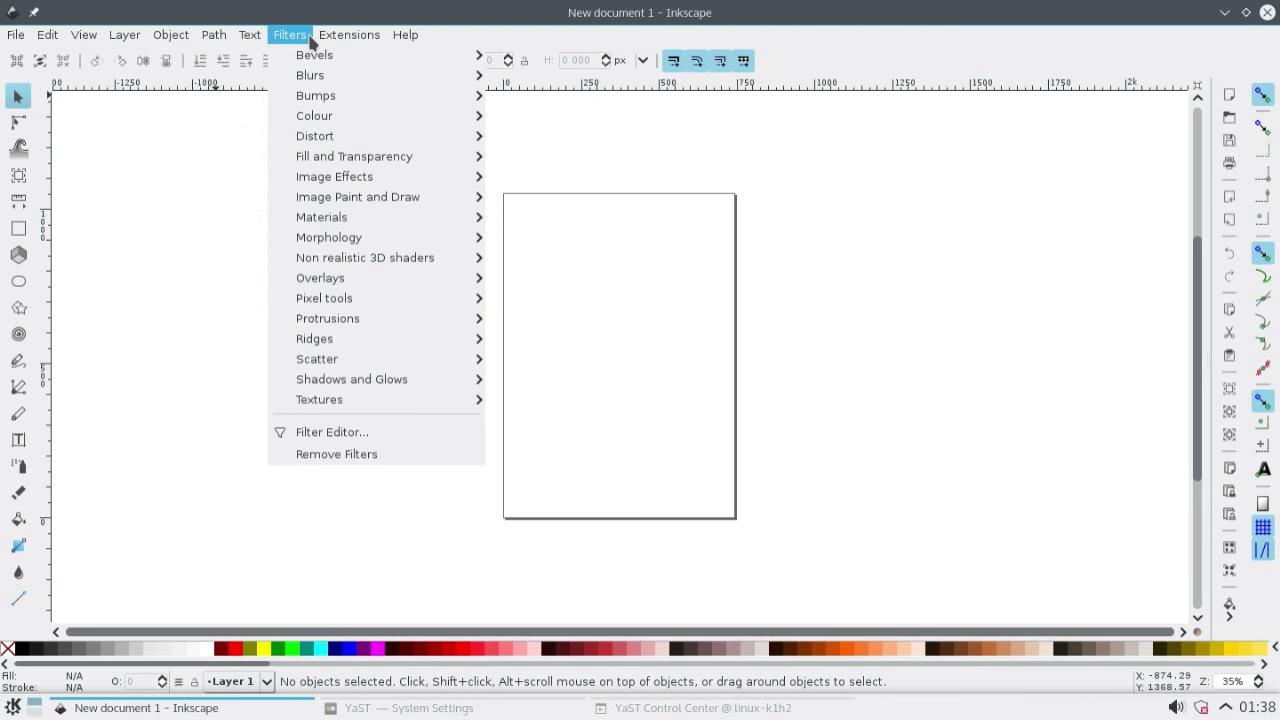
pyautogui.click(349, 34)
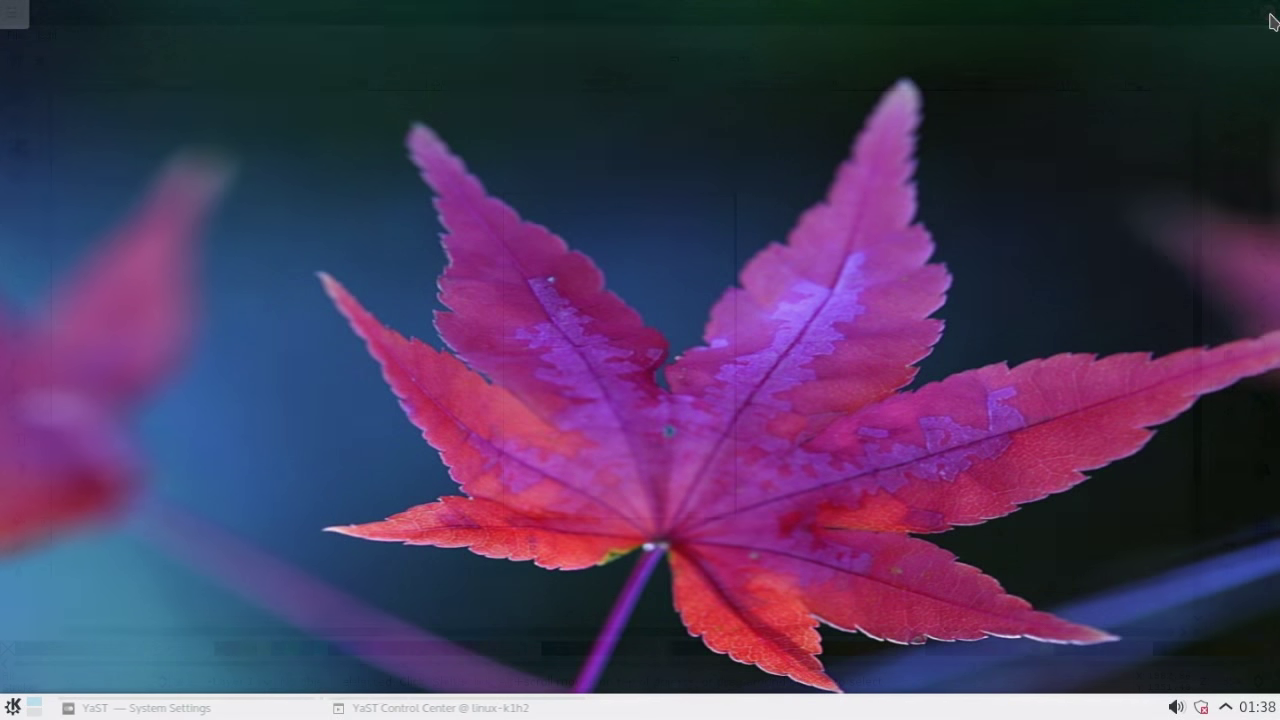
# Reopen YaST's System > Boot Loader, view the Bootloader Options tab, then cancel
pyautogui.click(432, 707)
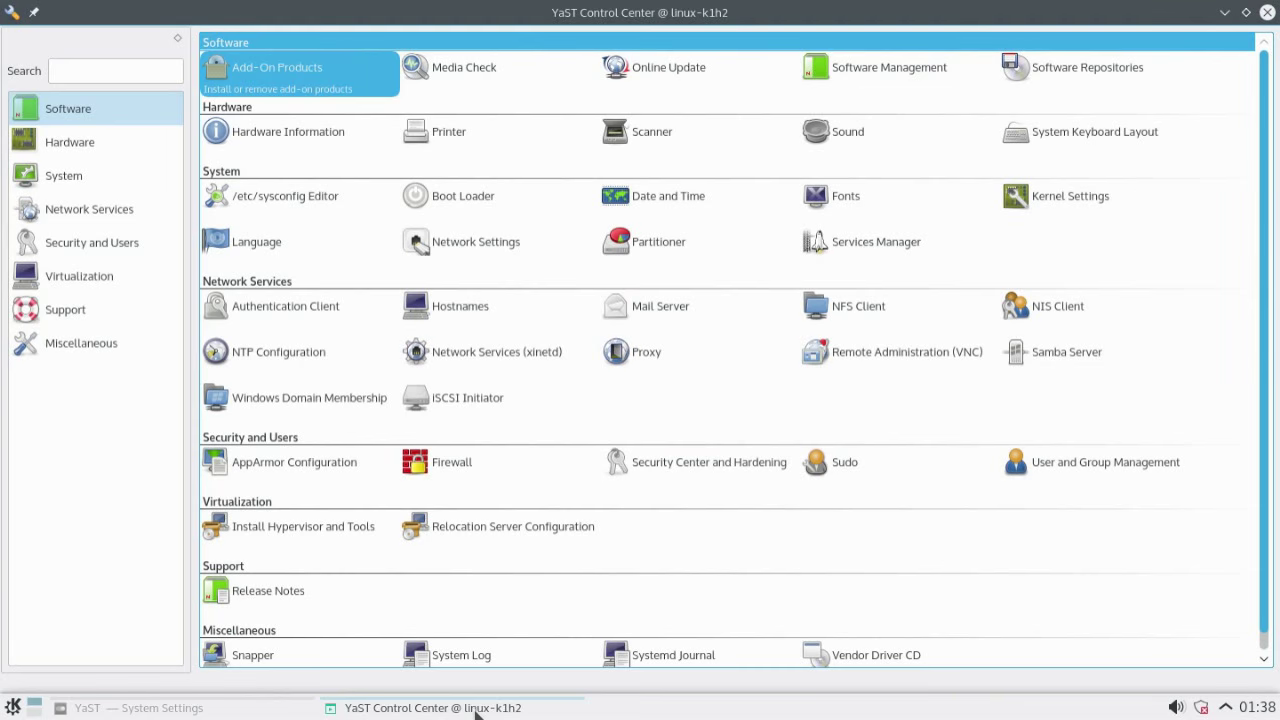
pyautogui.moveTo(498, 196)
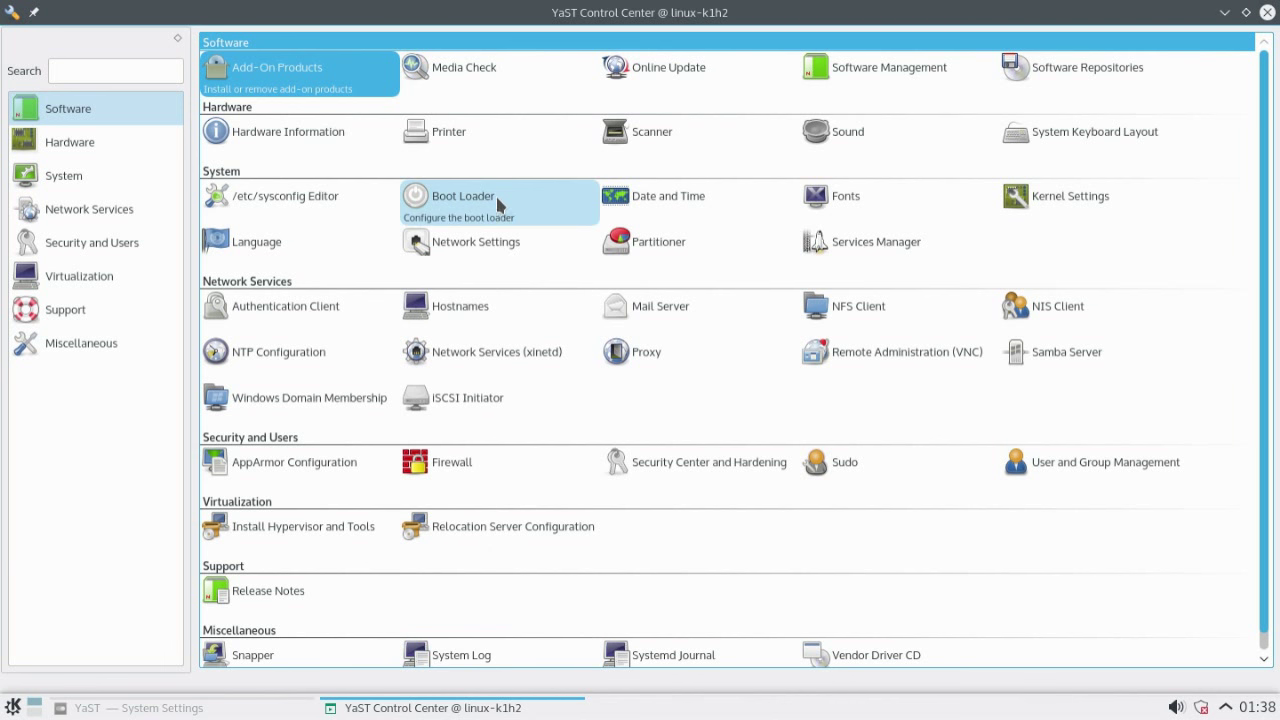
pyautogui.click(463, 196)
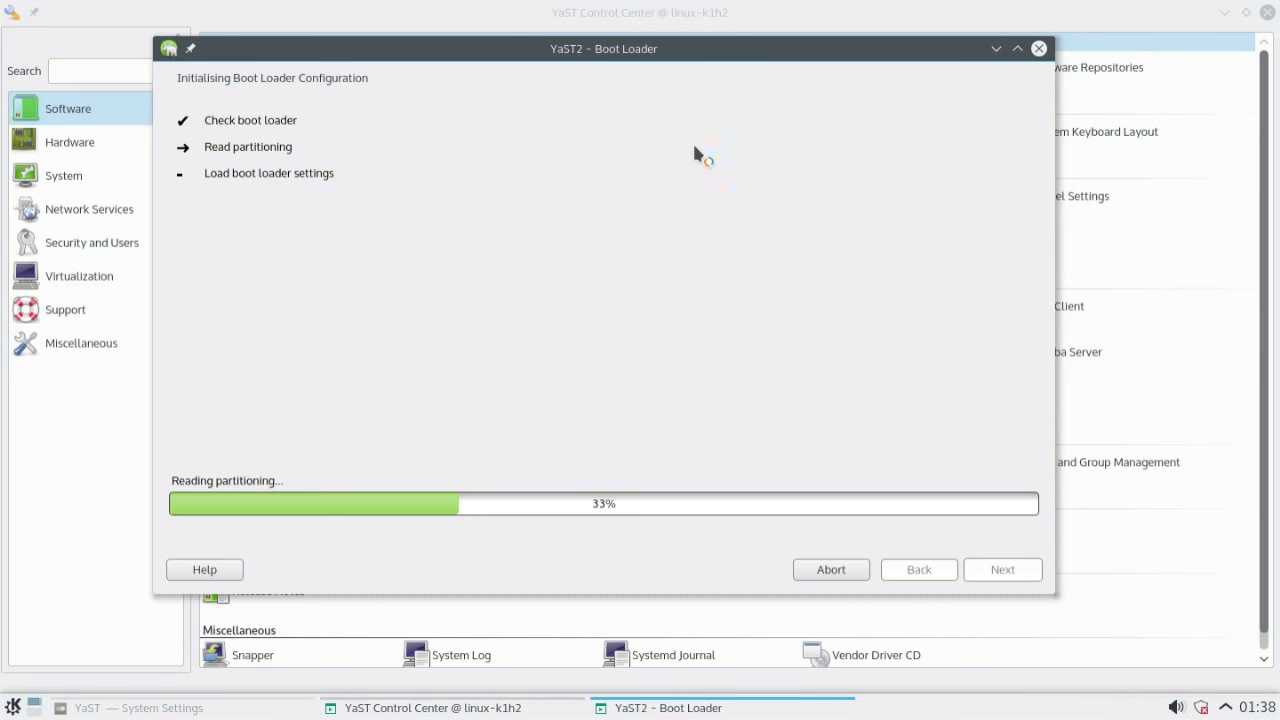
pyautogui.moveTo(248, 197)
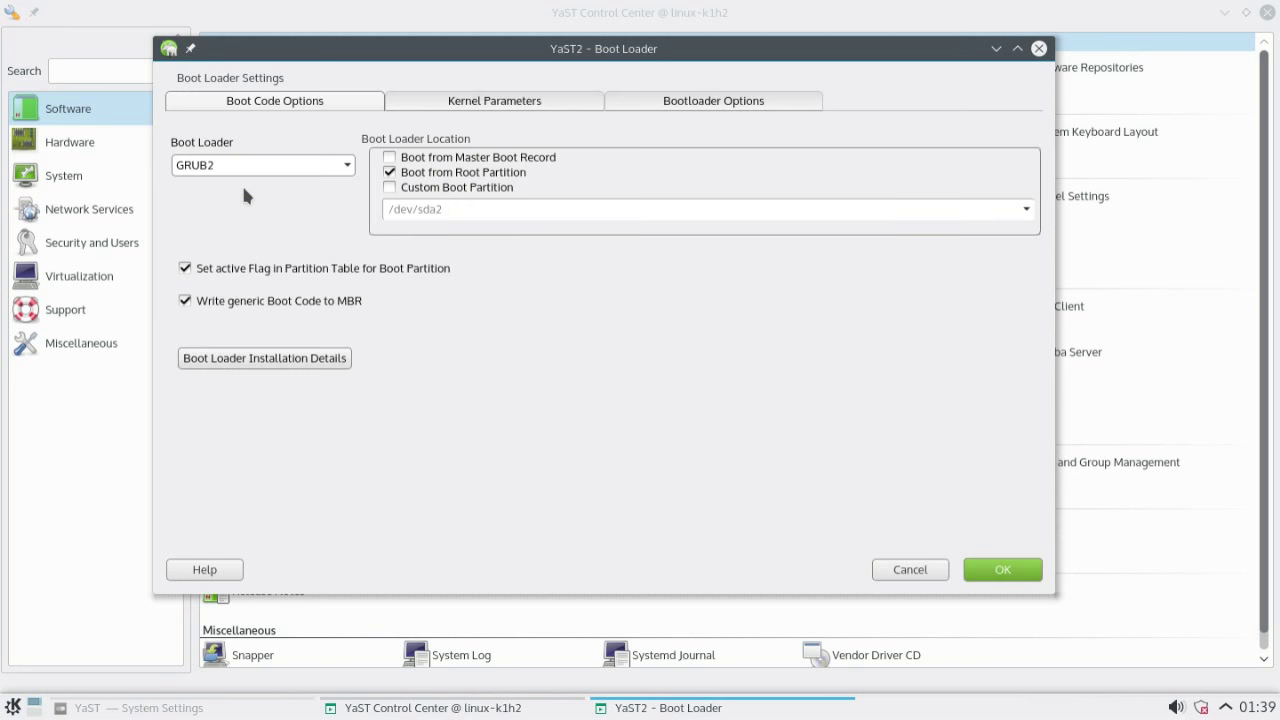
pyautogui.moveTo(465, 185)
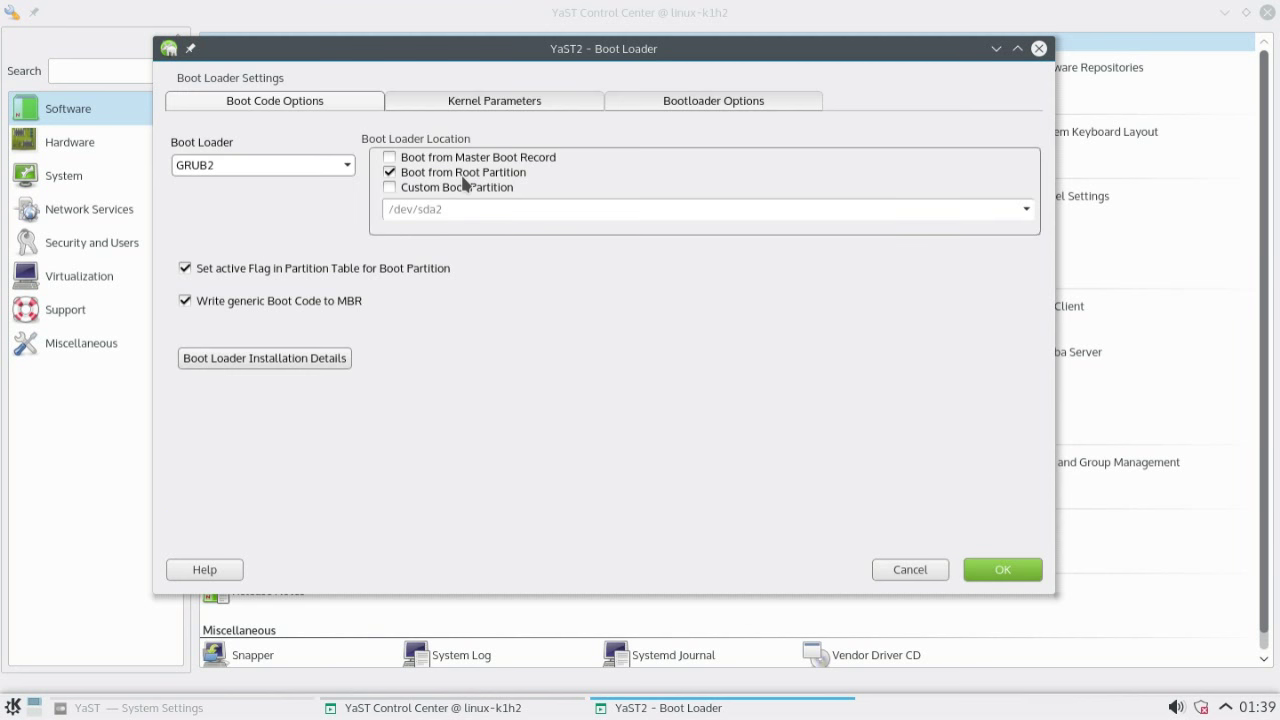
pyautogui.moveTo(265, 383)
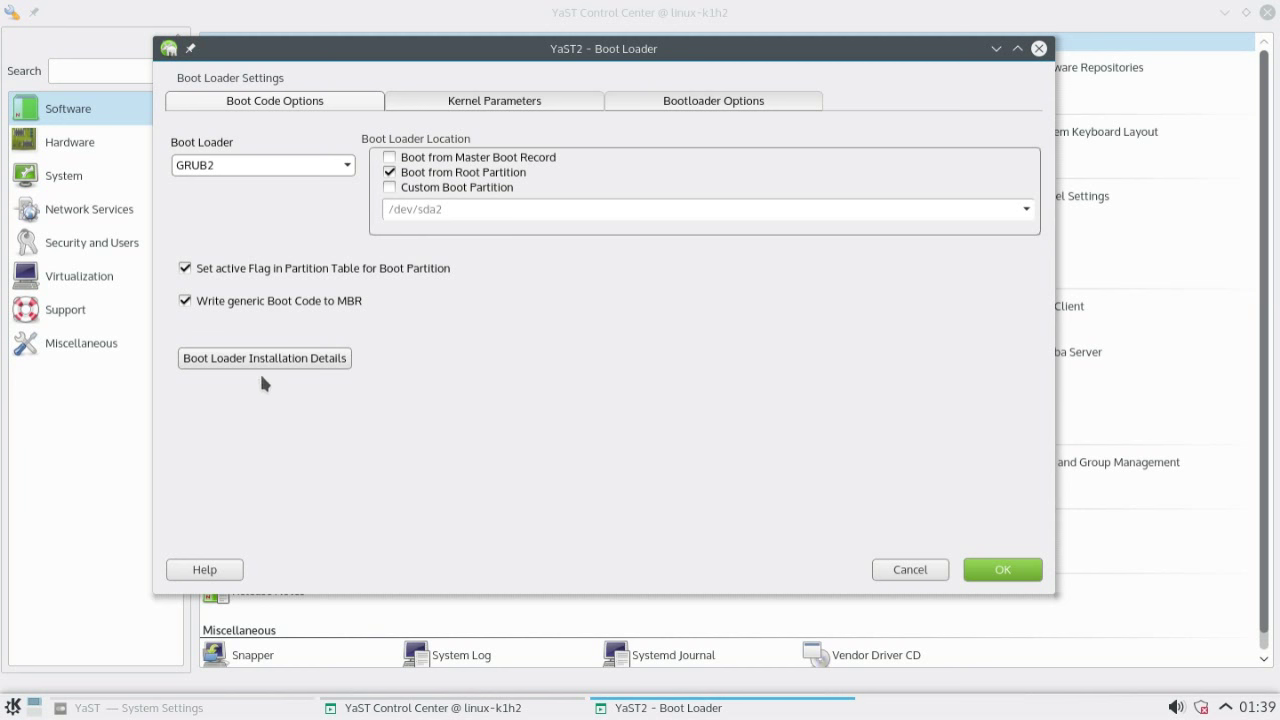
pyautogui.moveTo(715, 100)
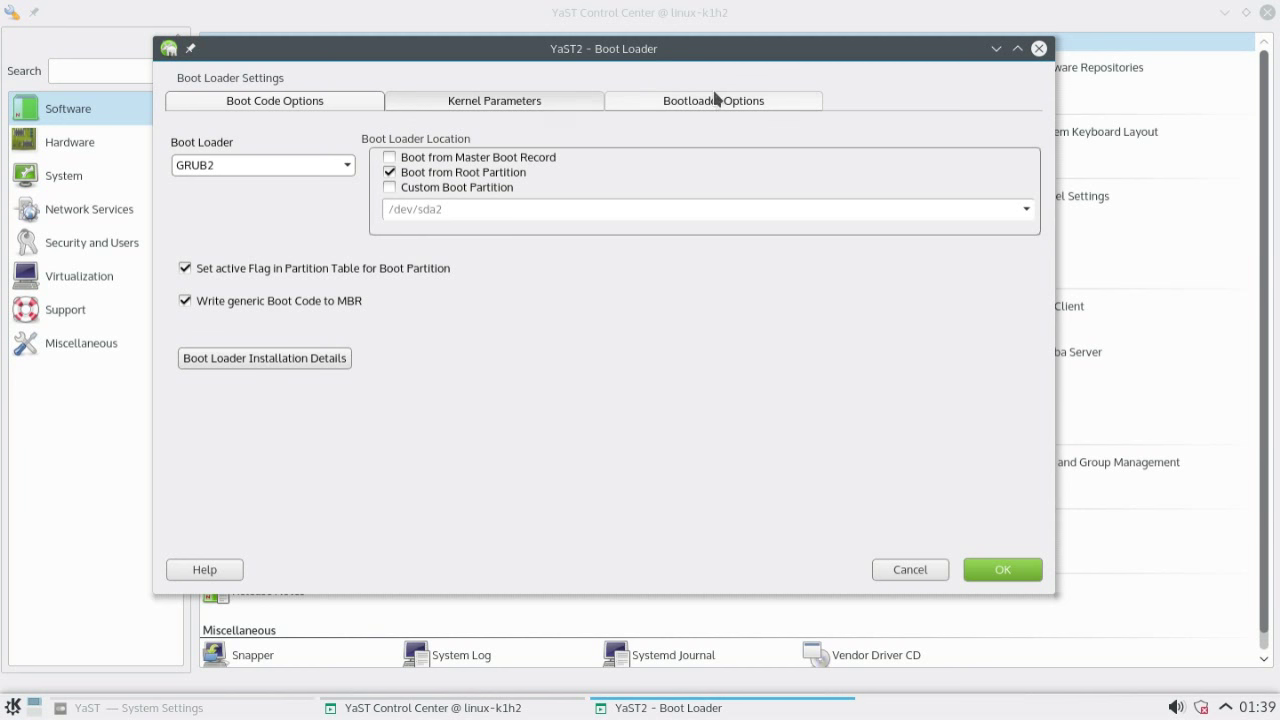
pyautogui.click(713, 100)
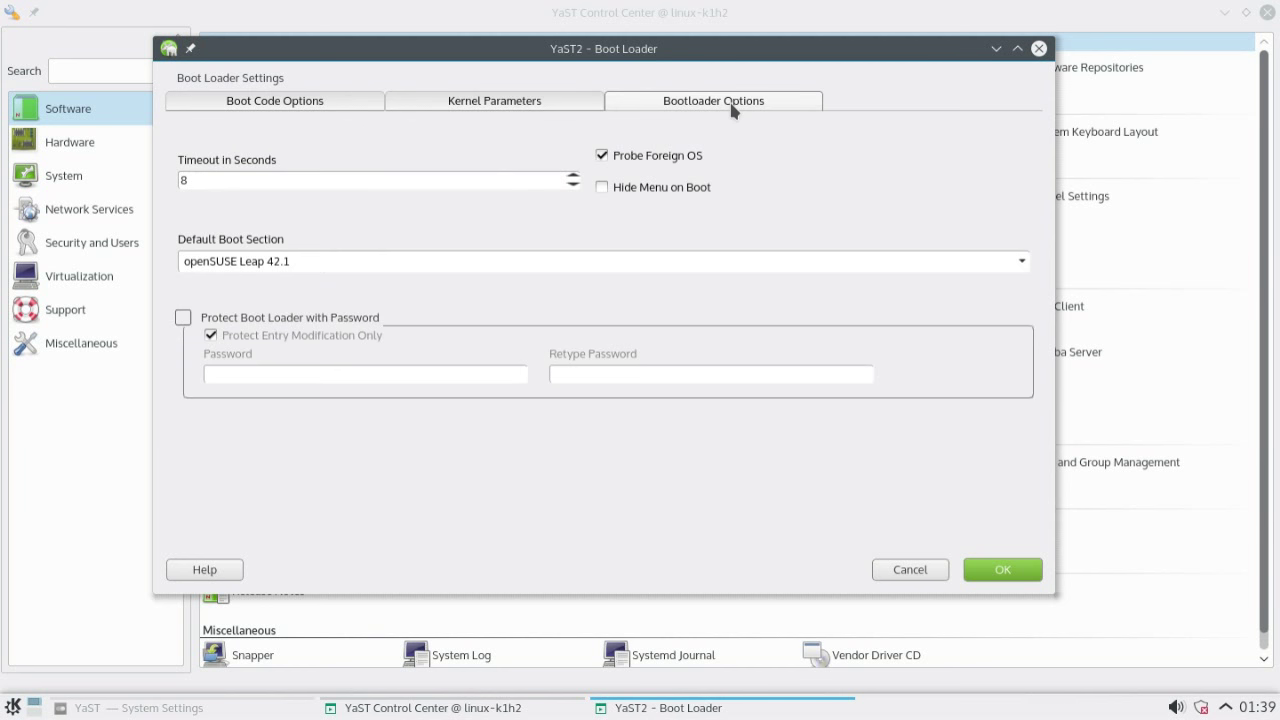
pyautogui.click(494, 100)
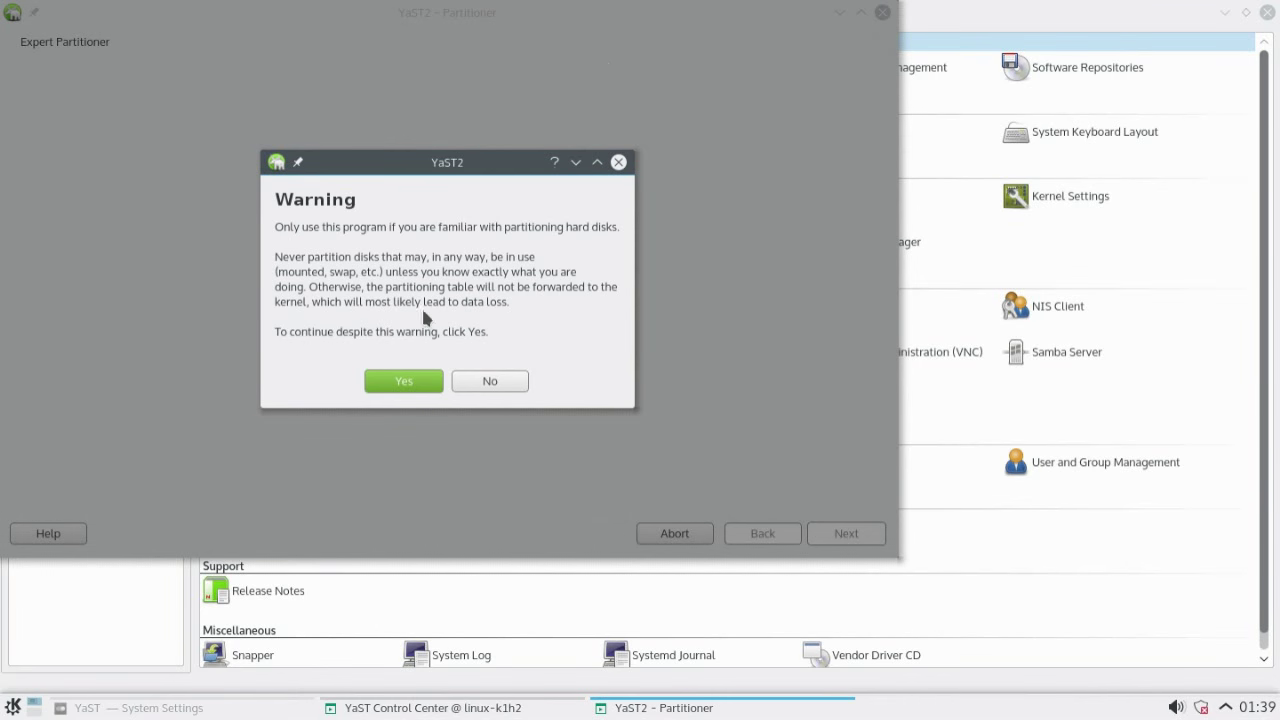
pyautogui.moveTo(362, 335)
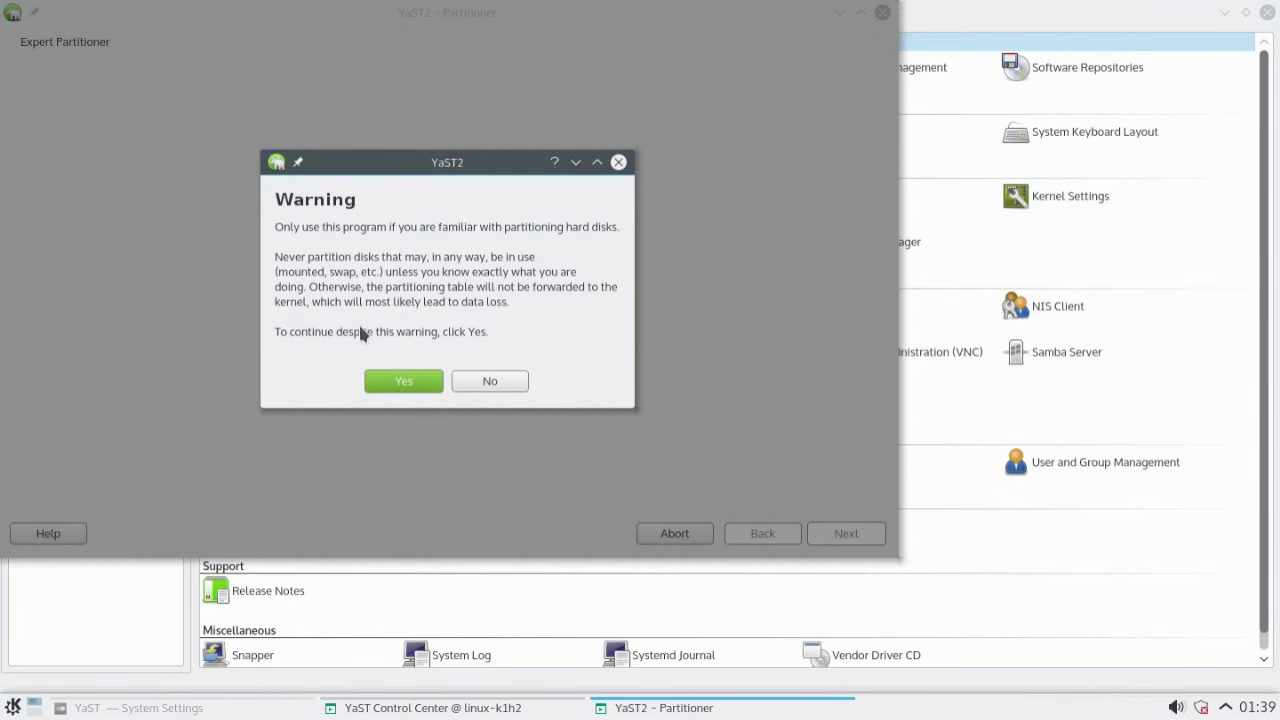
# Answer No to the Expert Partitioner warning and close YaST Control Center
pyautogui.click(489, 381)
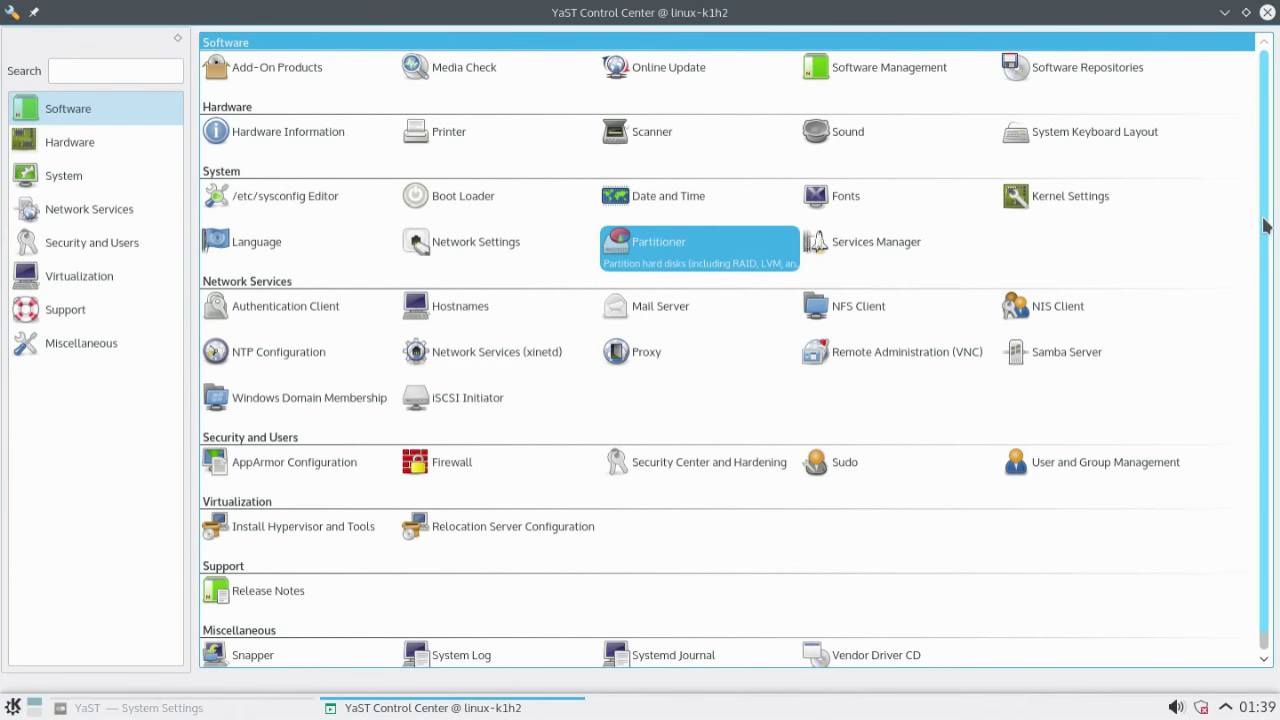
pyautogui.scroll(3)
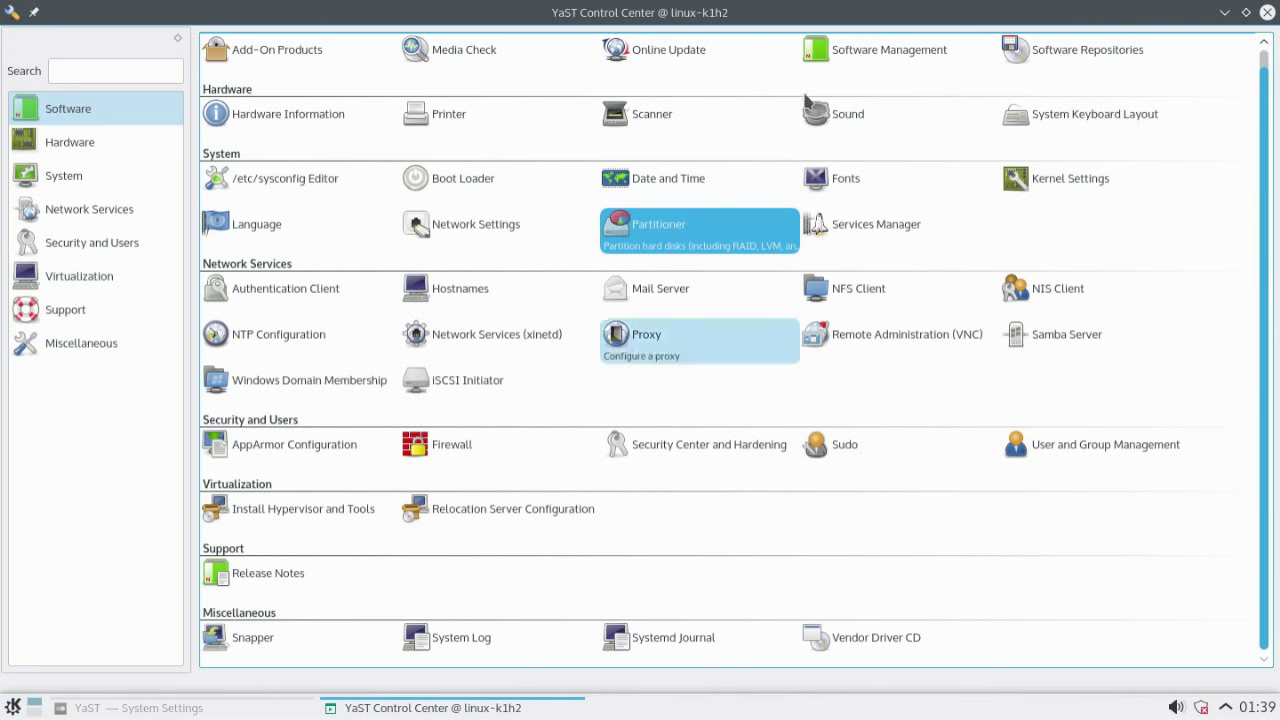
pyautogui.click(1268, 12)
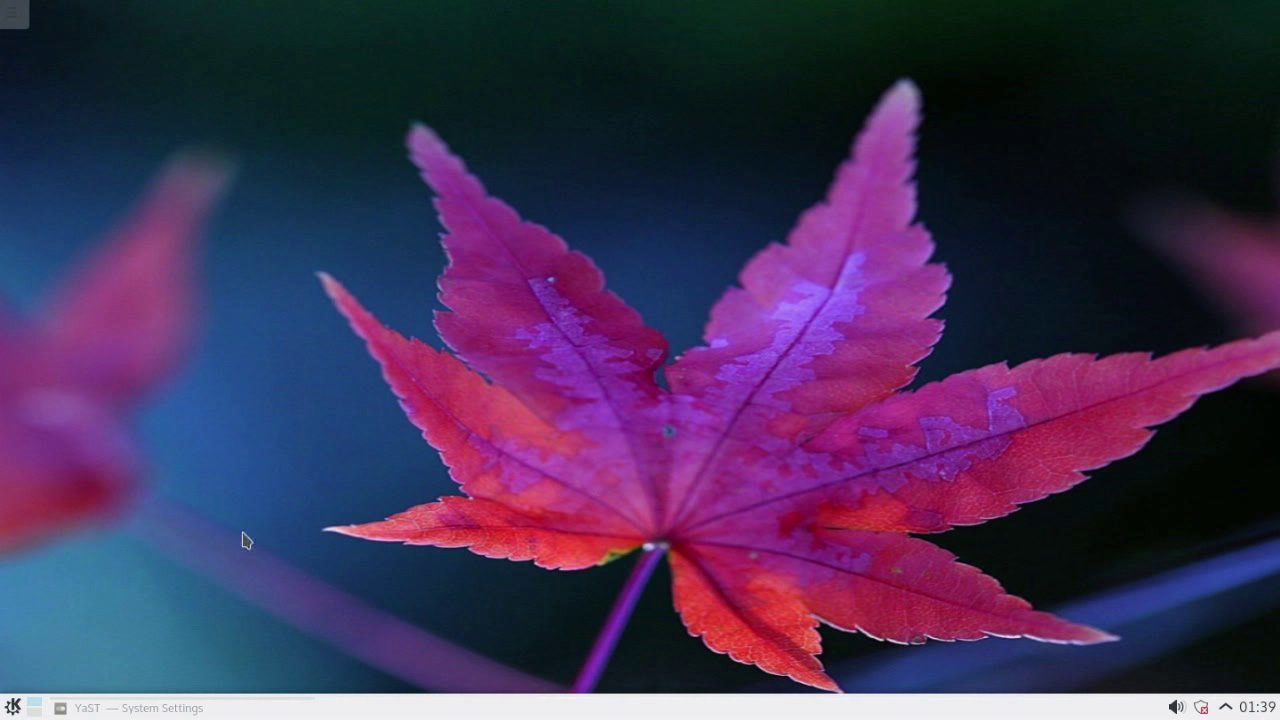
# Open System Settings' Online Accounts, try adding an account, then go back to Overview
pyautogui.click(140, 708)
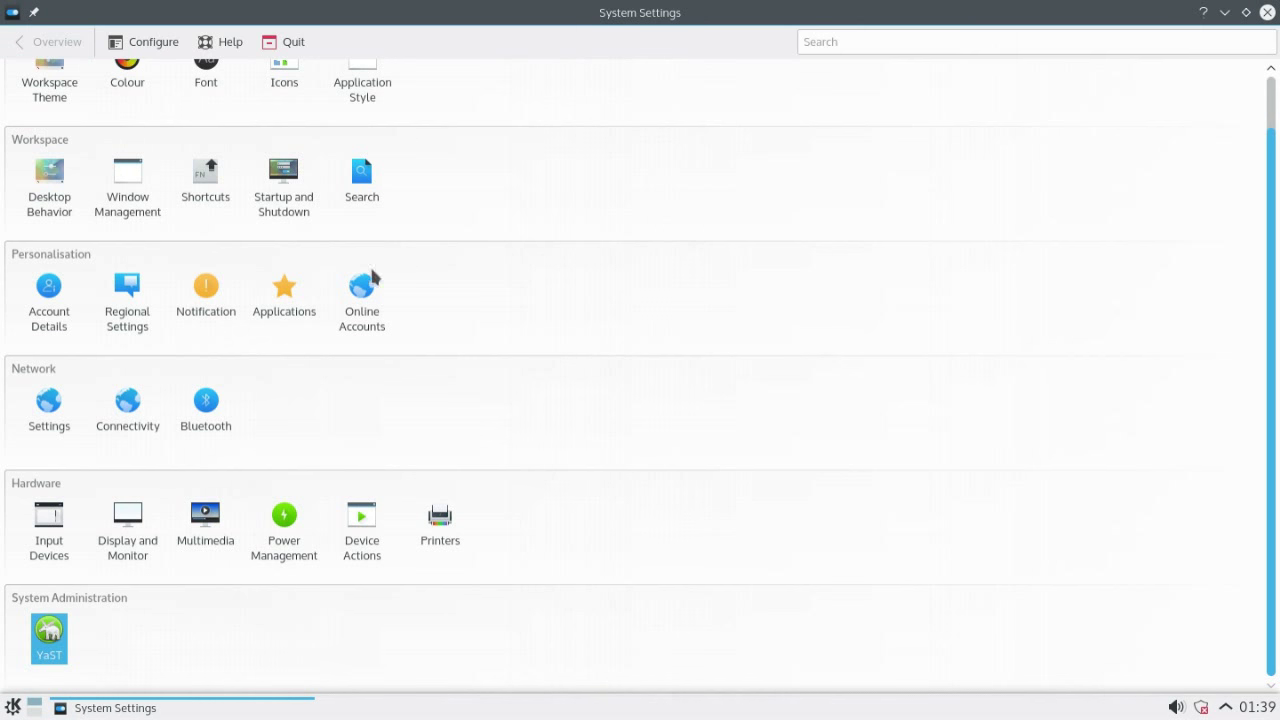
pyautogui.click(361, 285)
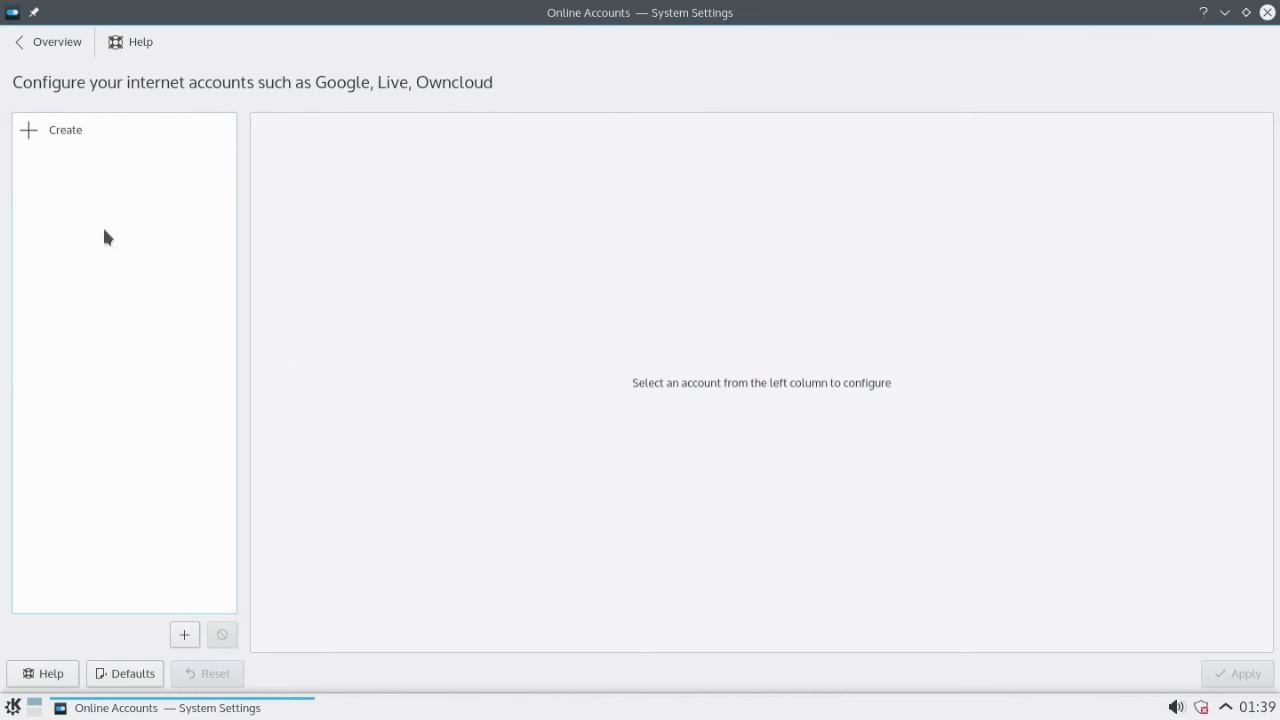
pyautogui.click(65, 129)
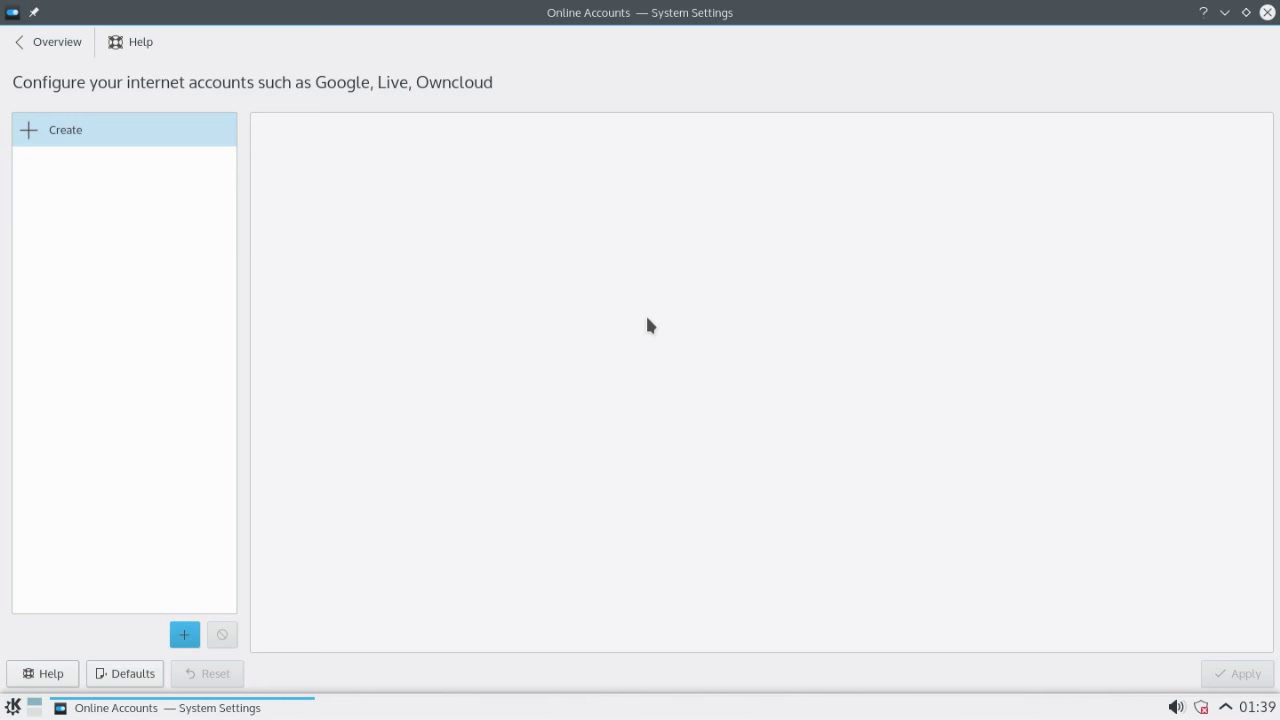
pyautogui.moveTo(100, 169)
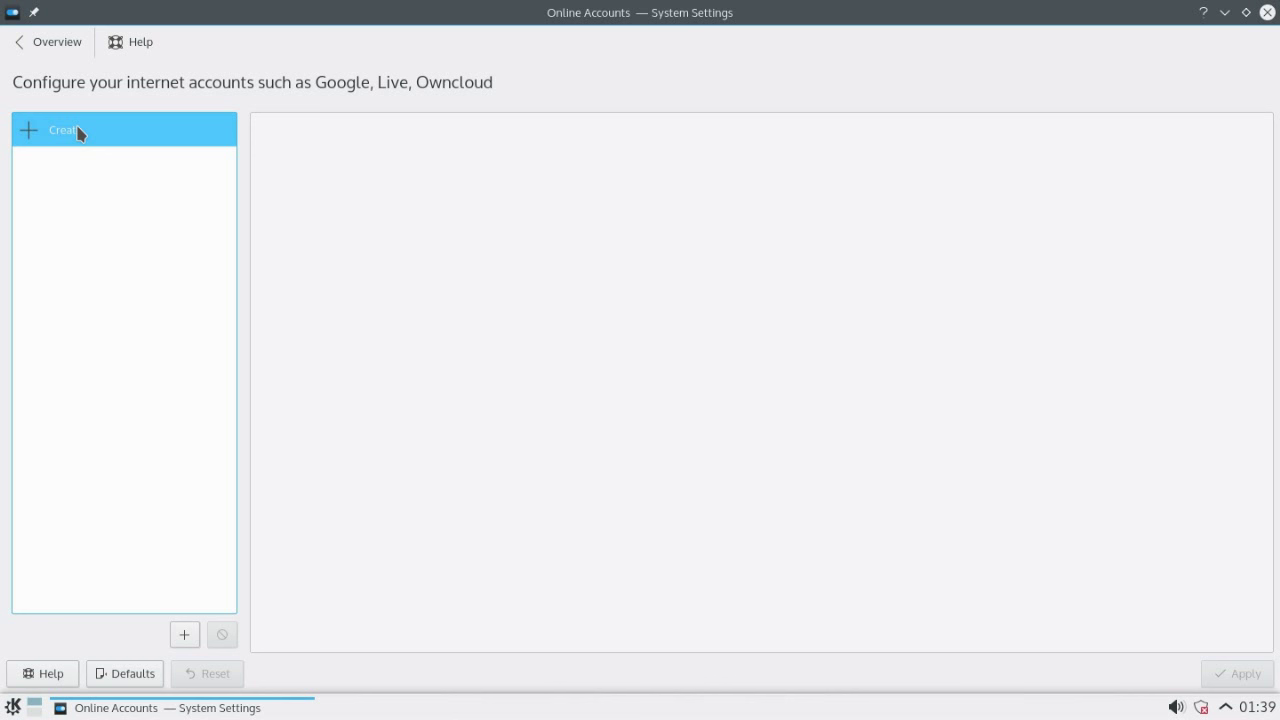
pyautogui.moveTo(165, 392)
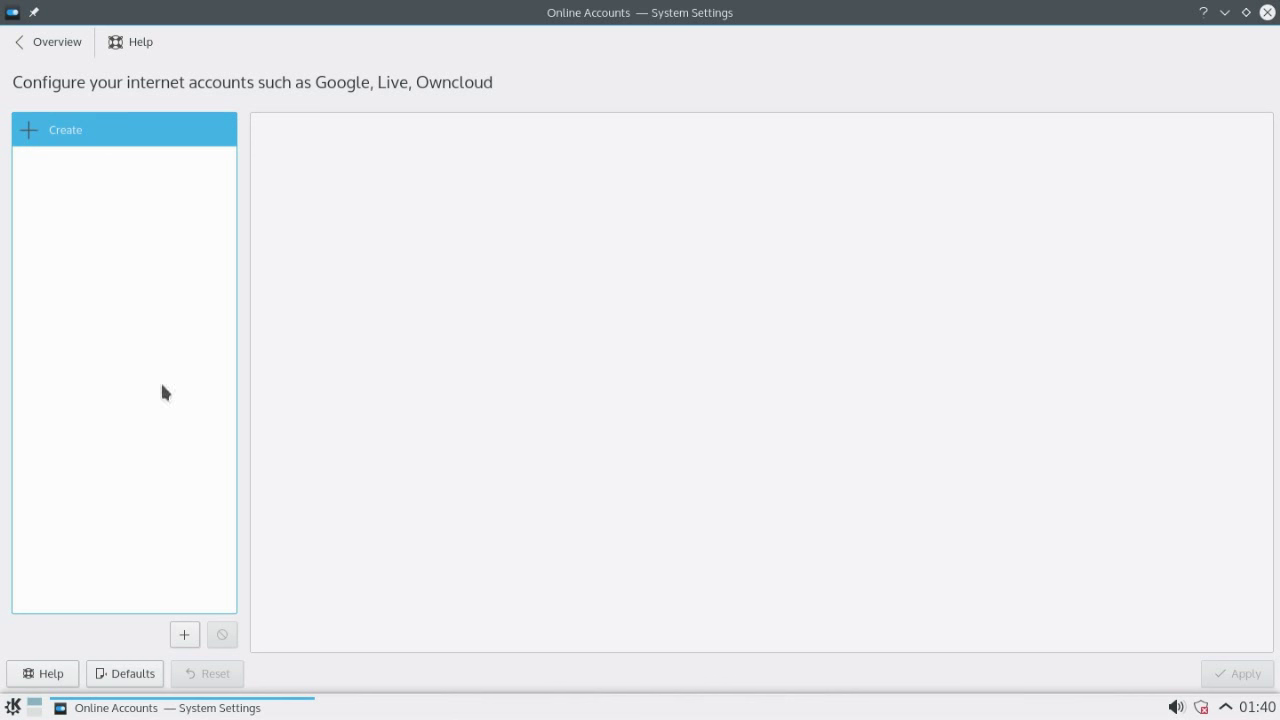
pyautogui.moveTo(141, 279)
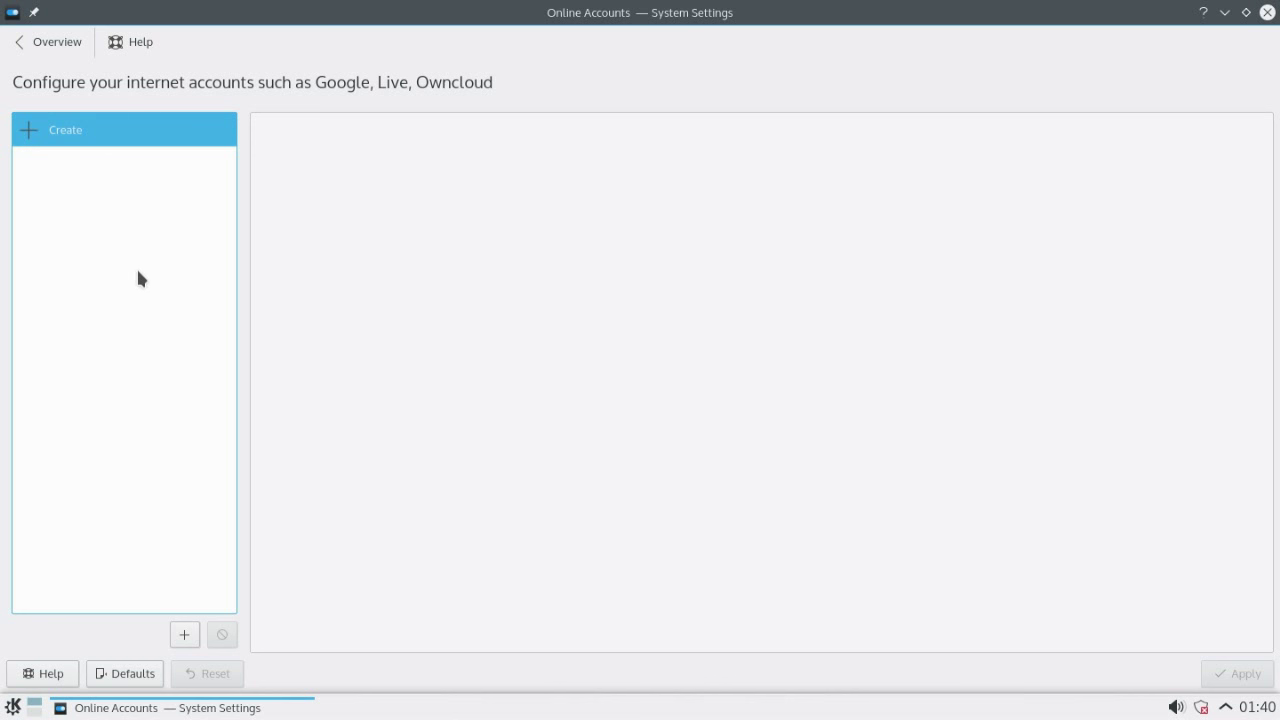
pyautogui.moveTo(184, 635)
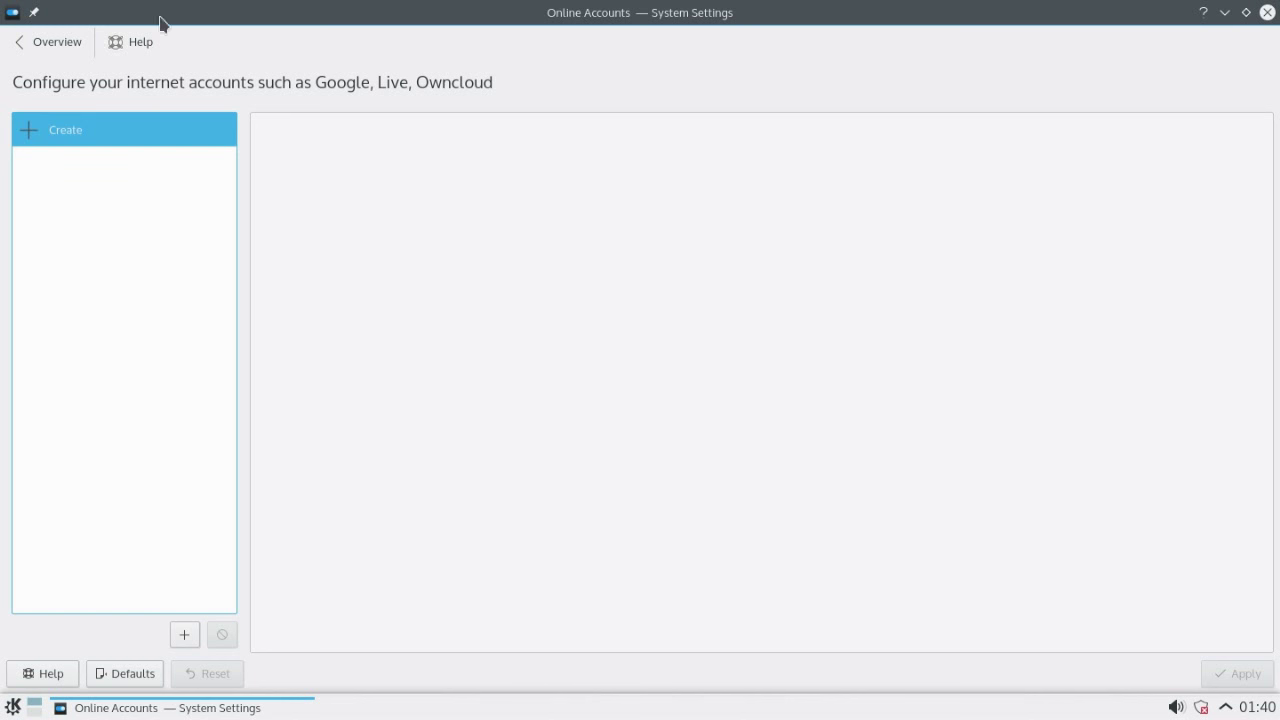
pyautogui.moveTo(47, 42)
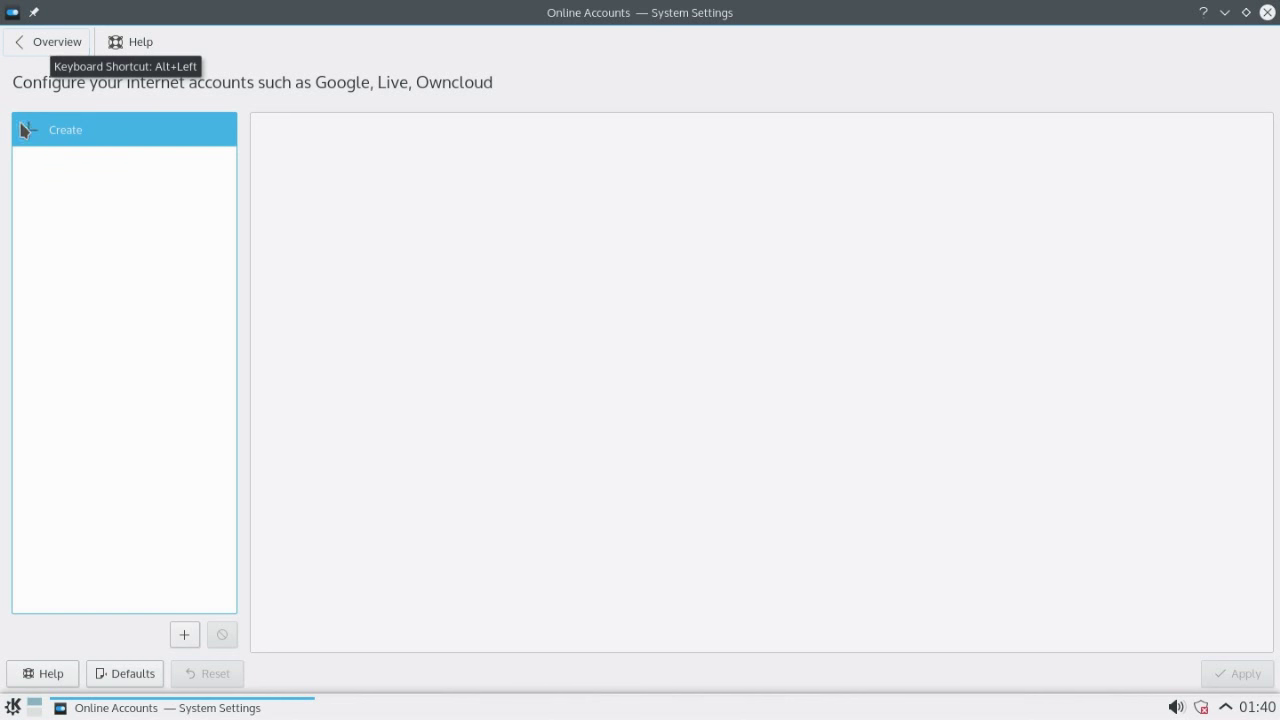
pyautogui.moveTo(71, 197)
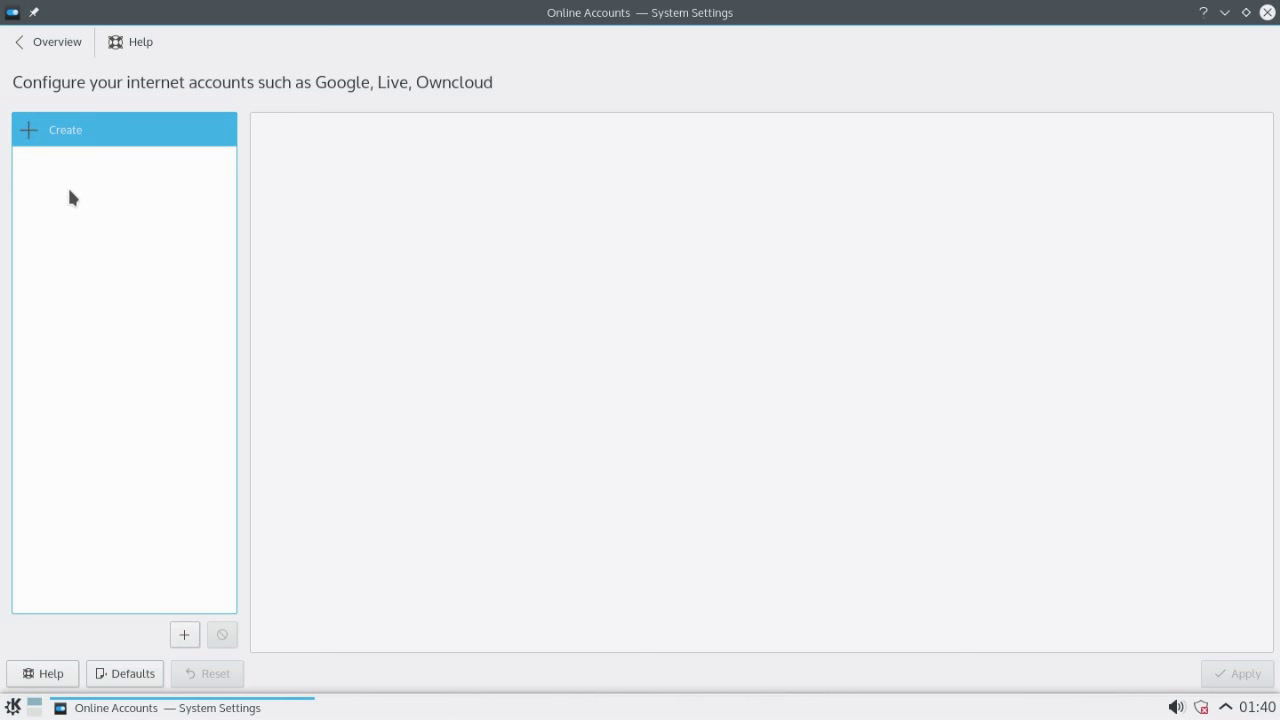
pyautogui.click(47, 42)
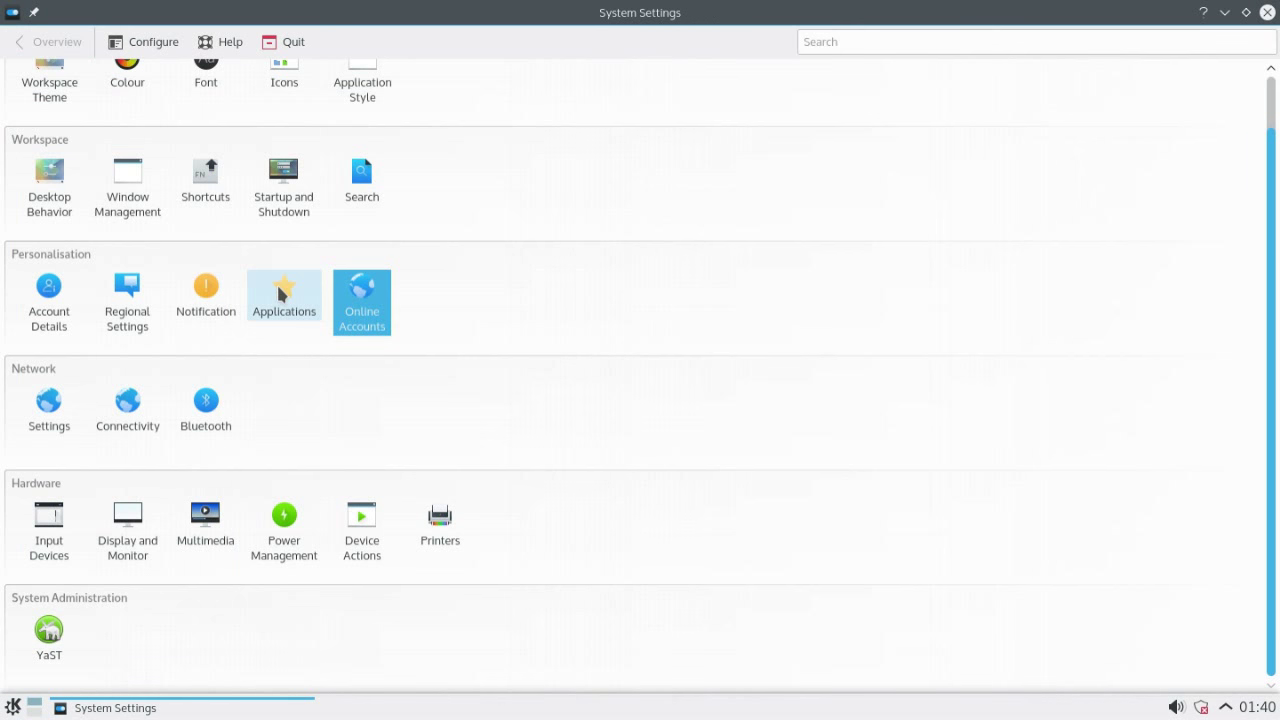
pyautogui.click(284, 290)
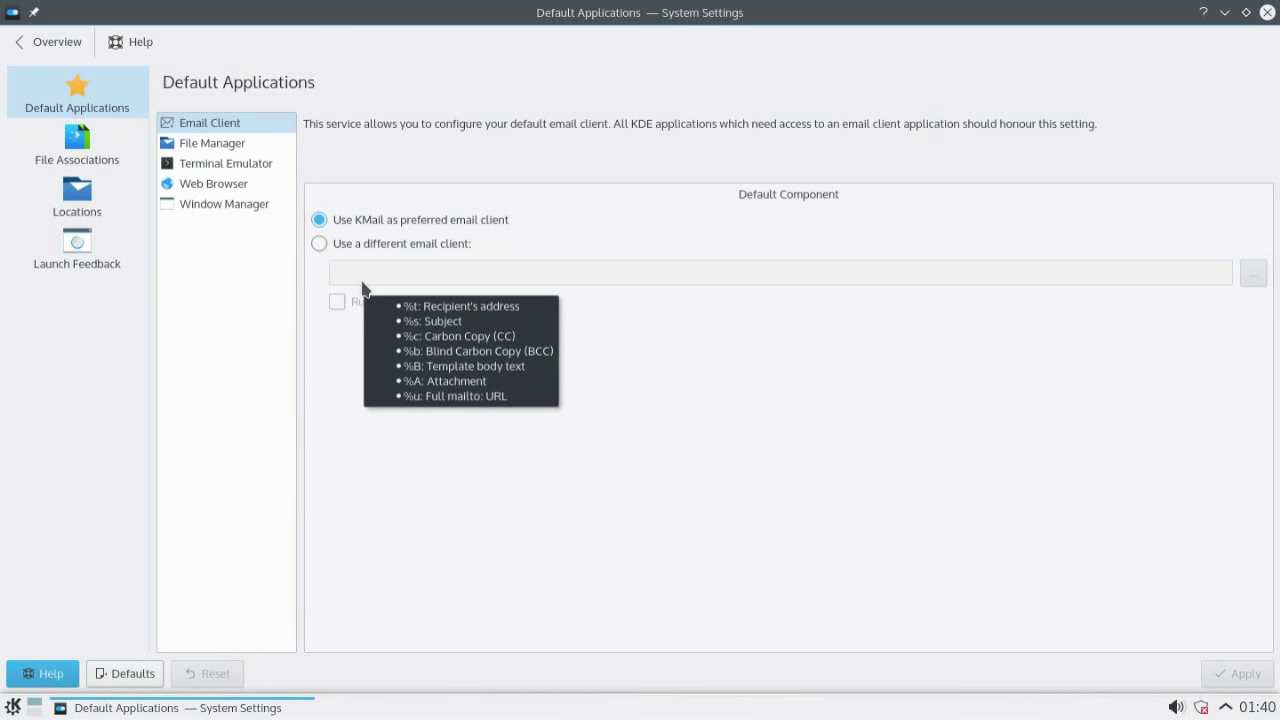
pyautogui.moveTo(220, 283)
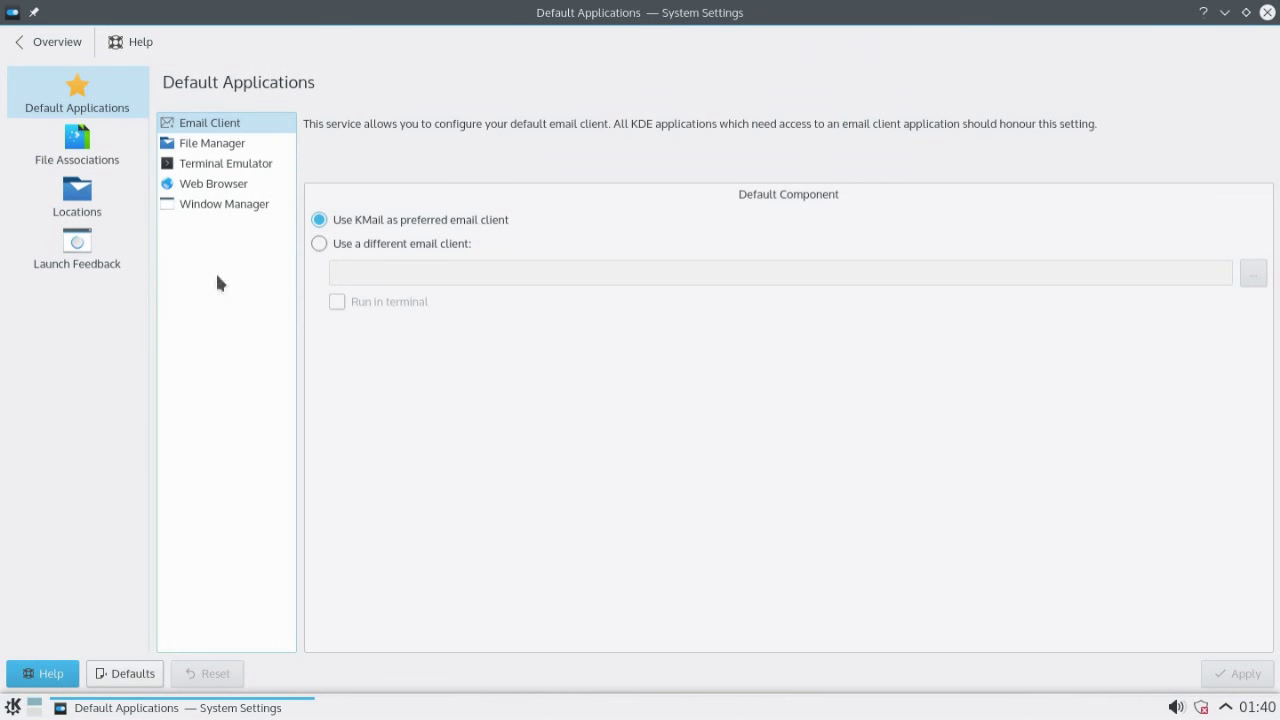
pyautogui.click(212, 142)
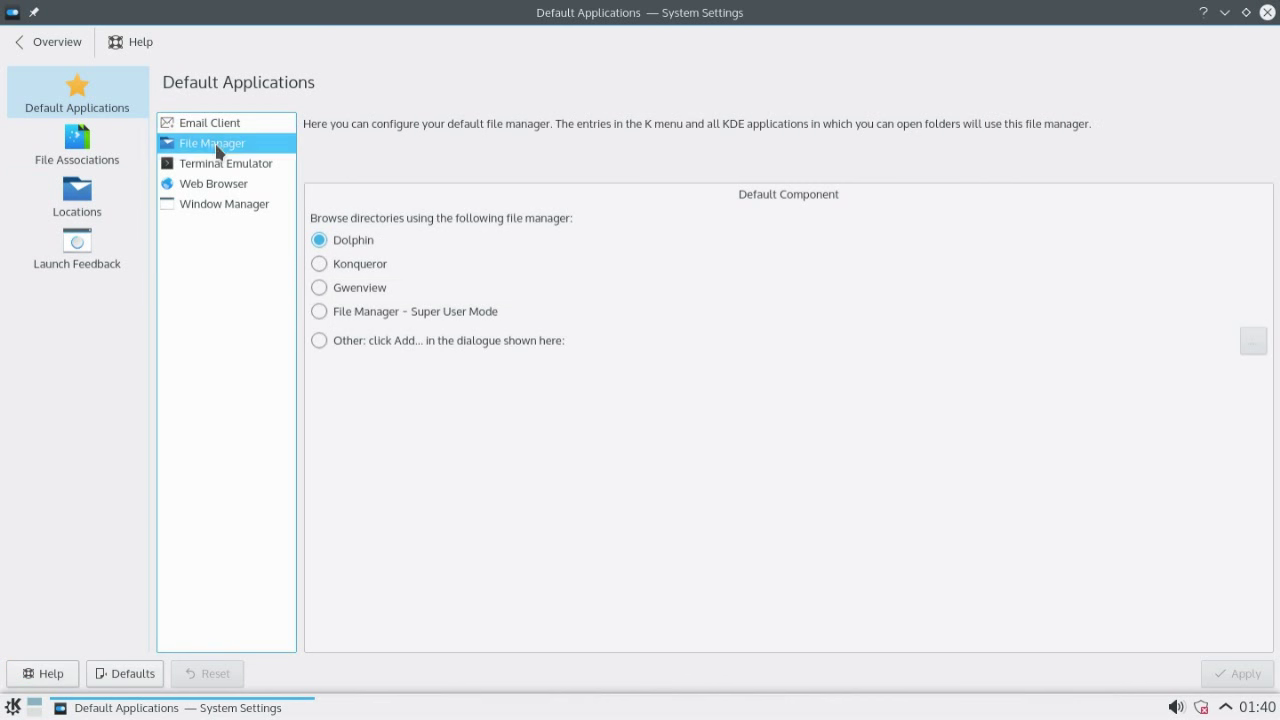
pyautogui.click(224, 203)
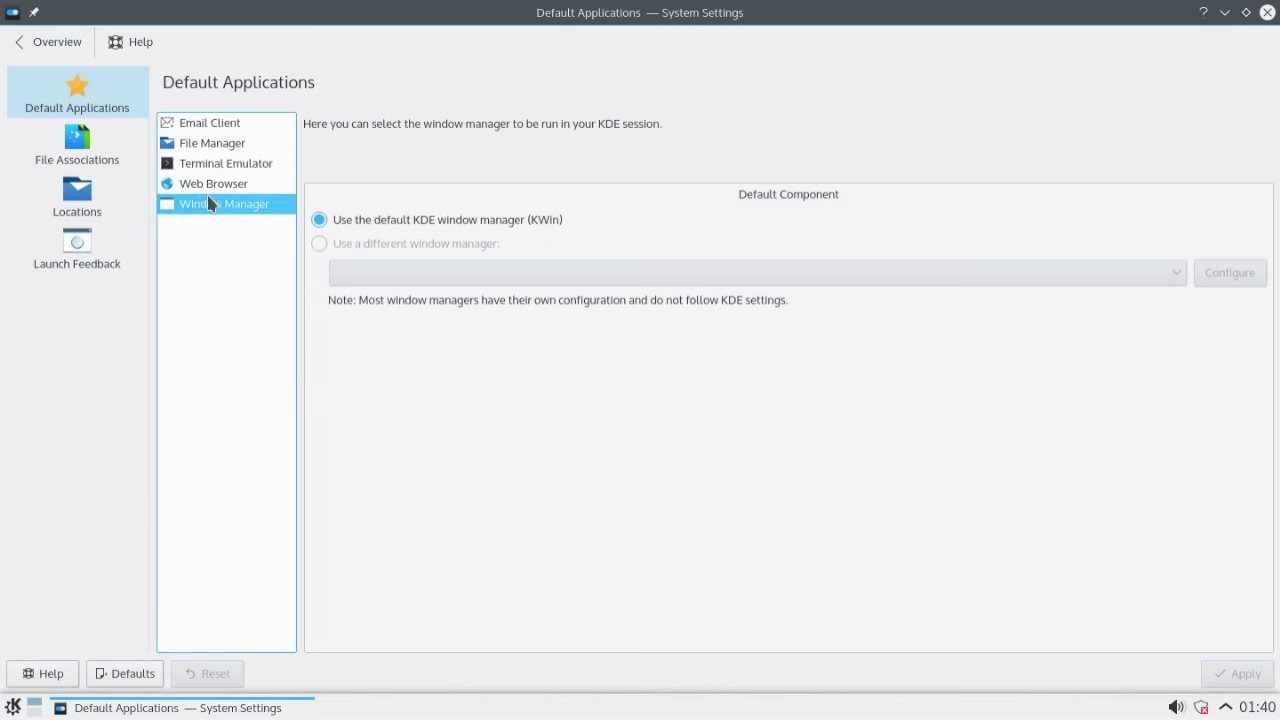
pyautogui.click(210, 122)
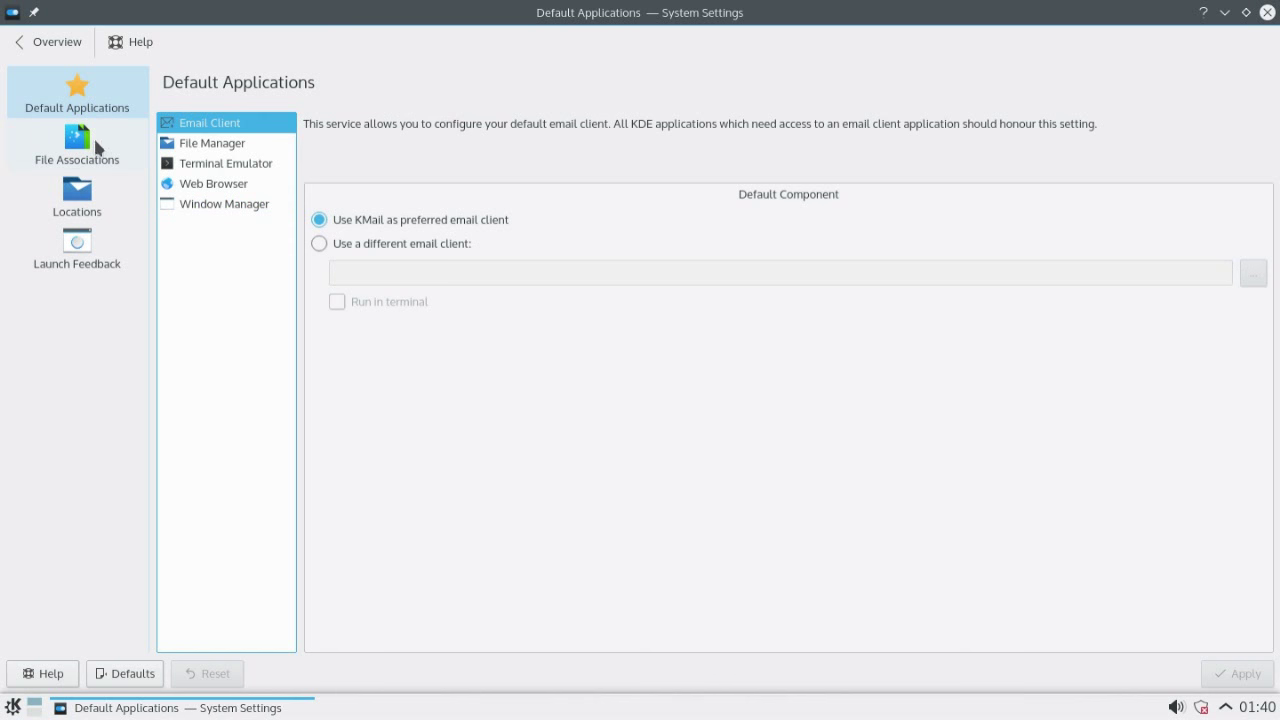
pyautogui.click(77, 145)
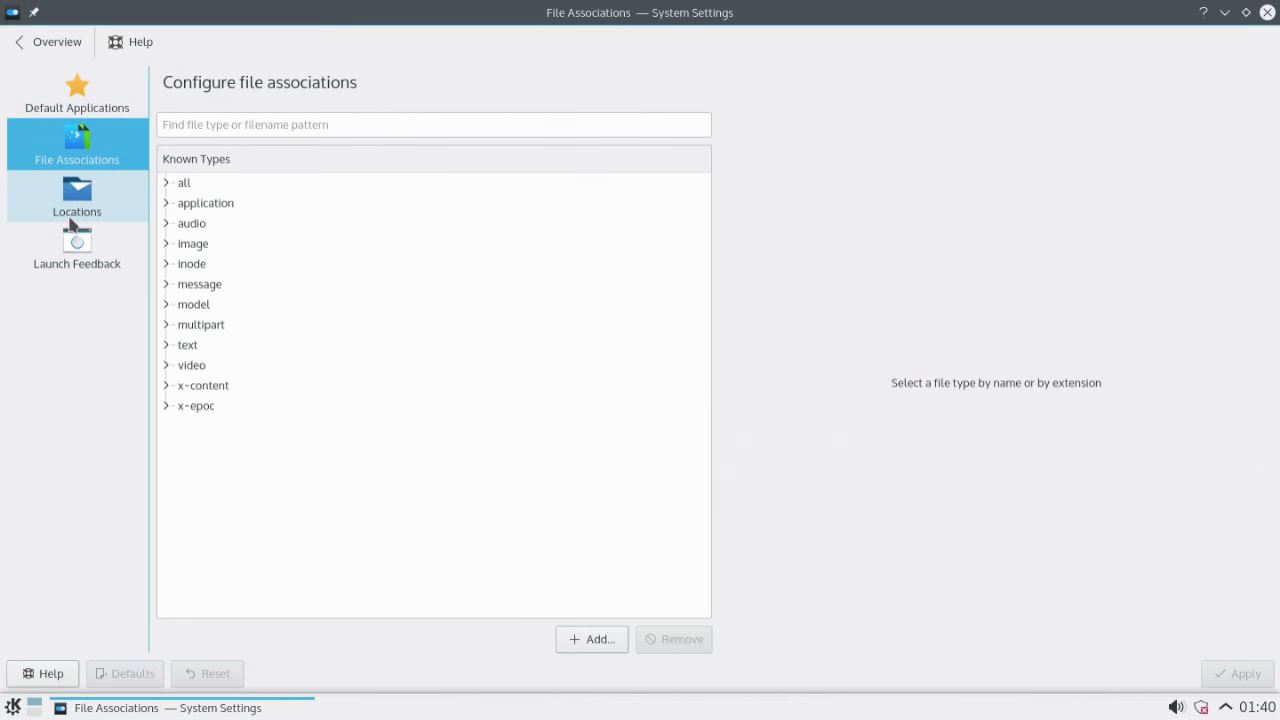
pyautogui.click(77, 197)
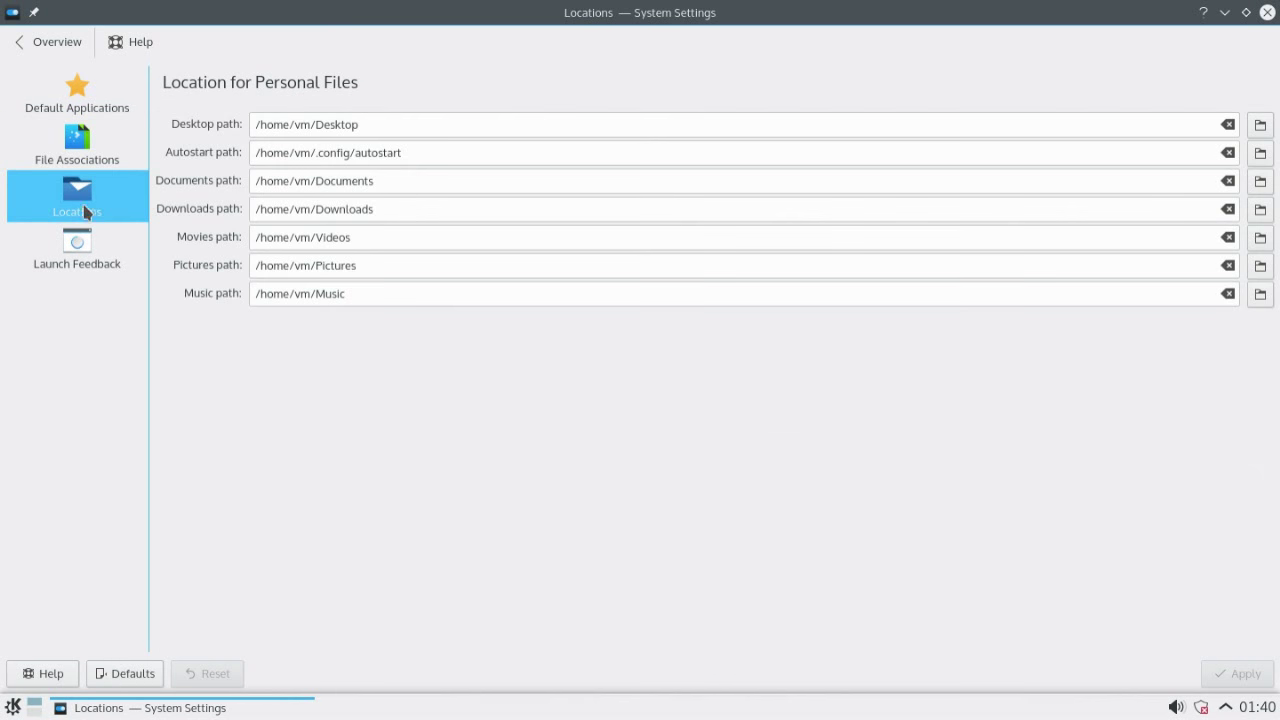
pyautogui.click(48, 41)
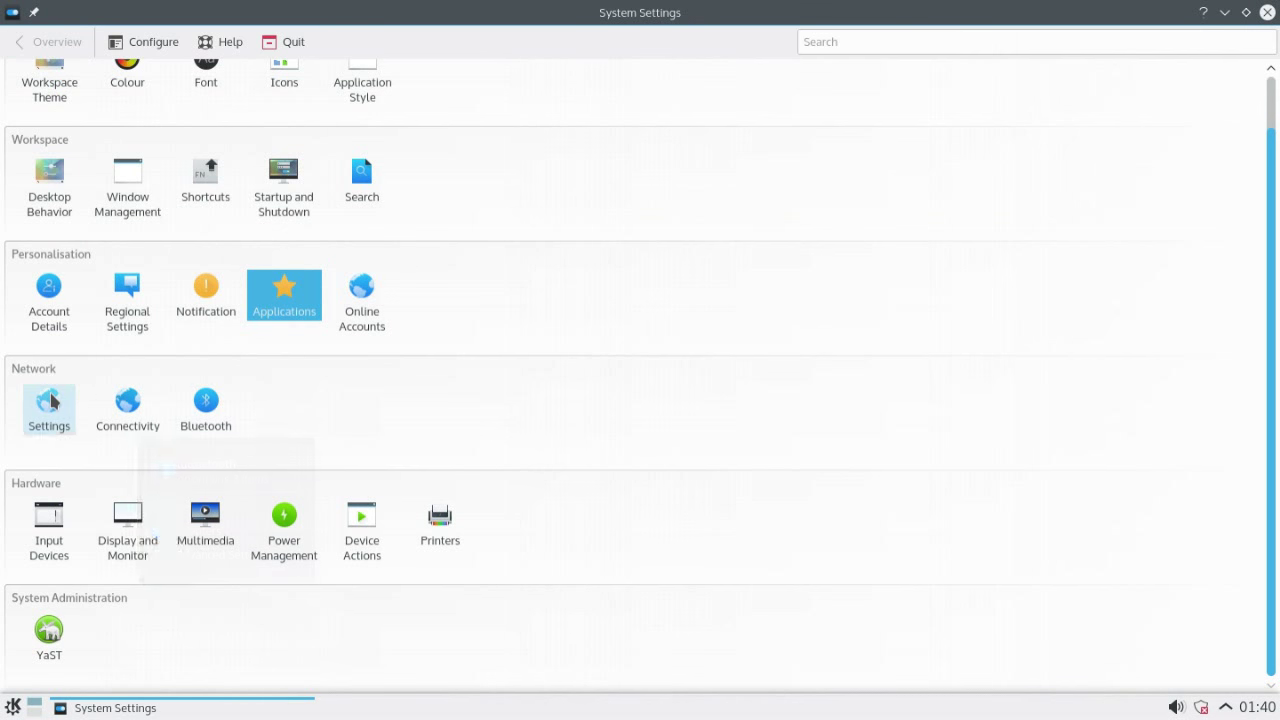
pyautogui.click(48, 408)
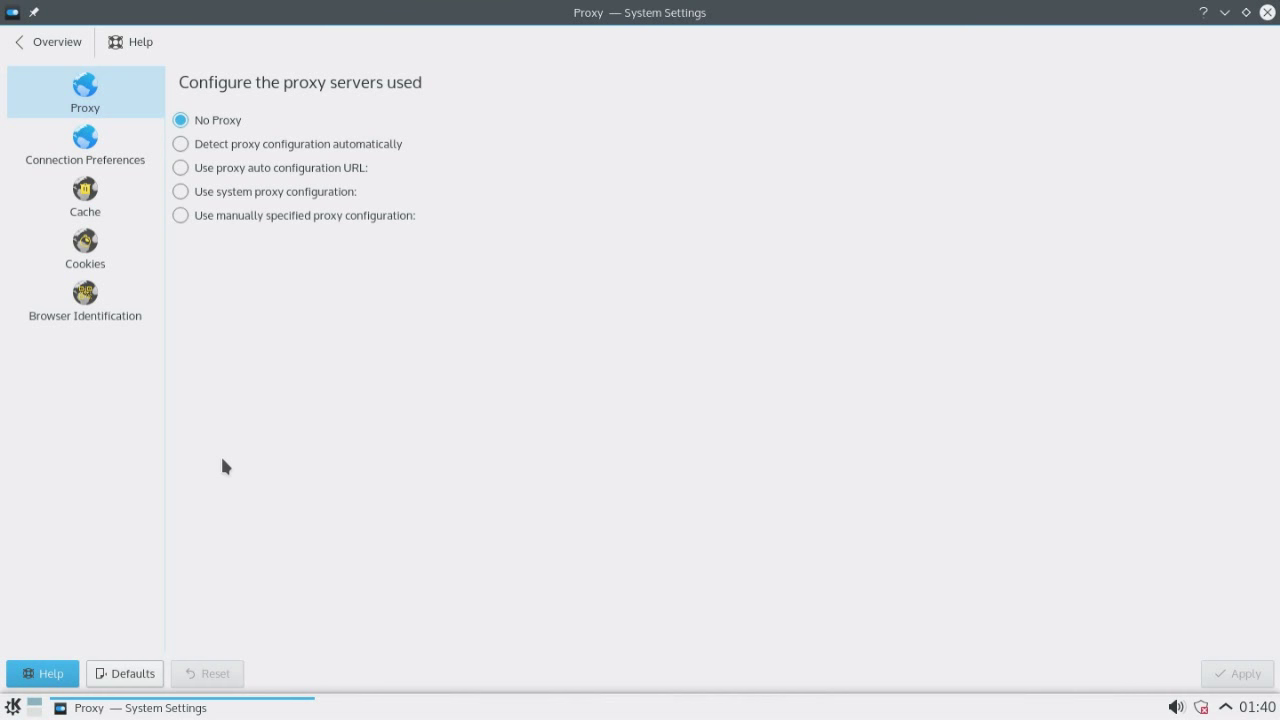
pyautogui.click(84, 248)
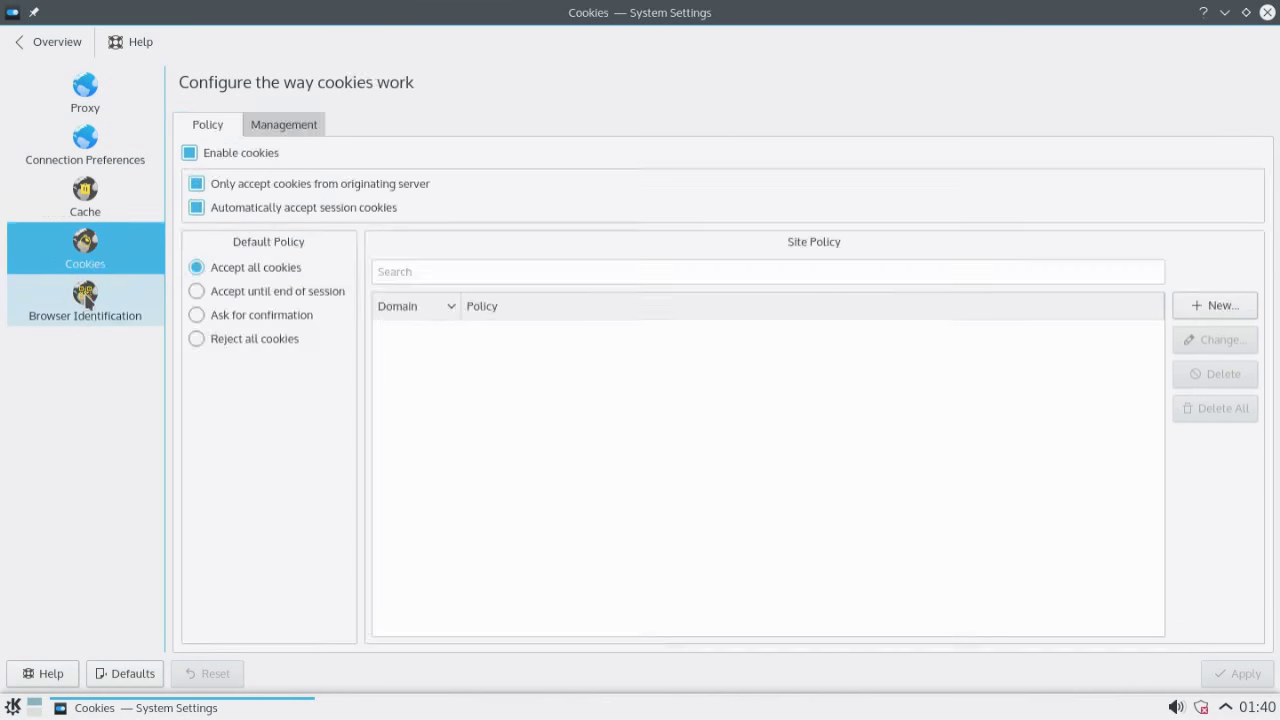
pyautogui.click(48, 41)
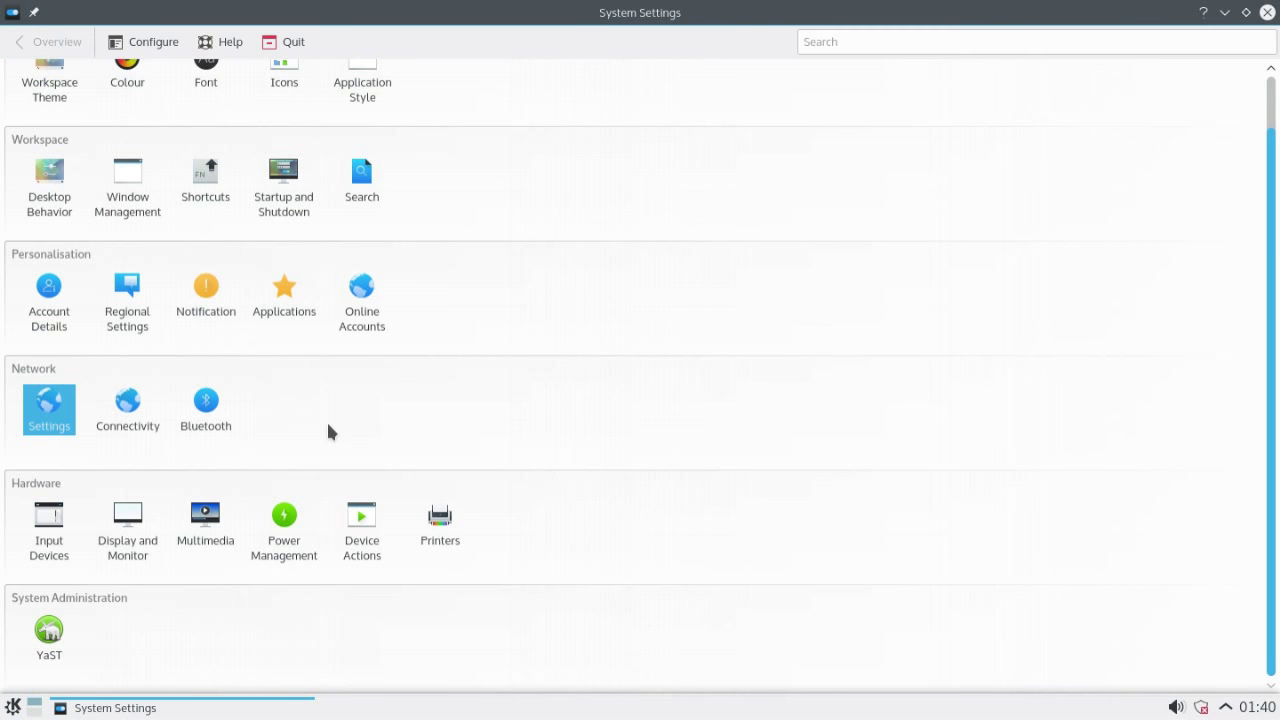
pyautogui.moveTo(1271, 485)
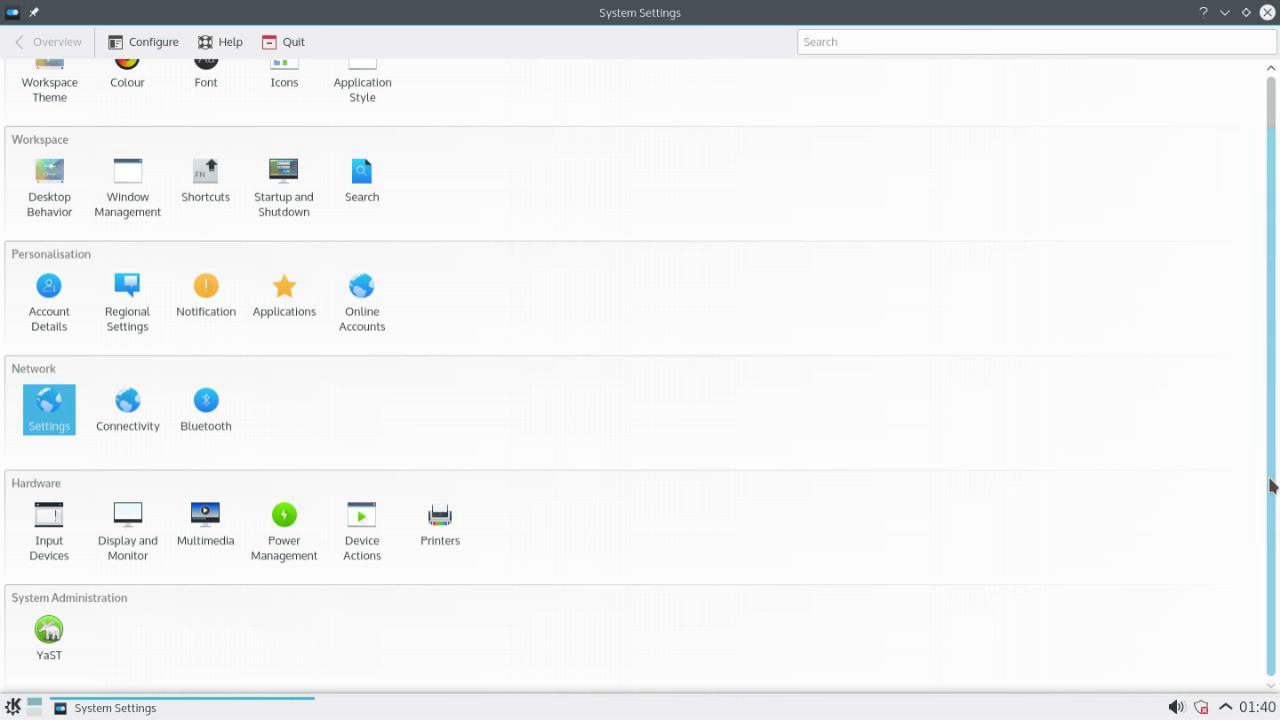
pyautogui.moveTo(398, 627)
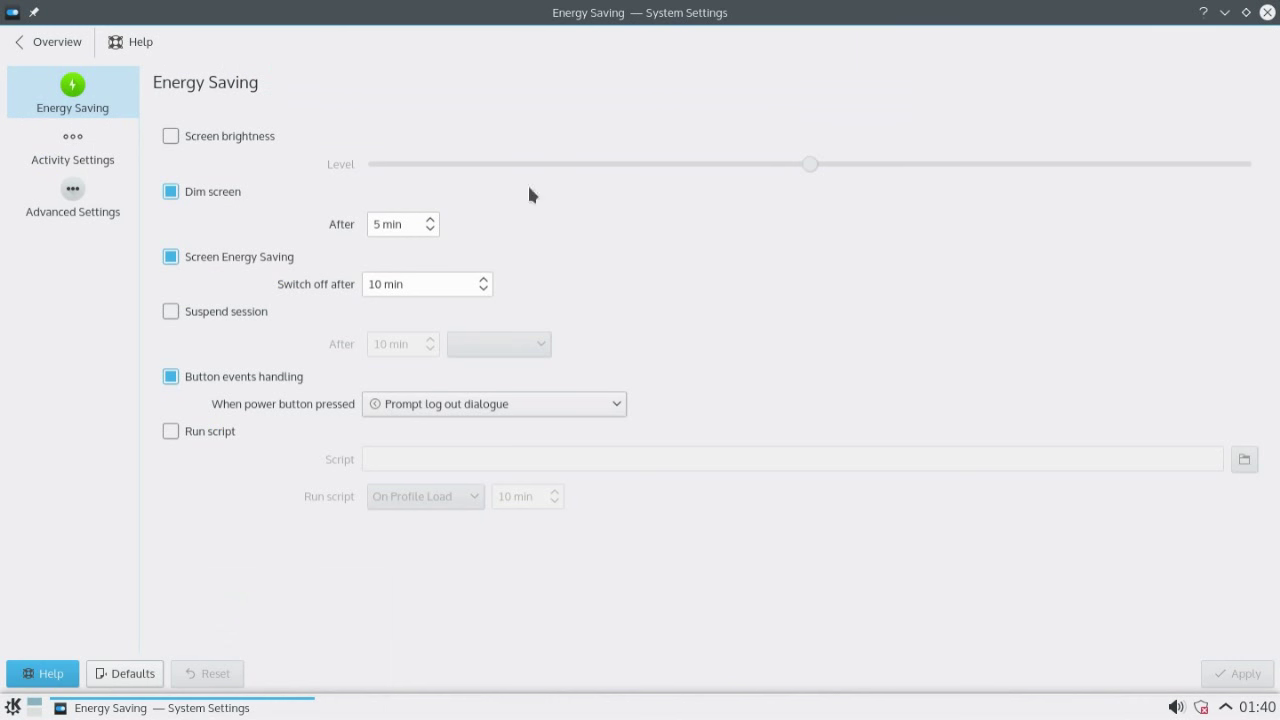
pyautogui.moveTo(717, 608)
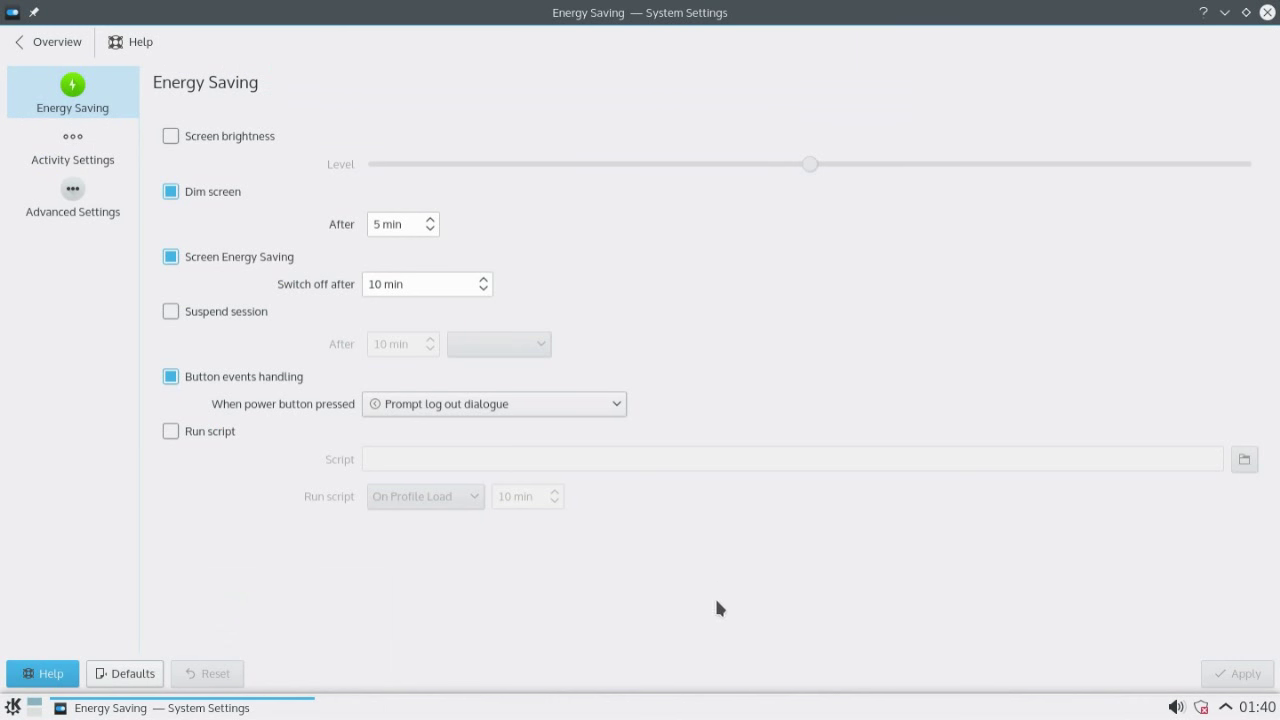
pyautogui.click(47, 42)
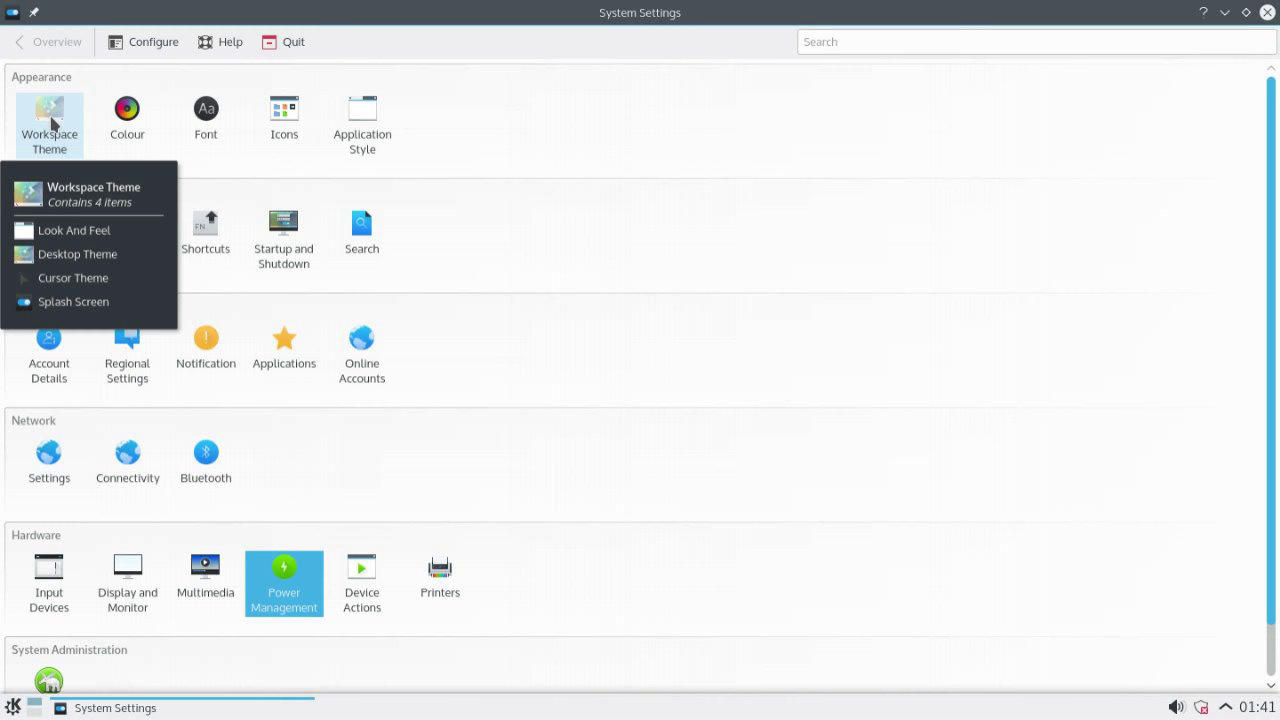
pyautogui.click(75, 229)
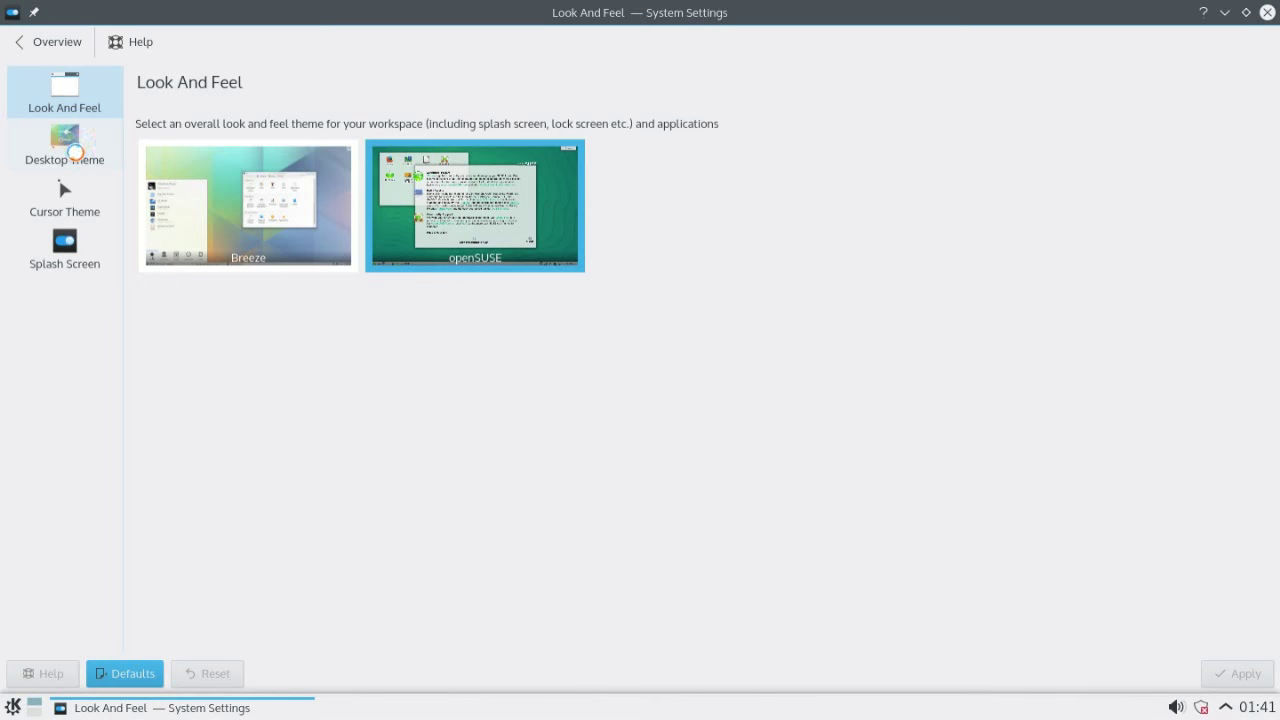
pyautogui.click(64, 145)
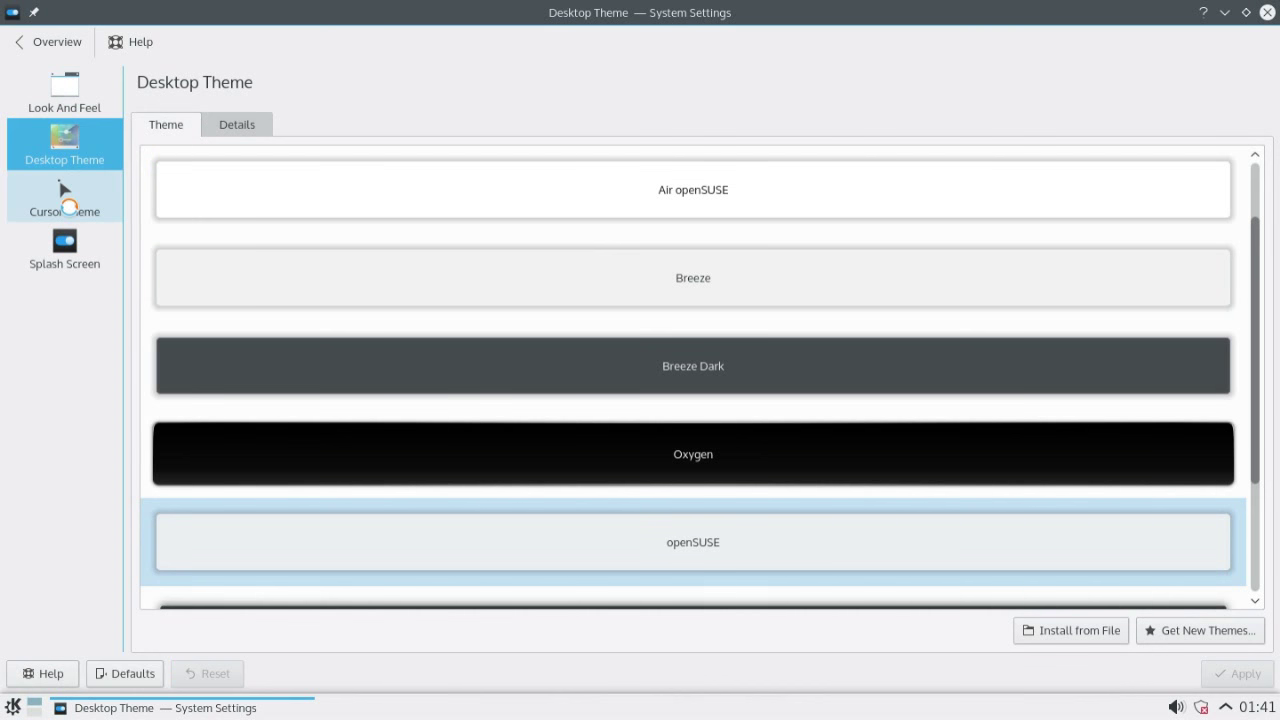
pyautogui.click(64, 248)
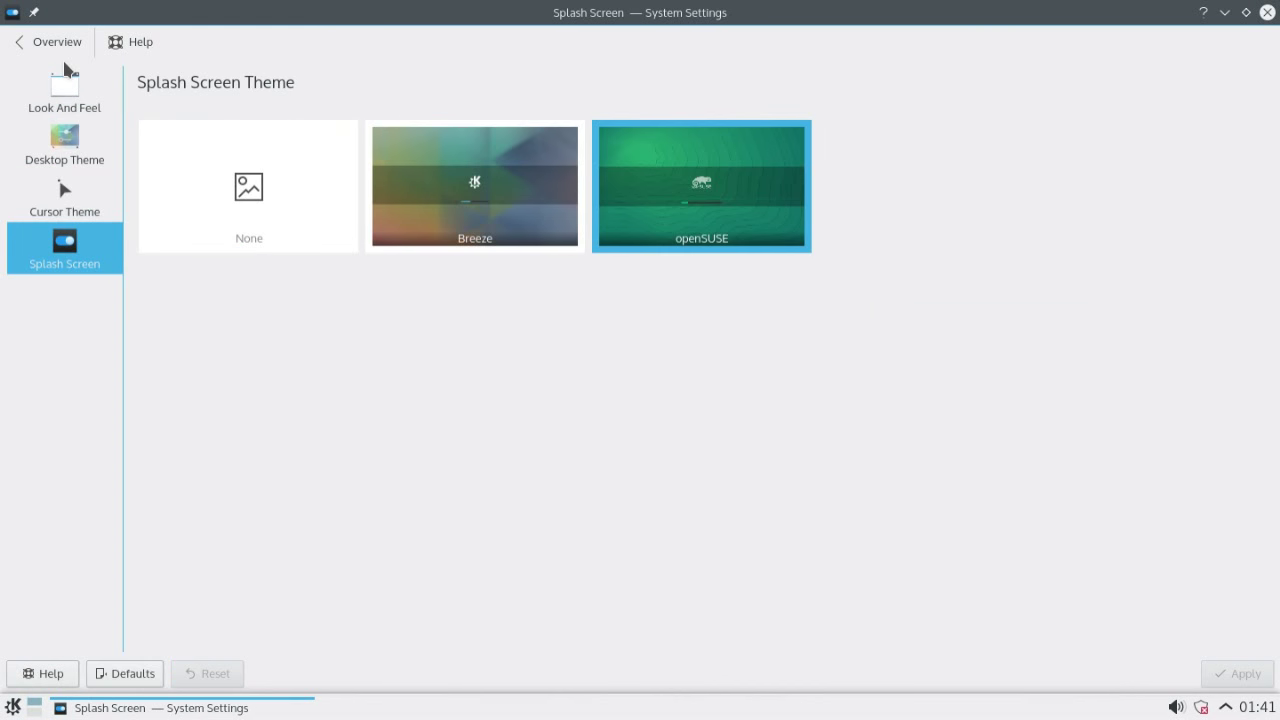
pyautogui.click(64, 90)
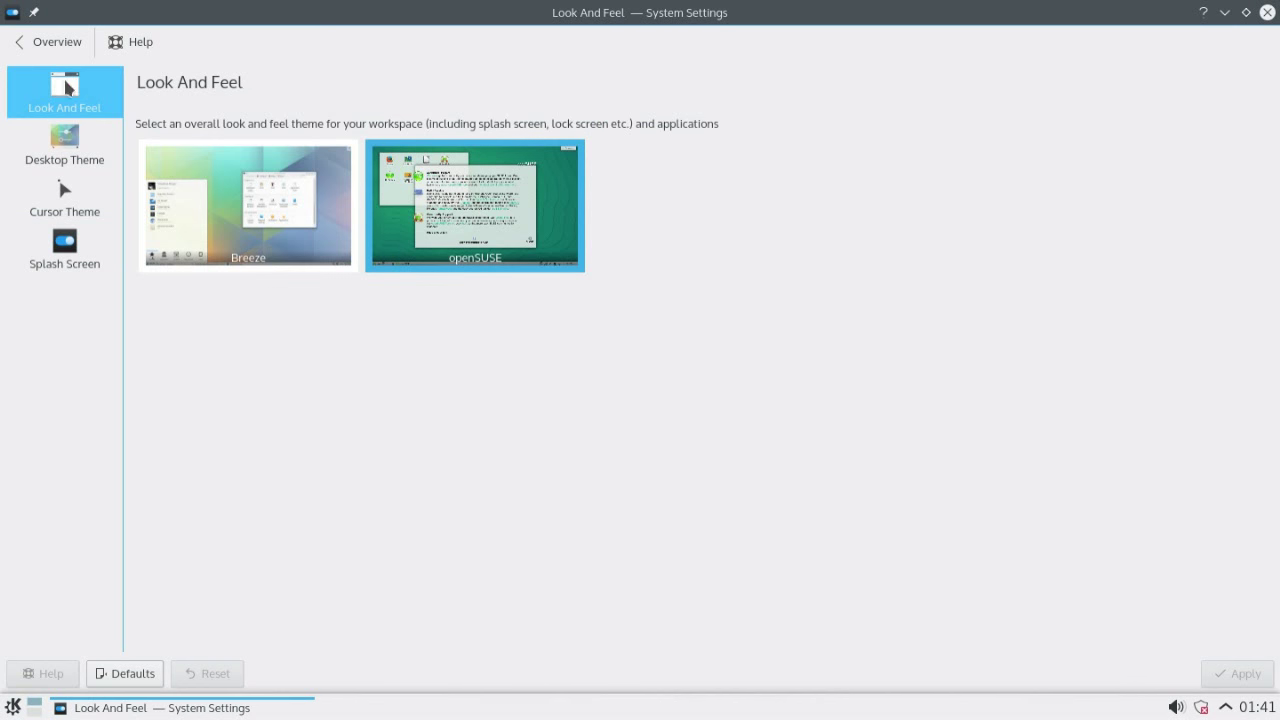
pyautogui.click(47, 41)
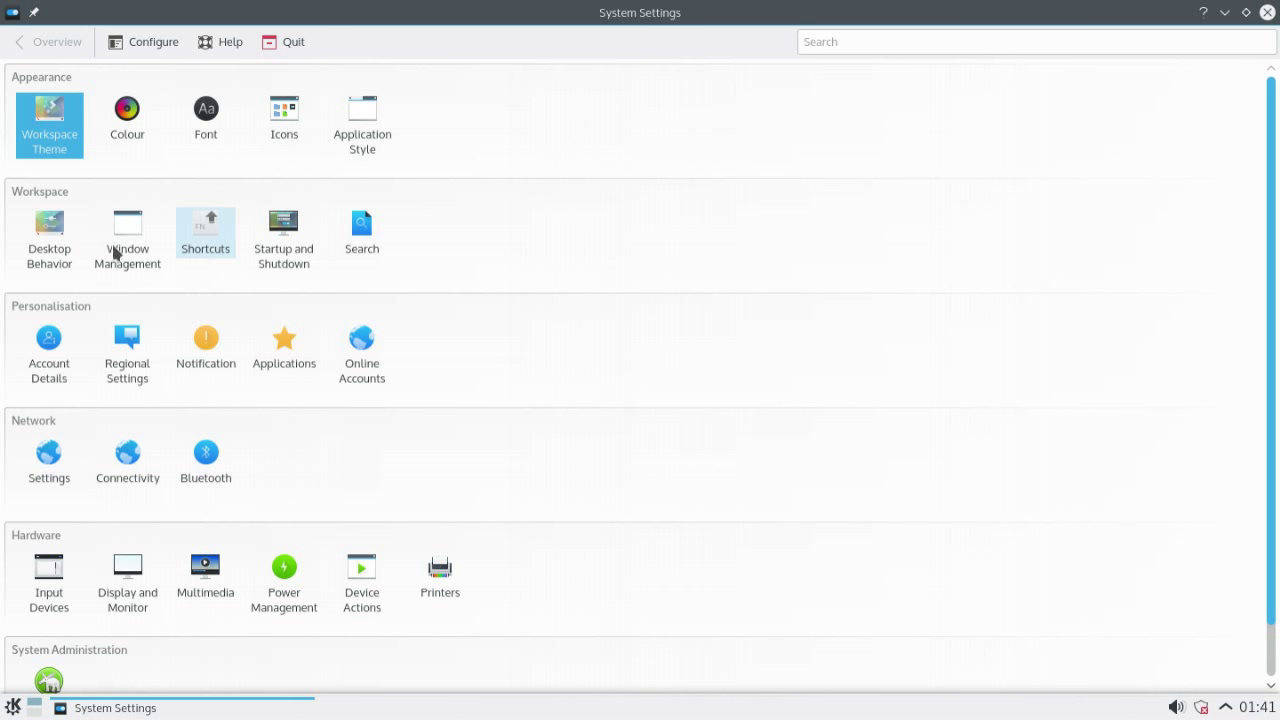
# View the Window Behaviour tabs for titlebar actions, window moving and advanced placement
pyautogui.click(127, 237)
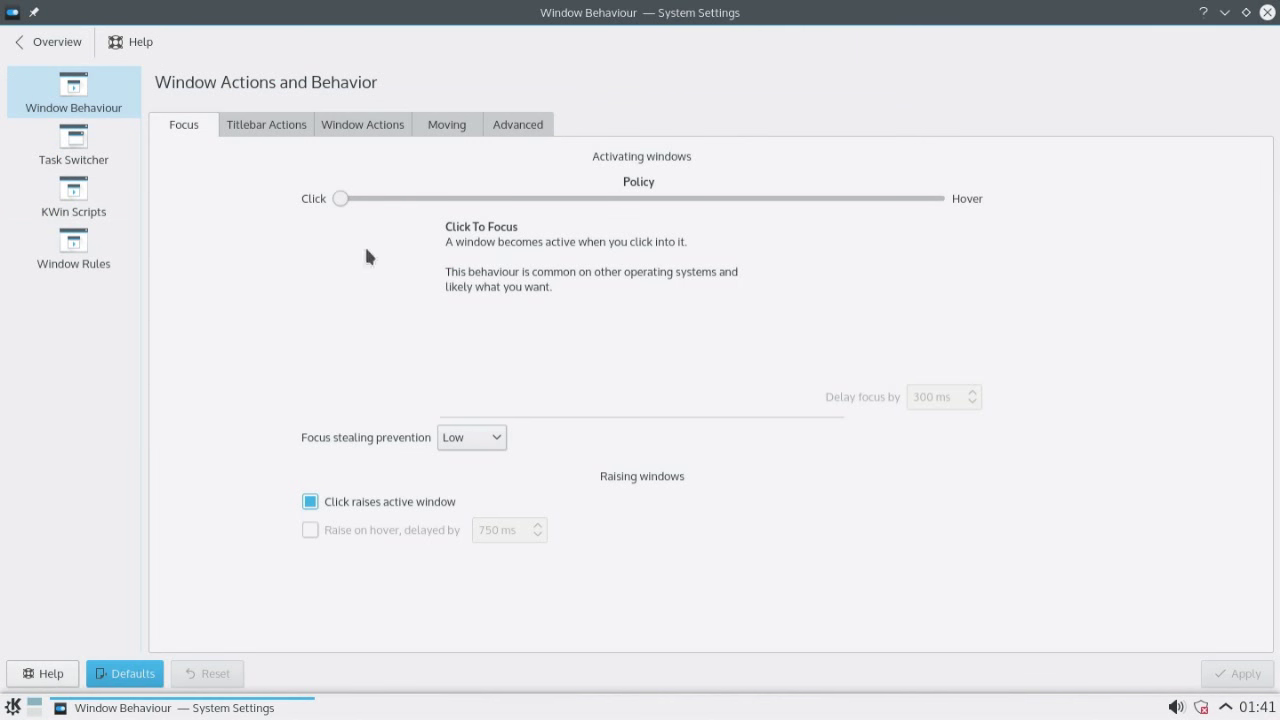
pyautogui.click(362, 124)
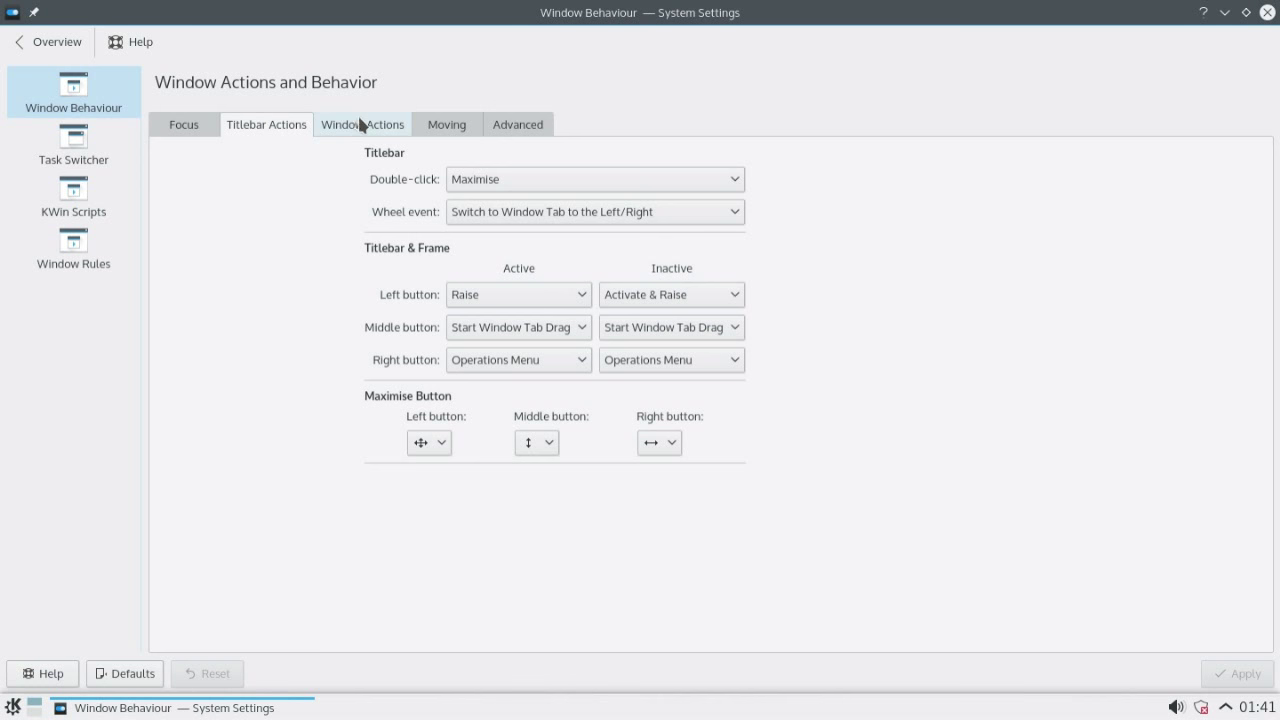
pyautogui.click(446, 124)
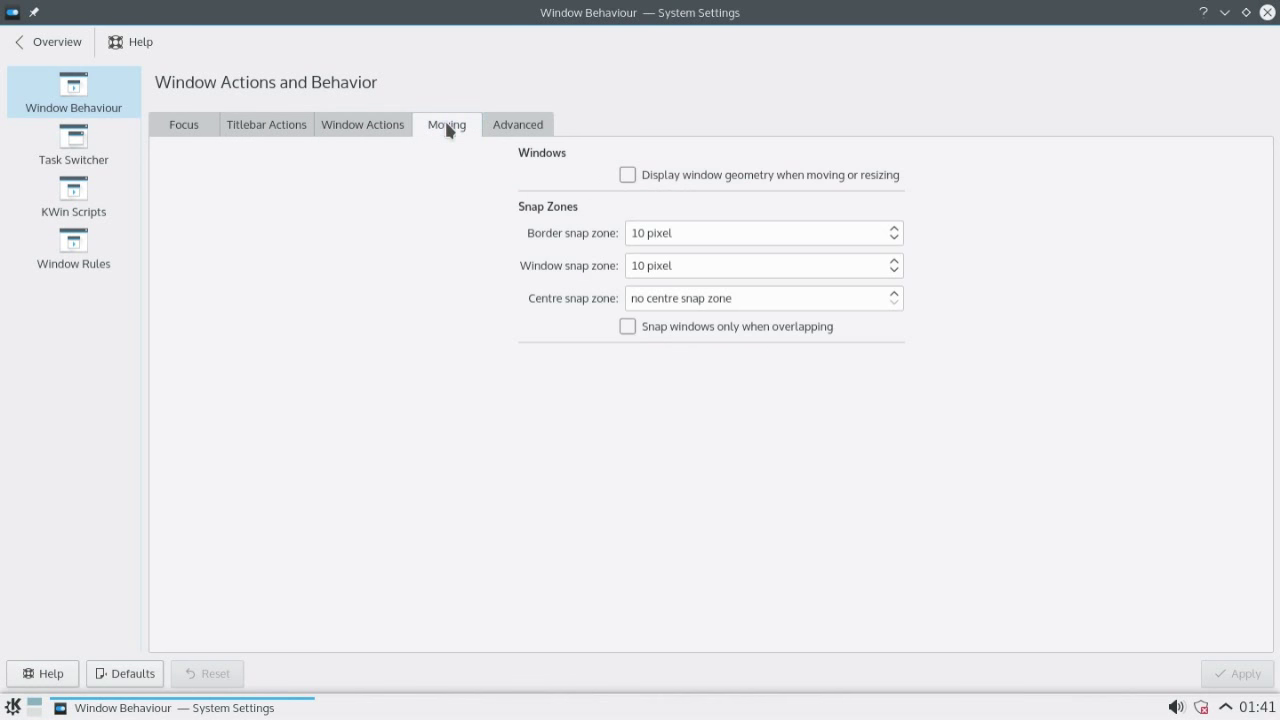
pyautogui.click(517, 124)
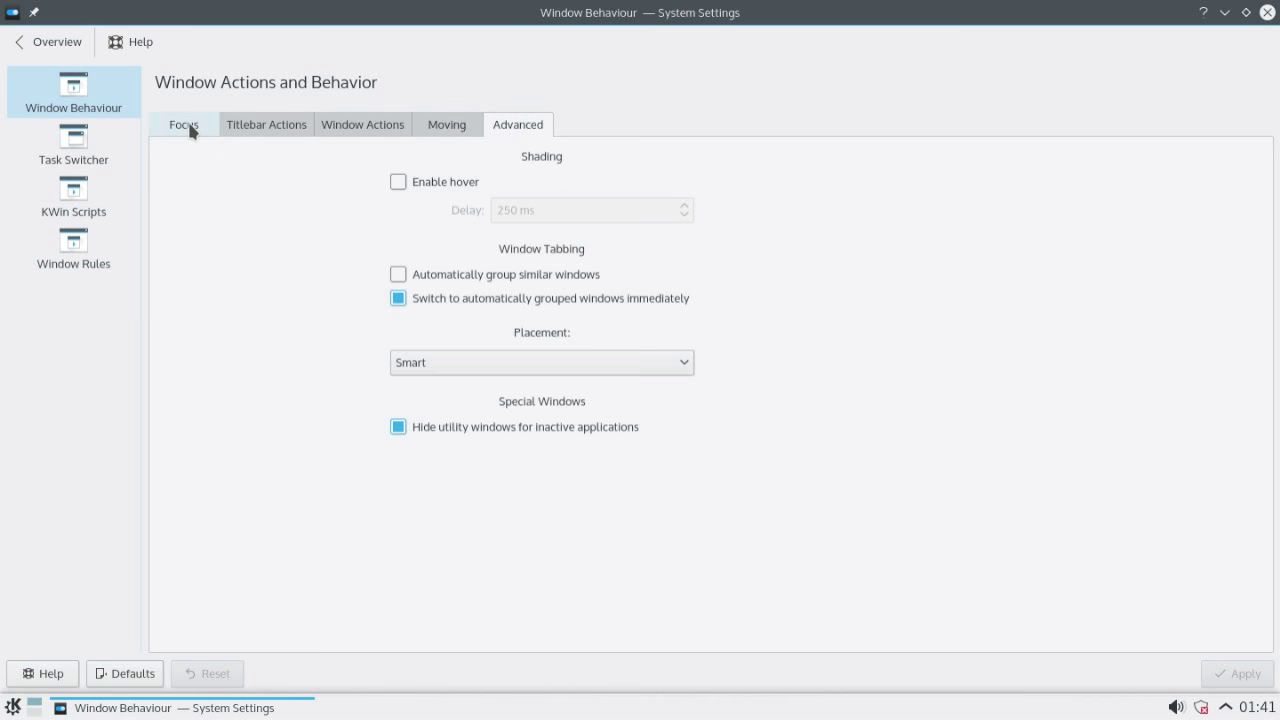
# Browse the Task Switcher, KWin Scripts and Window Rules pages, then return to Overview
pyautogui.click(73, 144)
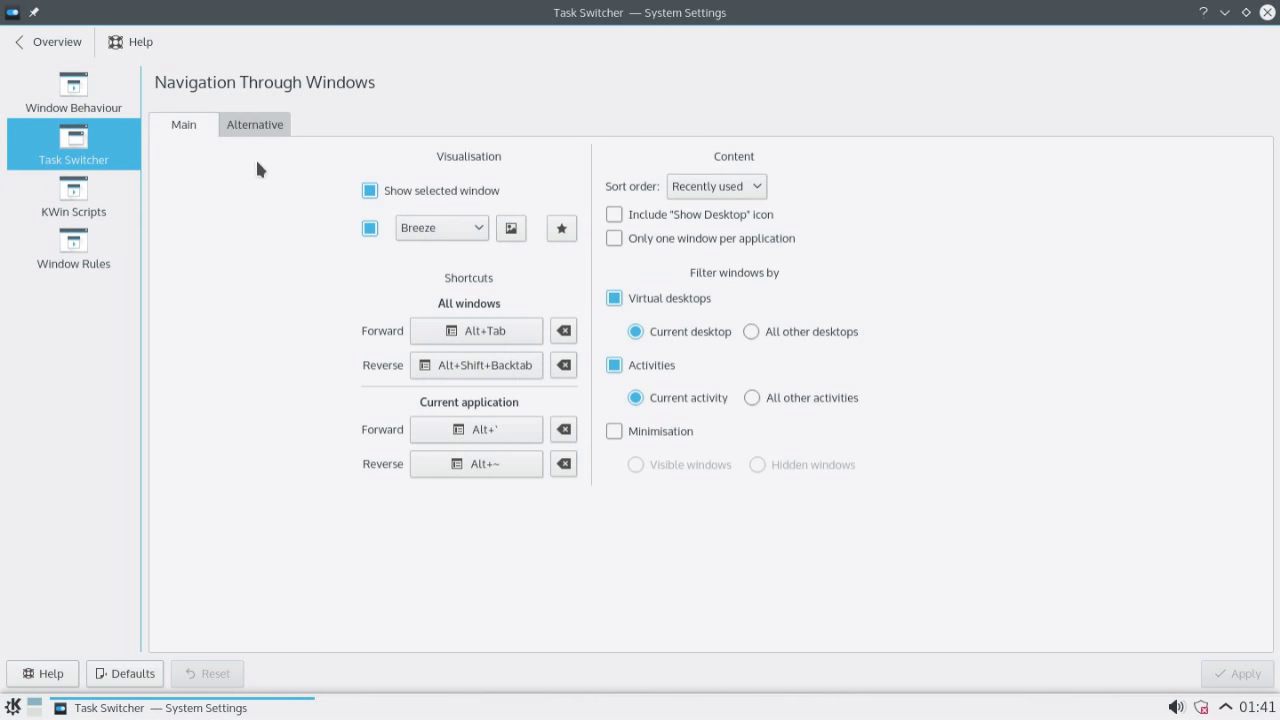
pyautogui.click(183, 124)
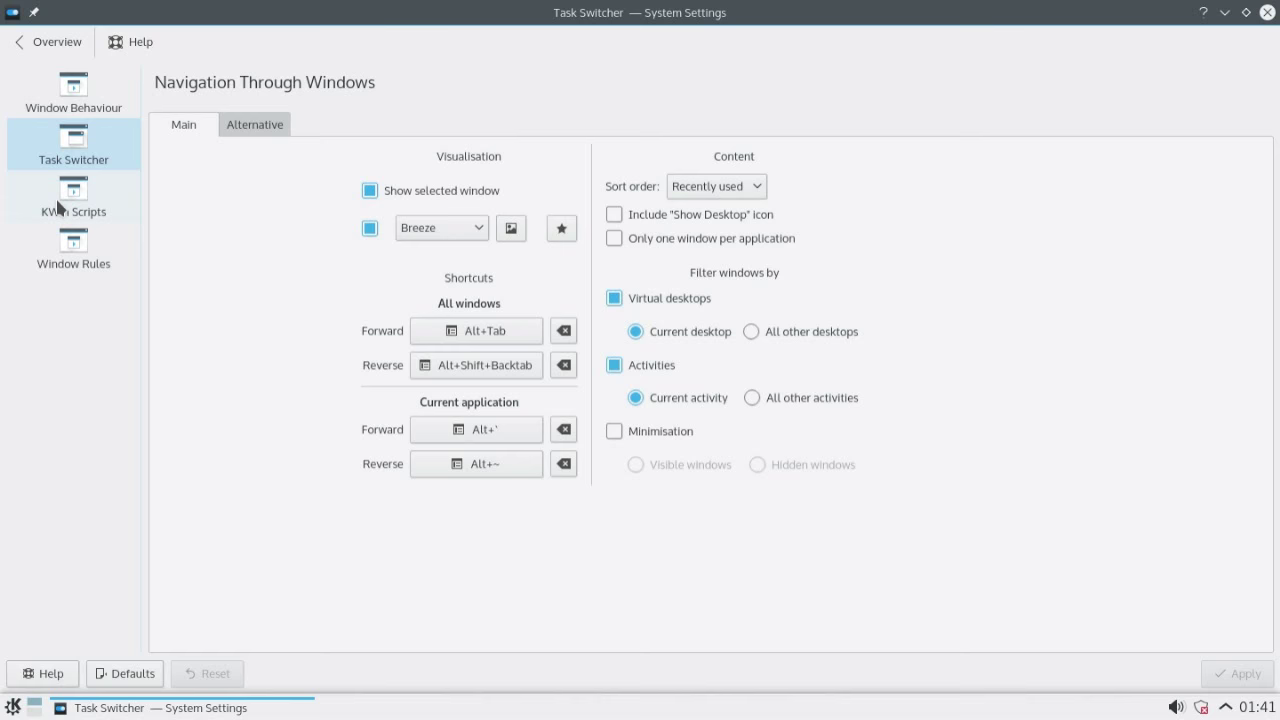
pyautogui.click(73, 195)
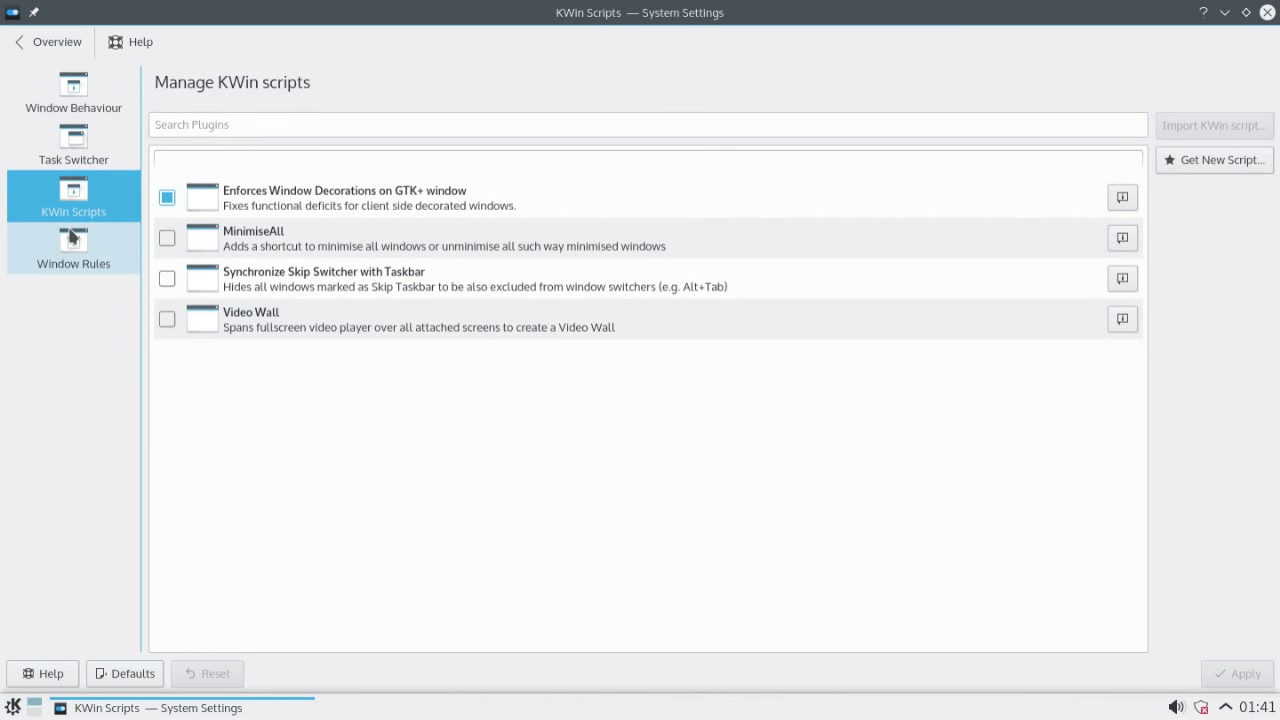
pyautogui.moveTo(72, 243)
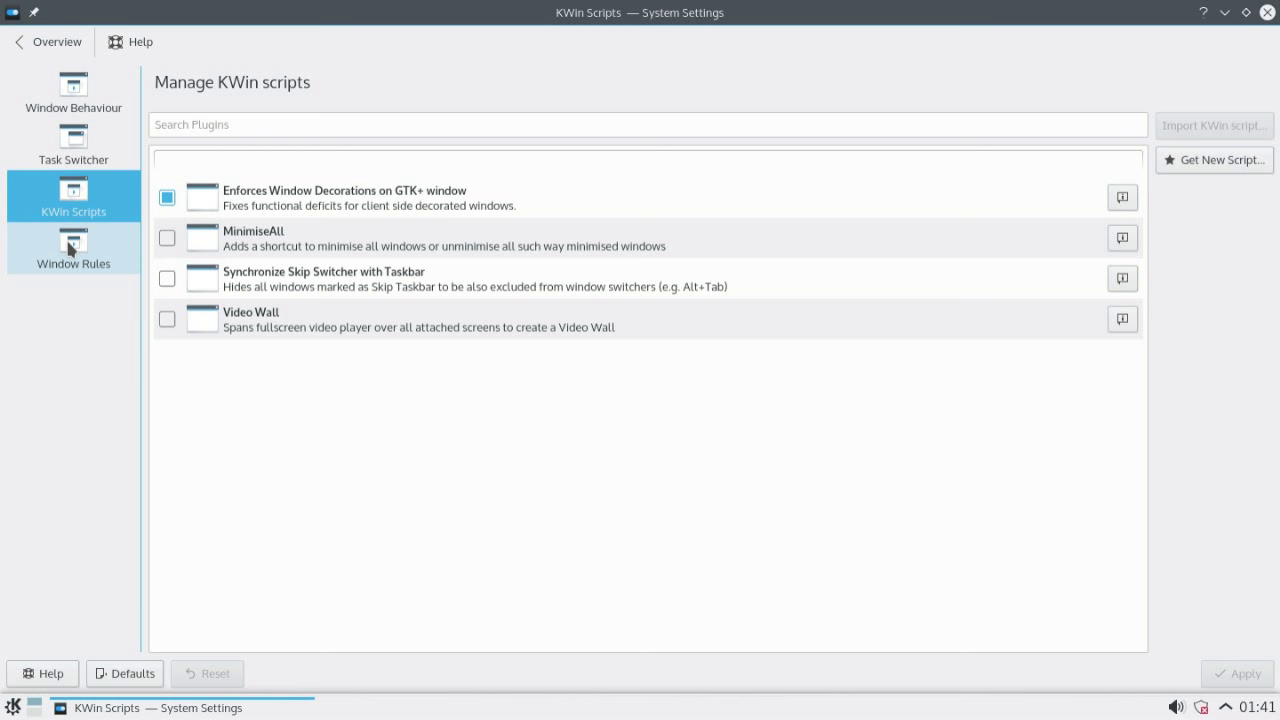
pyautogui.click(73, 243)
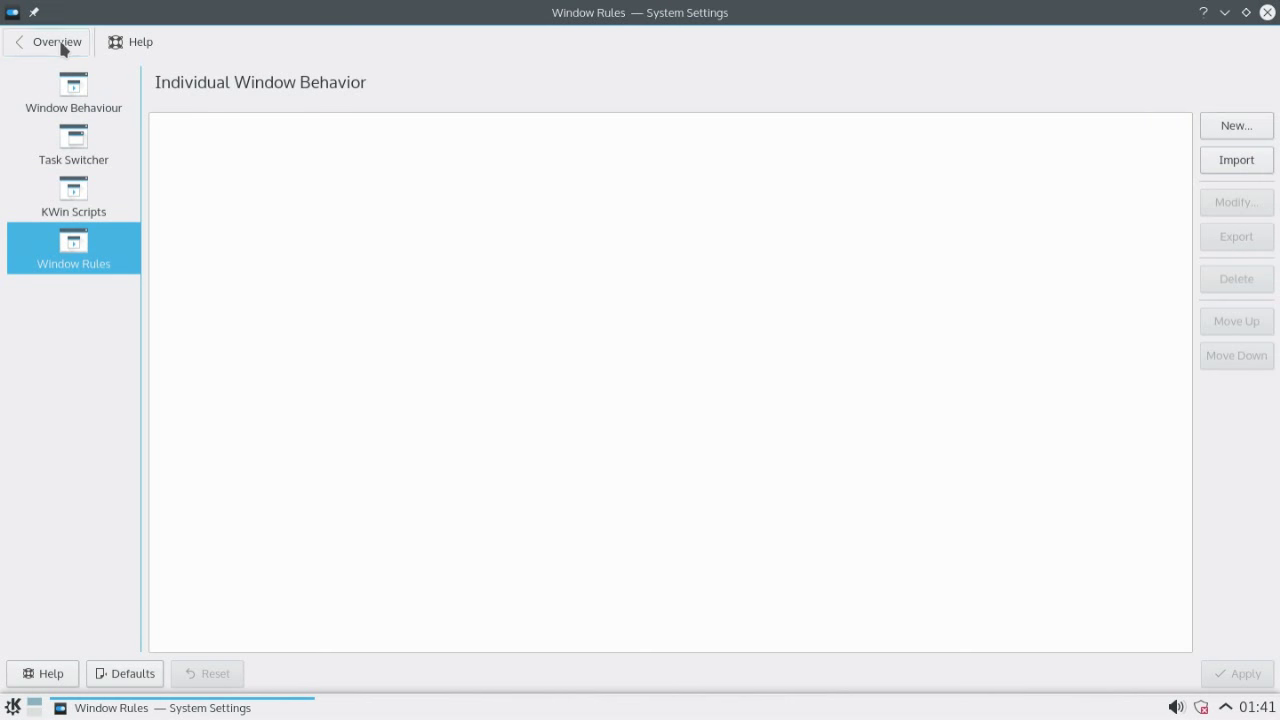
pyautogui.click(48, 41)
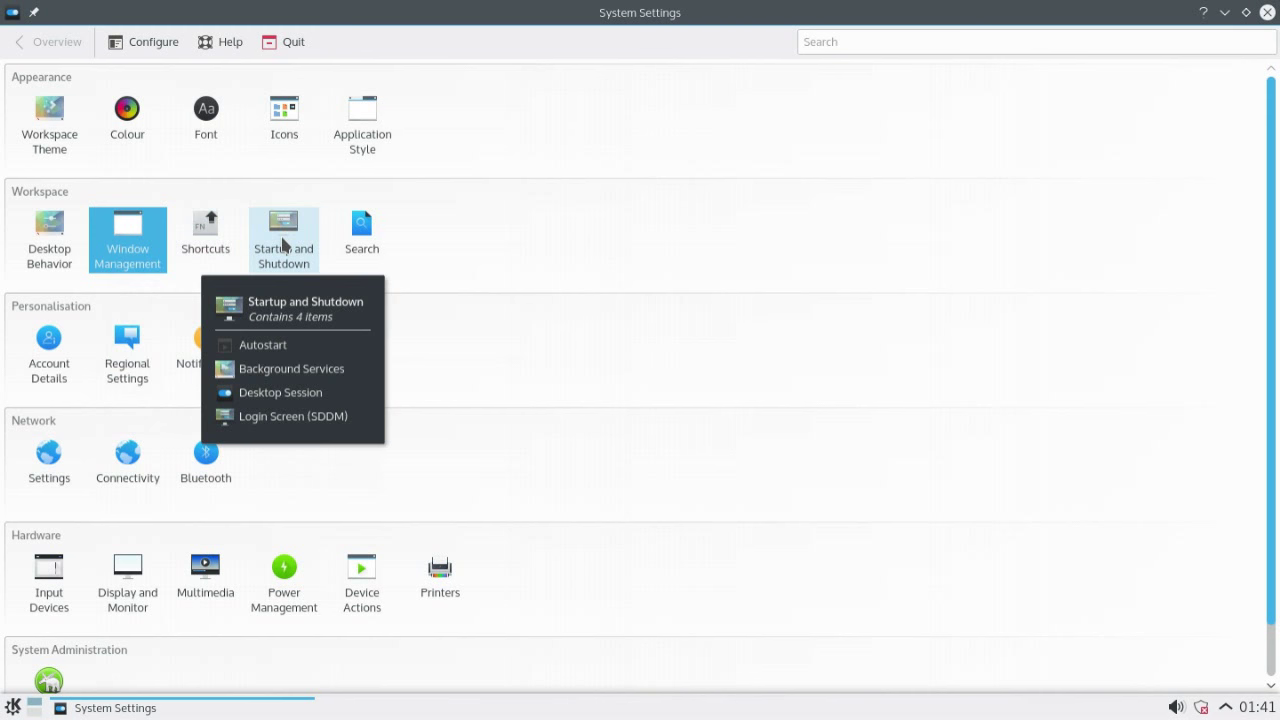
# View the Startup and Shutdown Autostart and Desktop Session pages, then scroll the overview
pyautogui.click(263, 344)
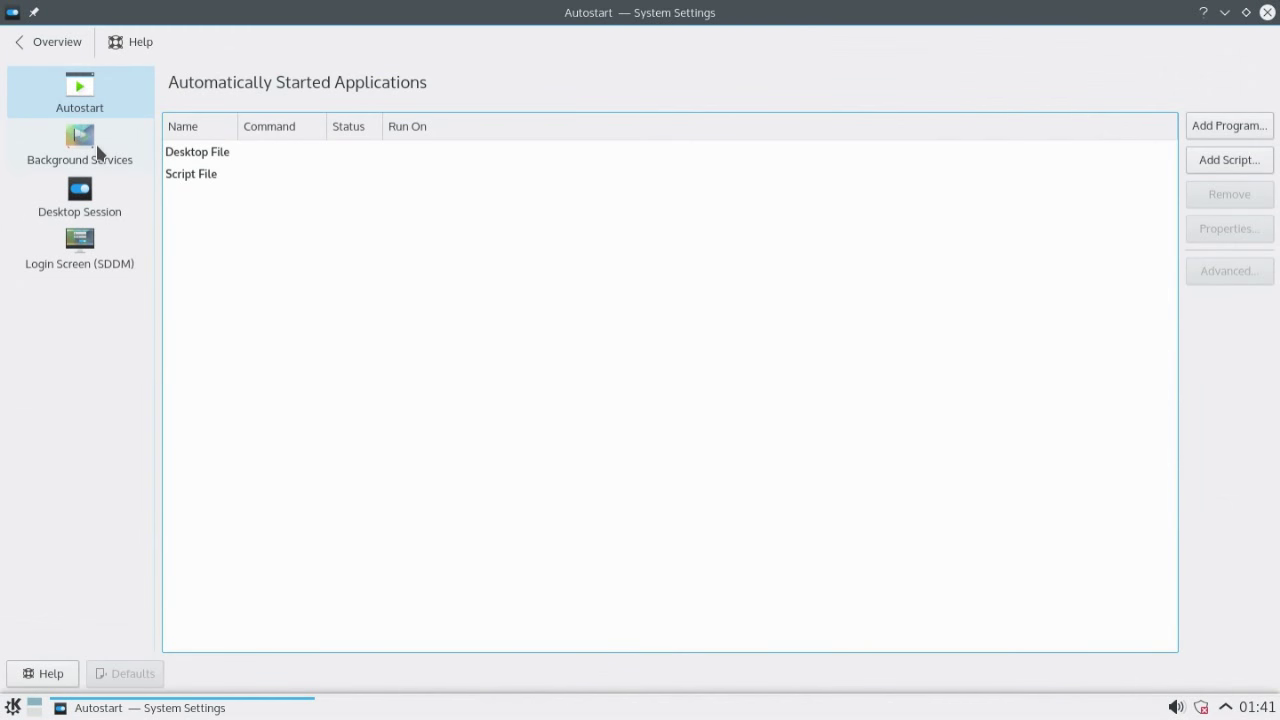
pyautogui.click(79, 197)
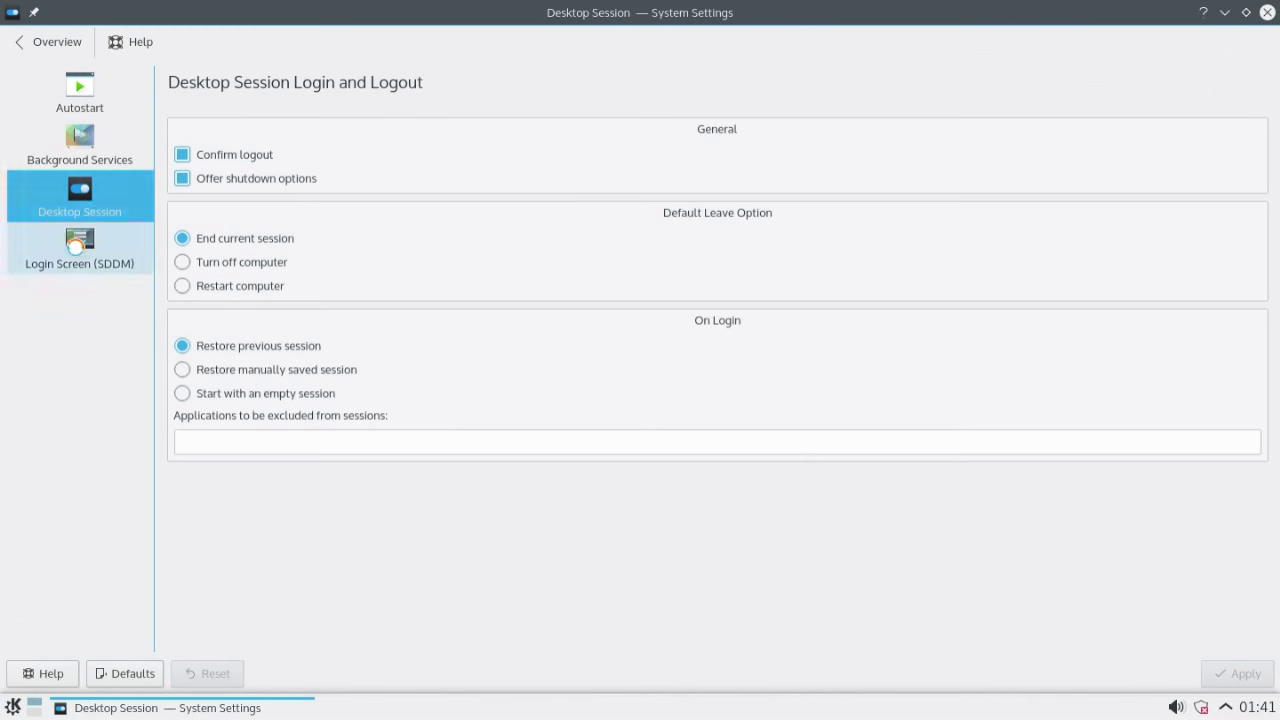
pyautogui.click(48, 42)
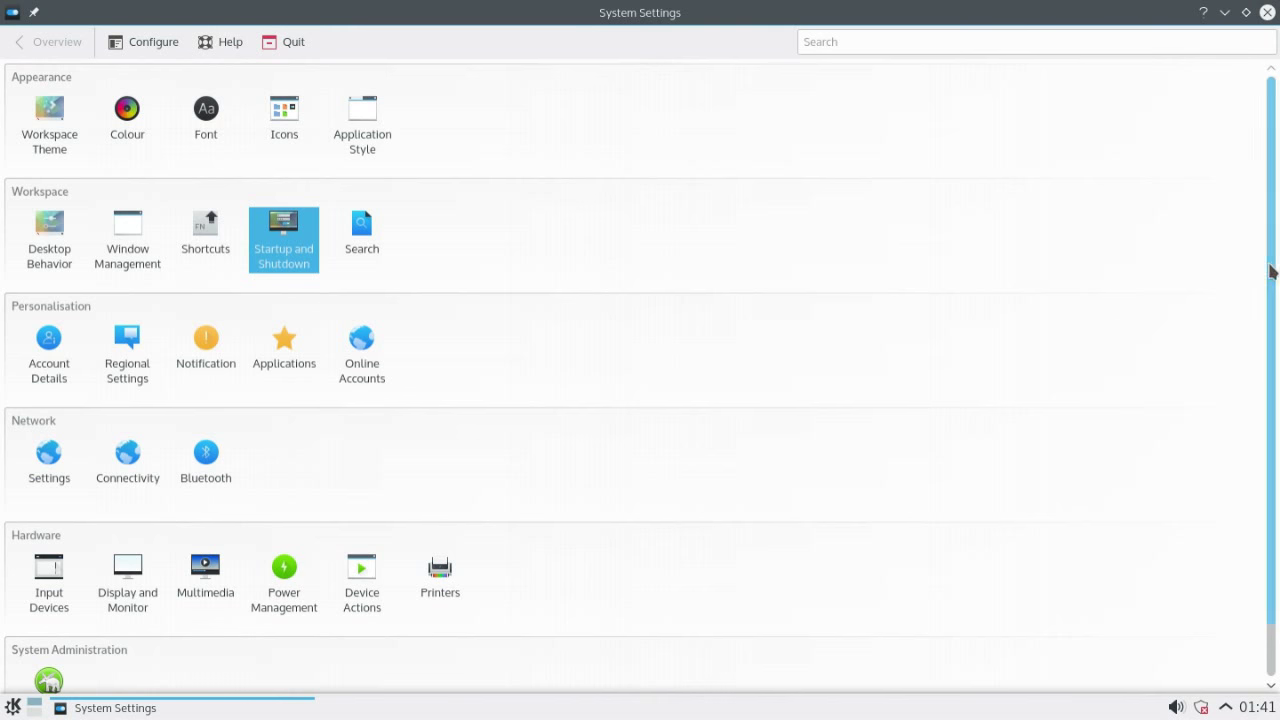
pyautogui.scroll(-3)
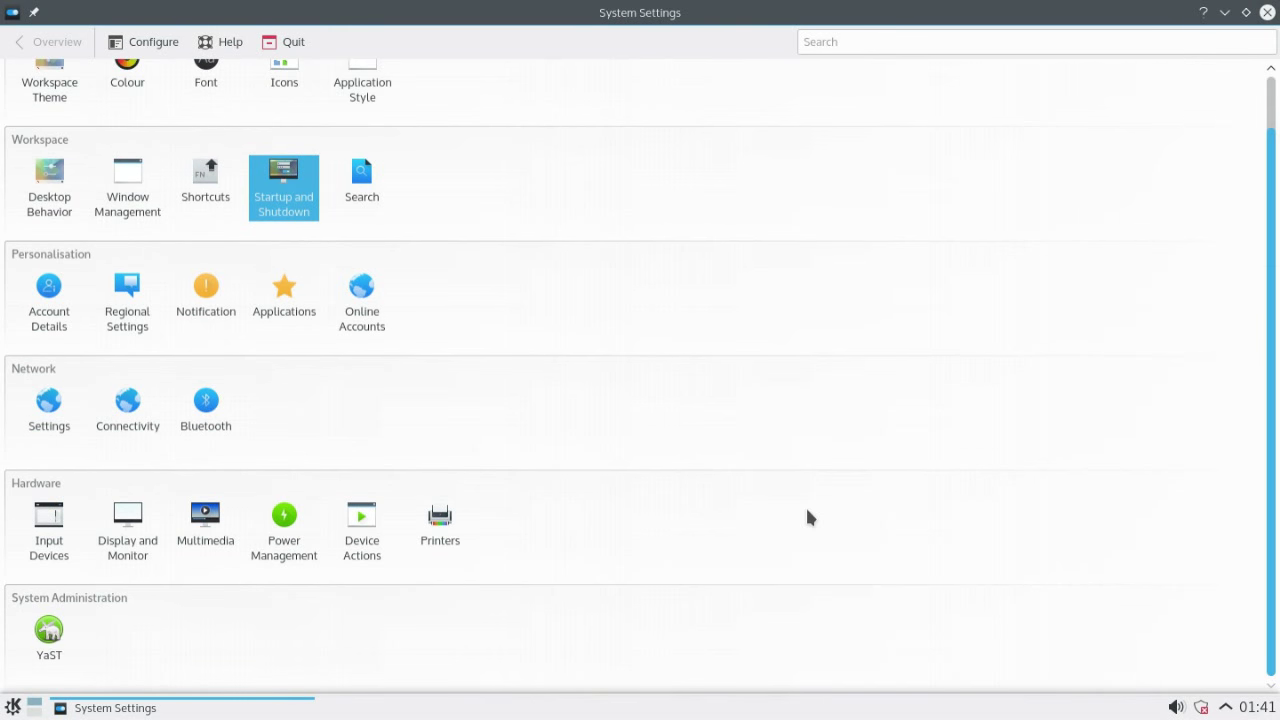
pyautogui.moveTo(778, 525)
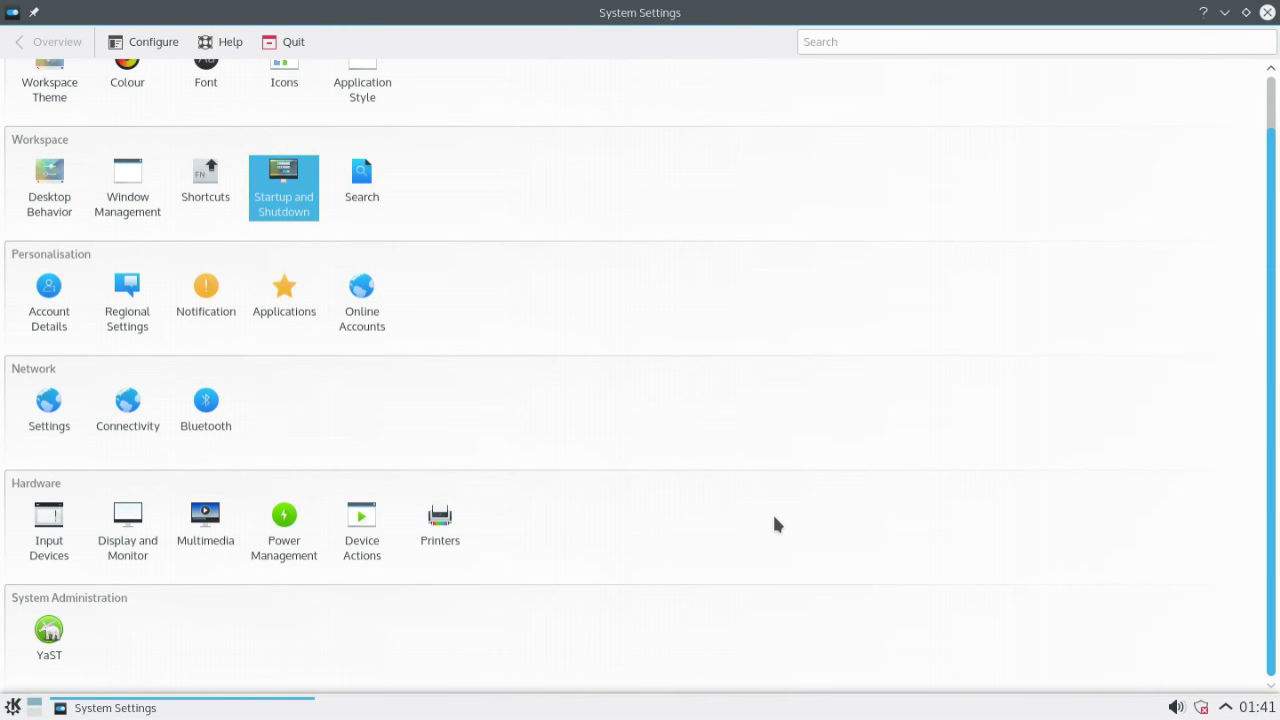
pyautogui.moveTo(1263, 447)
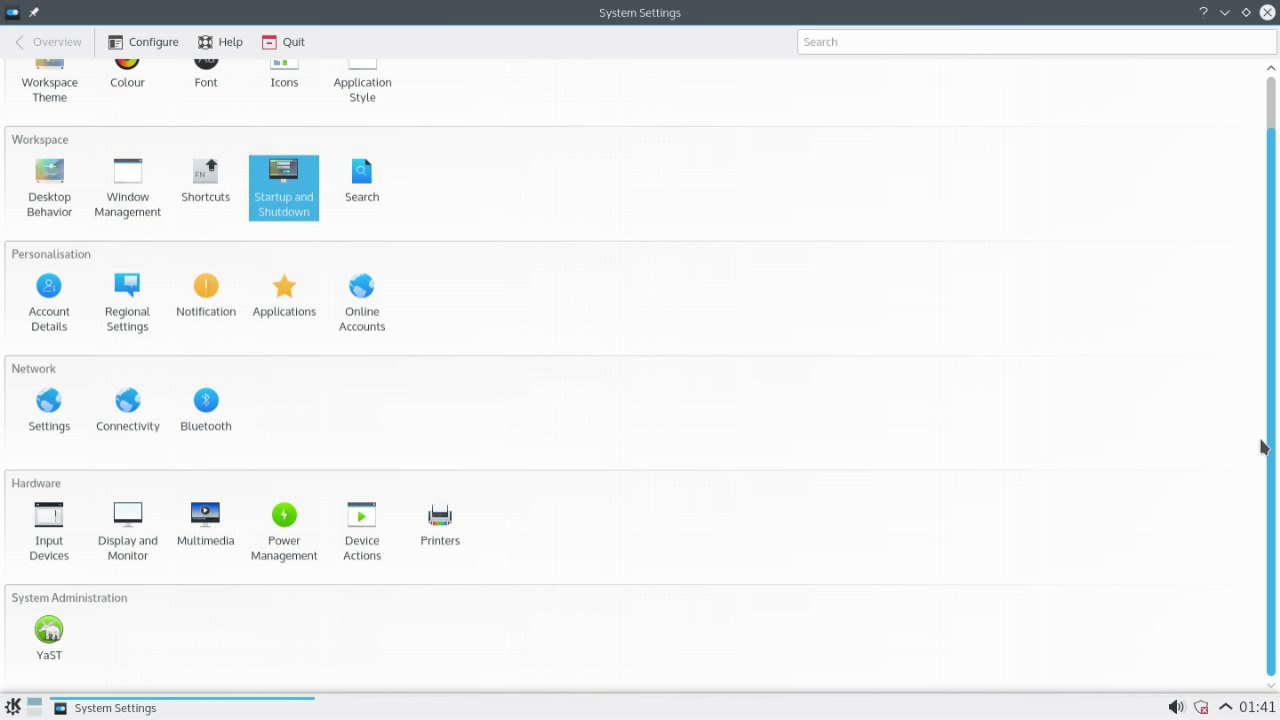
pyautogui.scroll(3)
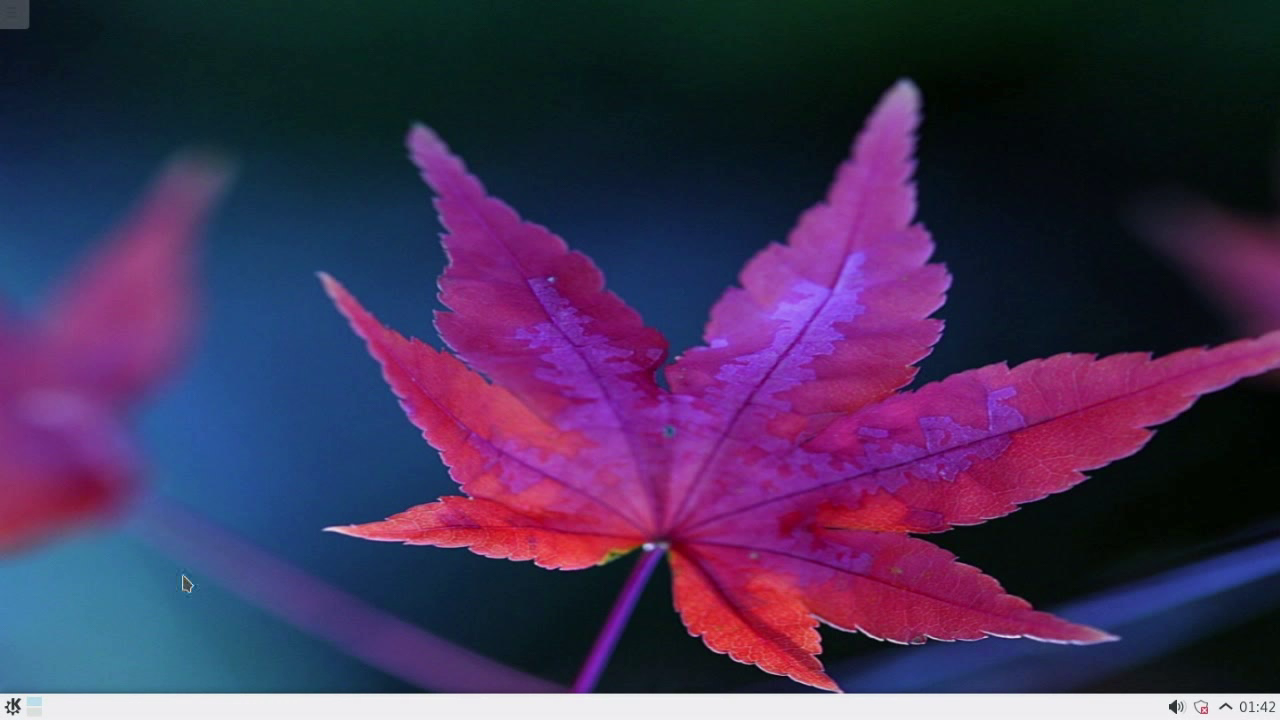
# Browse the launcher's application categories, including the board games list
pyautogui.click(12, 704)
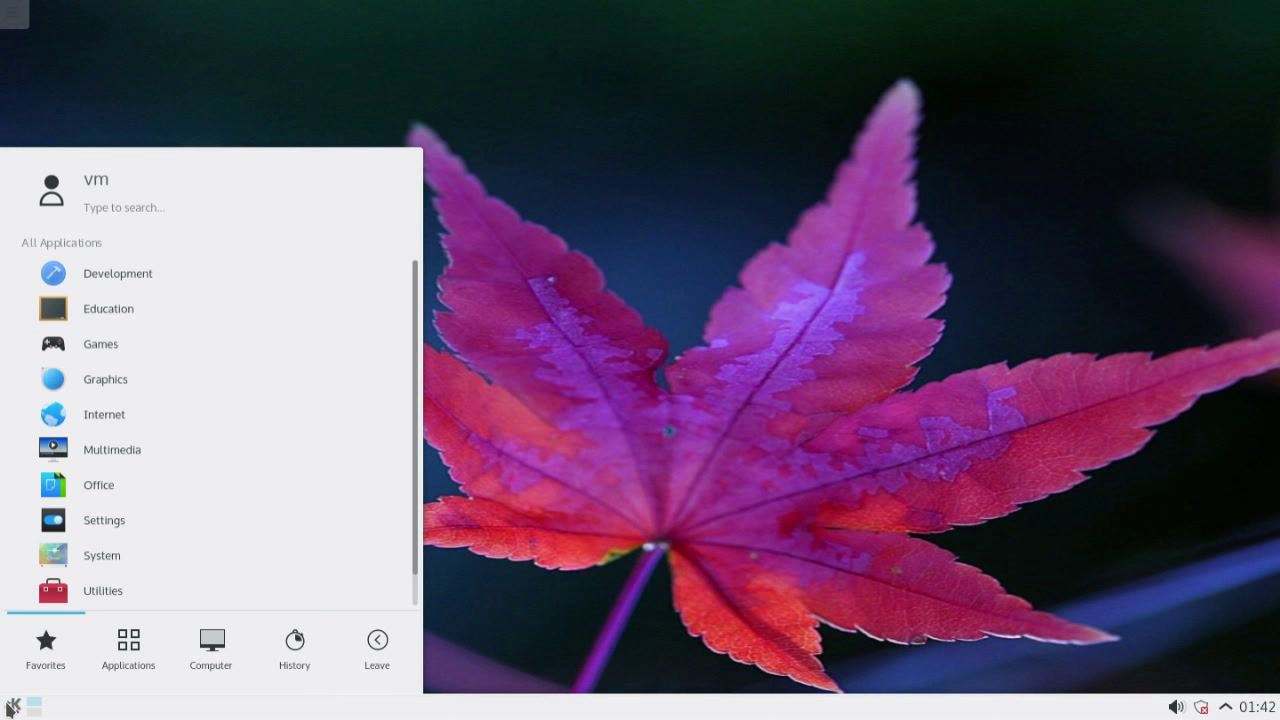
pyautogui.moveTo(139, 414)
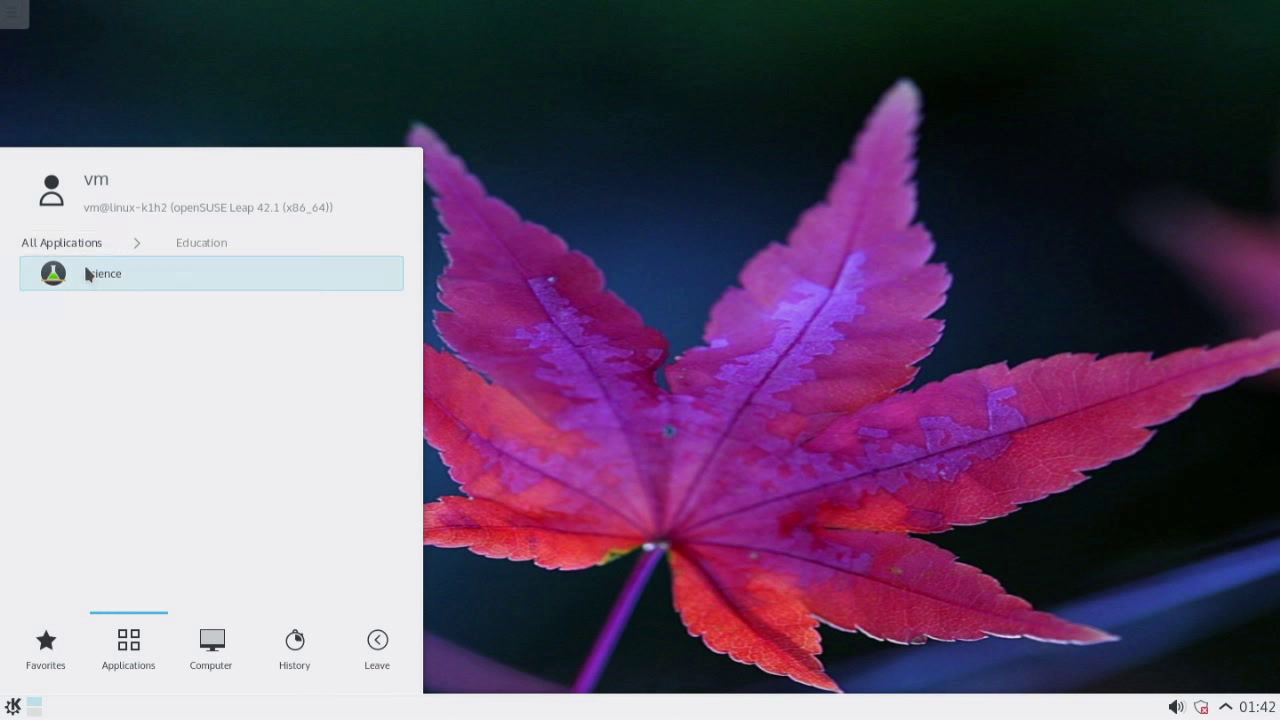
pyautogui.click(61, 242)
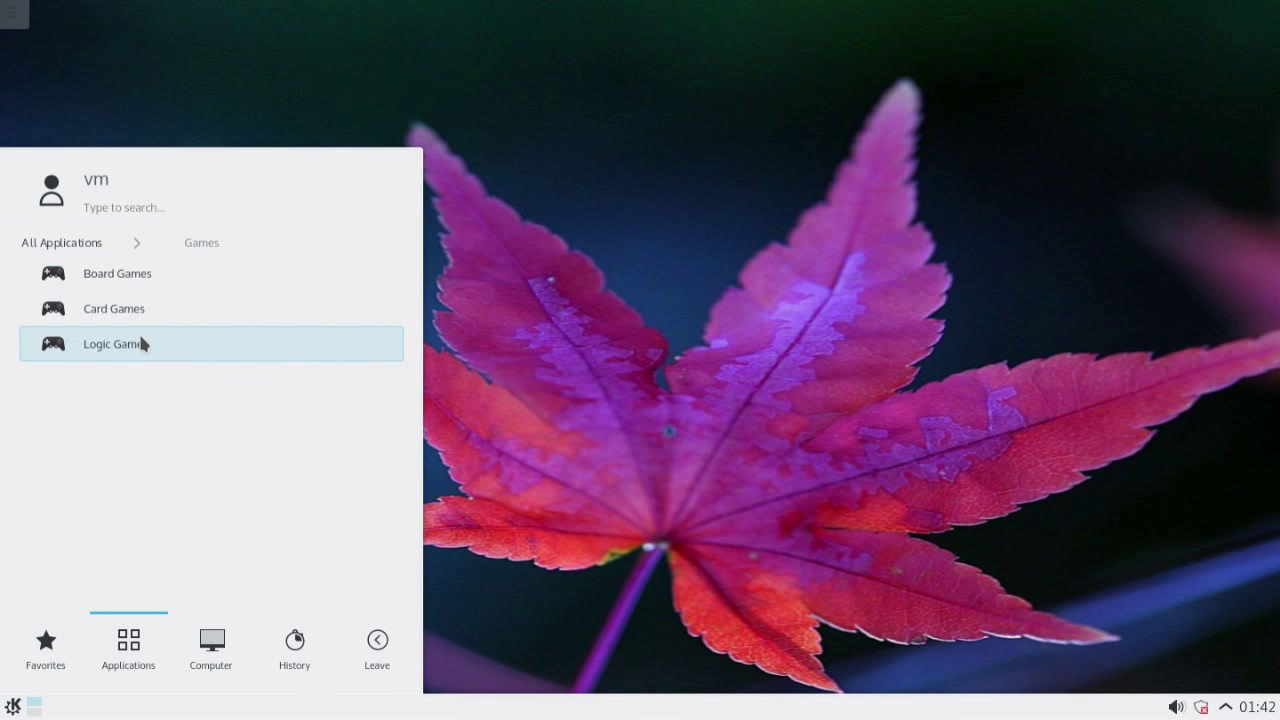
pyautogui.click(117, 273)
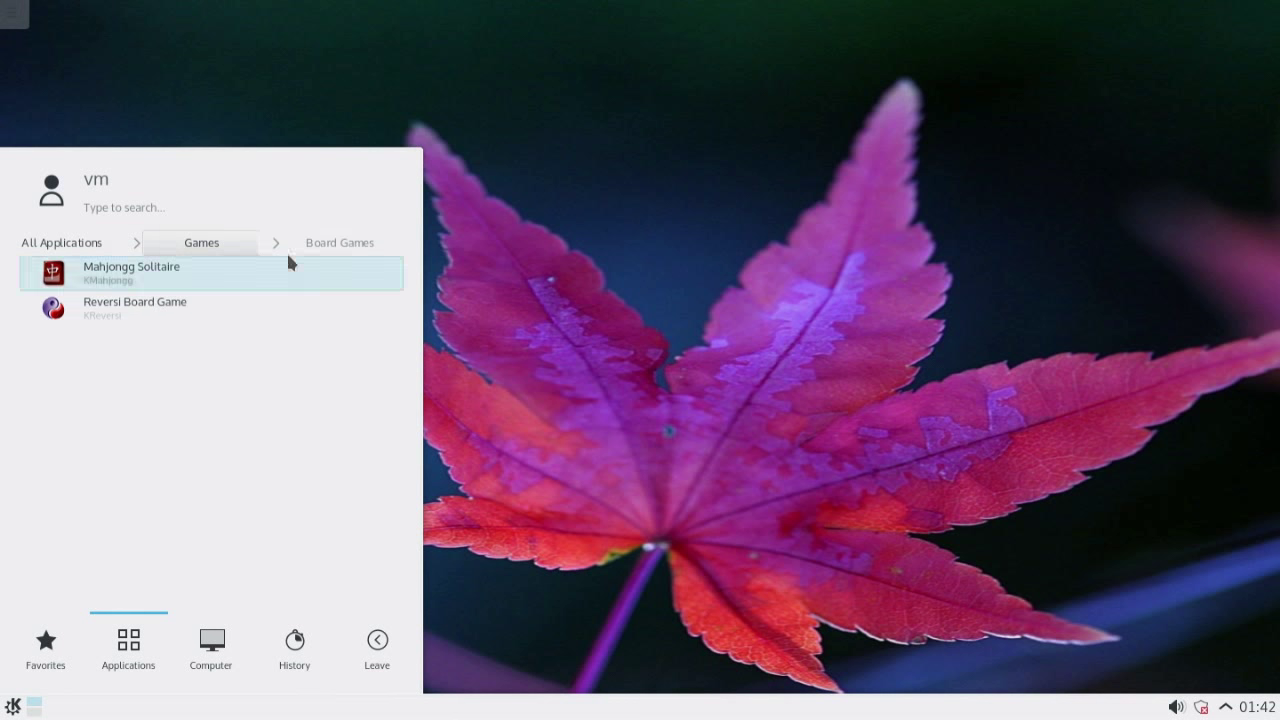
pyautogui.click(62, 242)
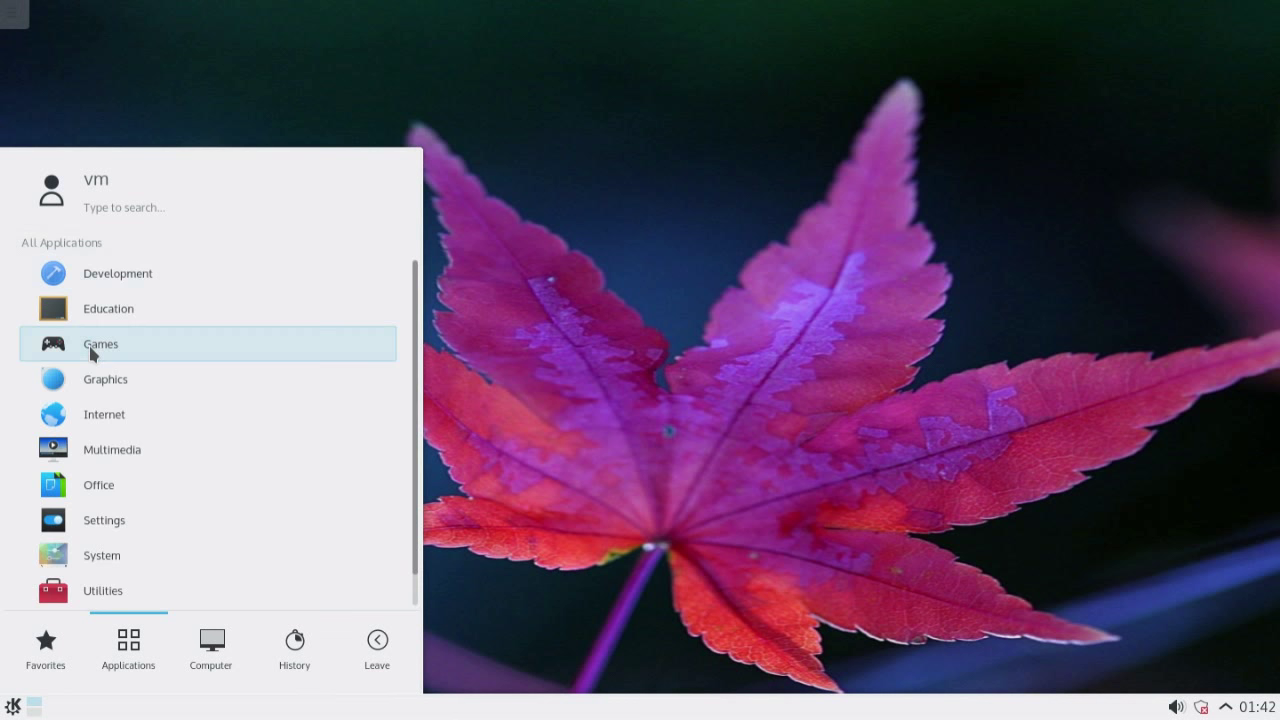
# Browse Graphics applications and Computer places, then close Storage Service Manager
pyautogui.click(105, 379)
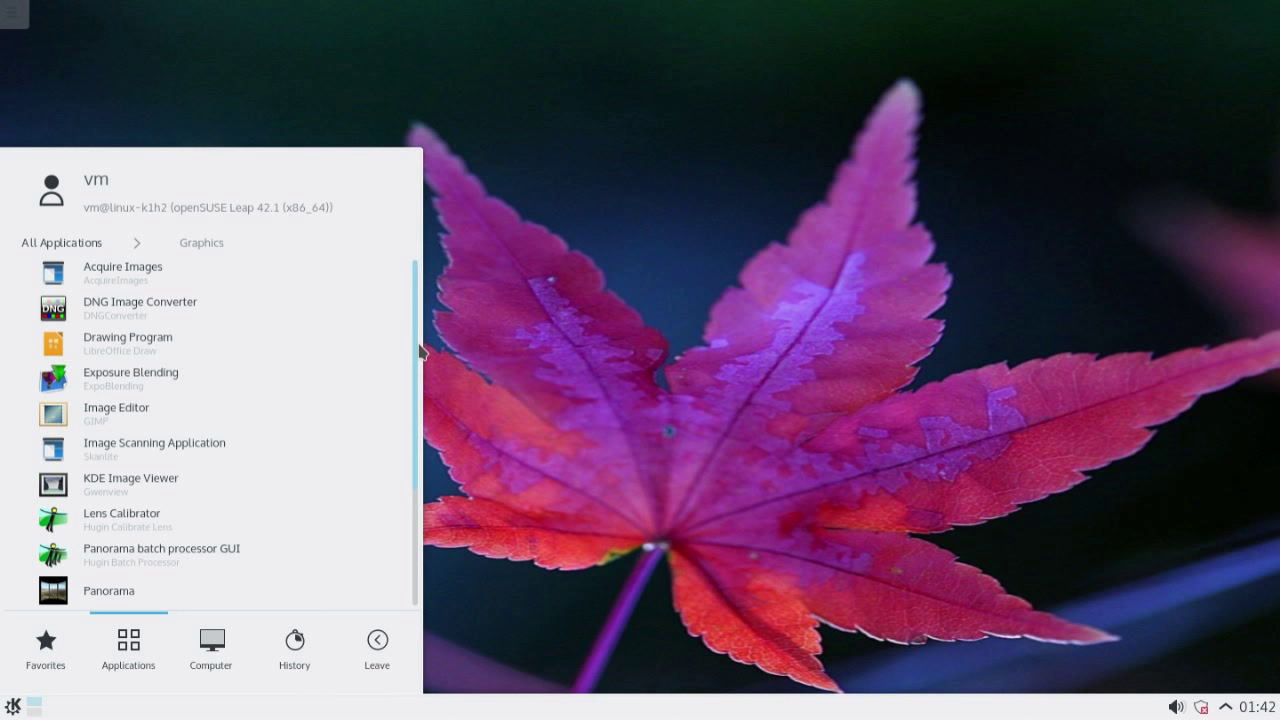
pyautogui.scroll(-3)
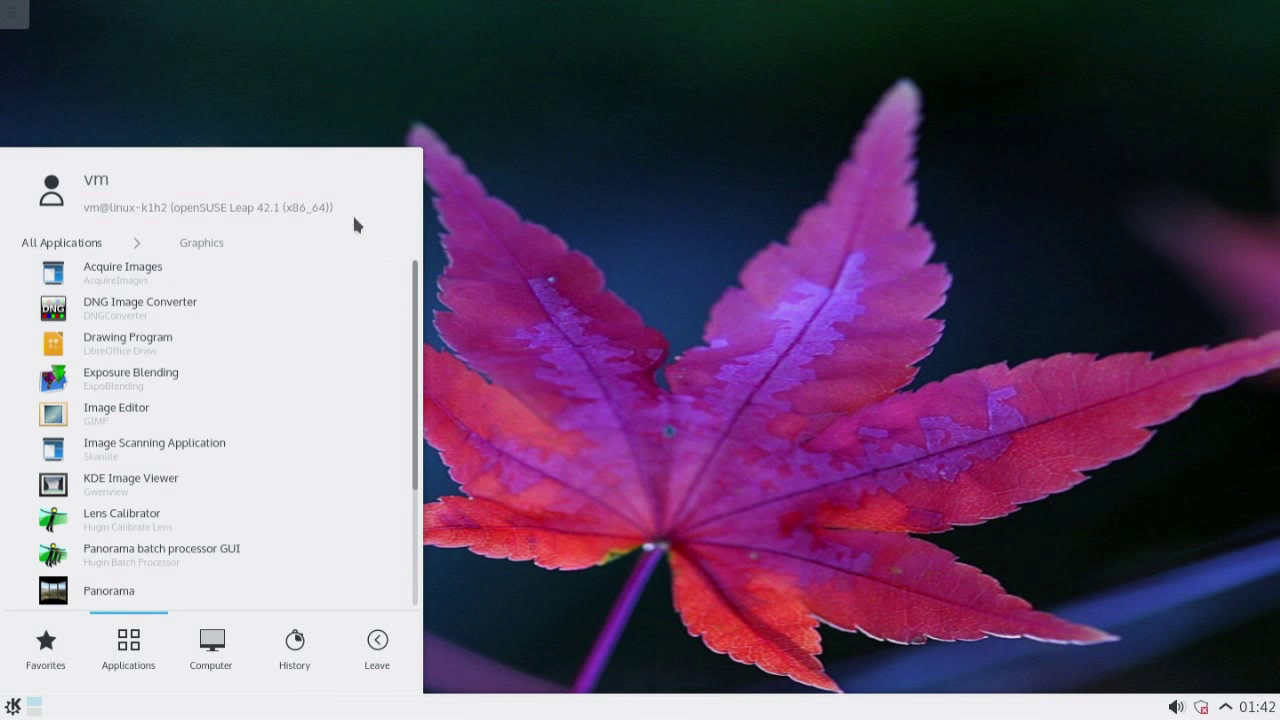
pyautogui.click(210, 648)
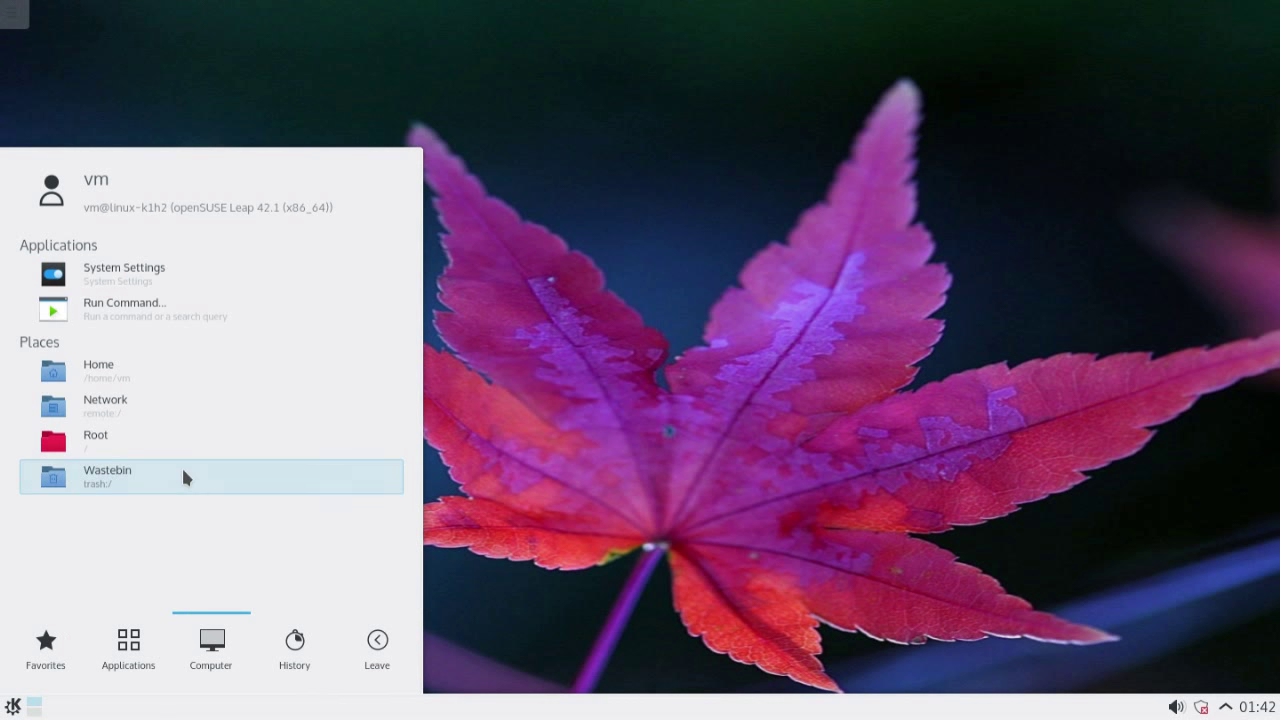
pyautogui.click(128, 648)
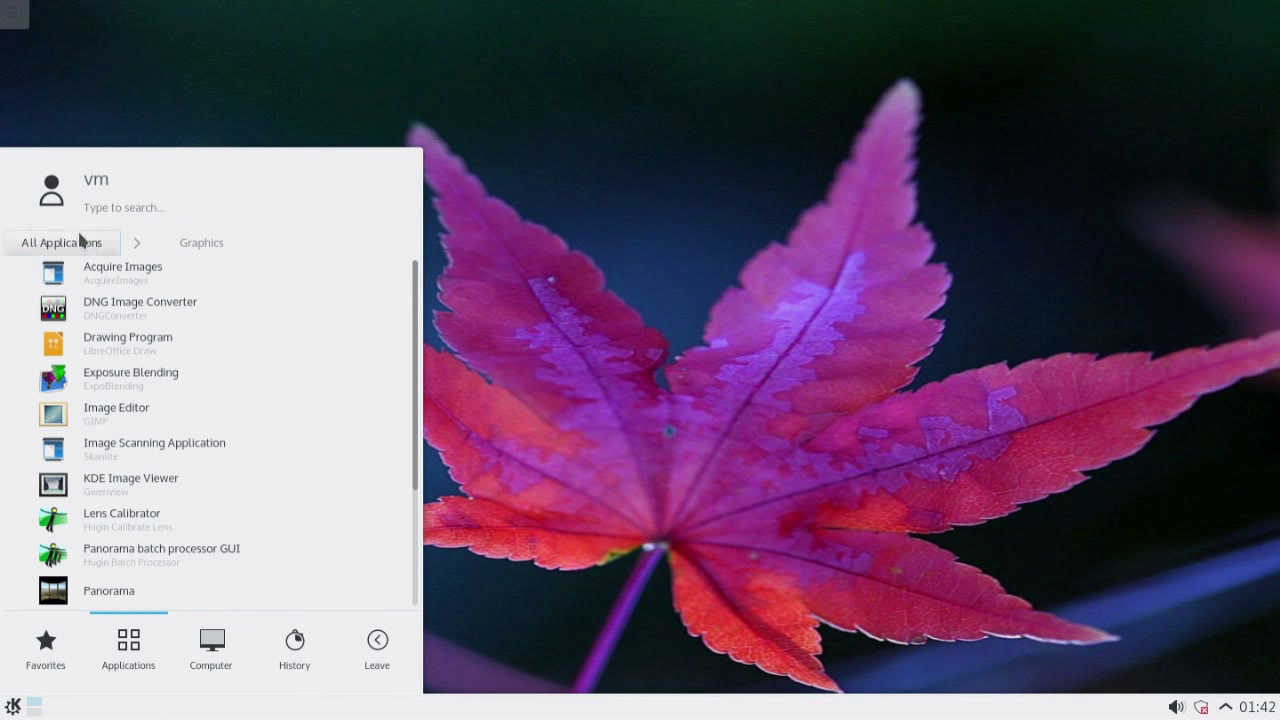
pyautogui.click(61, 242)
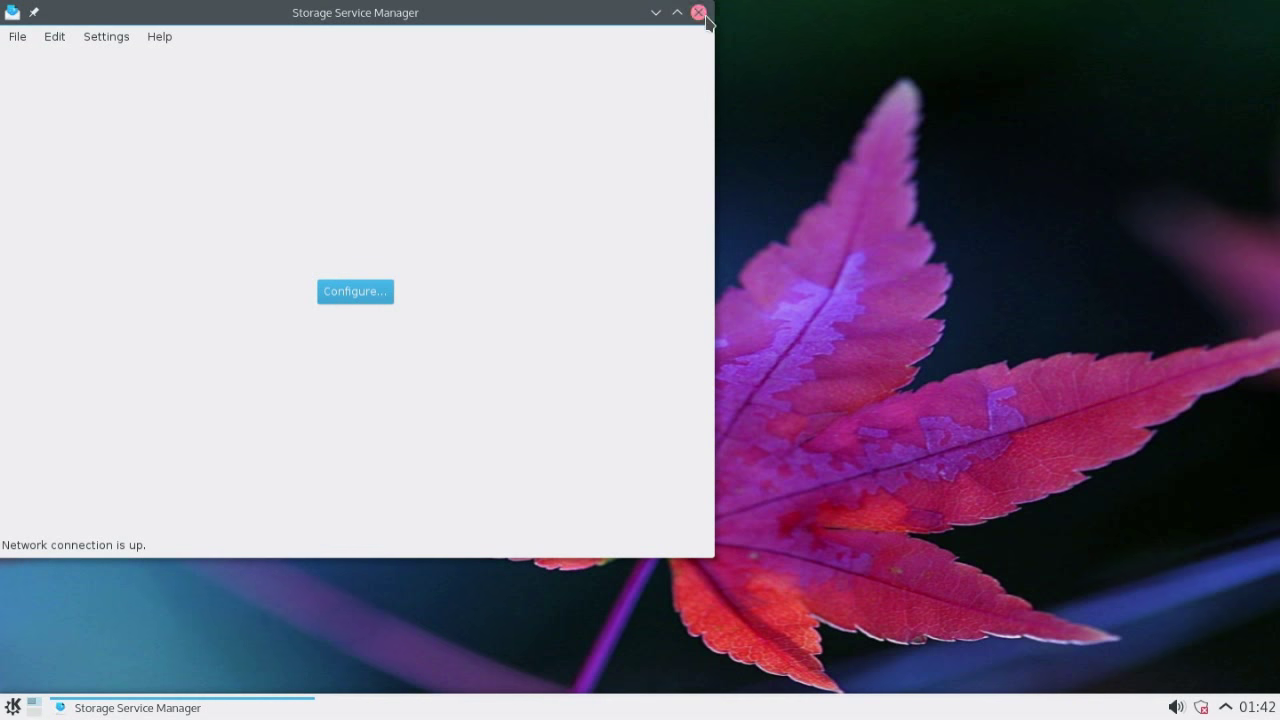
pyautogui.click(11, 707)
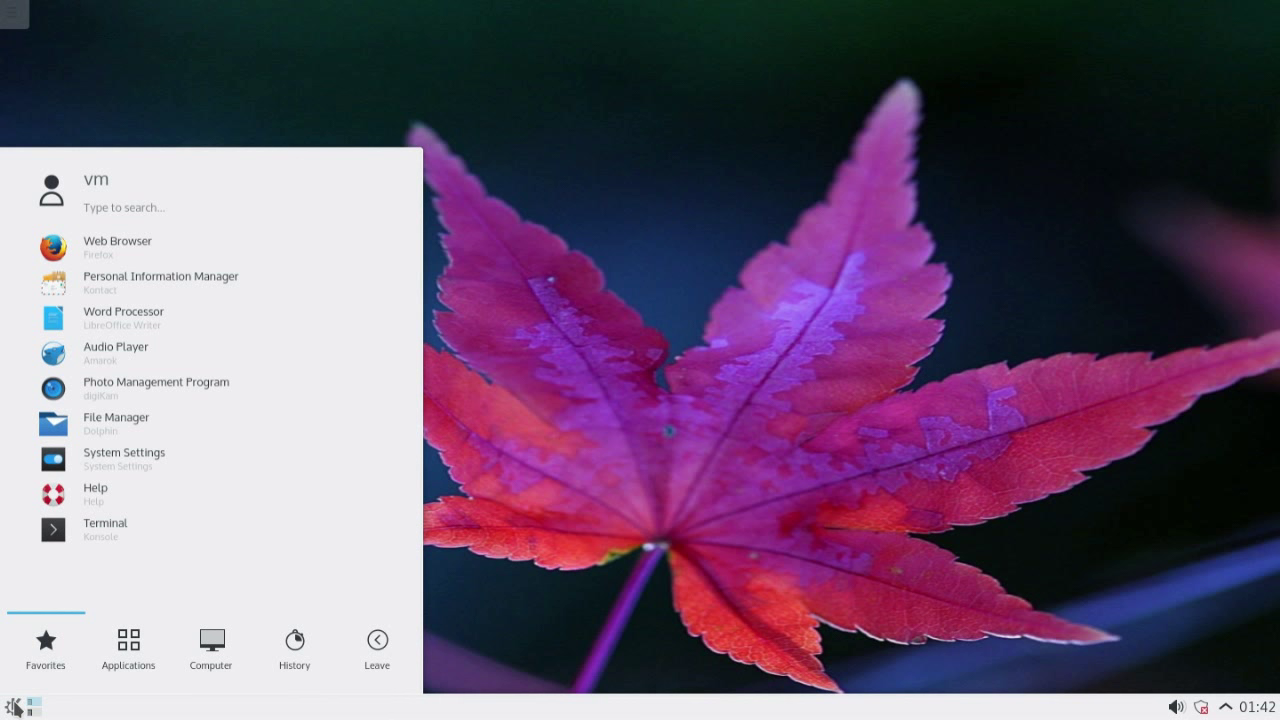
# Scroll through the application categories and view the System applications
pyautogui.click(128, 645)
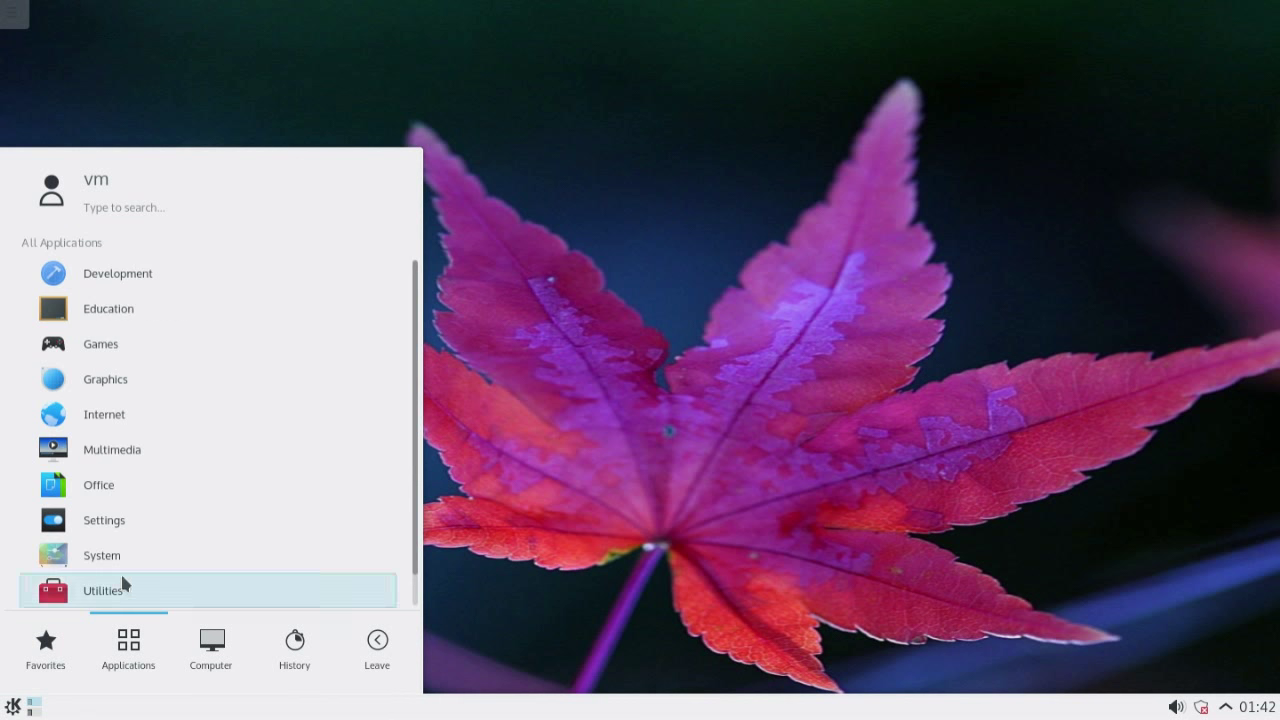
pyautogui.scroll(-3)
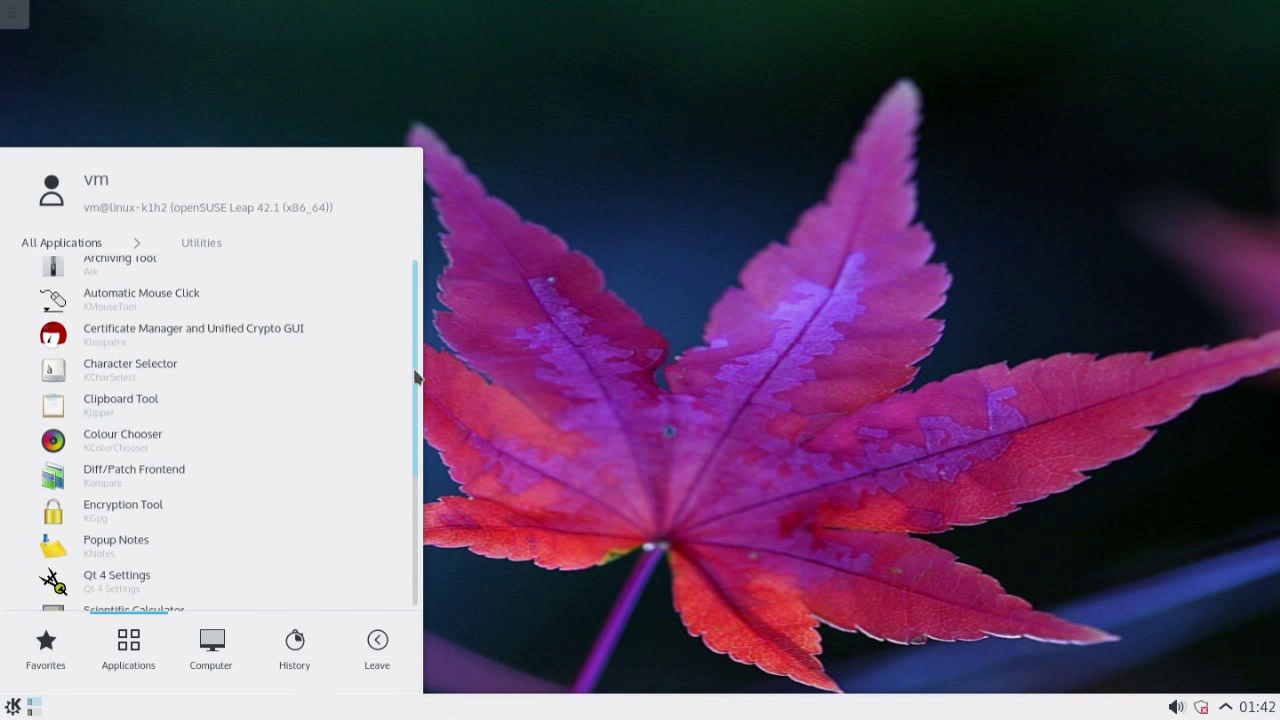
pyautogui.scroll(-3)
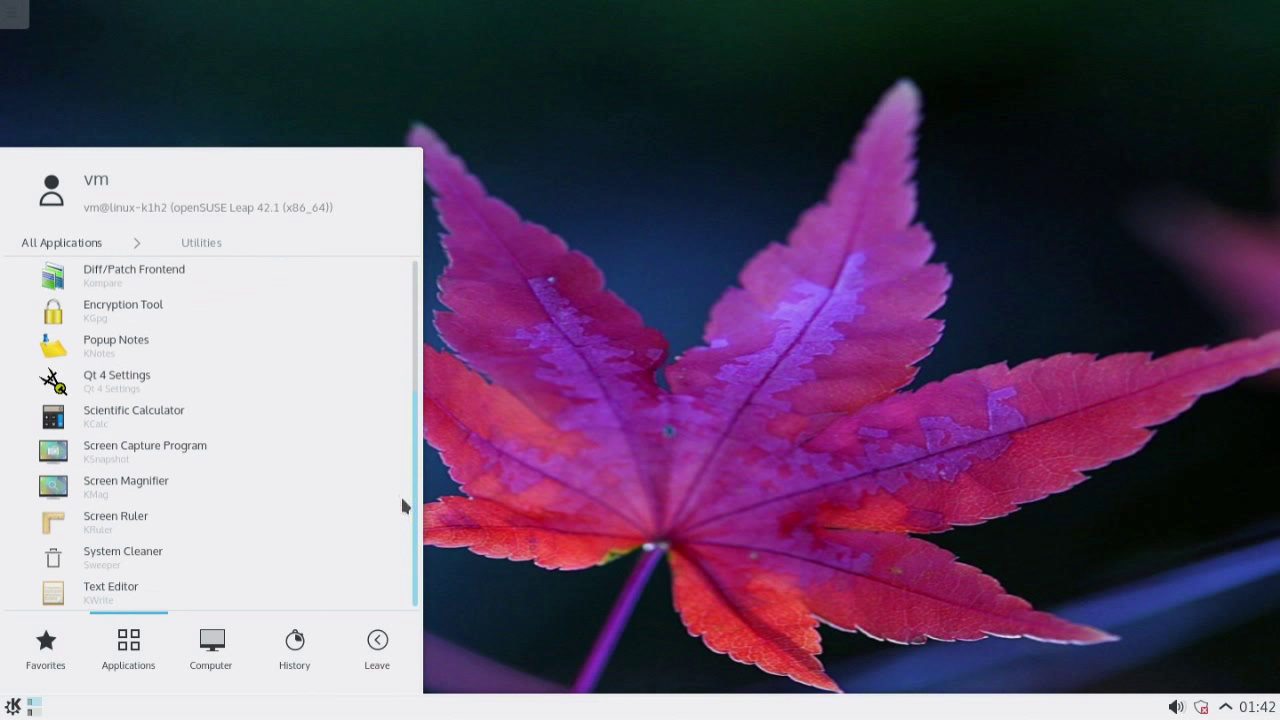
pyautogui.scroll(3)
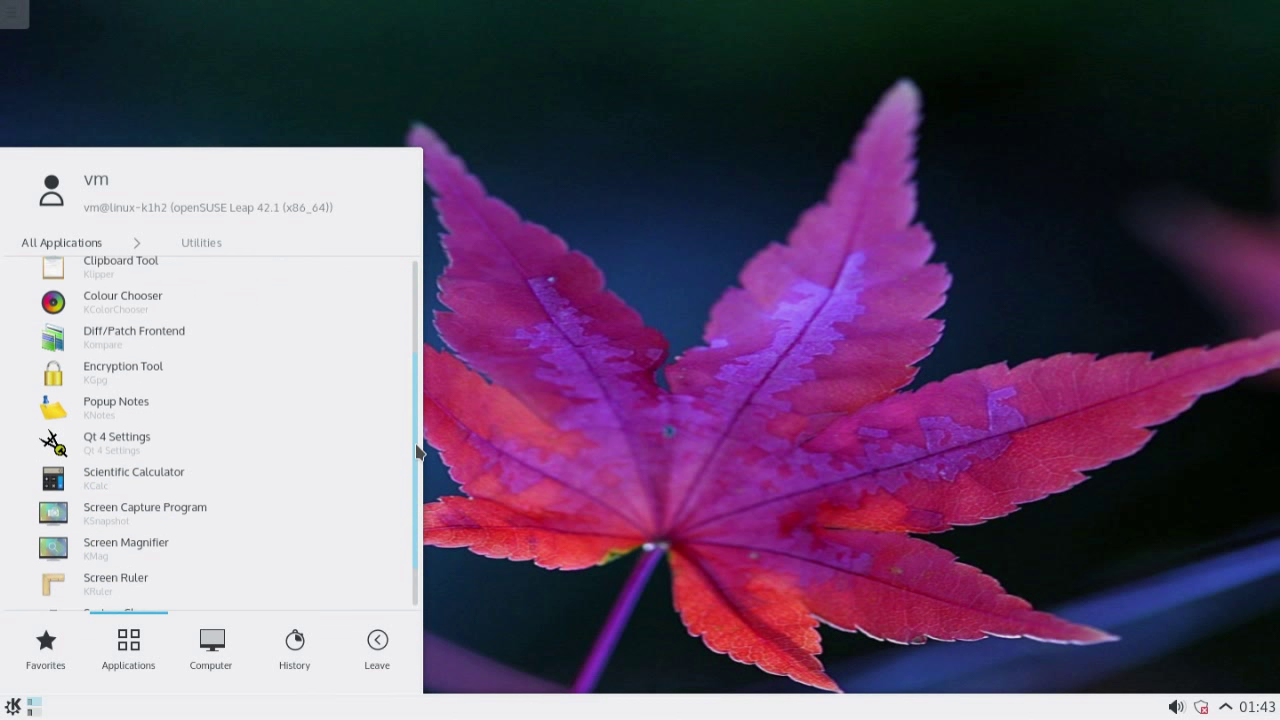
pyautogui.scroll(3)
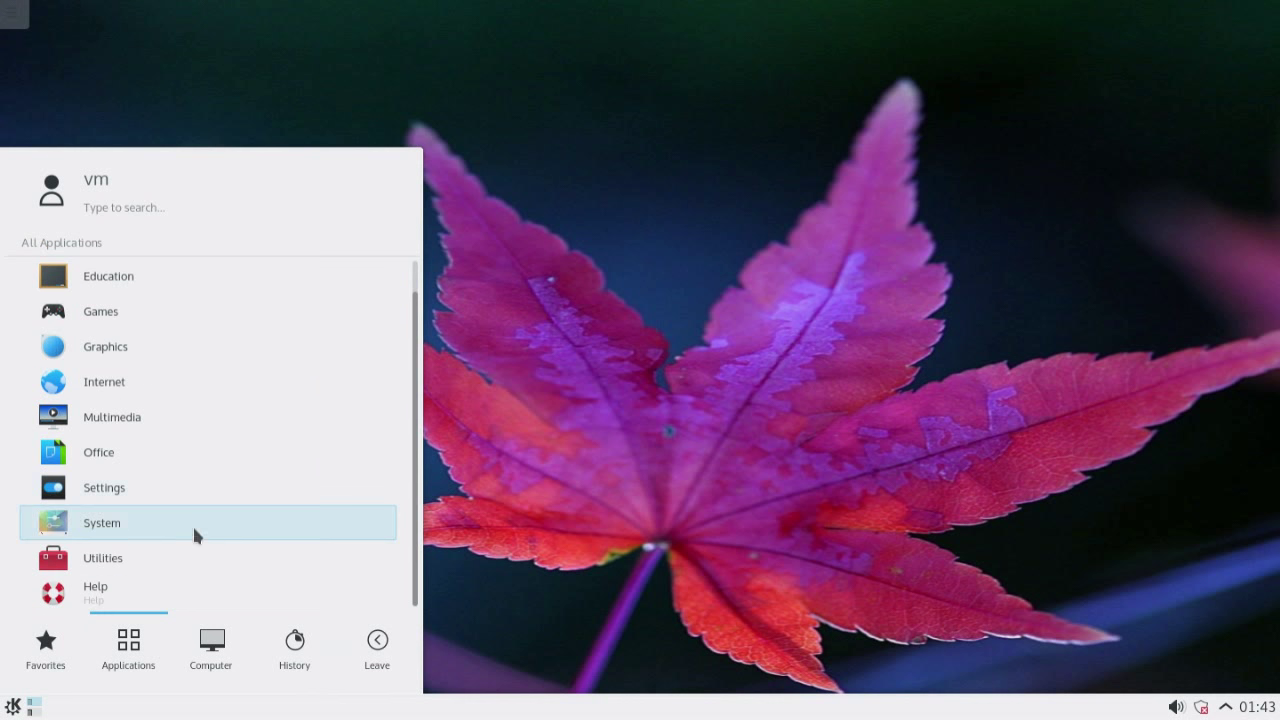
pyautogui.click(101, 522)
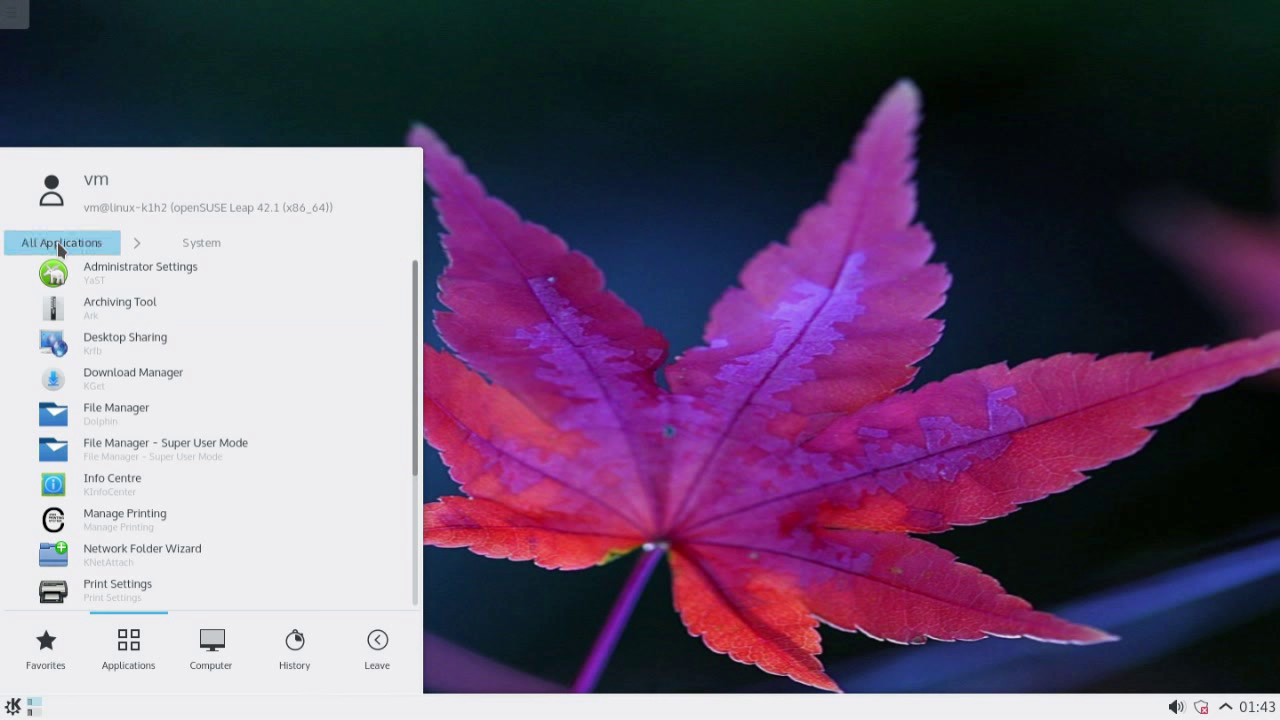
pyautogui.click(62, 242)
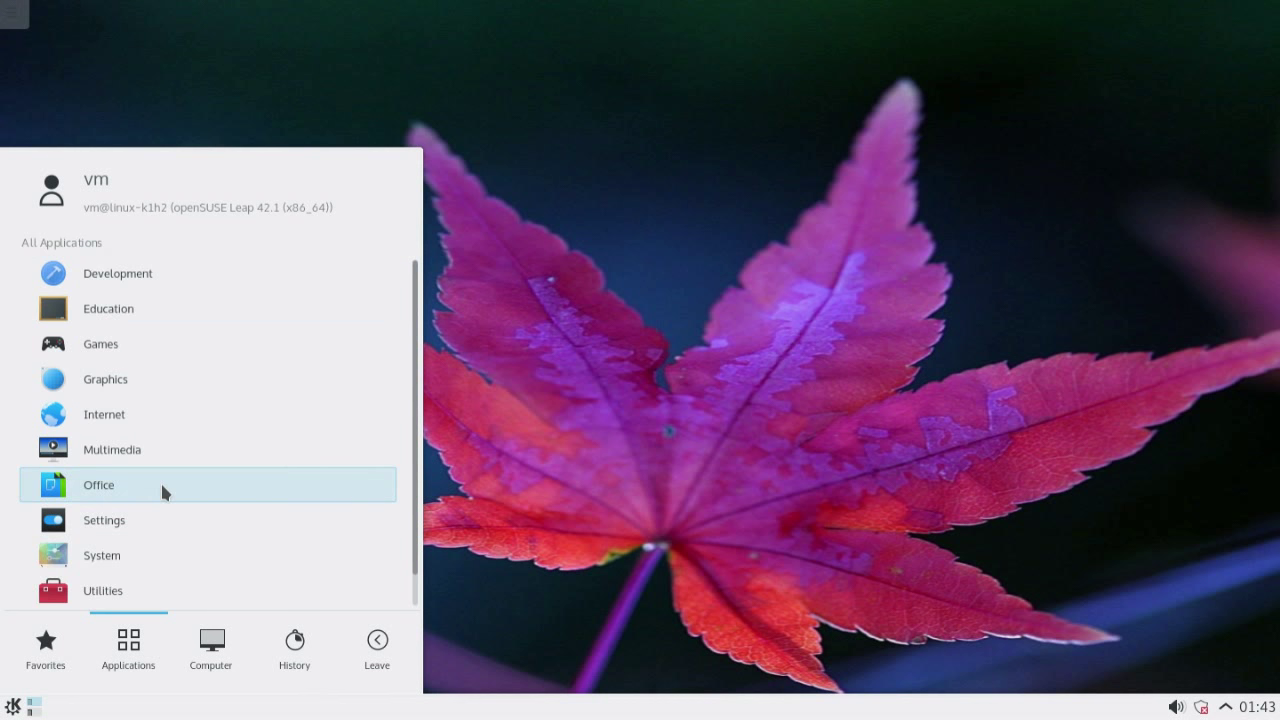
# Browse Office applications, Computer places and History, then return to Favorites
pyautogui.click(98, 485)
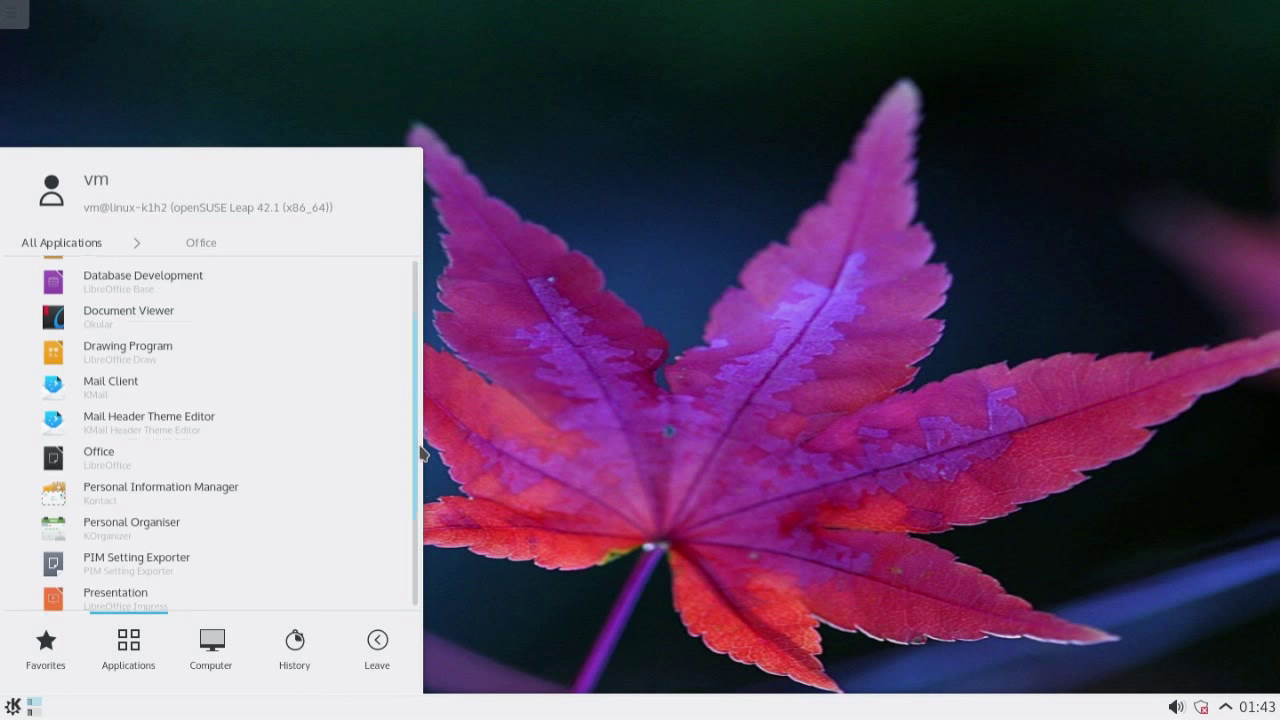
pyautogui.scroll(-3)
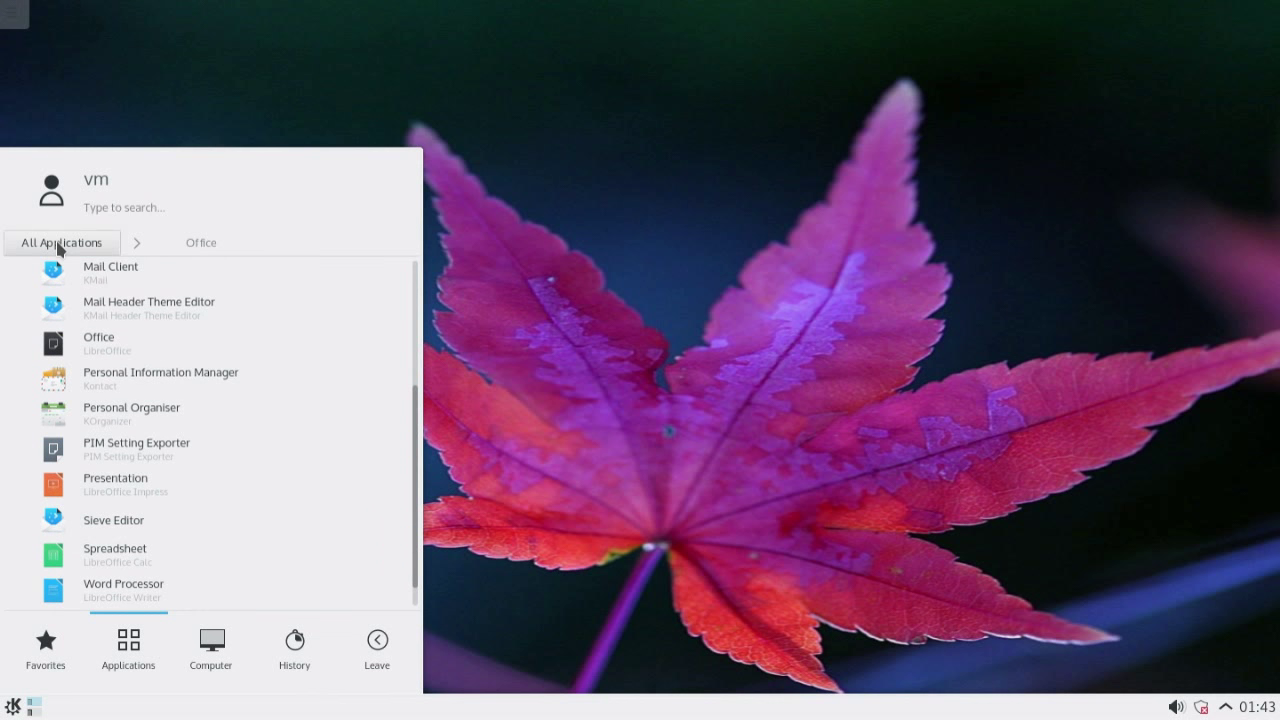
pyautogui.click(62, 242)
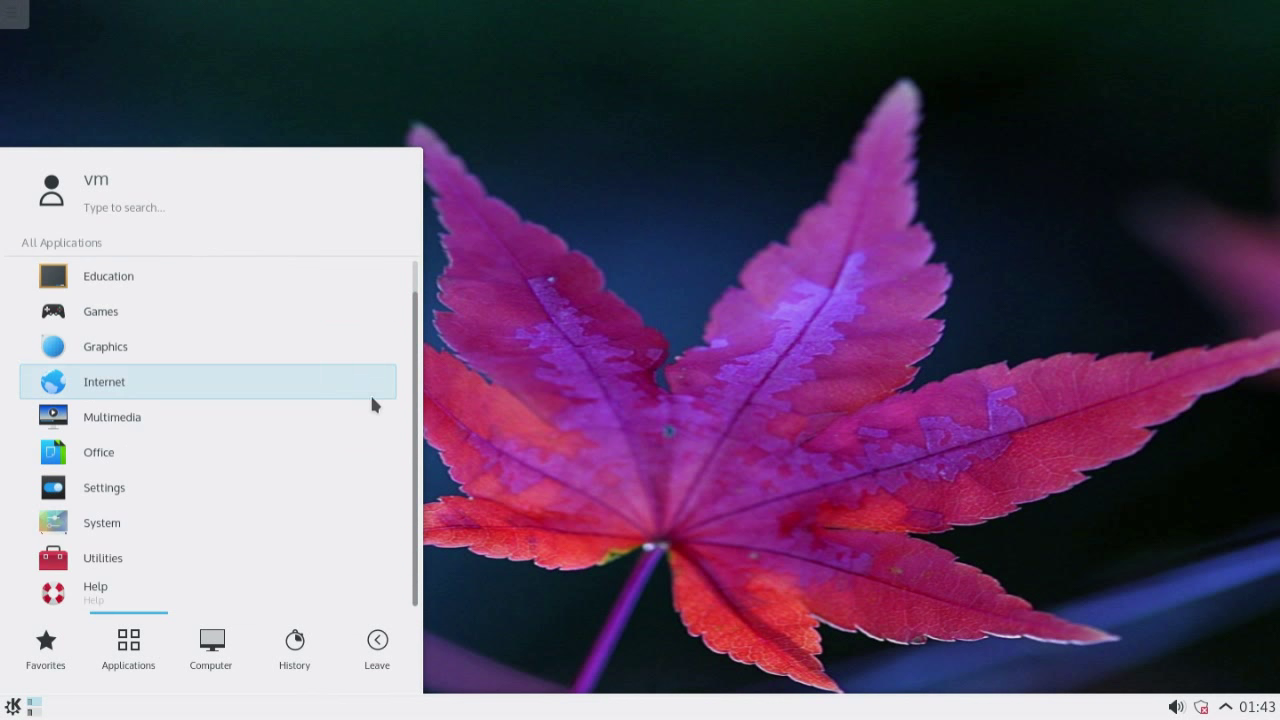
pyautogui.click(210, 648)
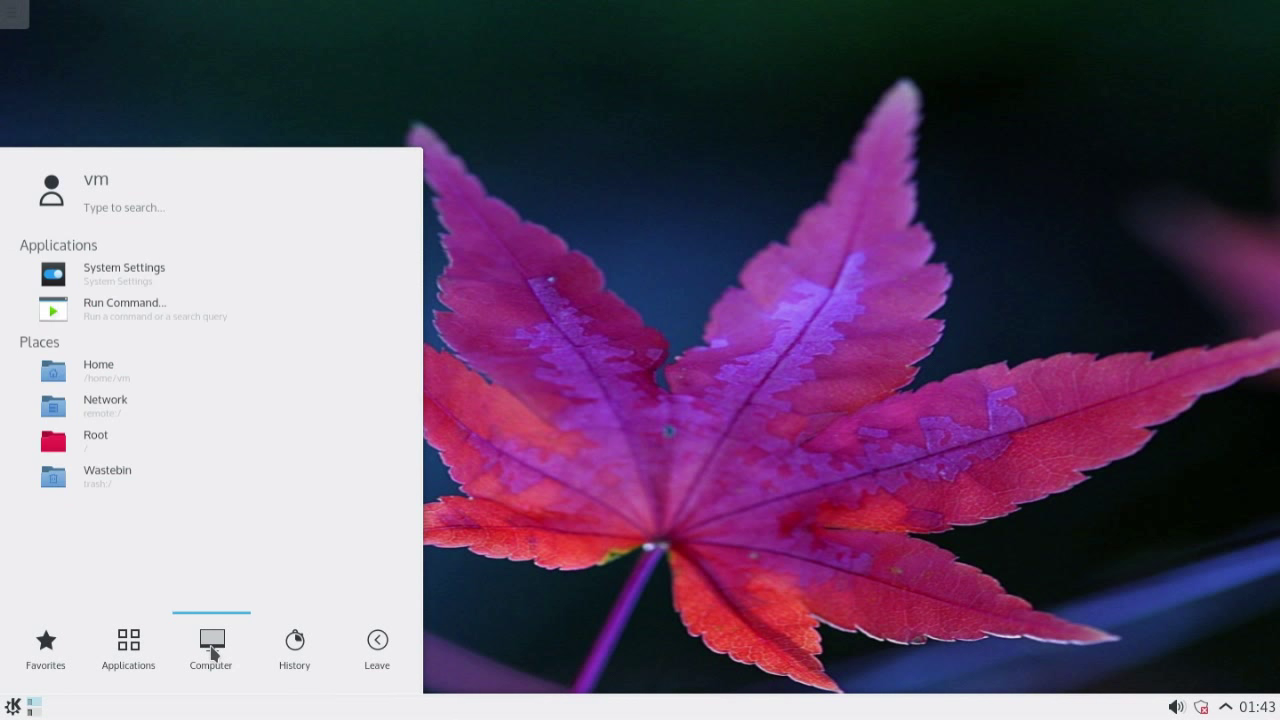
pyautogui.moveTo(223, 615)
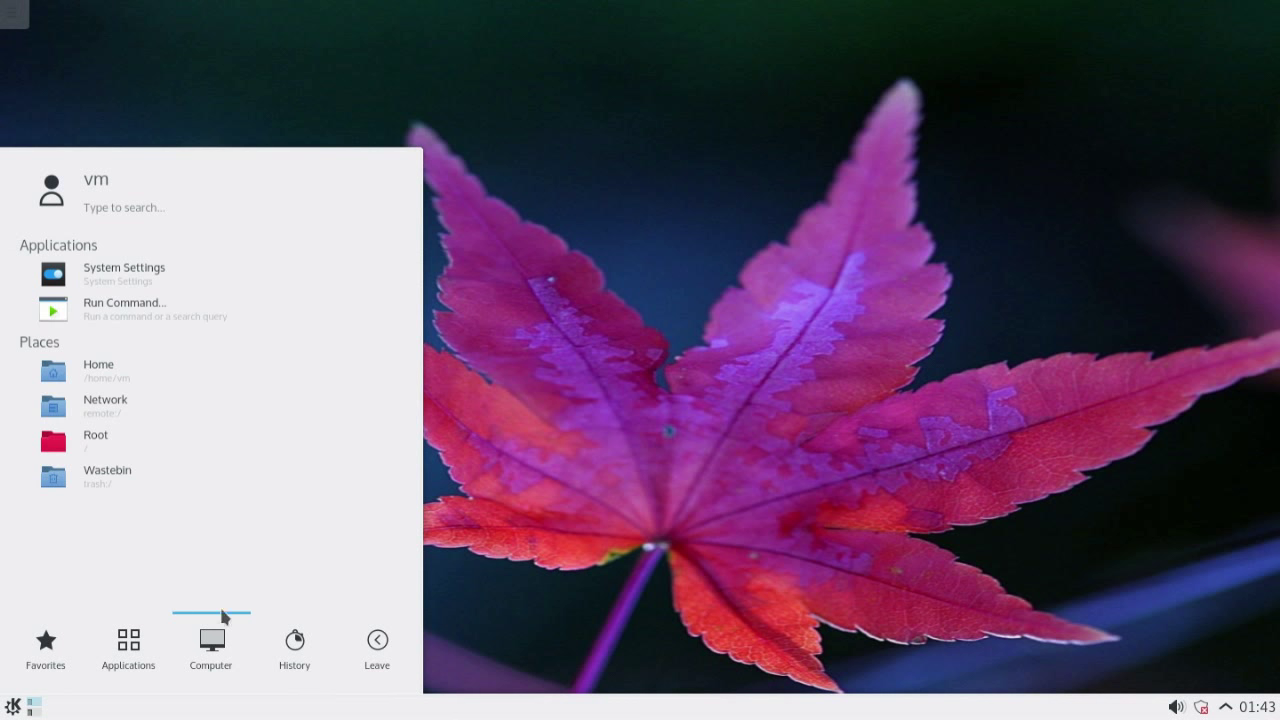
pyautogui.click(294, 648)
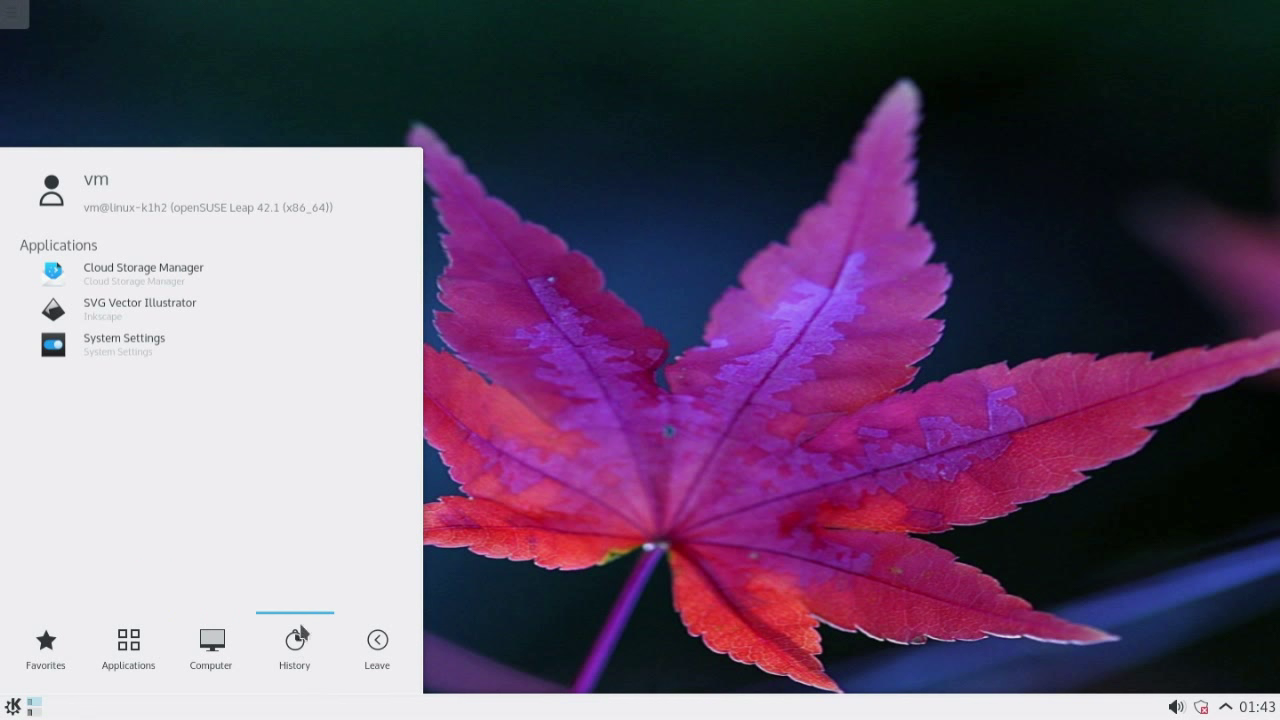
pyautogui.moveTo(108, 578)
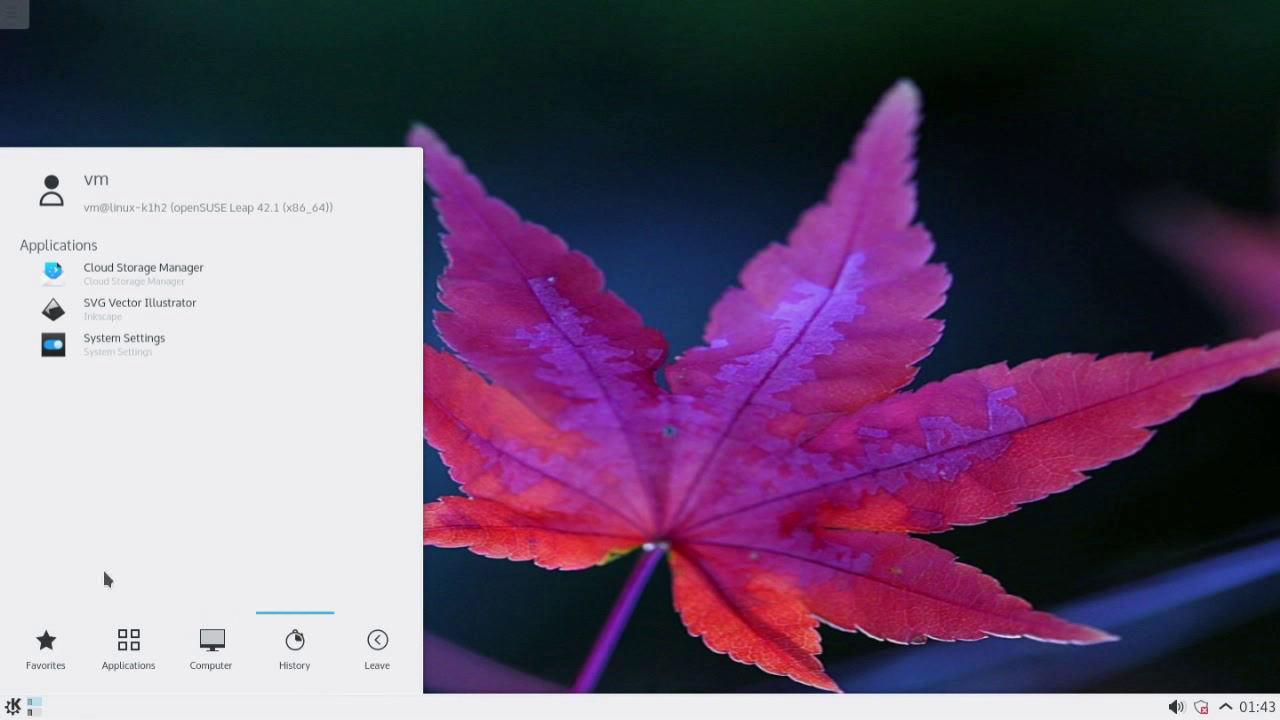
pyautogui.click(45, 648)
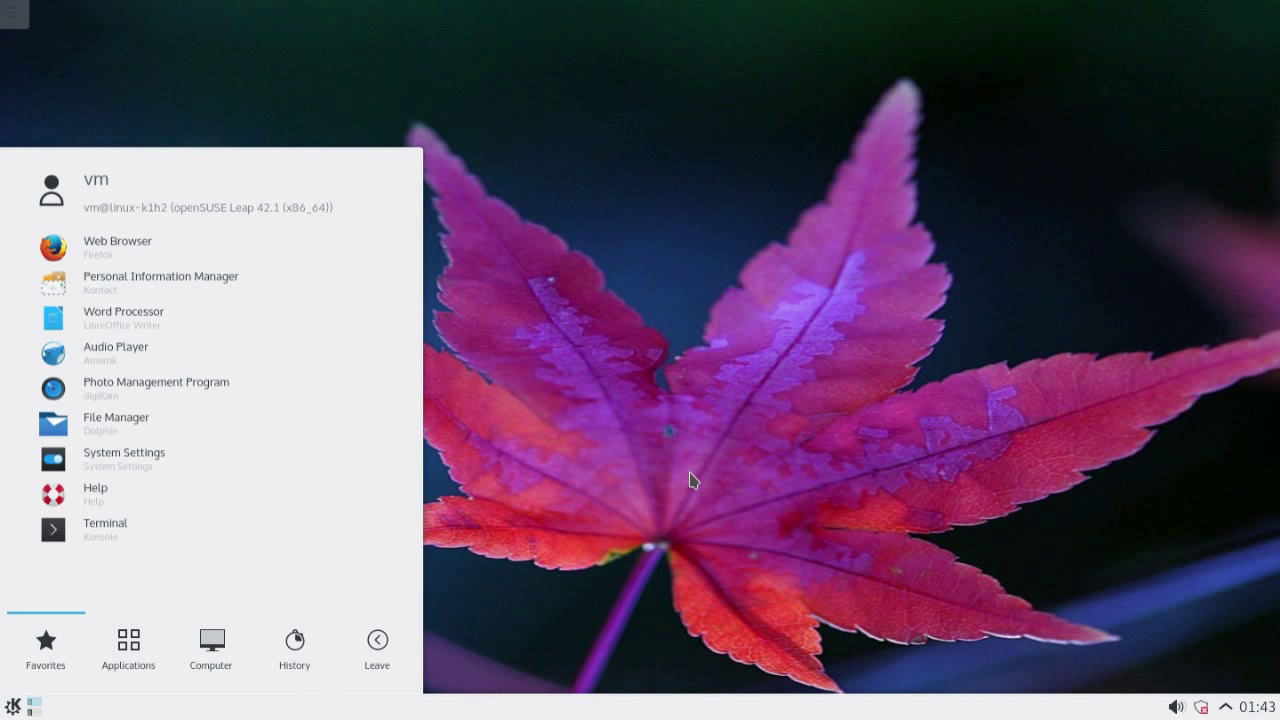
# Apply the green pine-branch wallpaper in Desktop Settings
pyautogui.rightClick(693, 480)
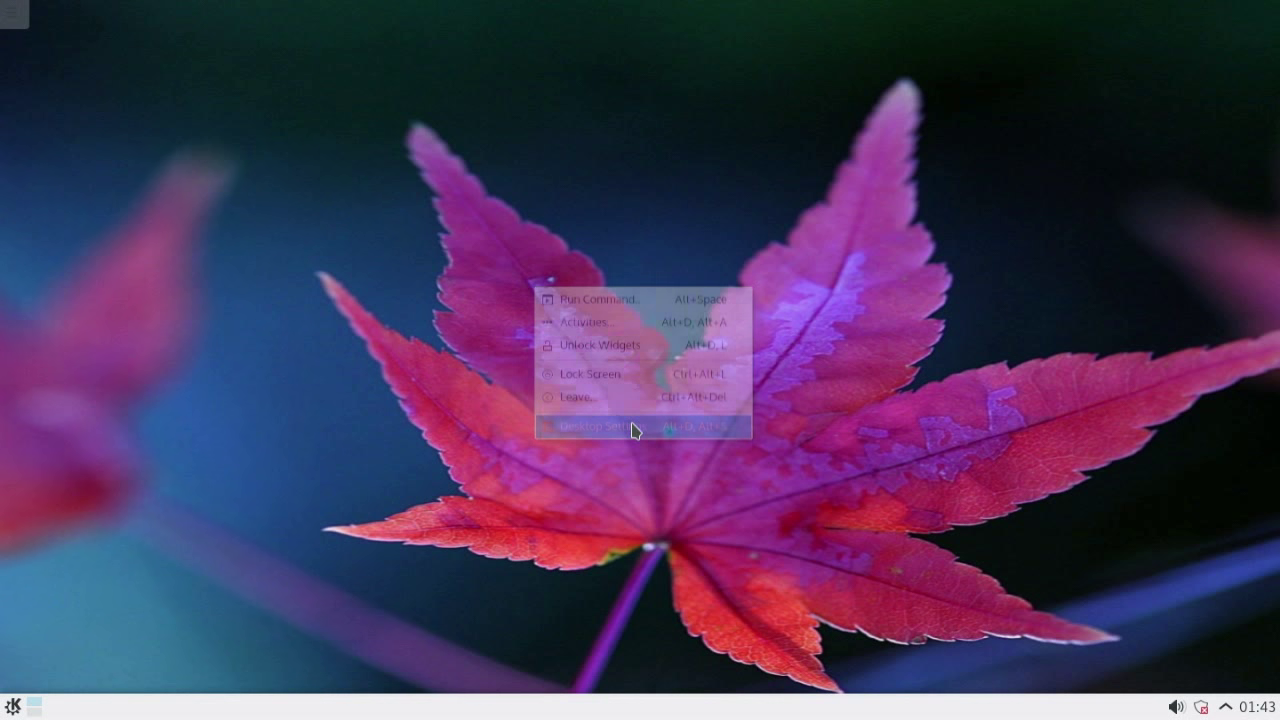
pyautogui.click(603, 431)
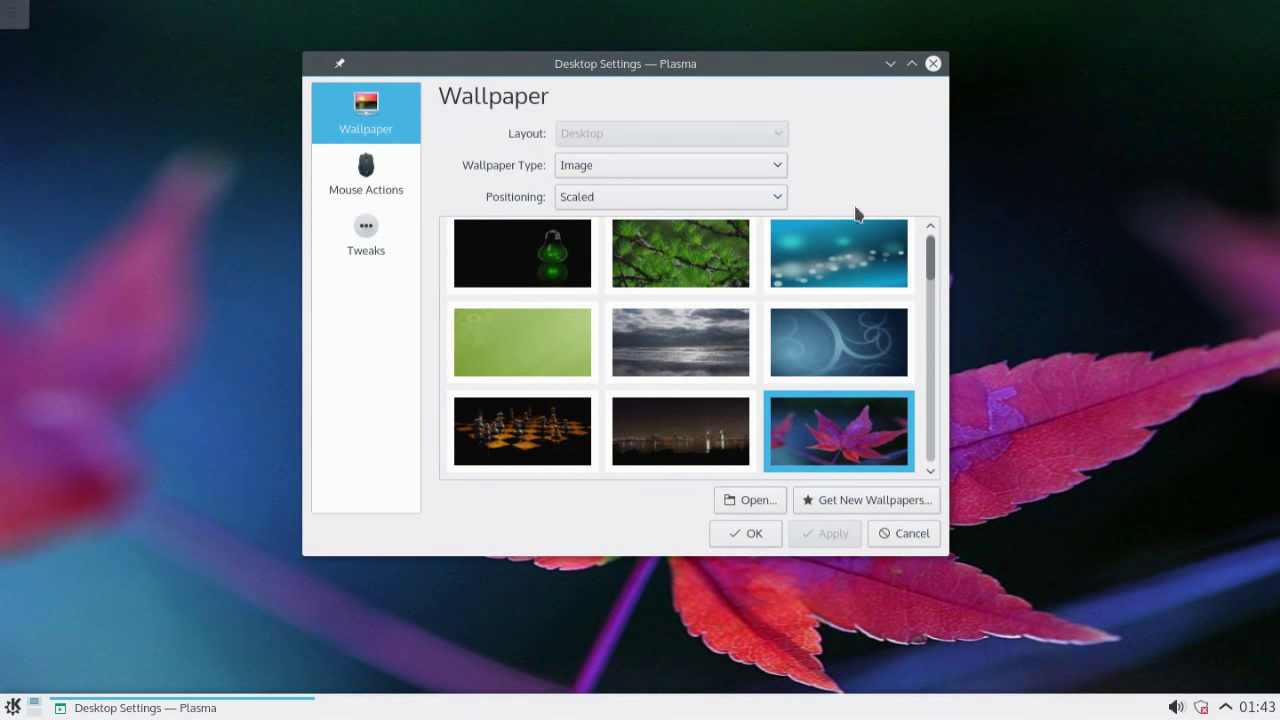
pyautogui.click(679, 253)
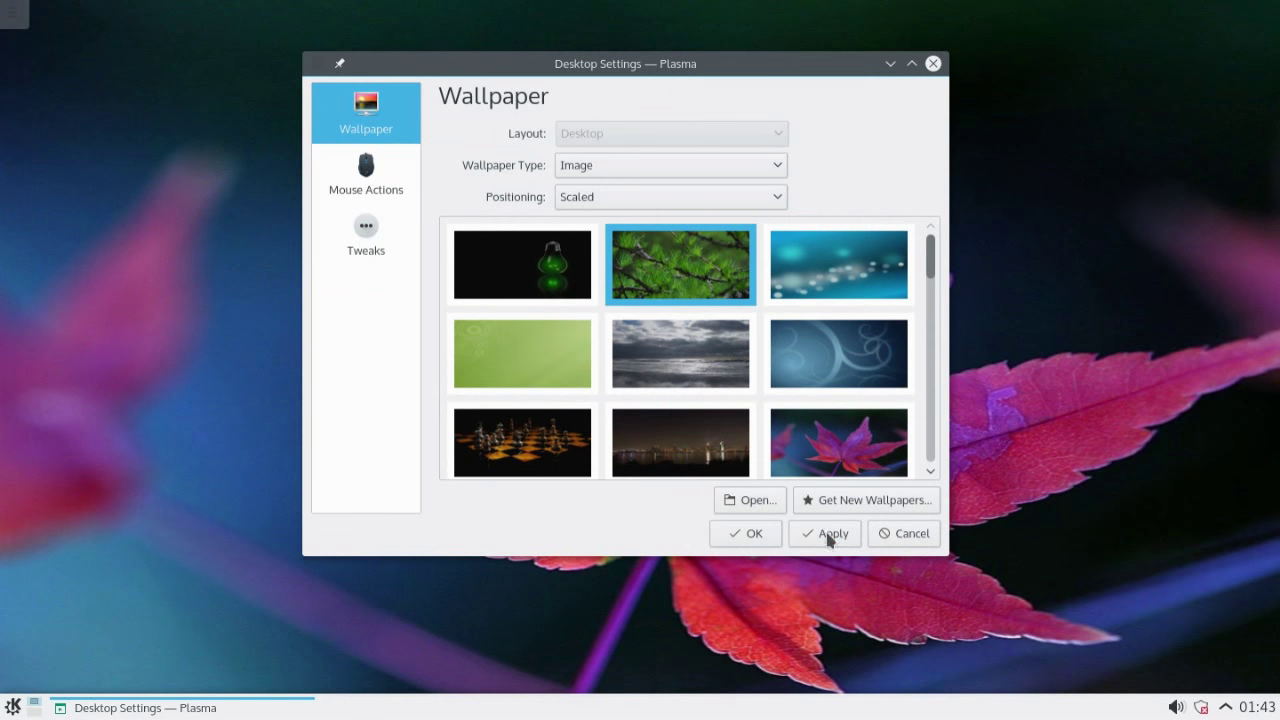
pyautogui.click(824, 533)
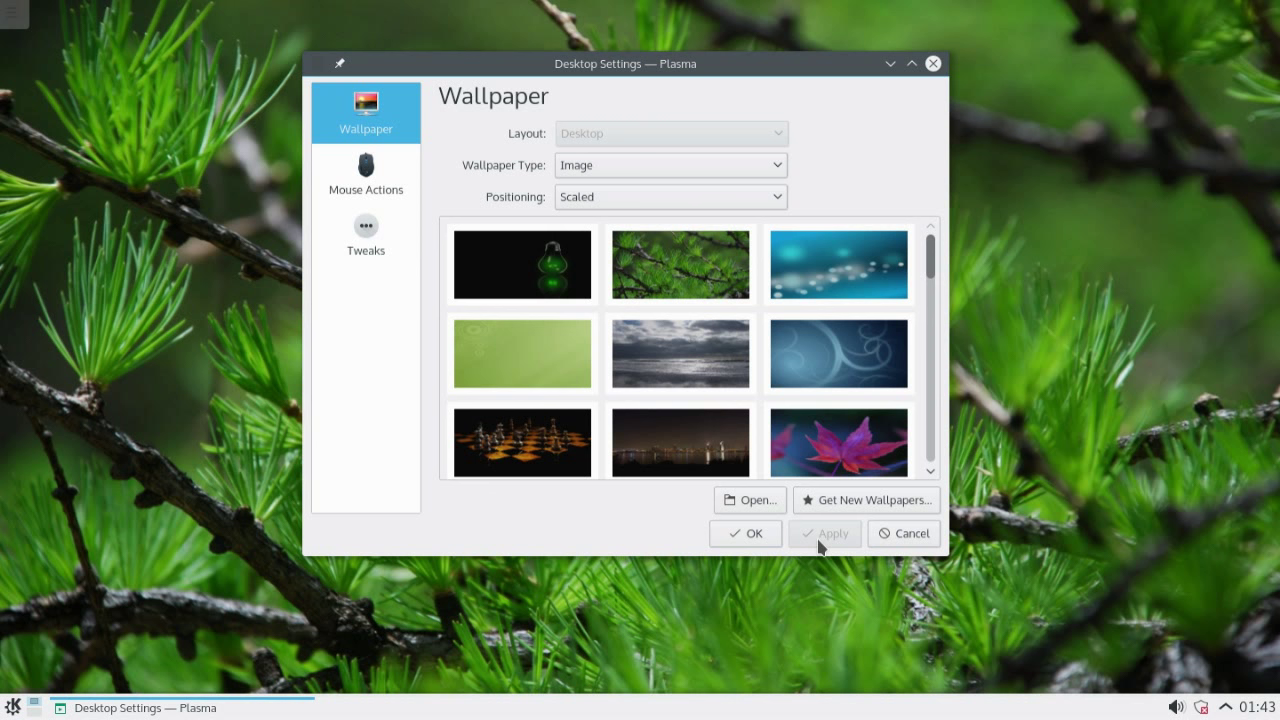
# Look over the Mouse Actions and Tweaks pages, then confirm with OK
pyautogui.click(365, 175)
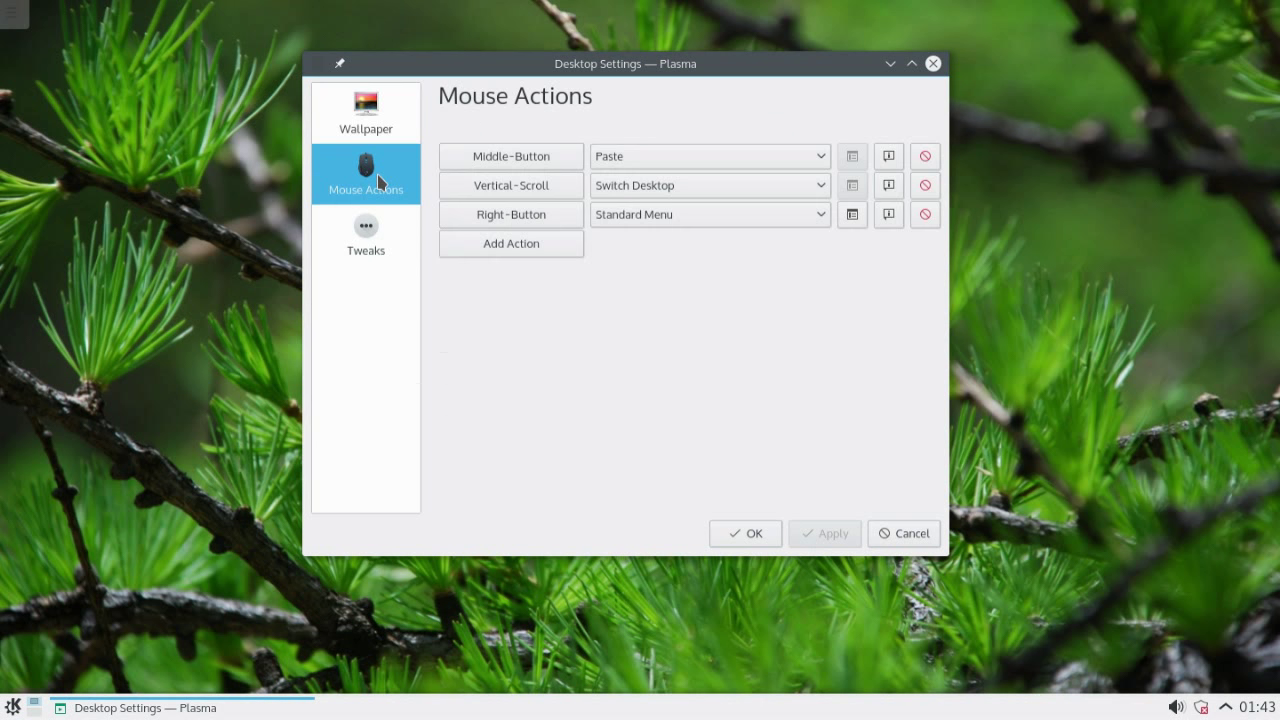
pyautogui.click(365, 235)
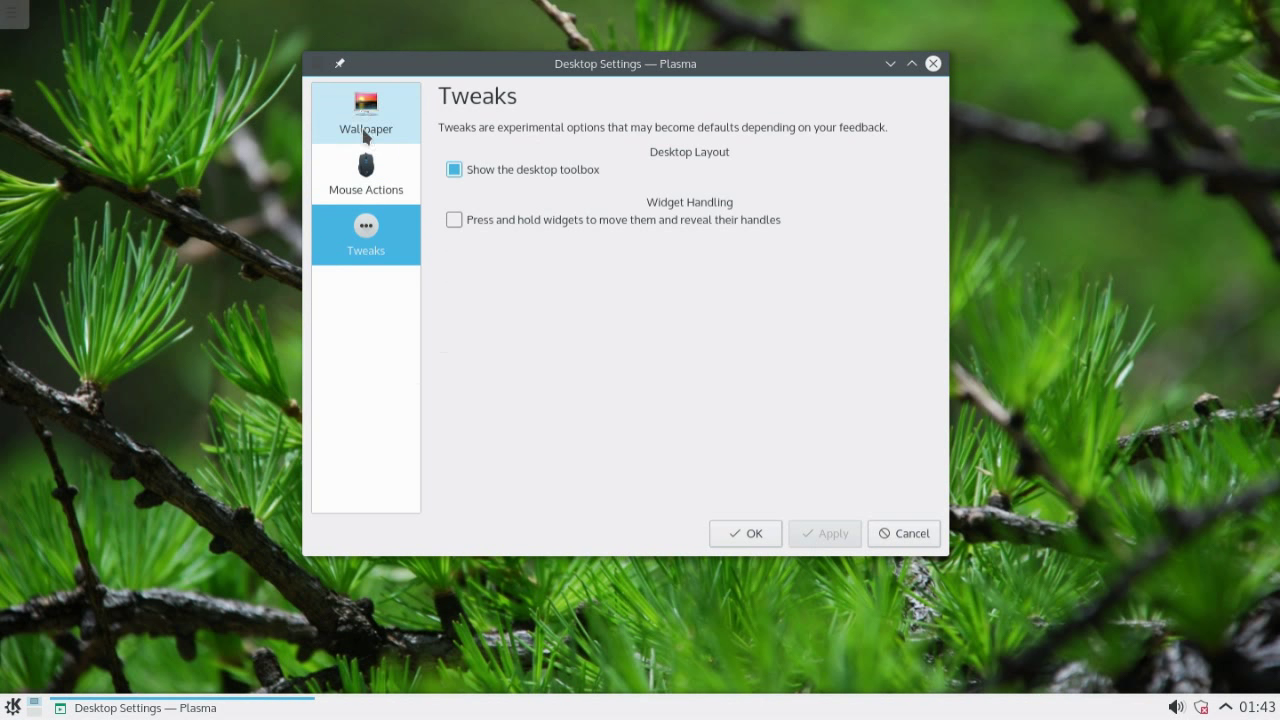
pyautogui.click(366, 112)
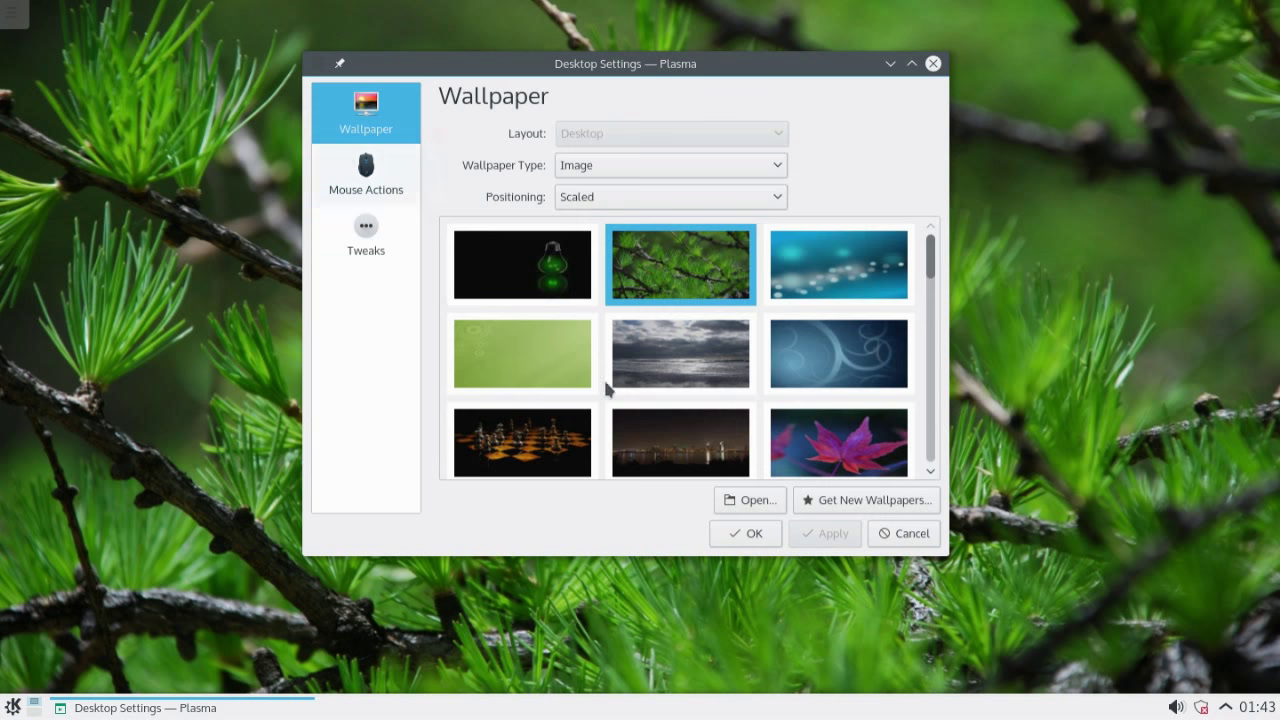
pyautogui.click(745, 533)
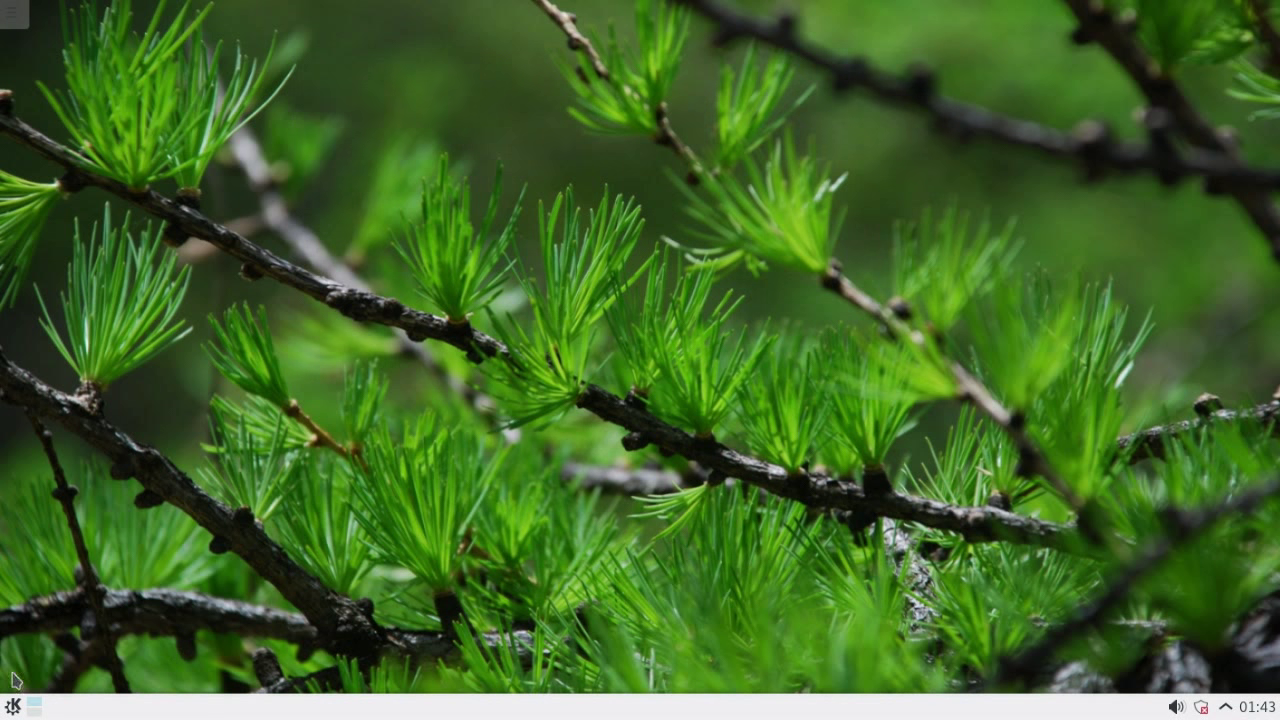
# Launch System Settings from the Kickoff launcher's Favorites list
pyautogui.click(13, 705)
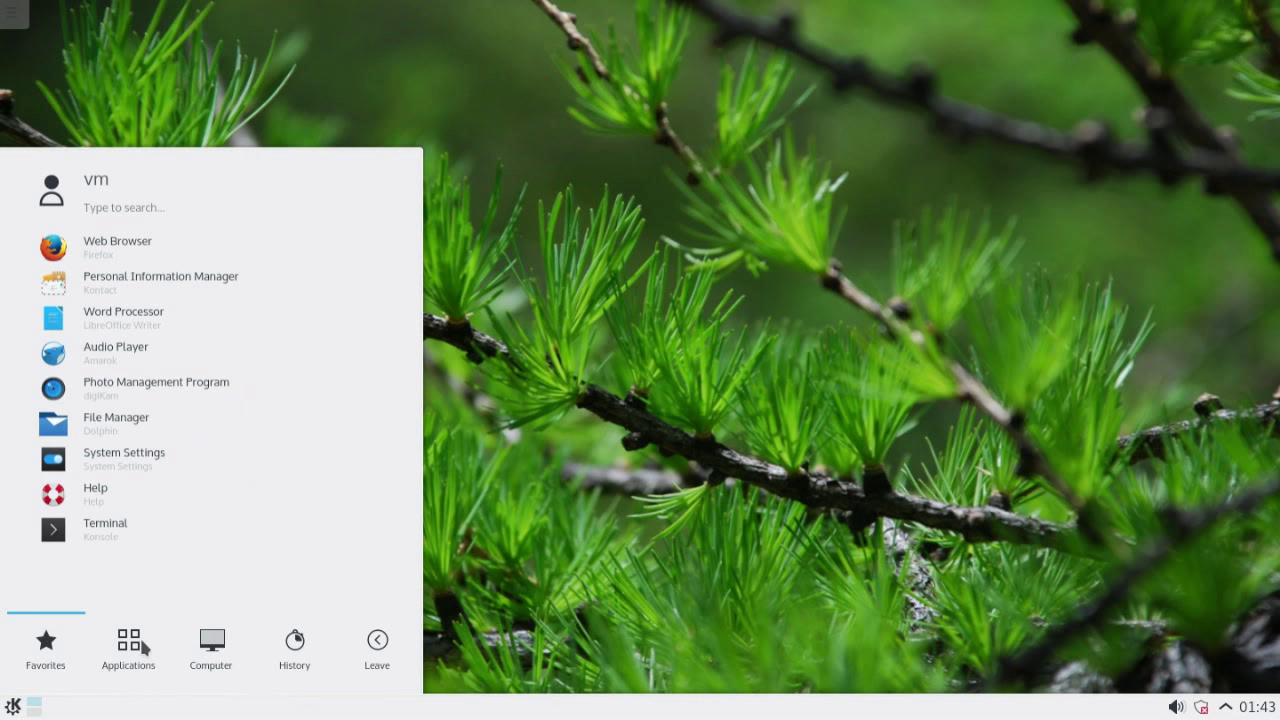
pyautogui.click(294, 648)
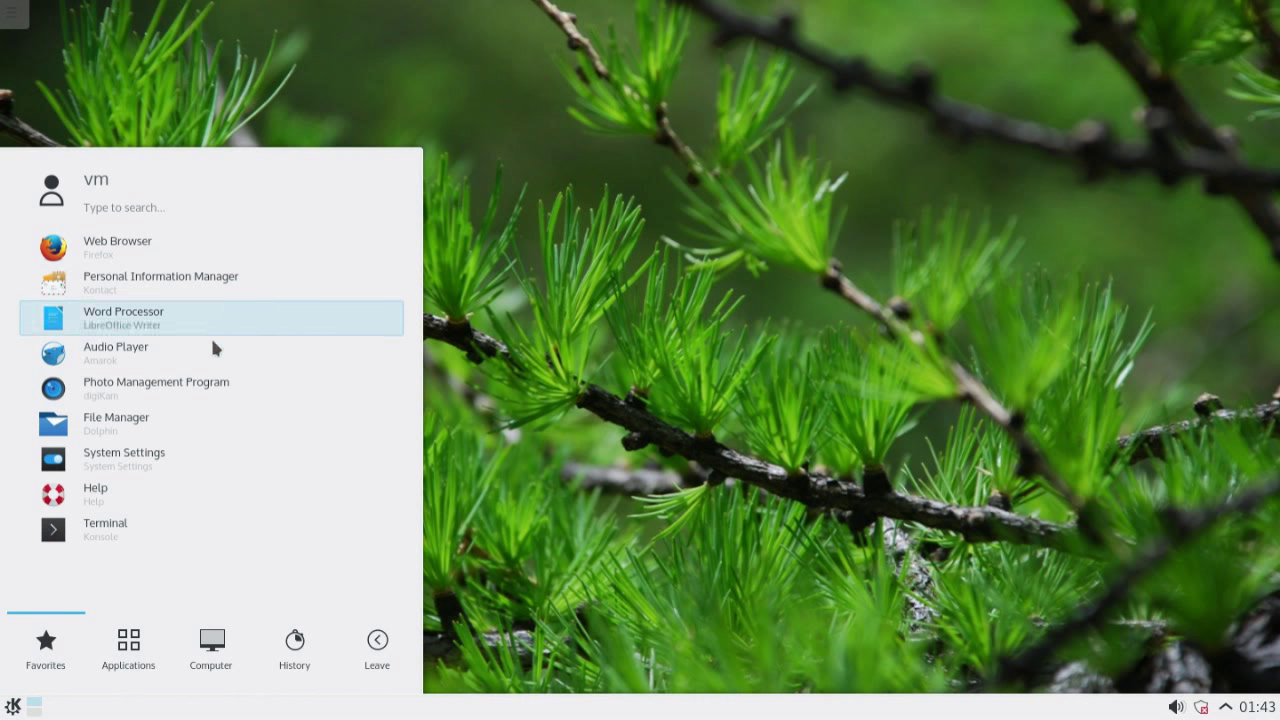
pyautogui.click(124, 459)
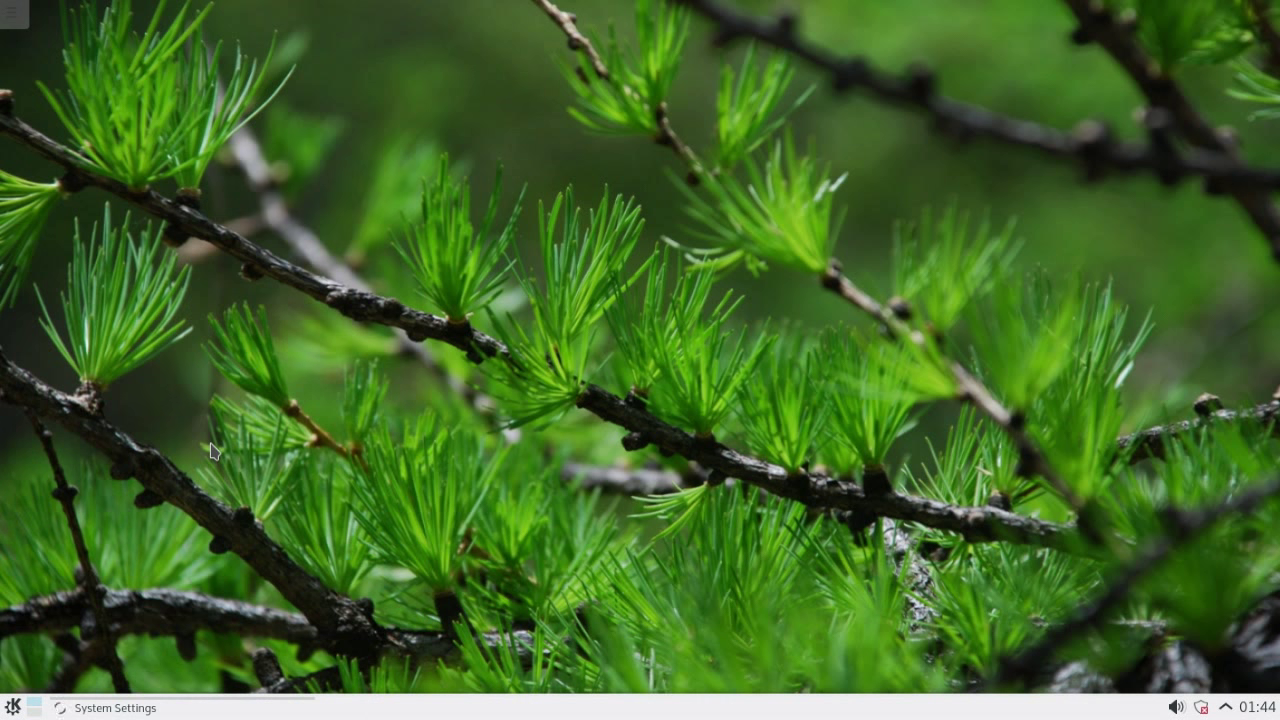
pyautogui.click(107, 708)
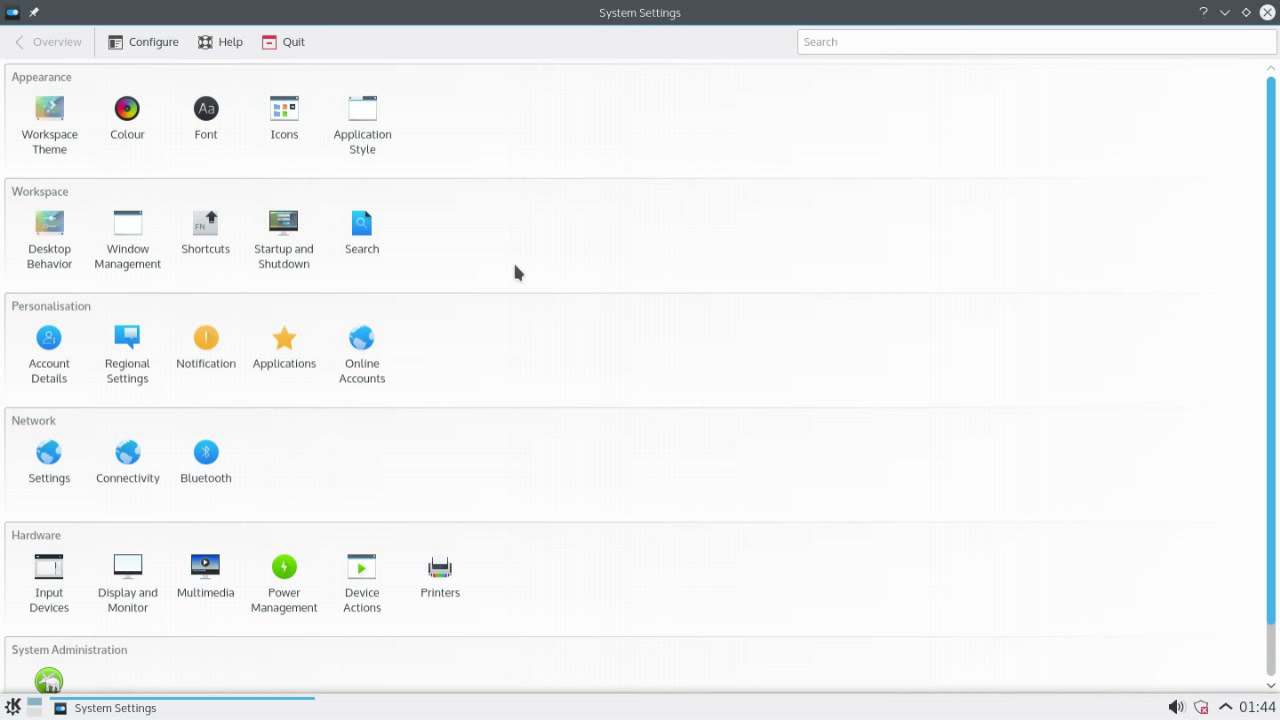
pyautogui.moveTo(459, 15)
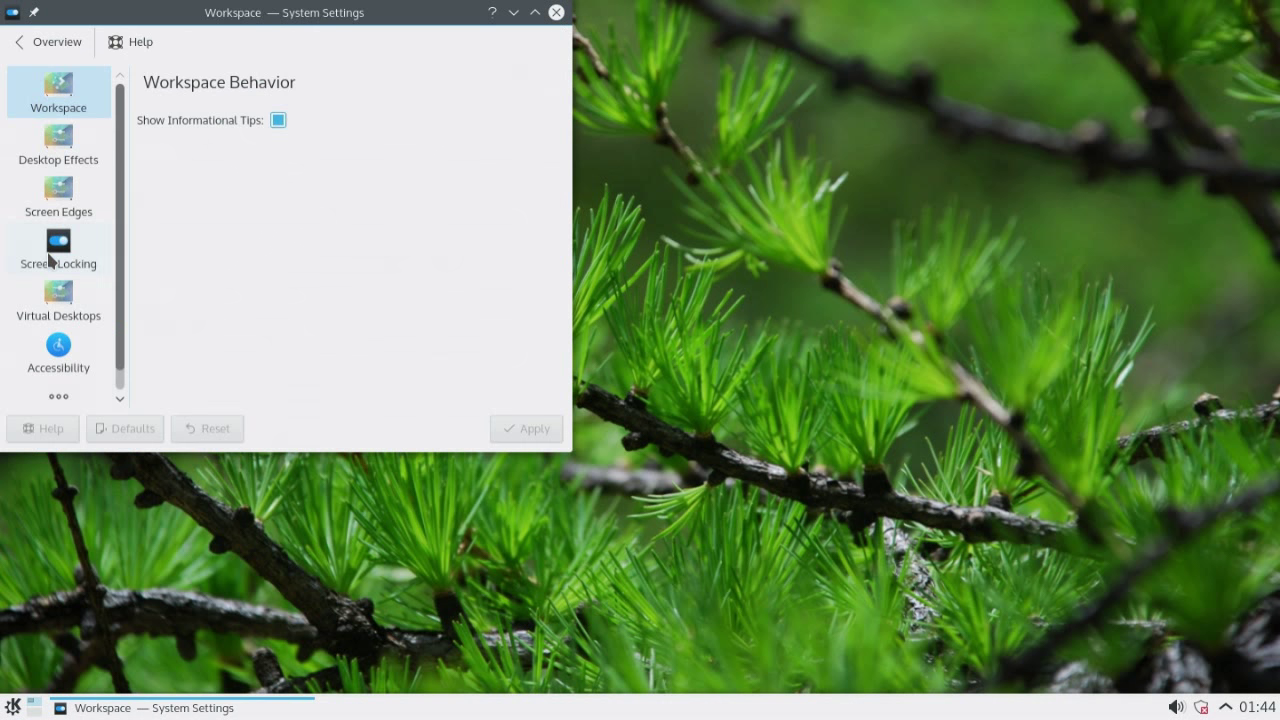
pyautogui.click(58, 140)
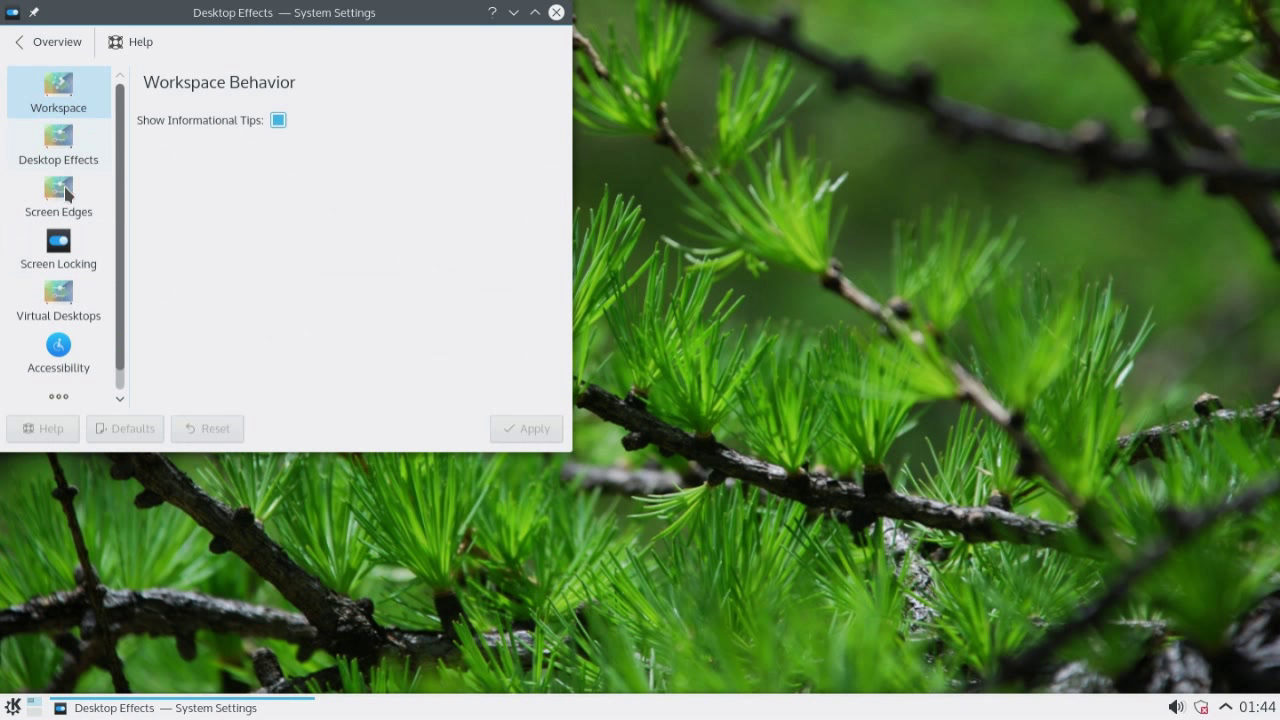
pyautogui.click(58, 197)
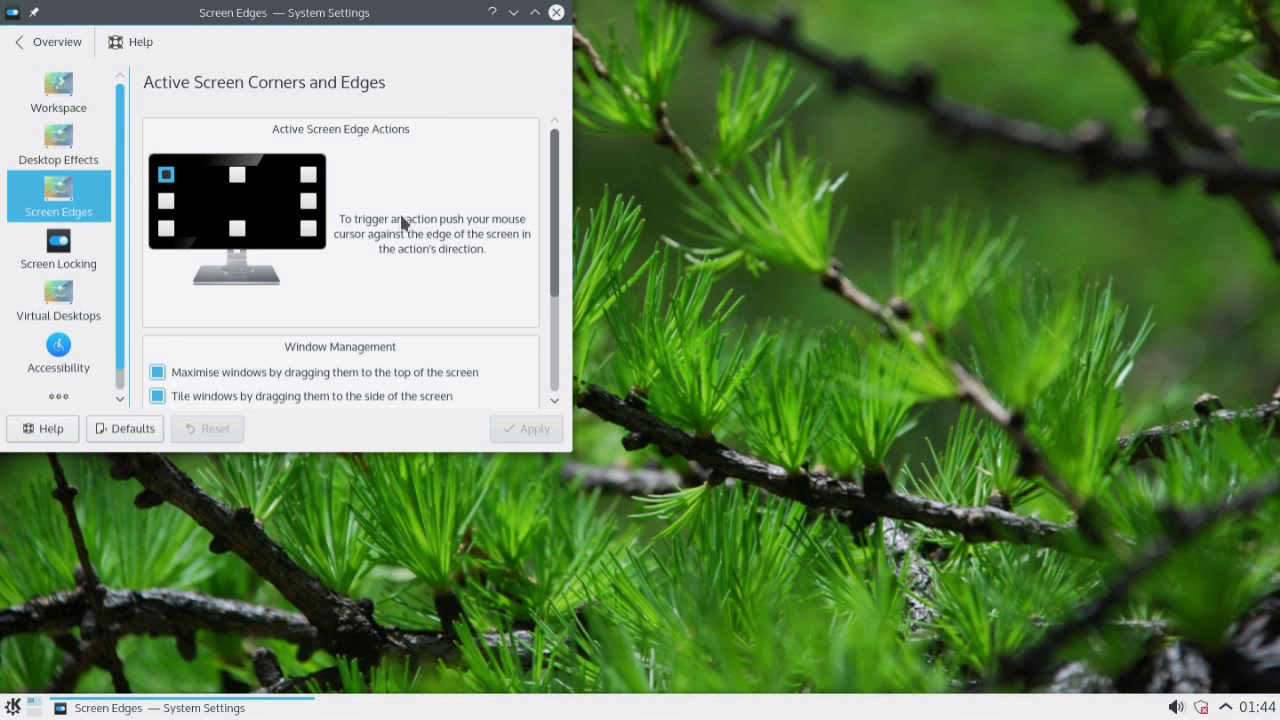
pyautogui.scroll(-3)
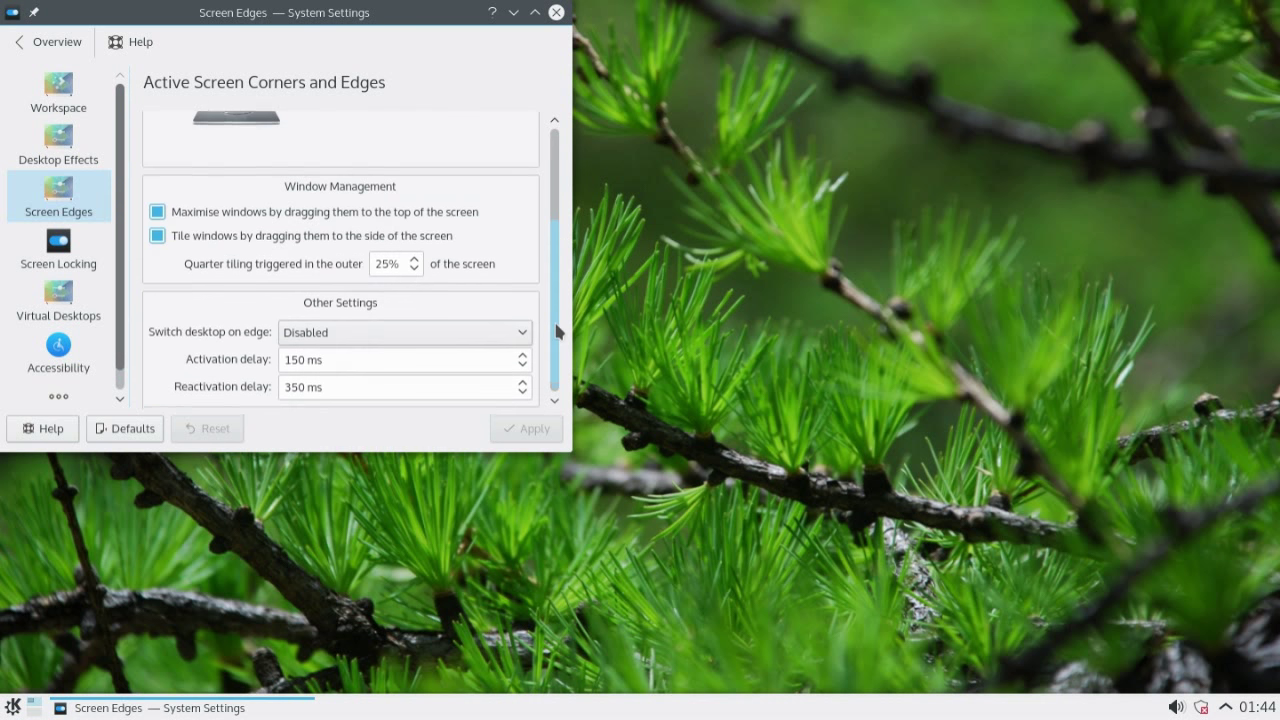
pyautogui.scroll(-3)
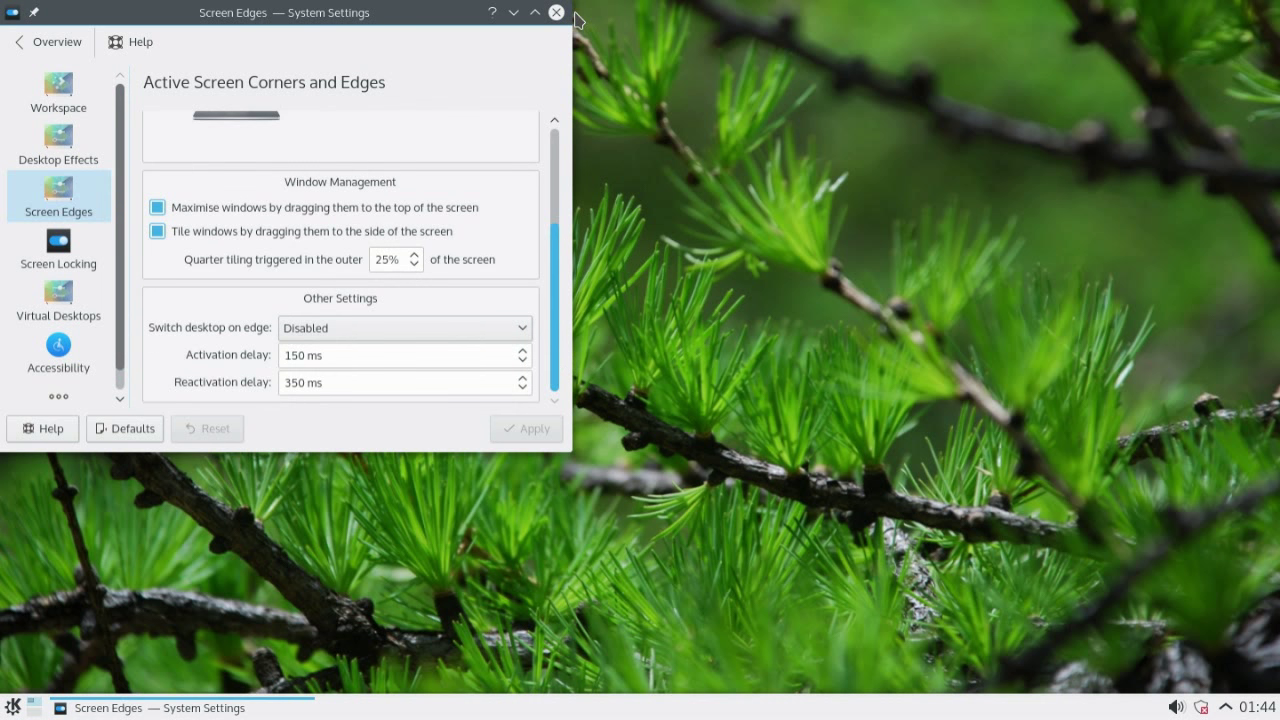
pyautogui.click(556, 12)
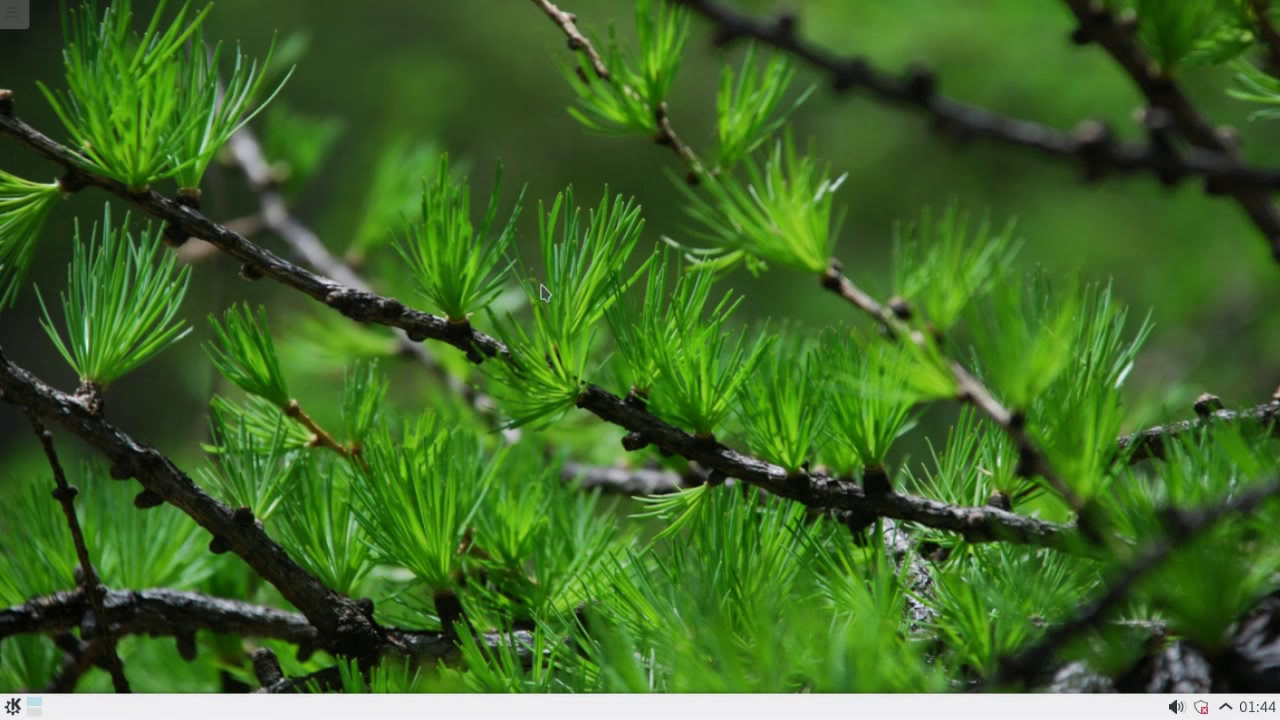
pyautogui.click(10, 708)
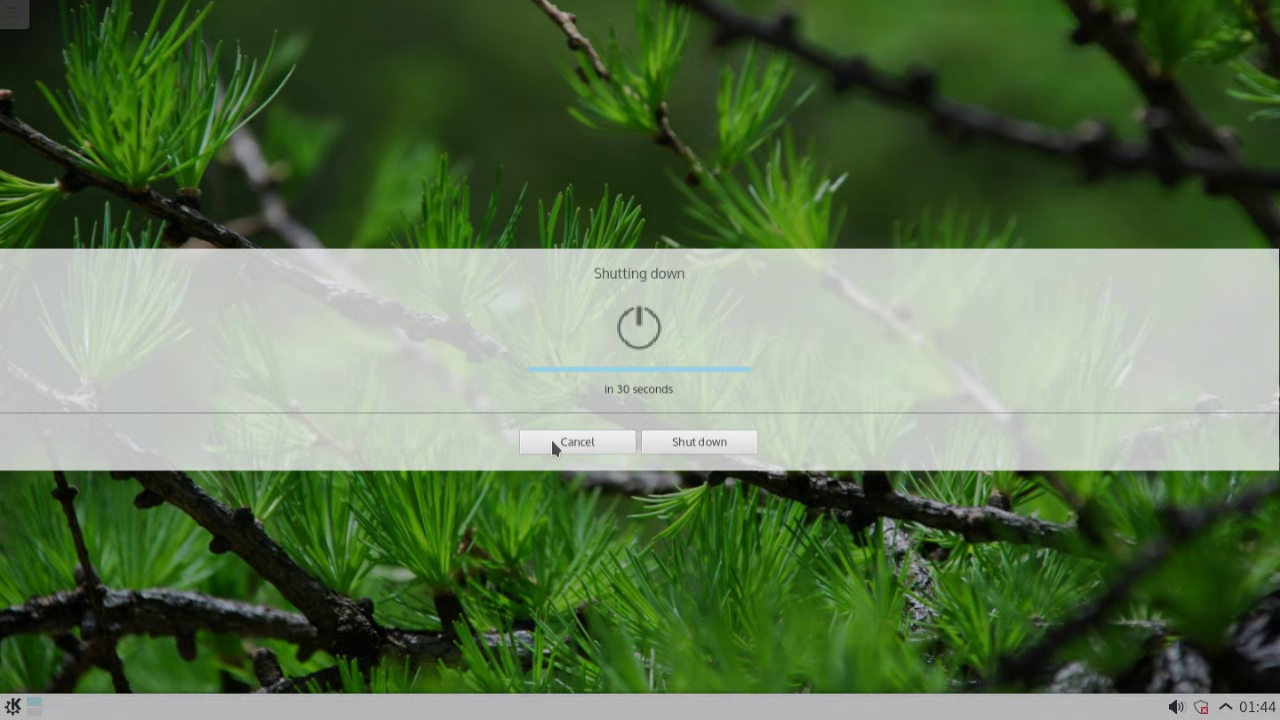
pyautogui.click(577, 442)
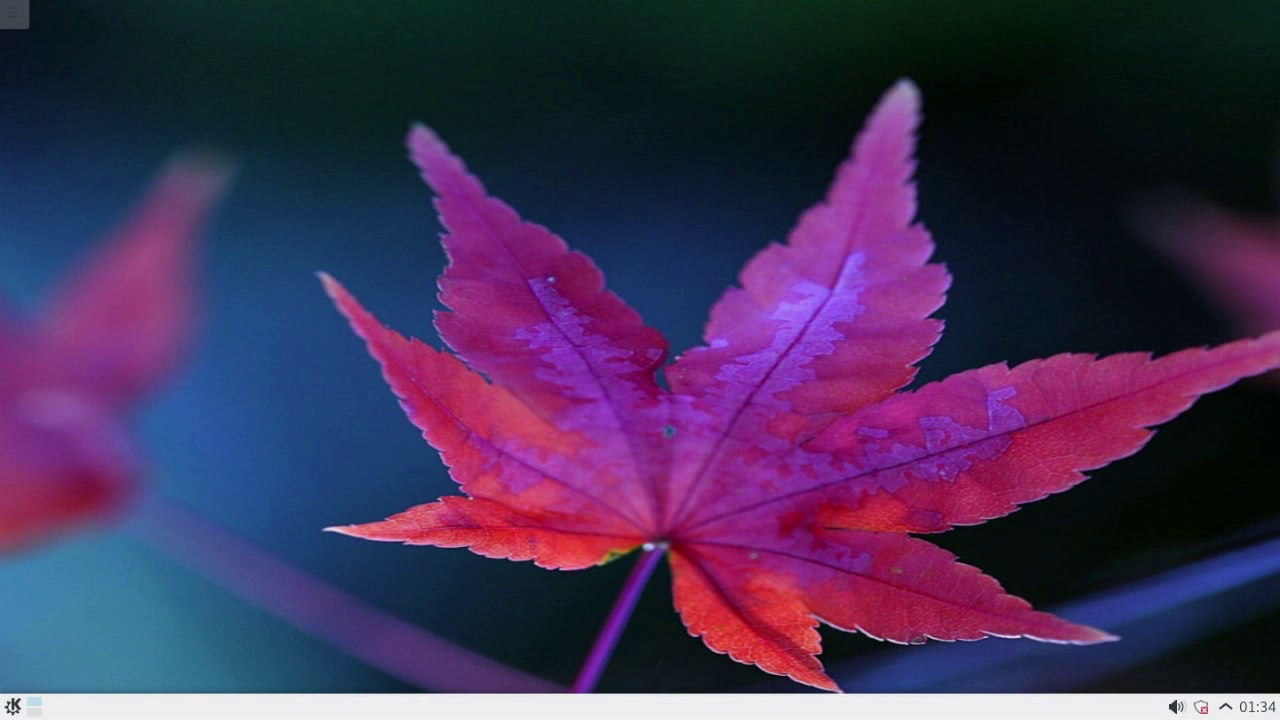
pyautogui.moveTo(456, 378)
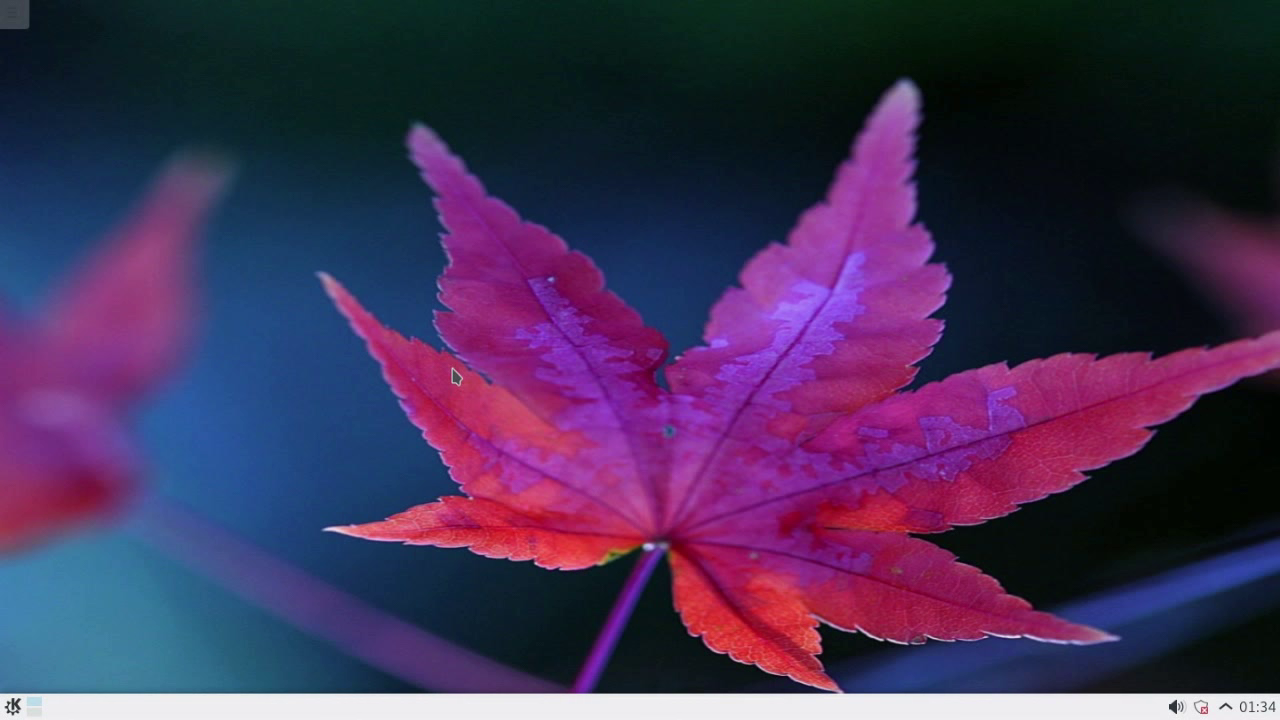
# Open the launcher and scroll through the Applications categories
pyautogui.click(12, 13)
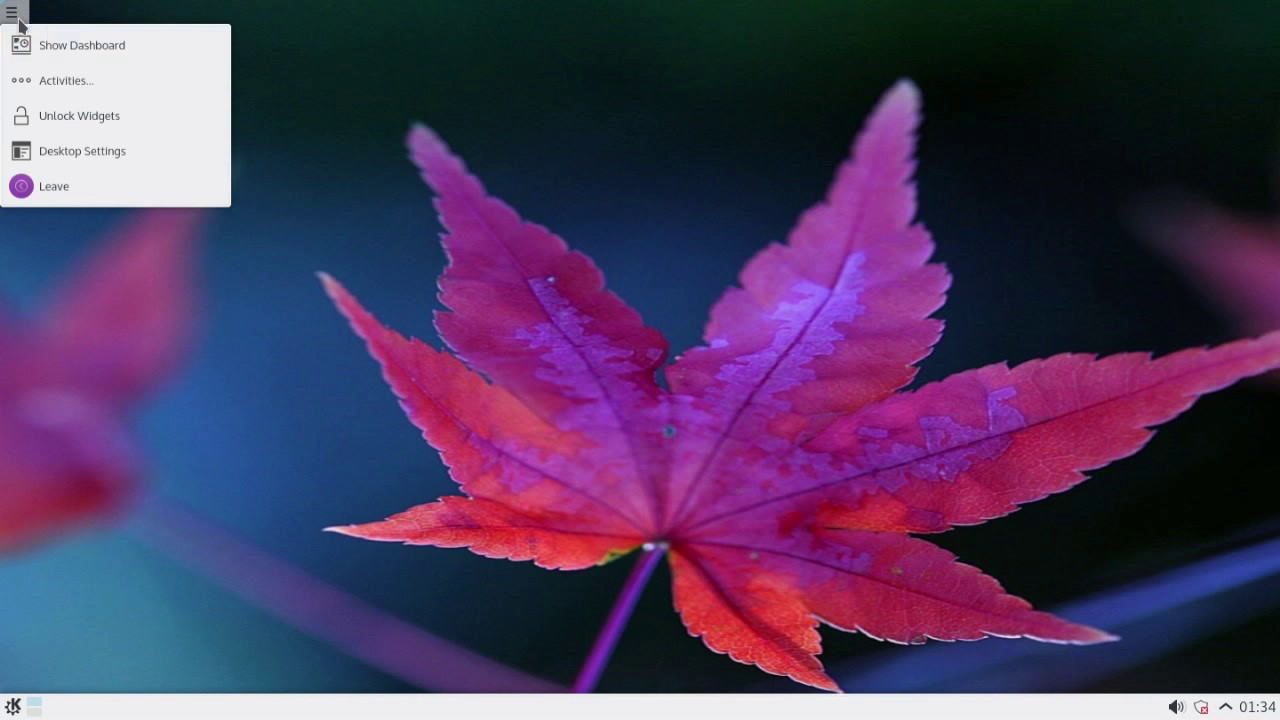
pyautogui.moveTo(175, 370)
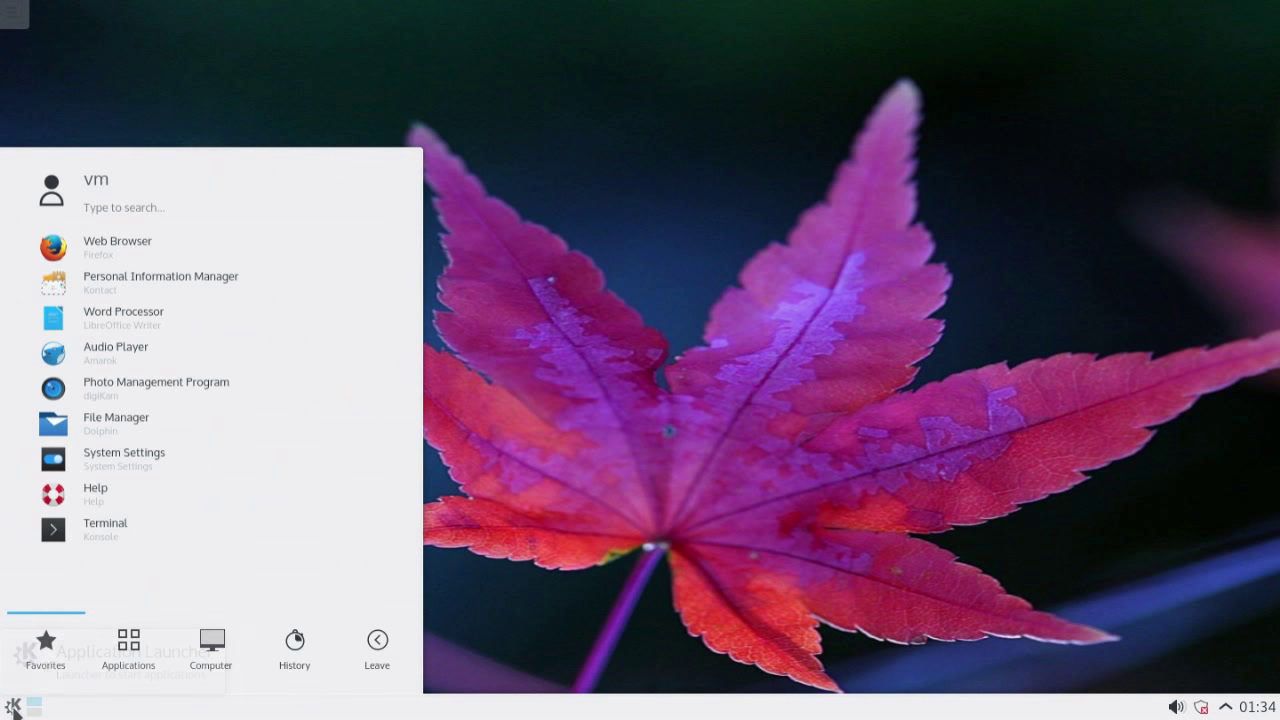
pyautogui.moveTo(165, 478)
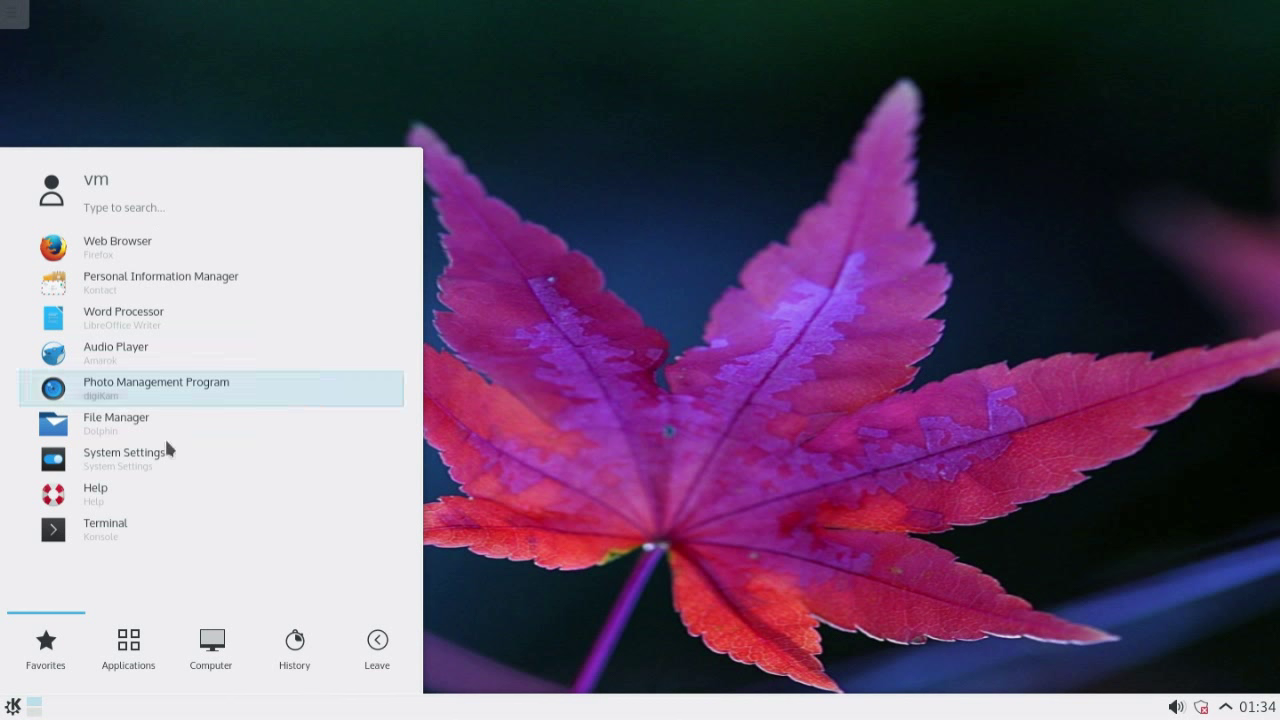
pyautogui.click(128, 645)
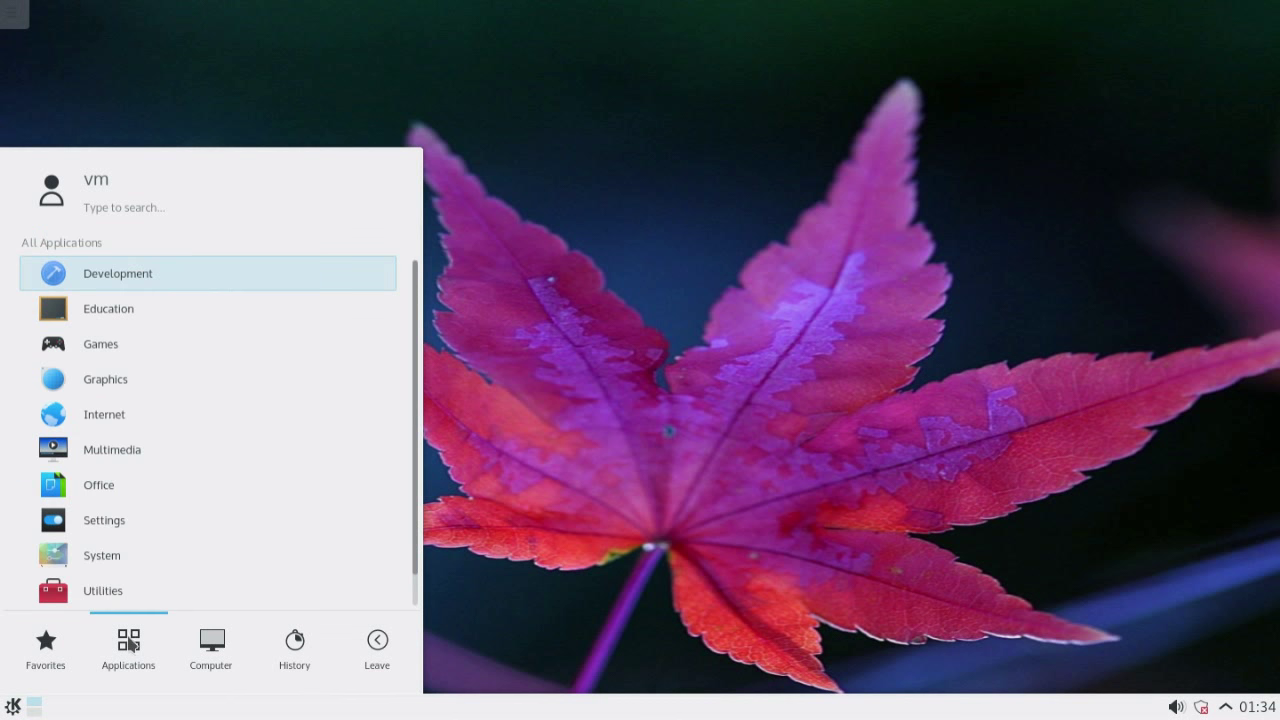
pyautogui.scroll(-3)
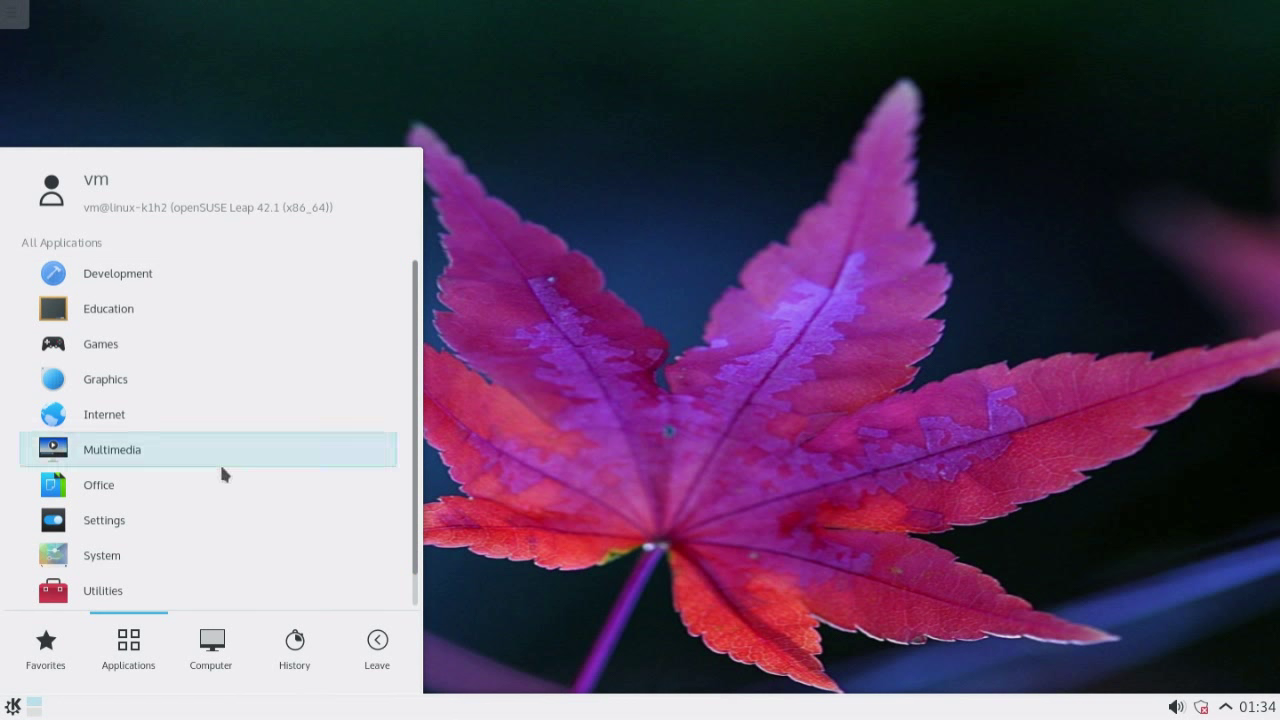
# Visit the Computer, History and Leave tabs, then launch System Settings from Computer
pyautogui.click(210, 648)
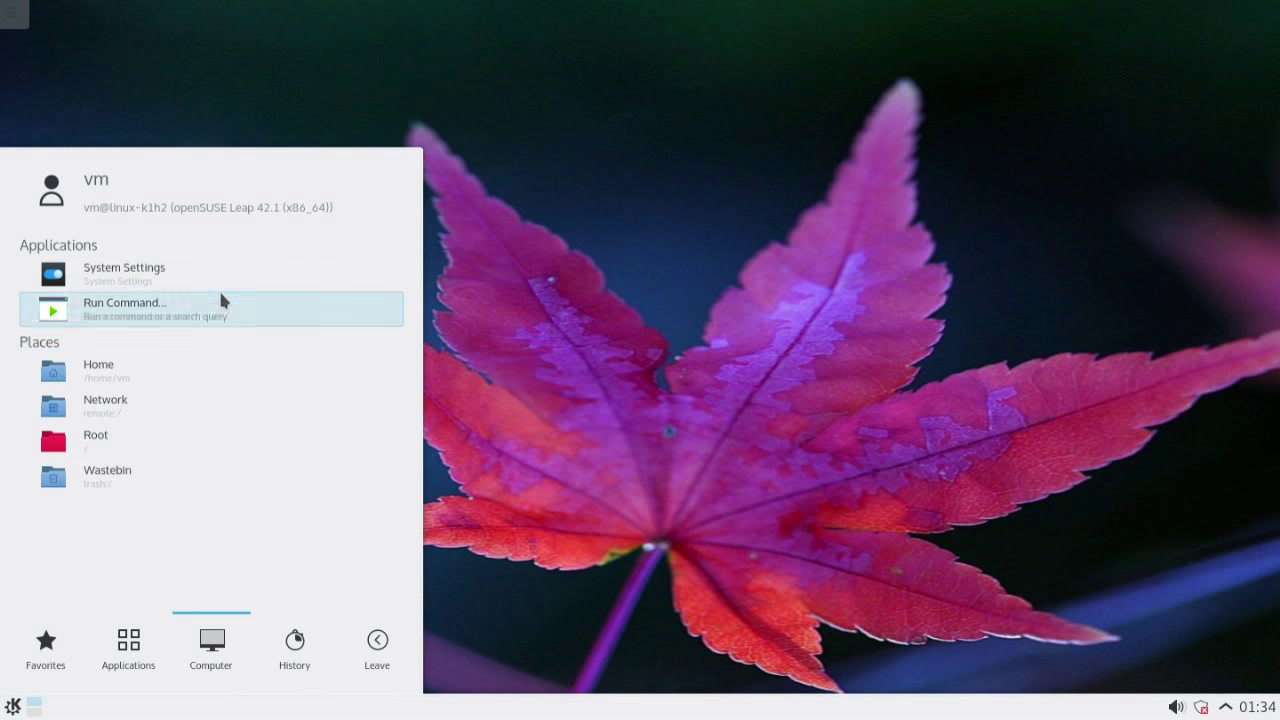
pyautogui.click(294, 645)
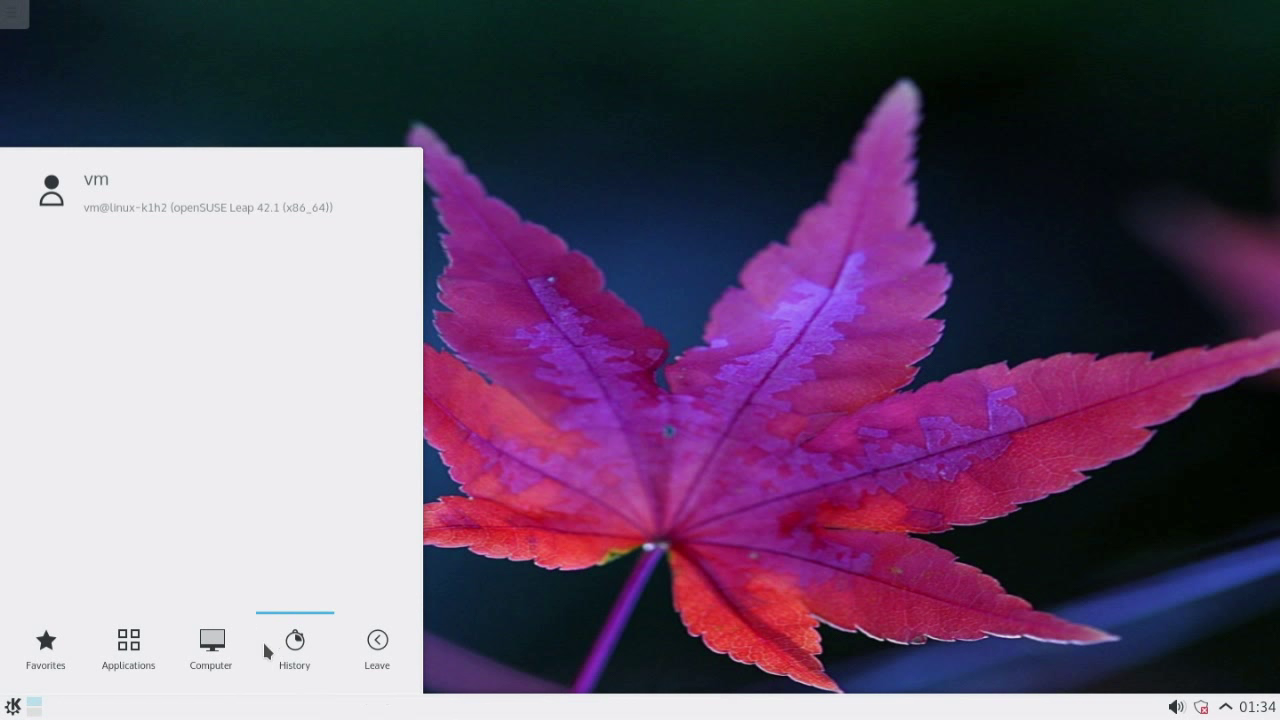
pyautogui.click(377, 645)
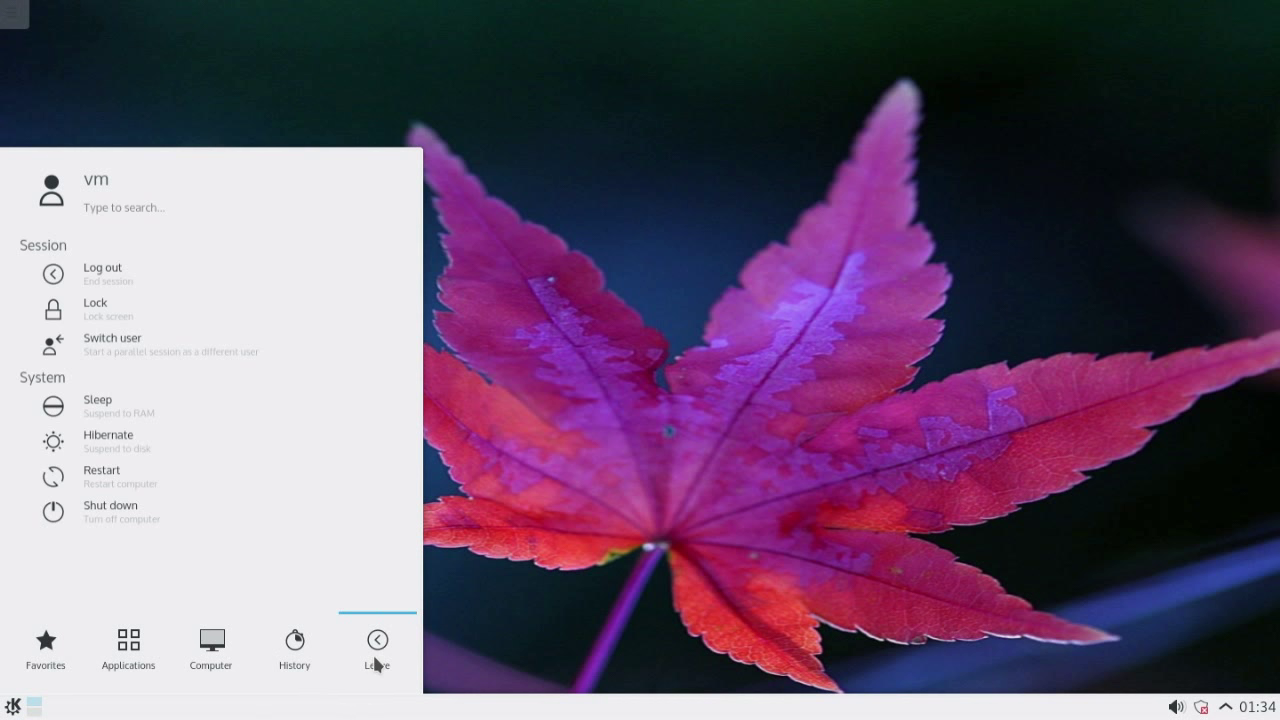
pyautogui.click(211, 648)
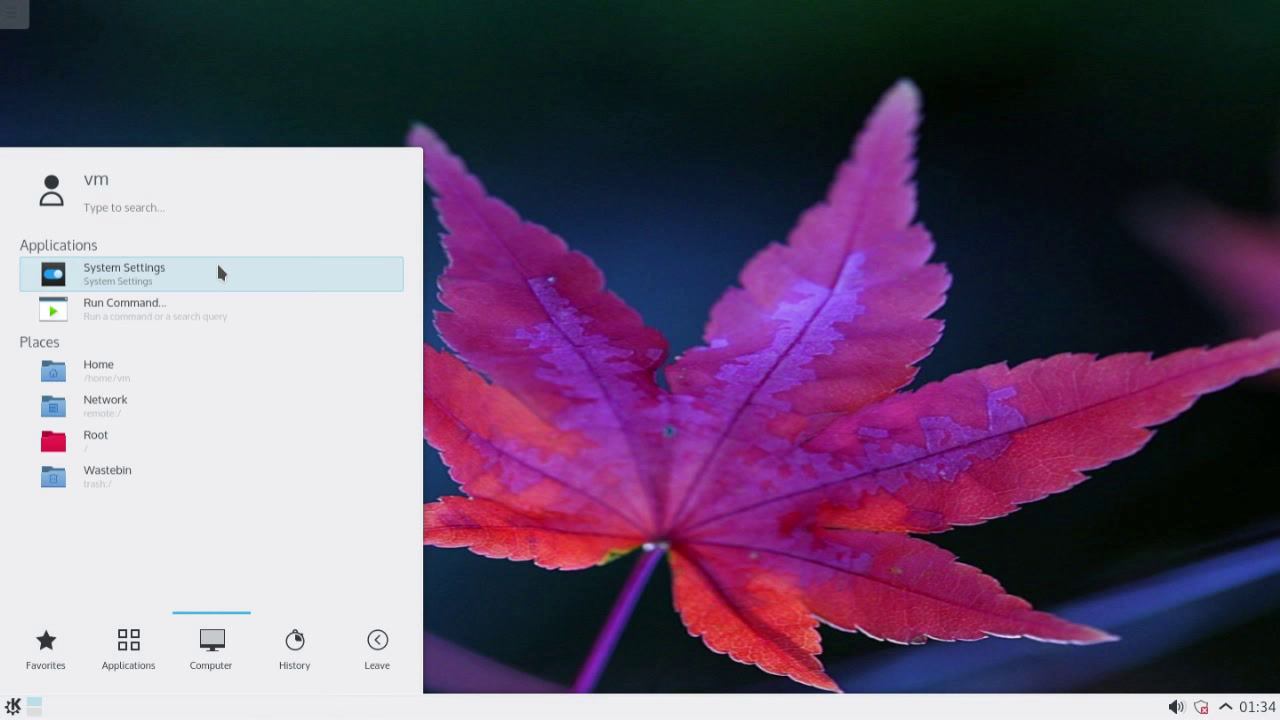
pyautogui.click(123, 273)
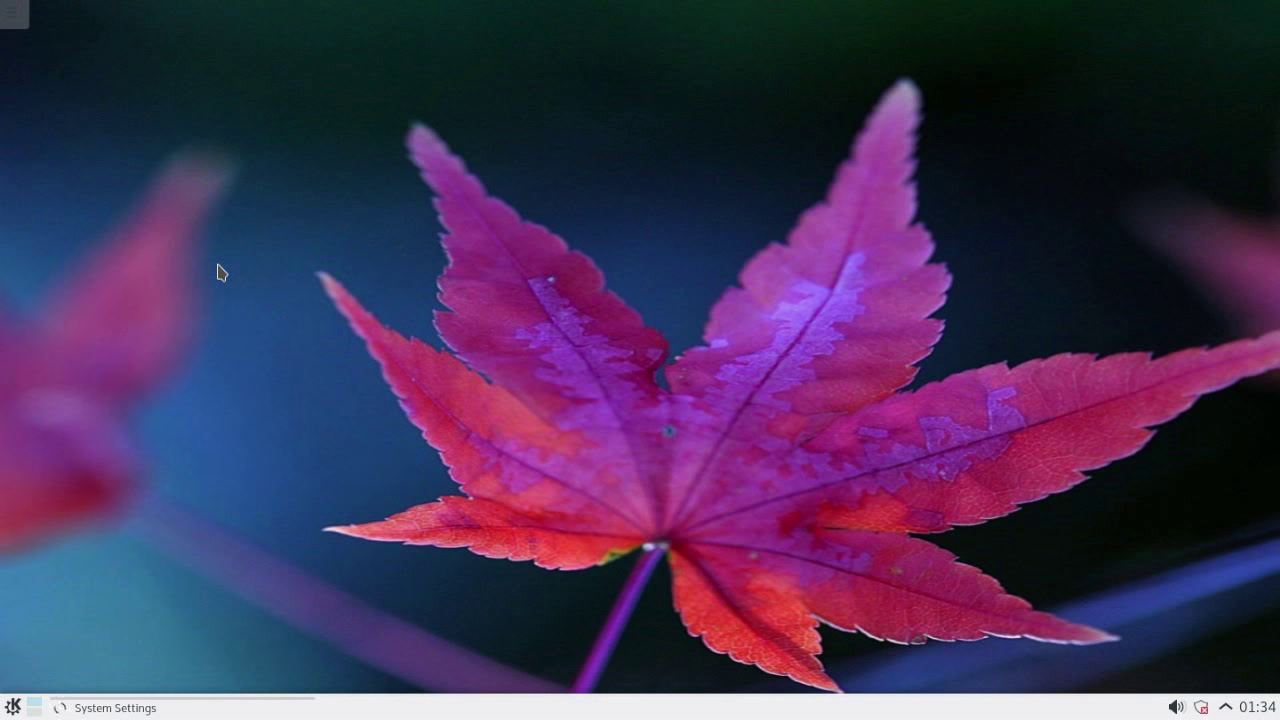
# Maximise System Settings, scroll to System Administration and launch YaST
pyautogui.click(116, 707)
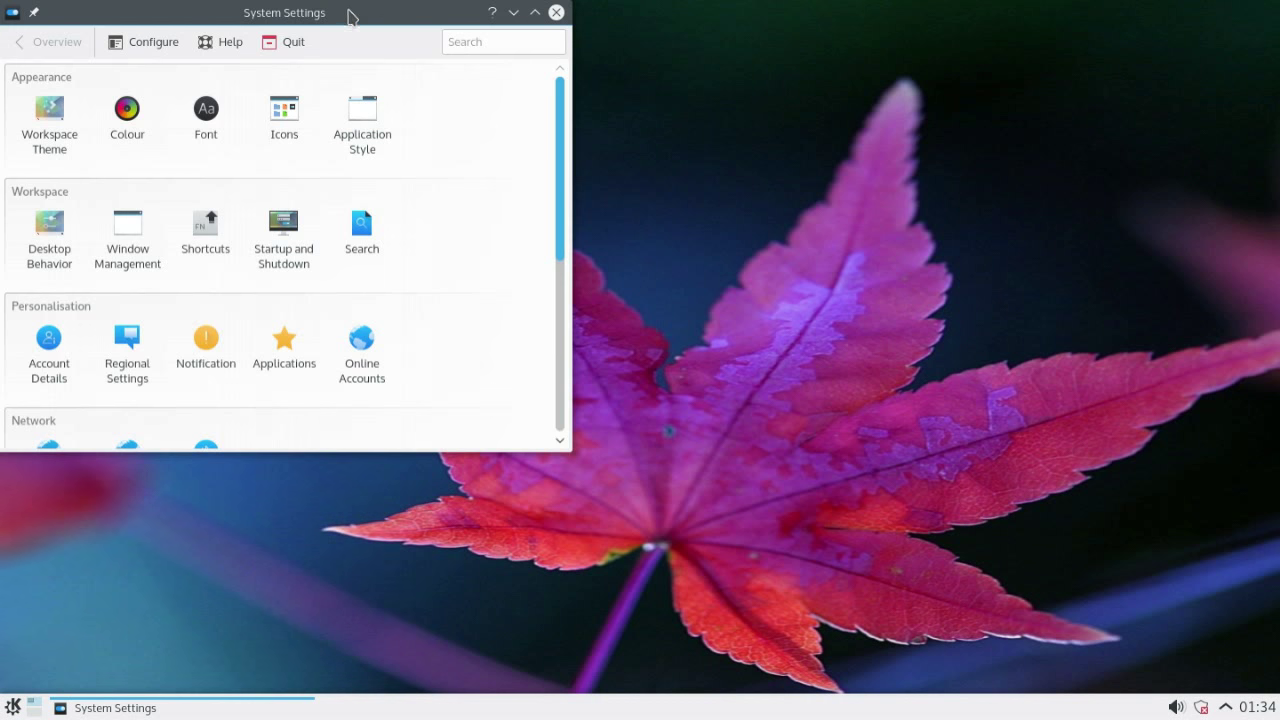
pyautogui.click(535, 12)
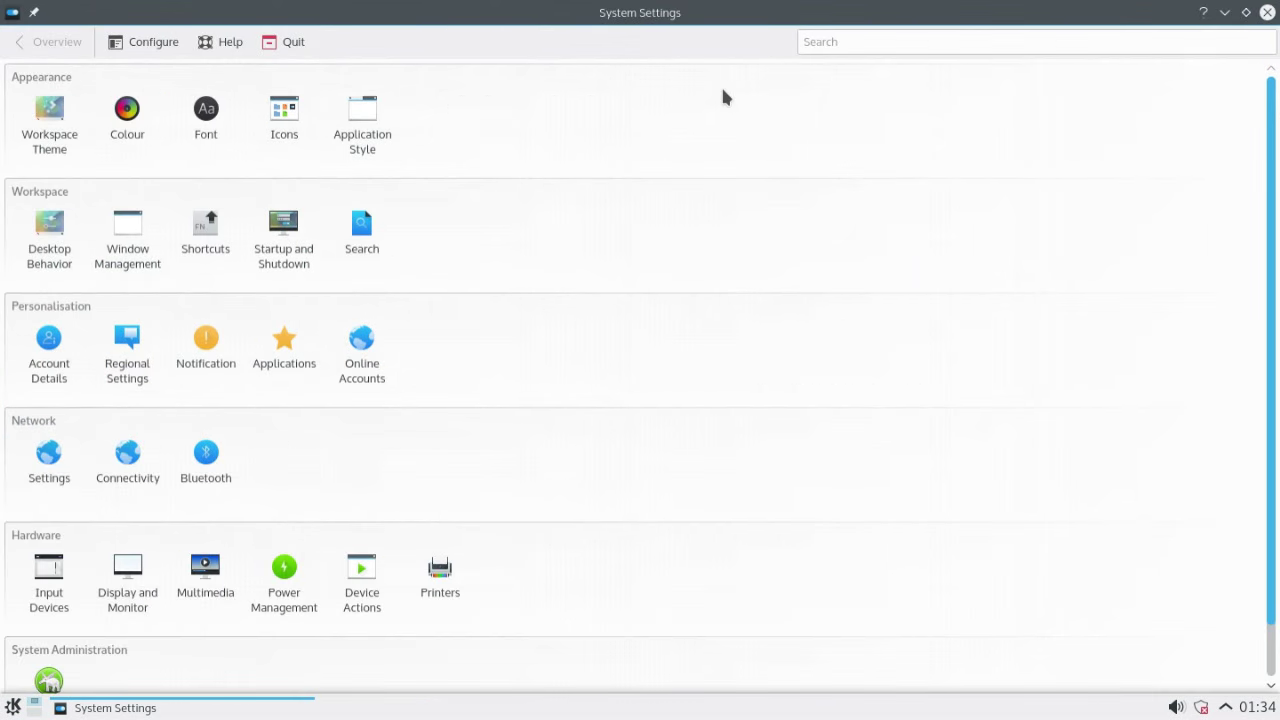
pyautogui.moveTo(925, 342)
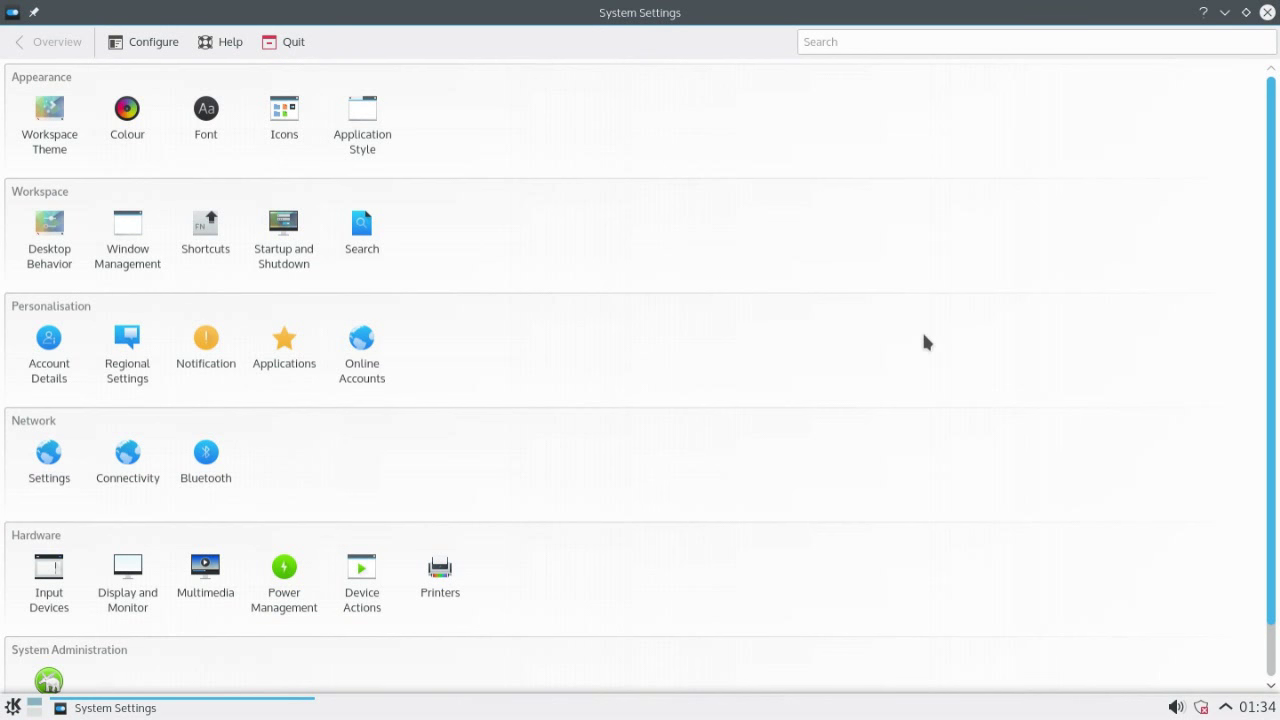
pyautogui.scroll(-3)
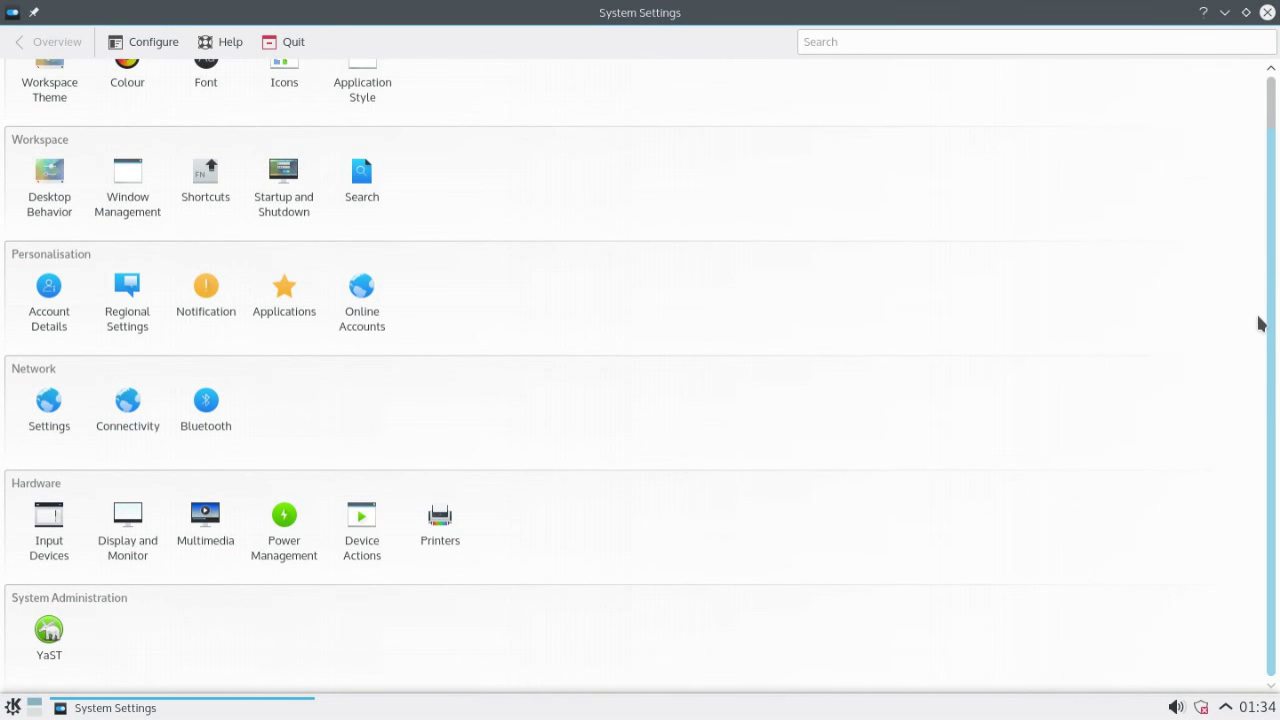
pyautogui.click(48, 630)
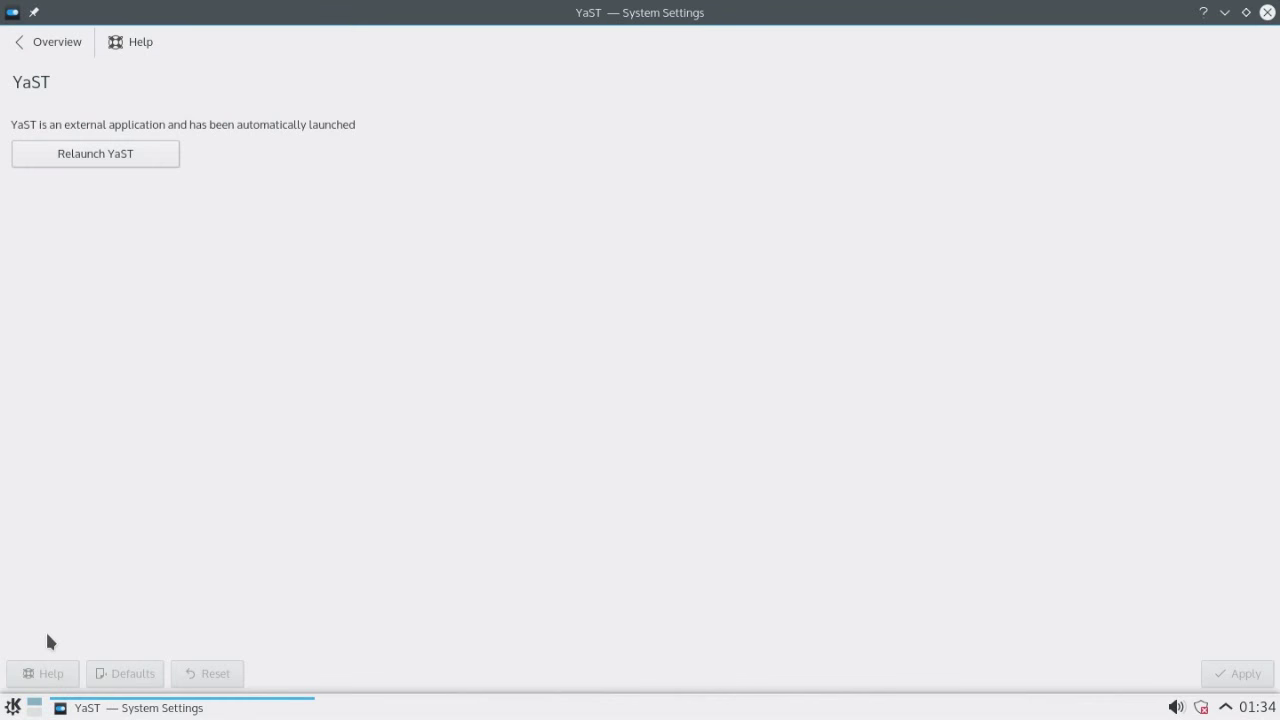
# Authenticate YaST Control Center with the root password
pyautogui.click(95, 153)
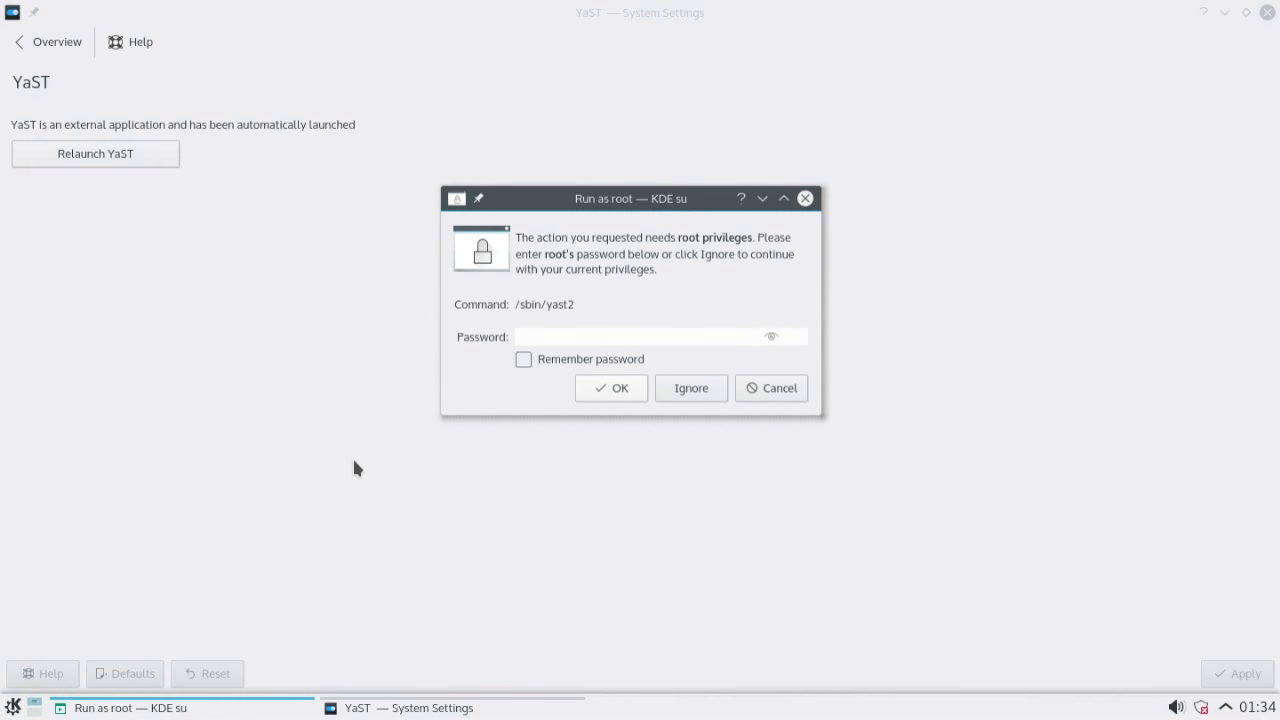
pyautogui.moveTo(662, 441)
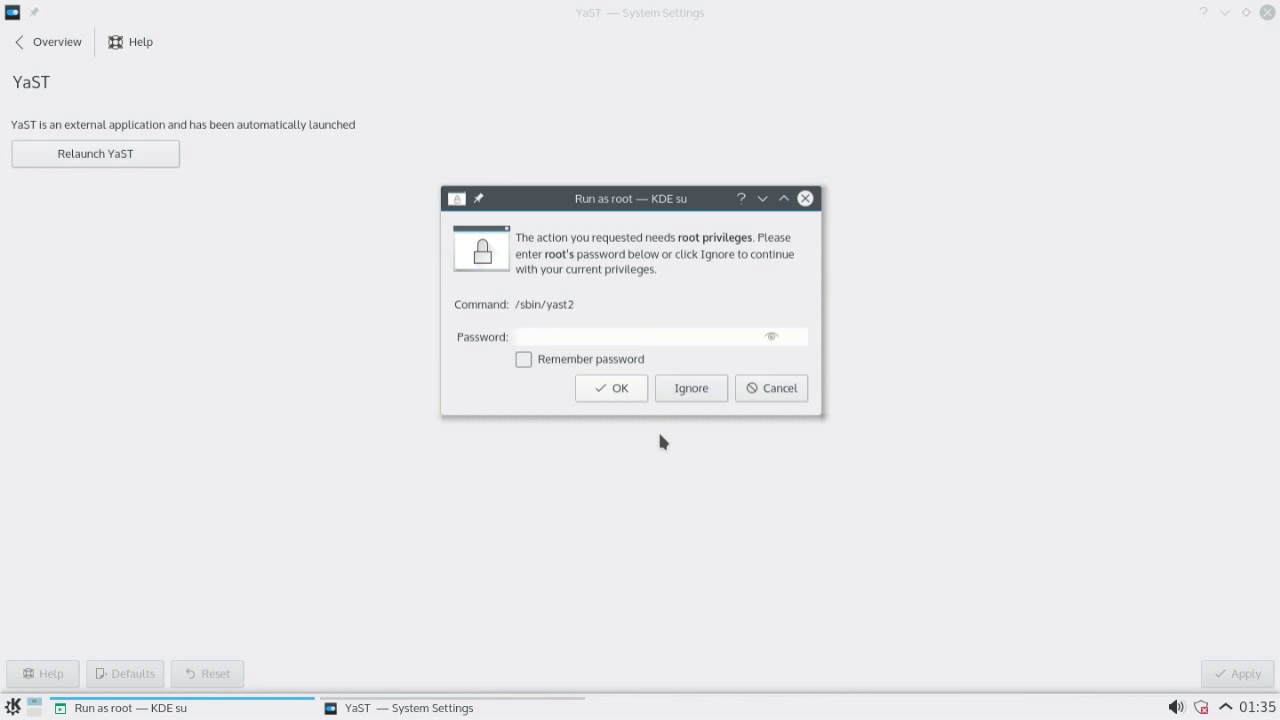
pyautogui.write('••')
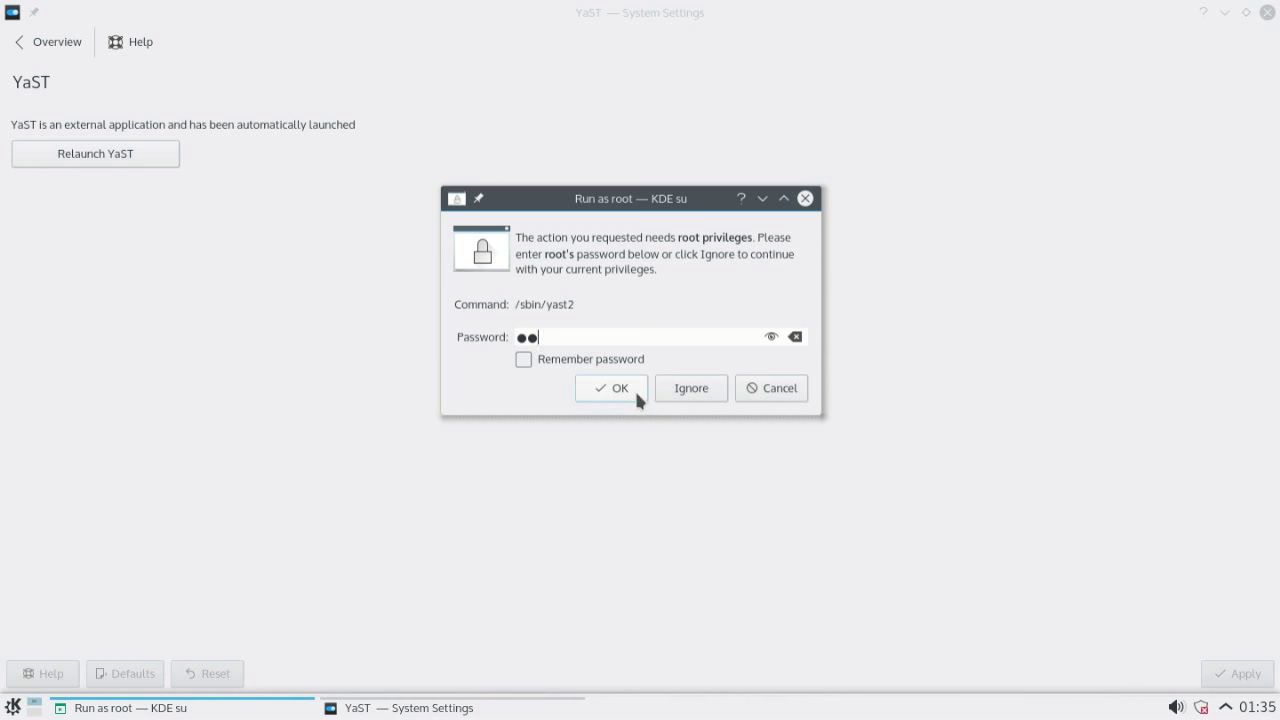
pyautogui.click(612, 388)
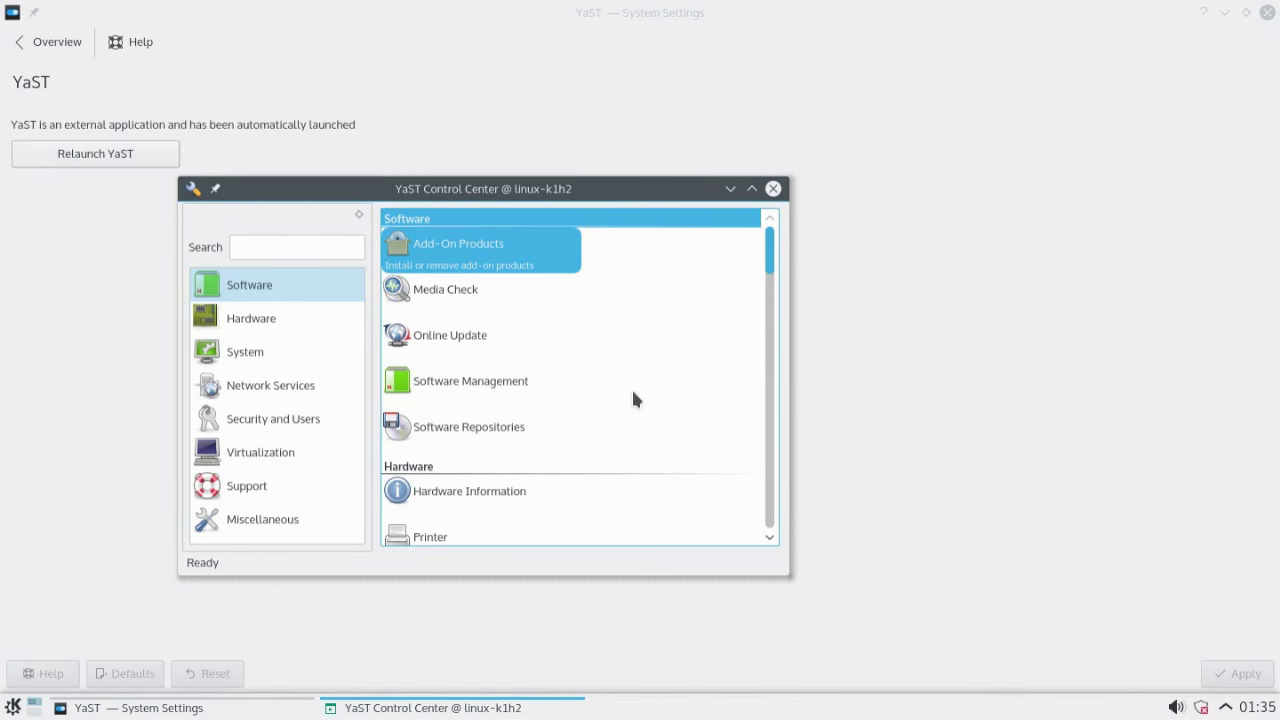
# Move and maximise YaST Control Center, then start Add-On Products
pyautogui.moveTo(483, 188); pyautogui.dragTo(642, 130)
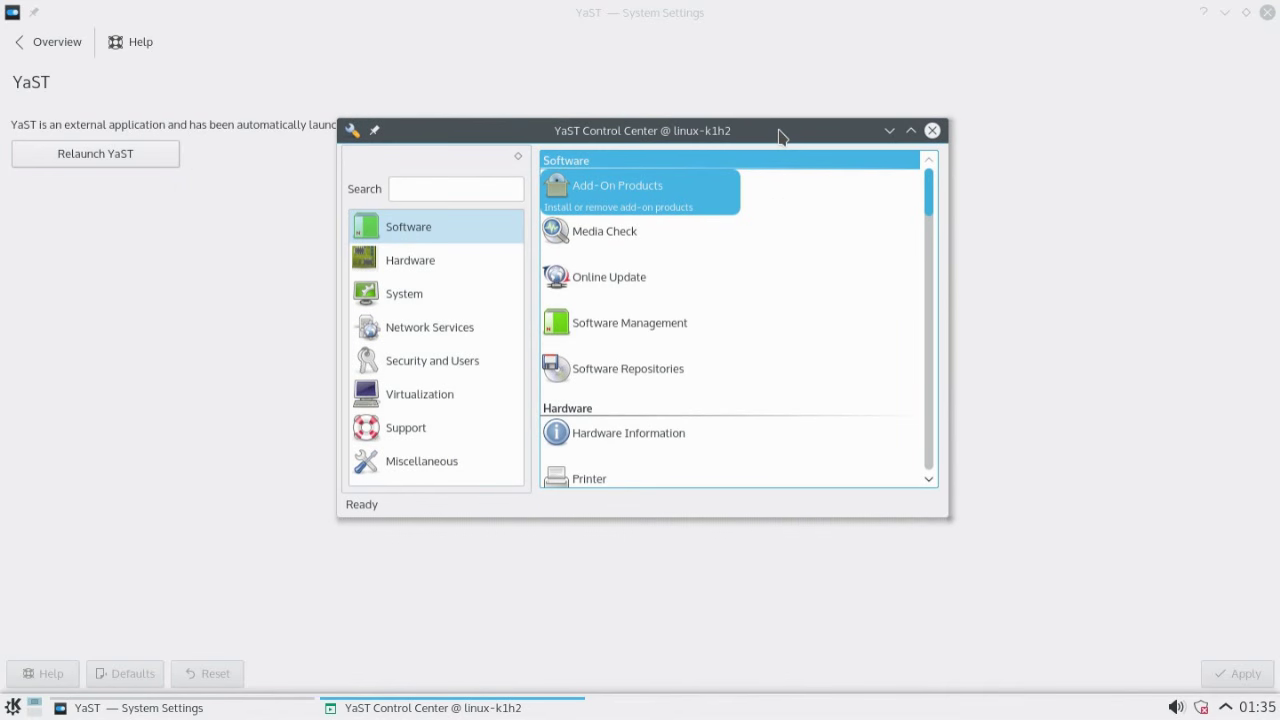
pyautogui.click(910, 130)
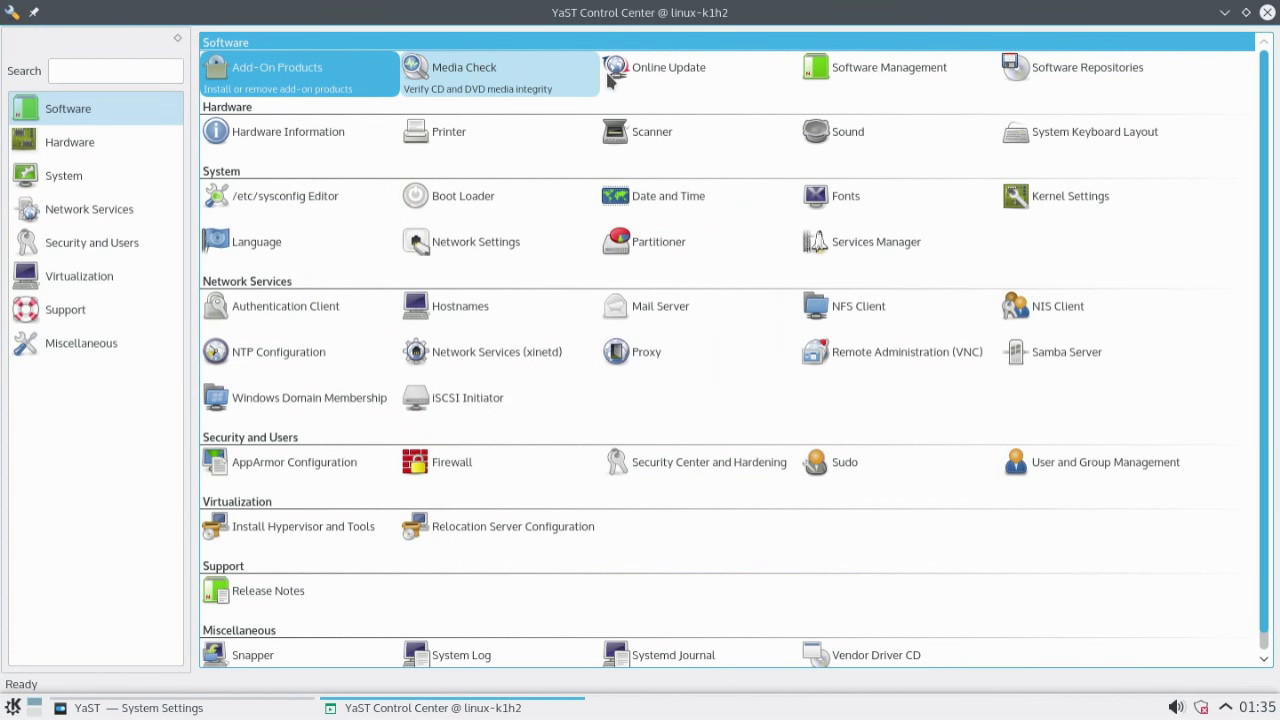
pyautogui.click(277, 67)
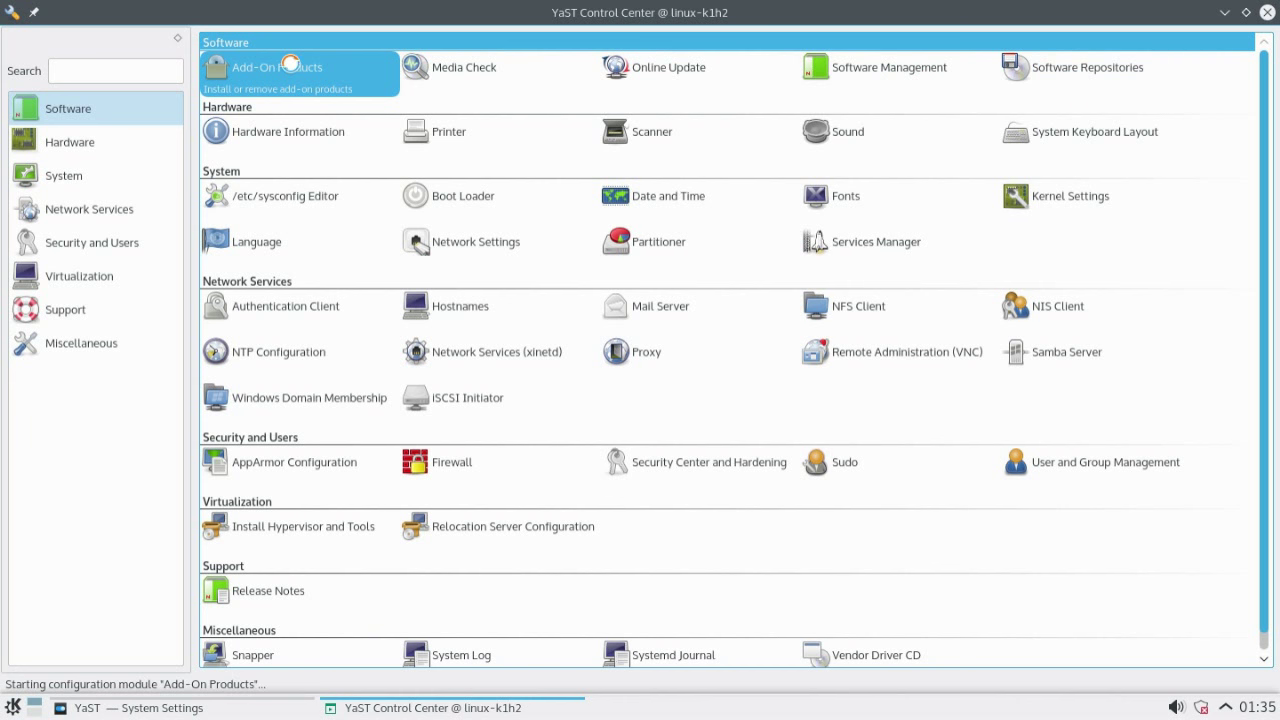
# Click Add-On Products again while the module initialises
pyautogui.click(276, 67)
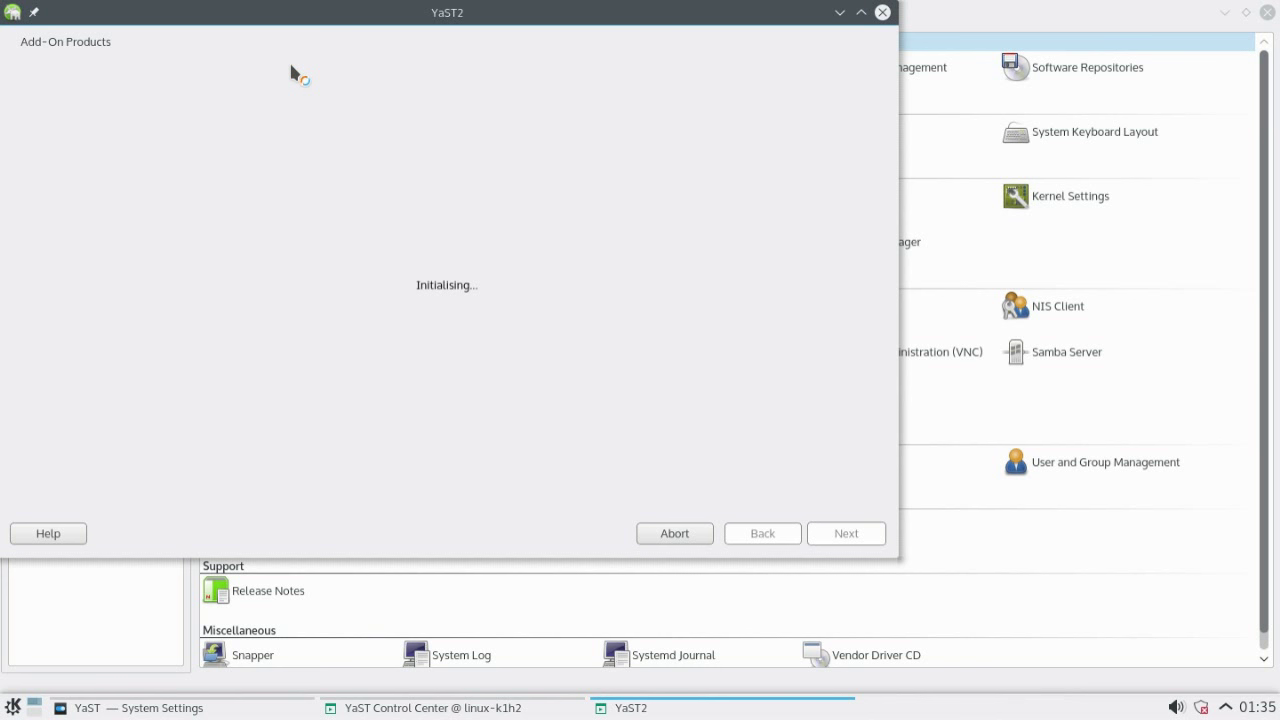
pyautogui.moveTo(390, 13)
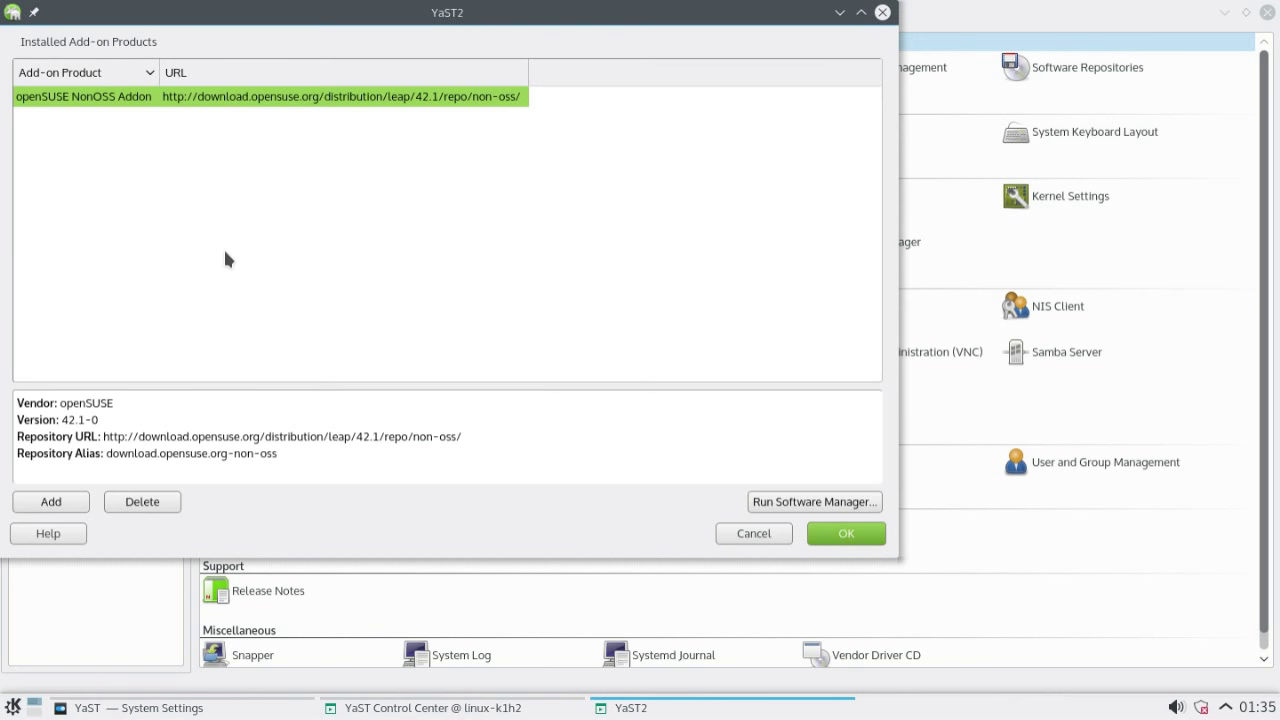
pyautogui.moveTo(142, 501)
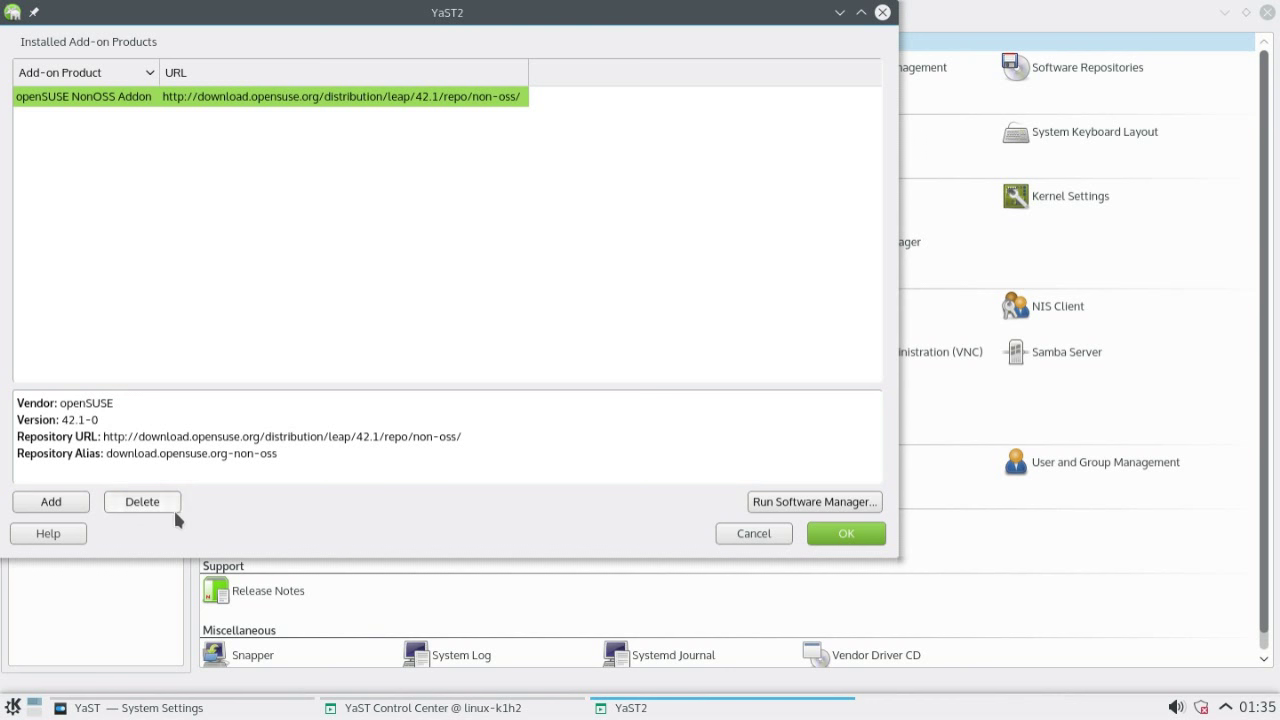
pyautogui.moveTo(882, 476)
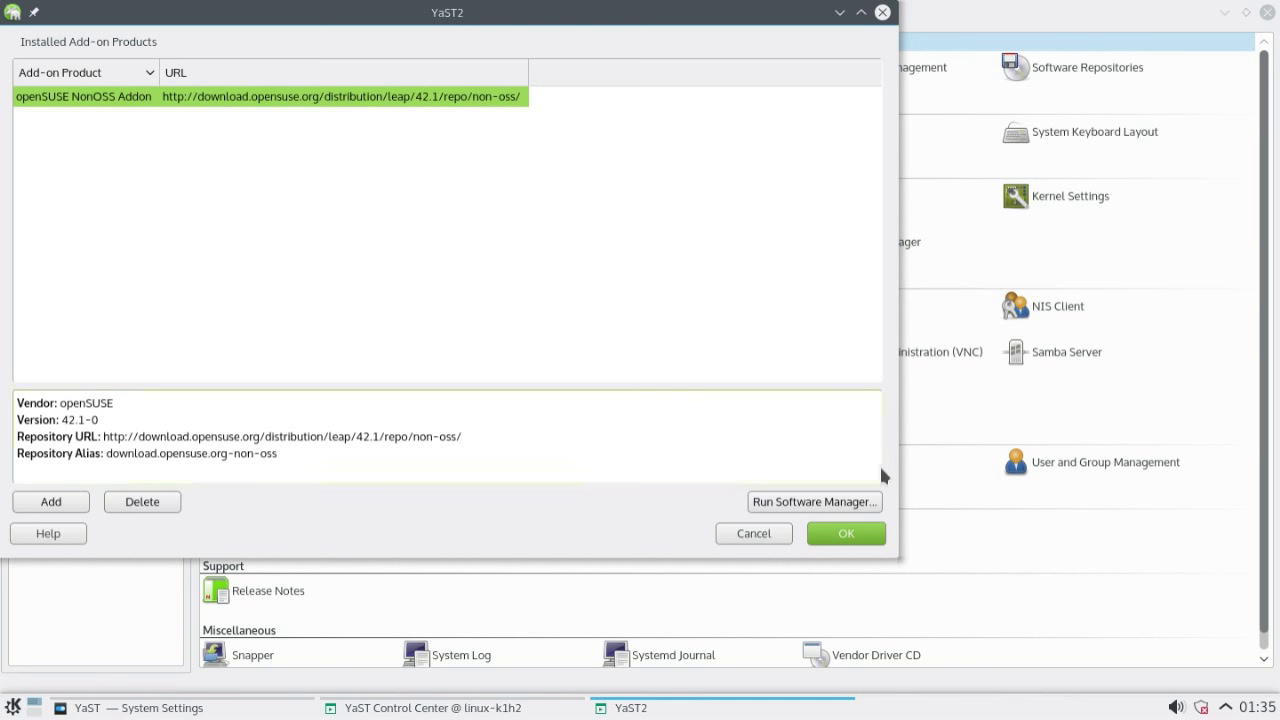
pyautogui.moveTo(813, 501)
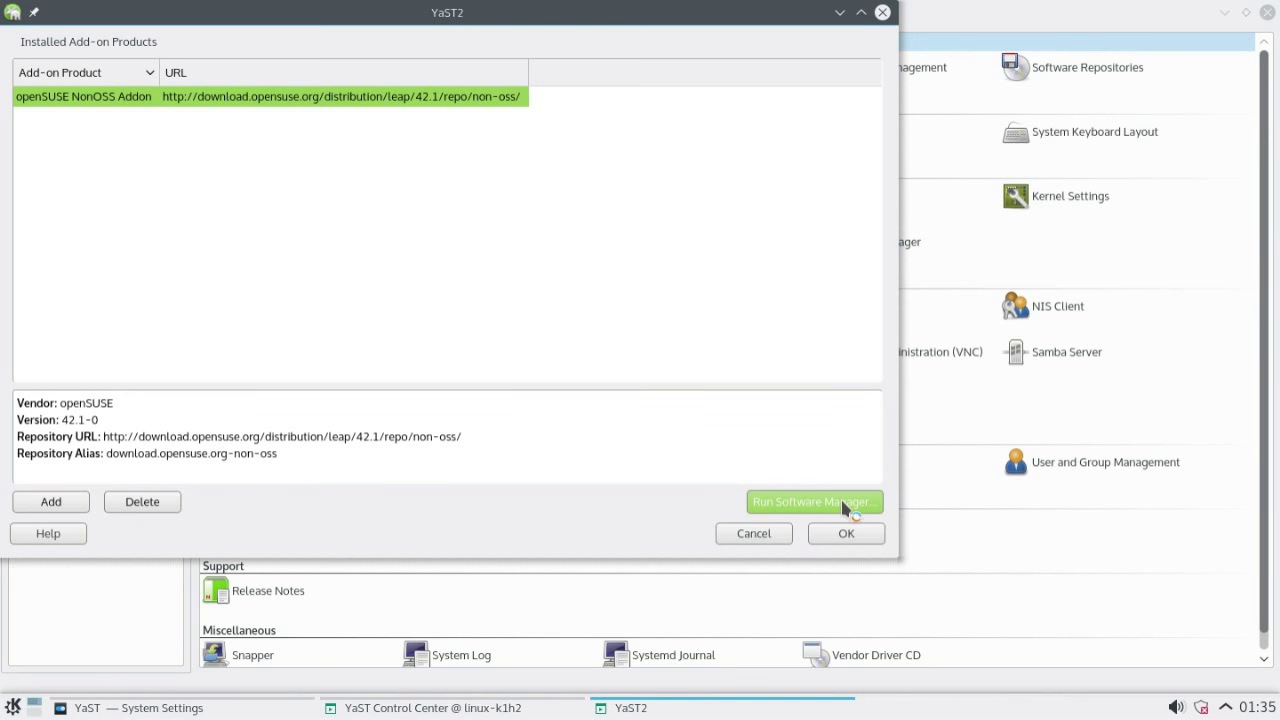
# Launch the Software Manager and search for 'inkscape' to list its packages
pyautogui.click(813, 501)
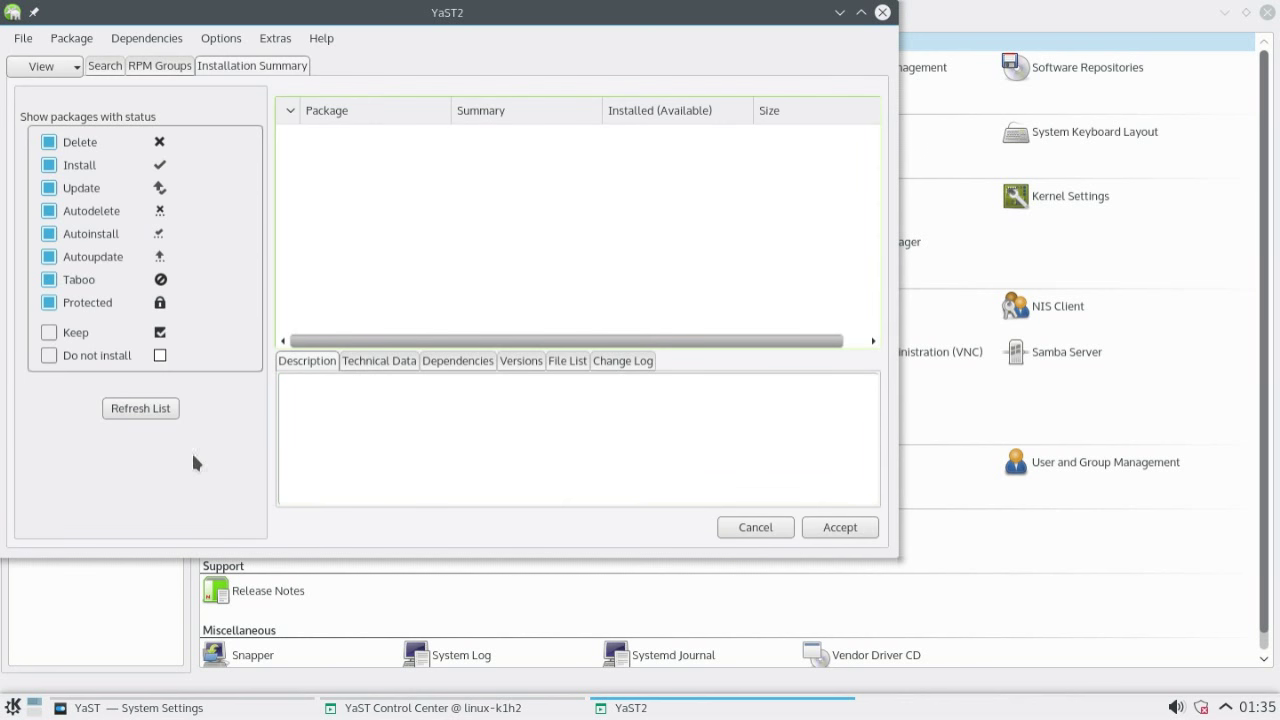
pyautogui.moveTo(211, 113)
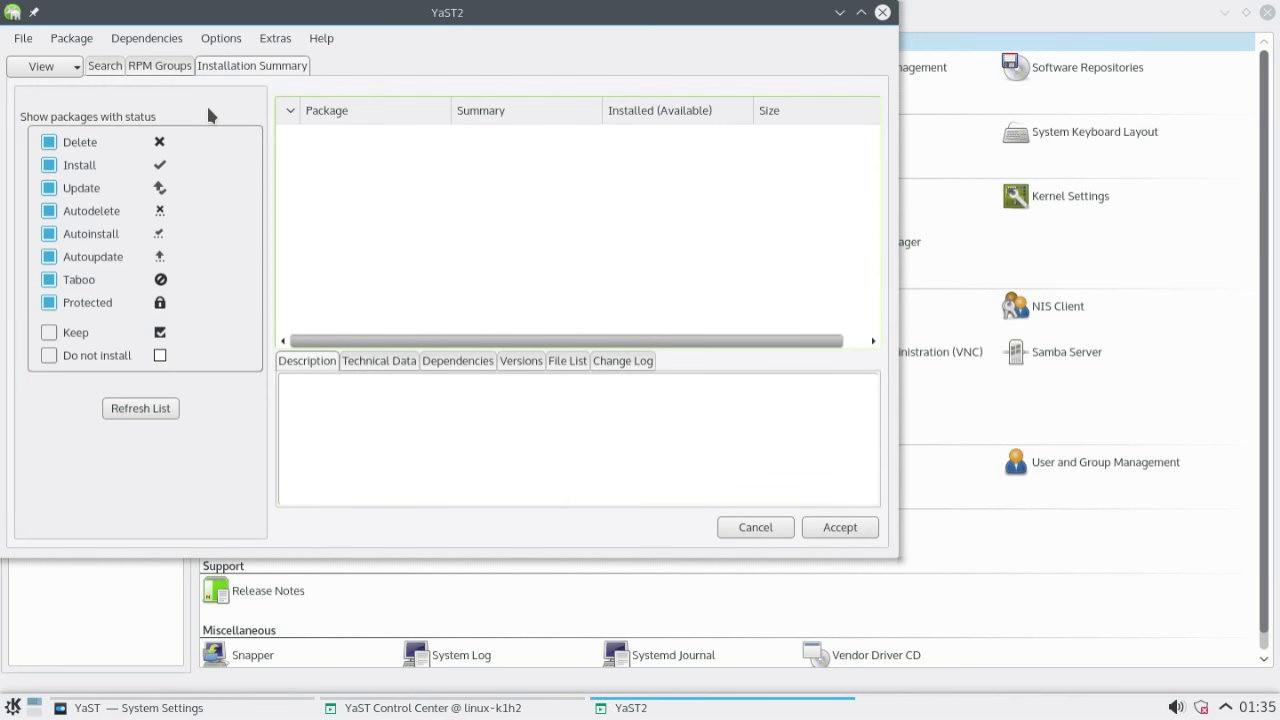
pyautogui.click(104, 65)
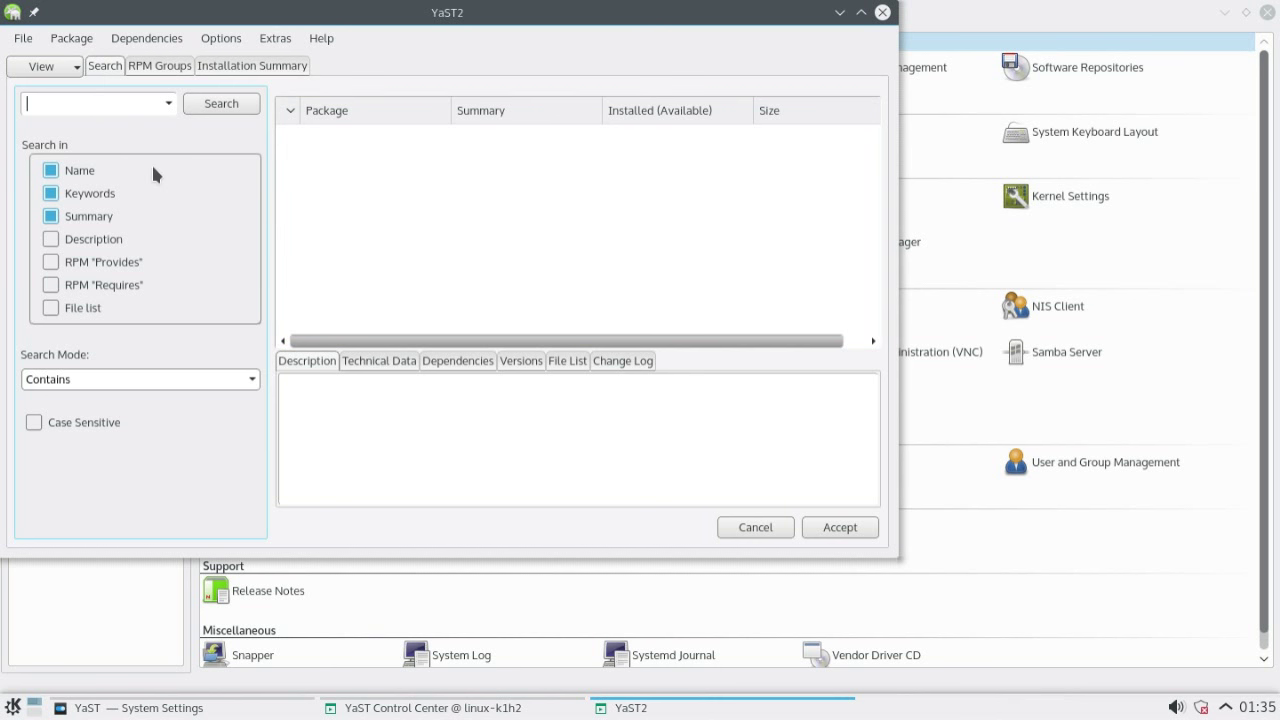
pyautogui.write('inks')
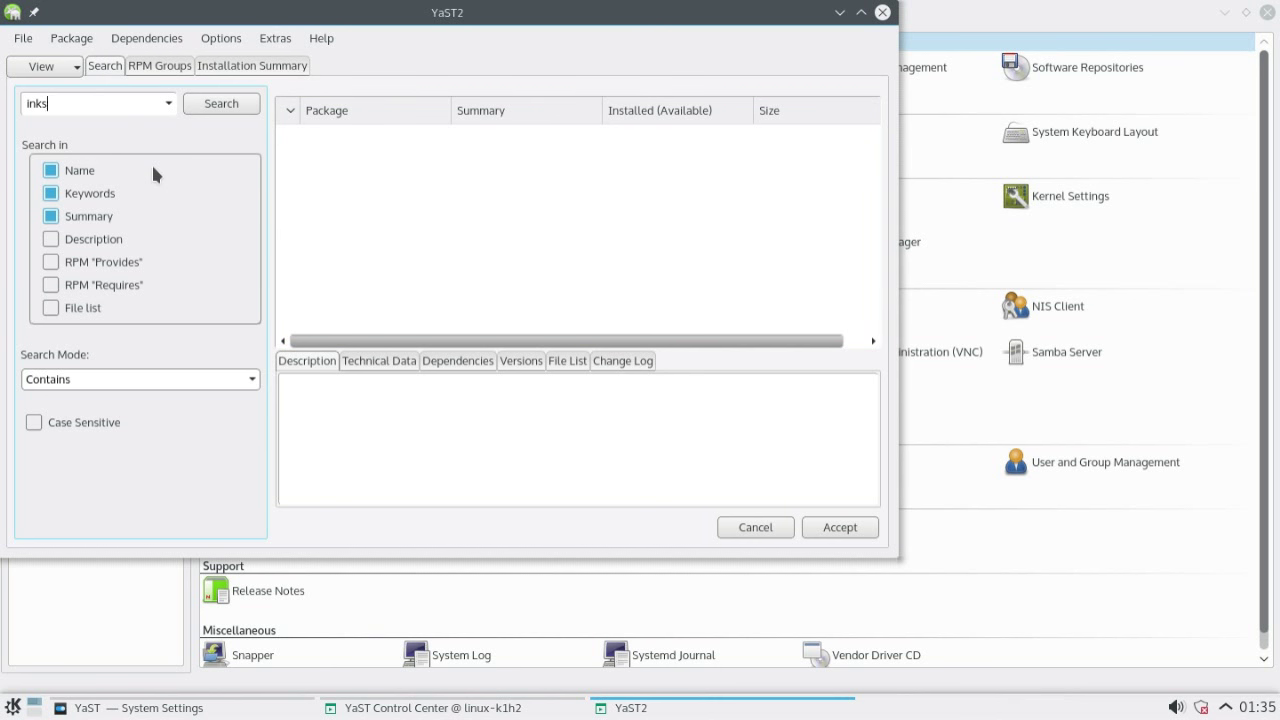
pyautogui.click(221, 103)
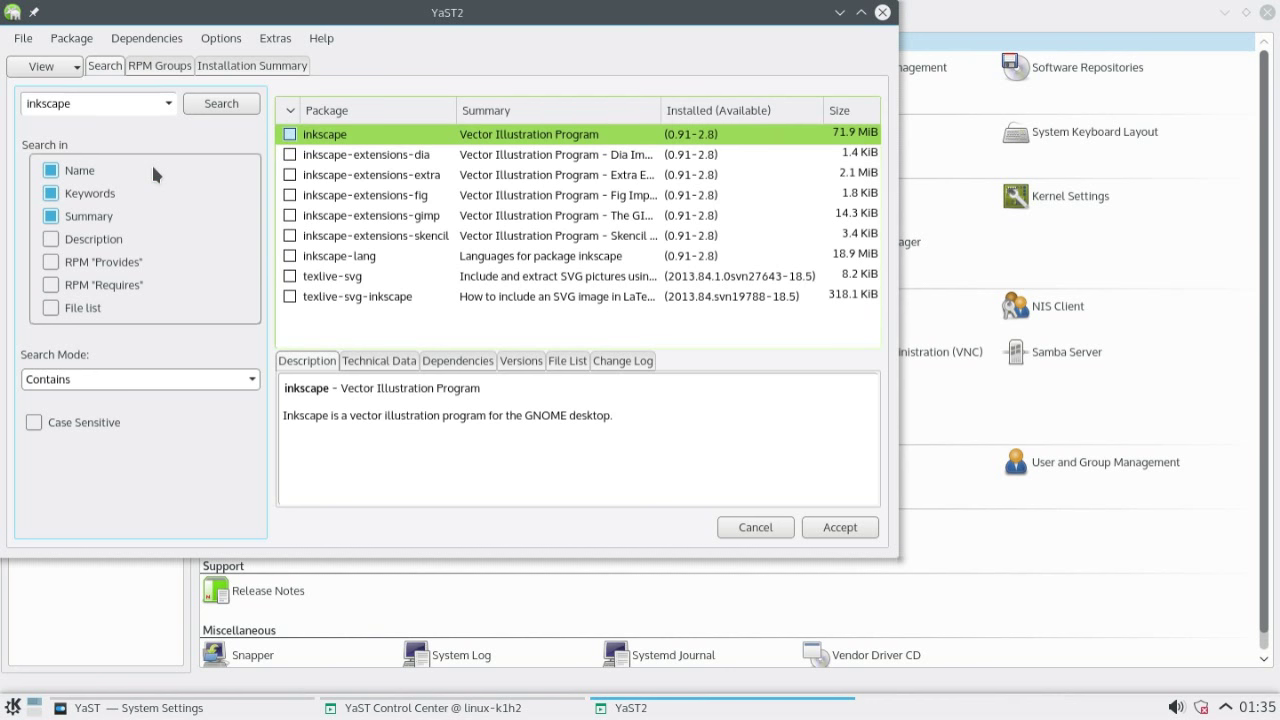